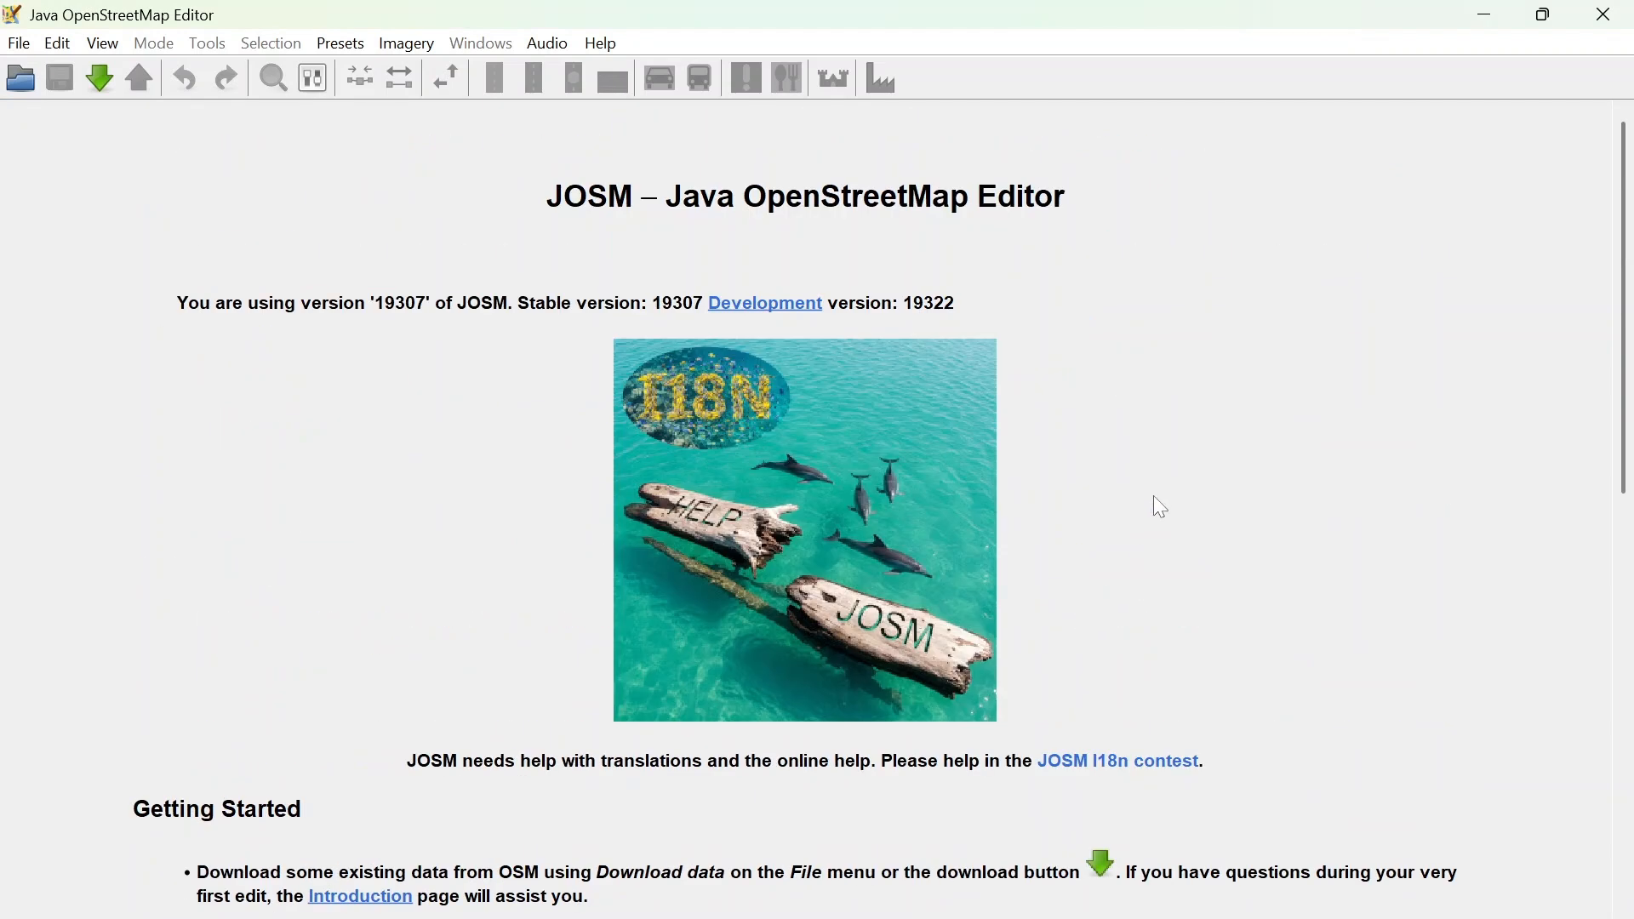
mouse_move(991, 324)
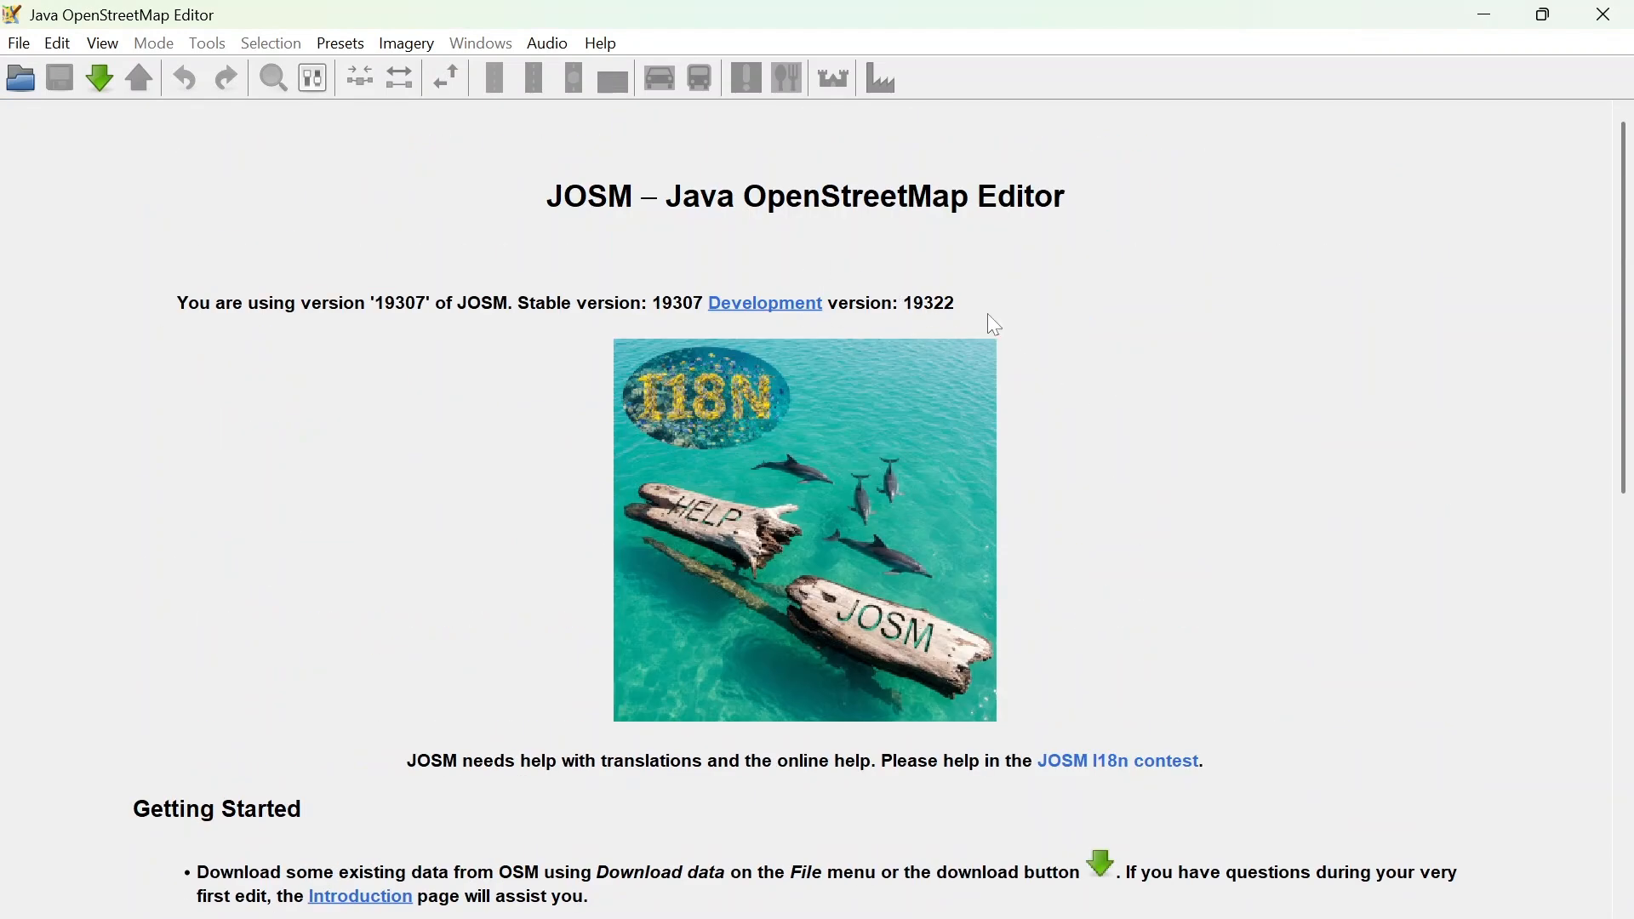
mouse_move(950, 309)
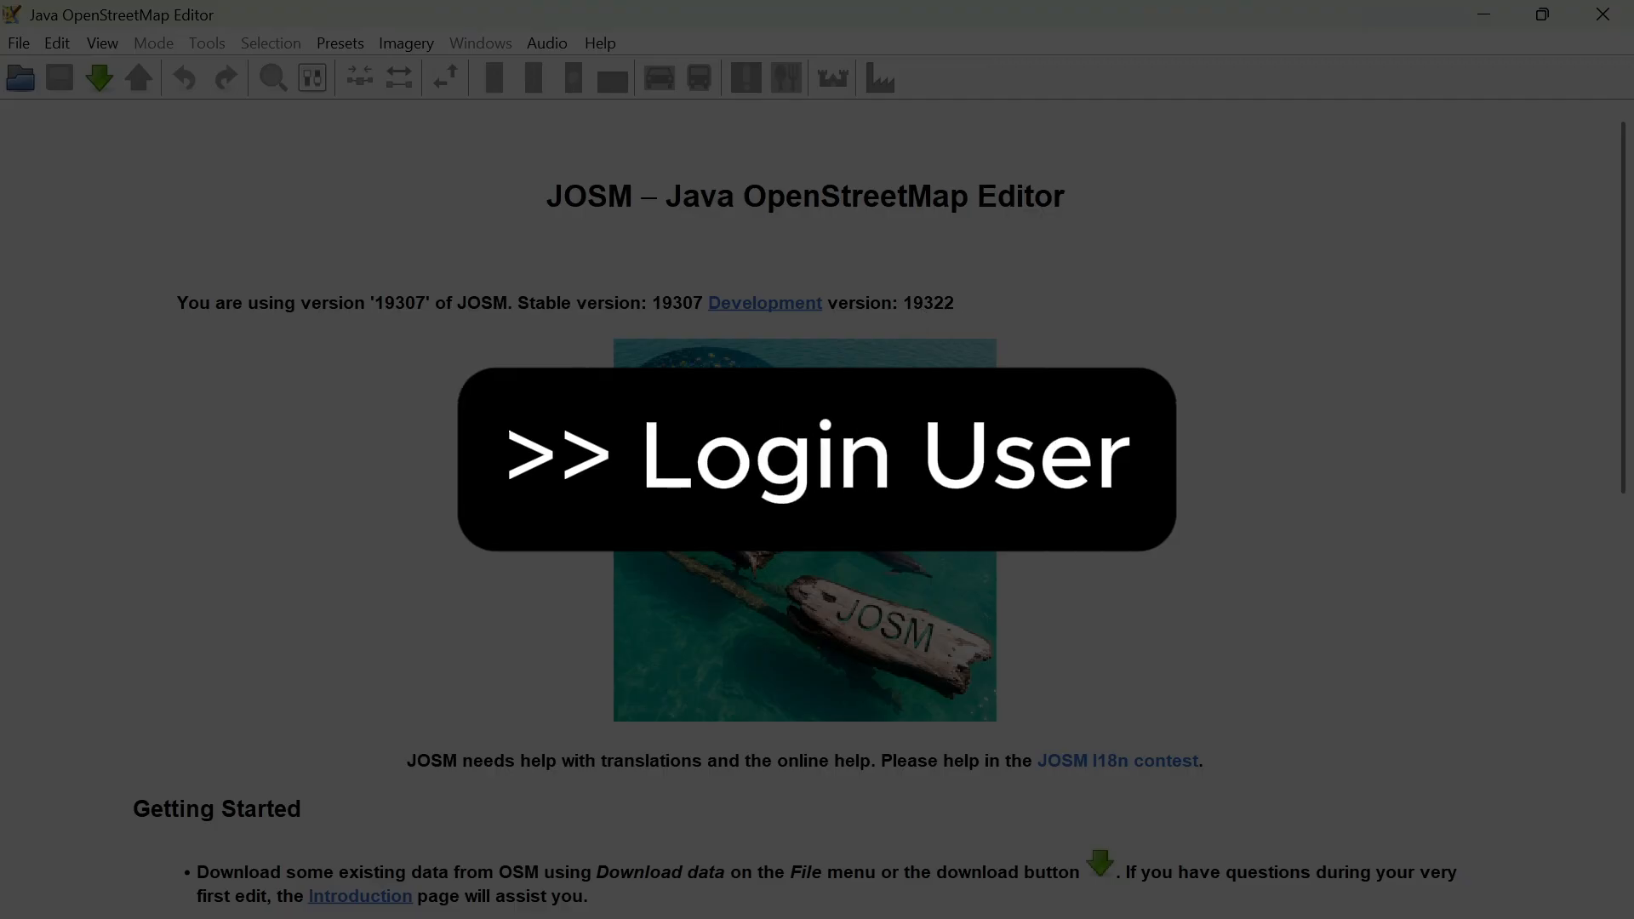
Sign in to the OpenStreetMap account on the website and return to JOSM
scroll(down, 3)
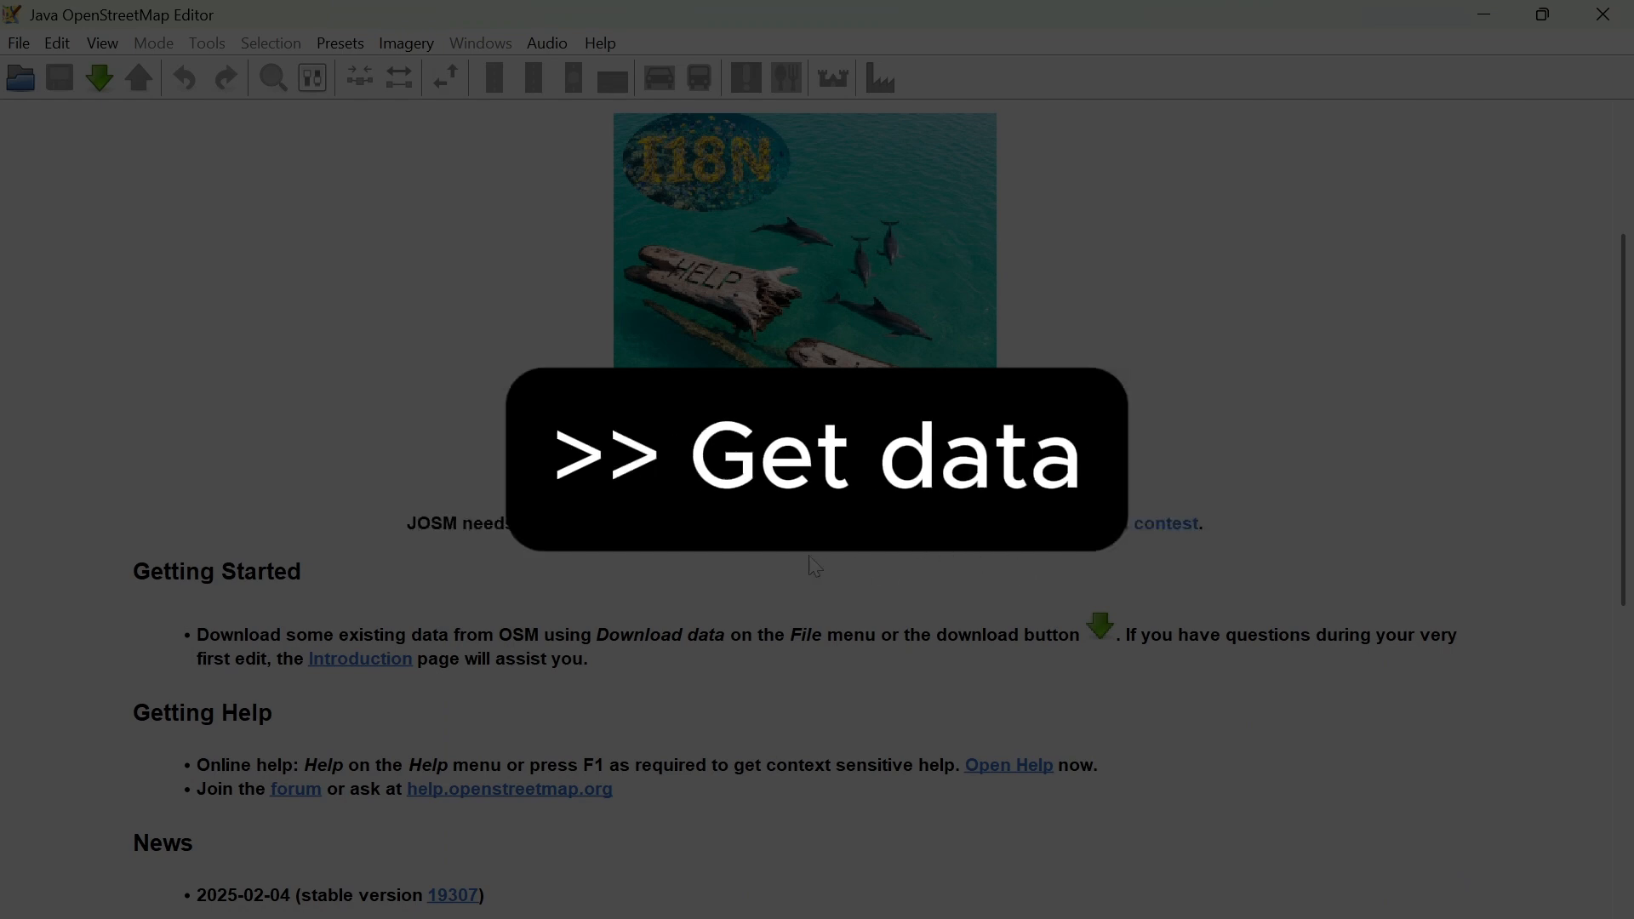
scroll(down, 3)
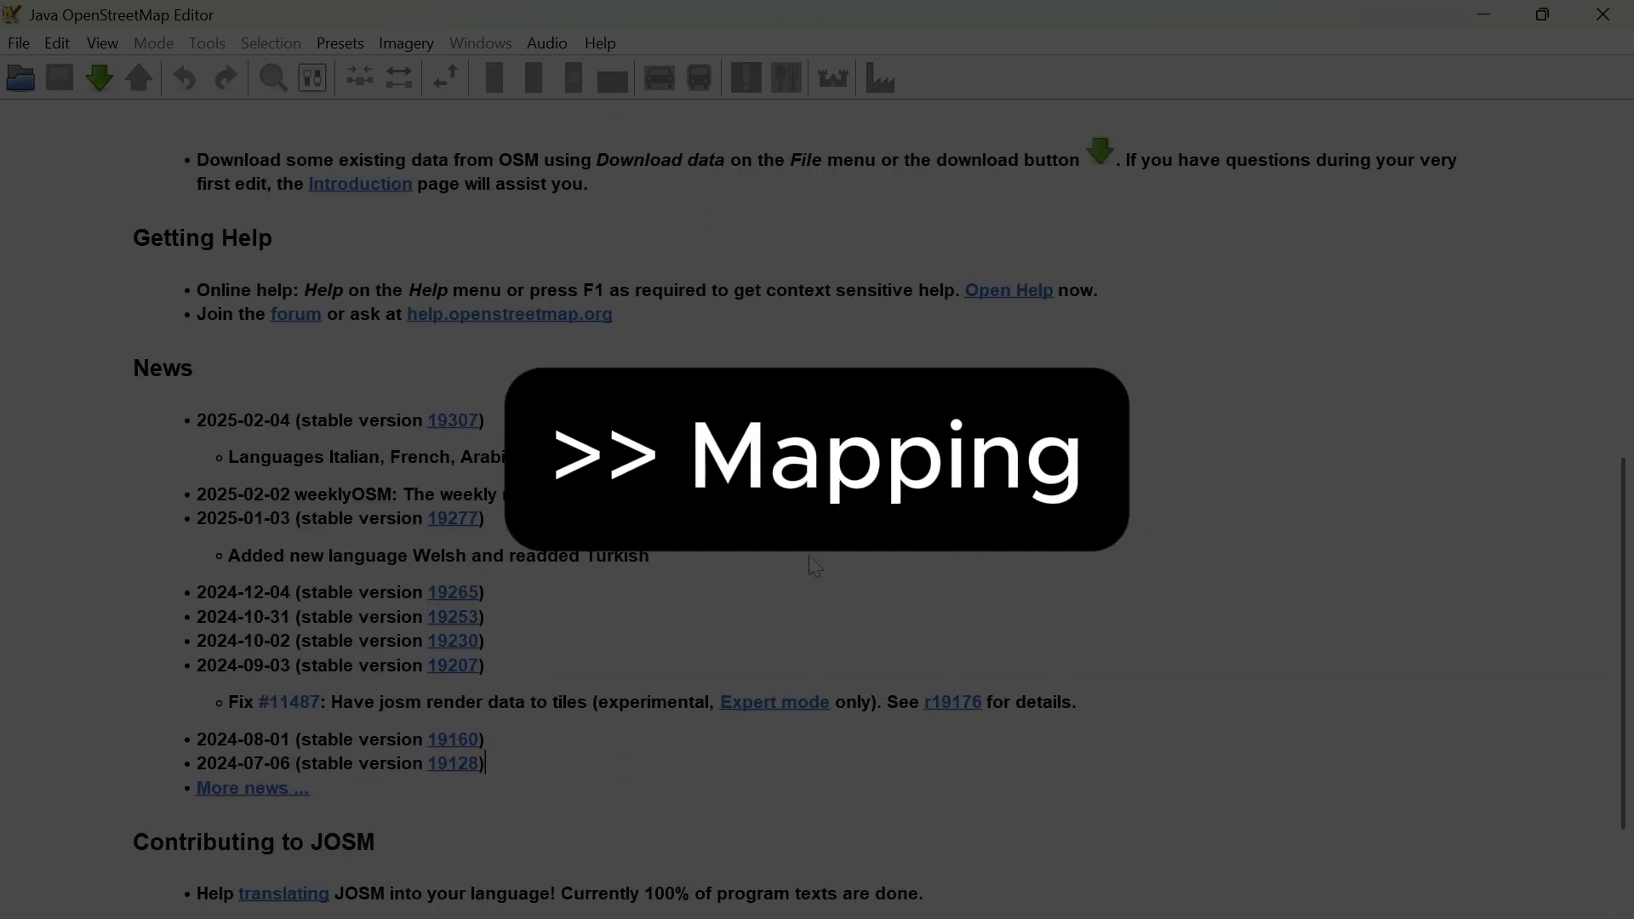
scroll(down, 3)
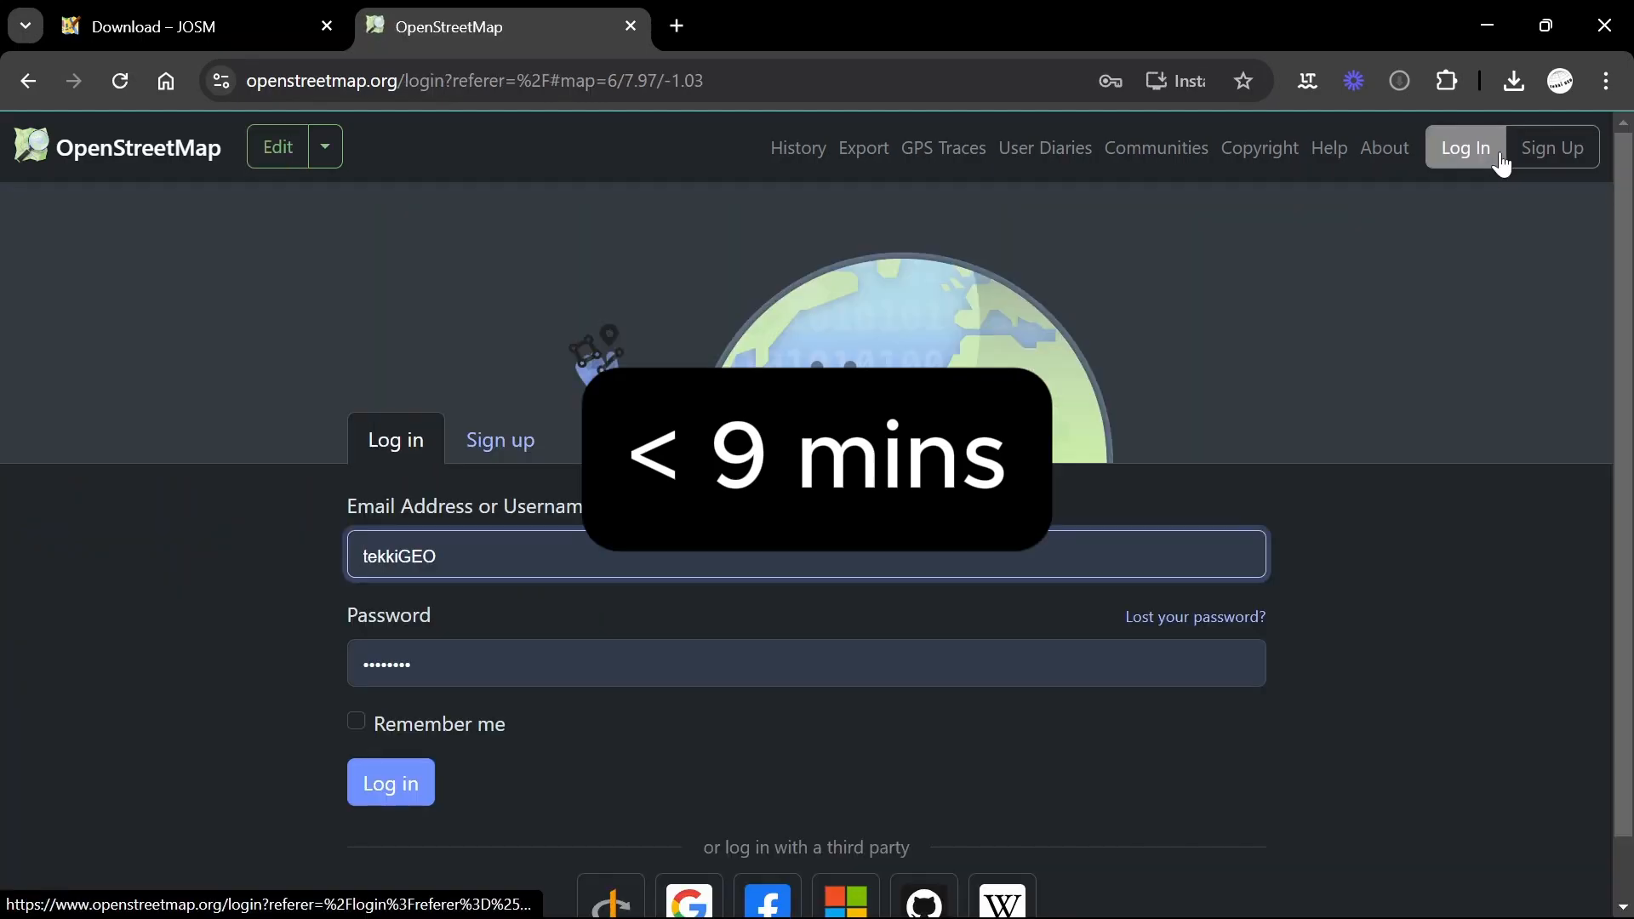
click(391, 782)
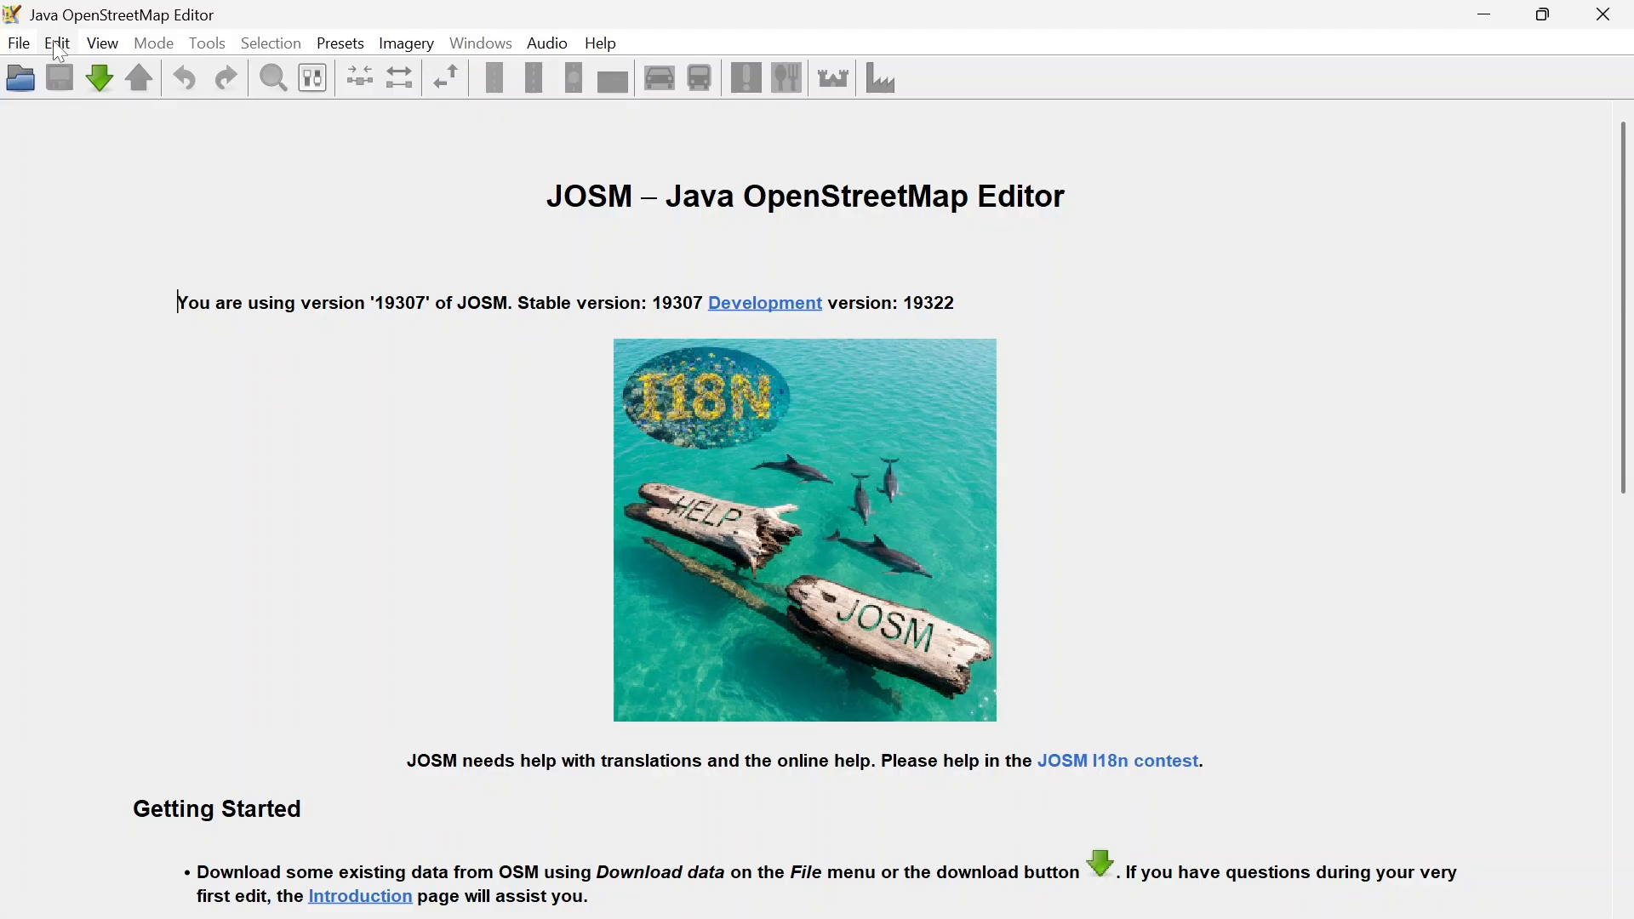
Turn on 'Show user name in title' in the Display preferences
click(59, 43)
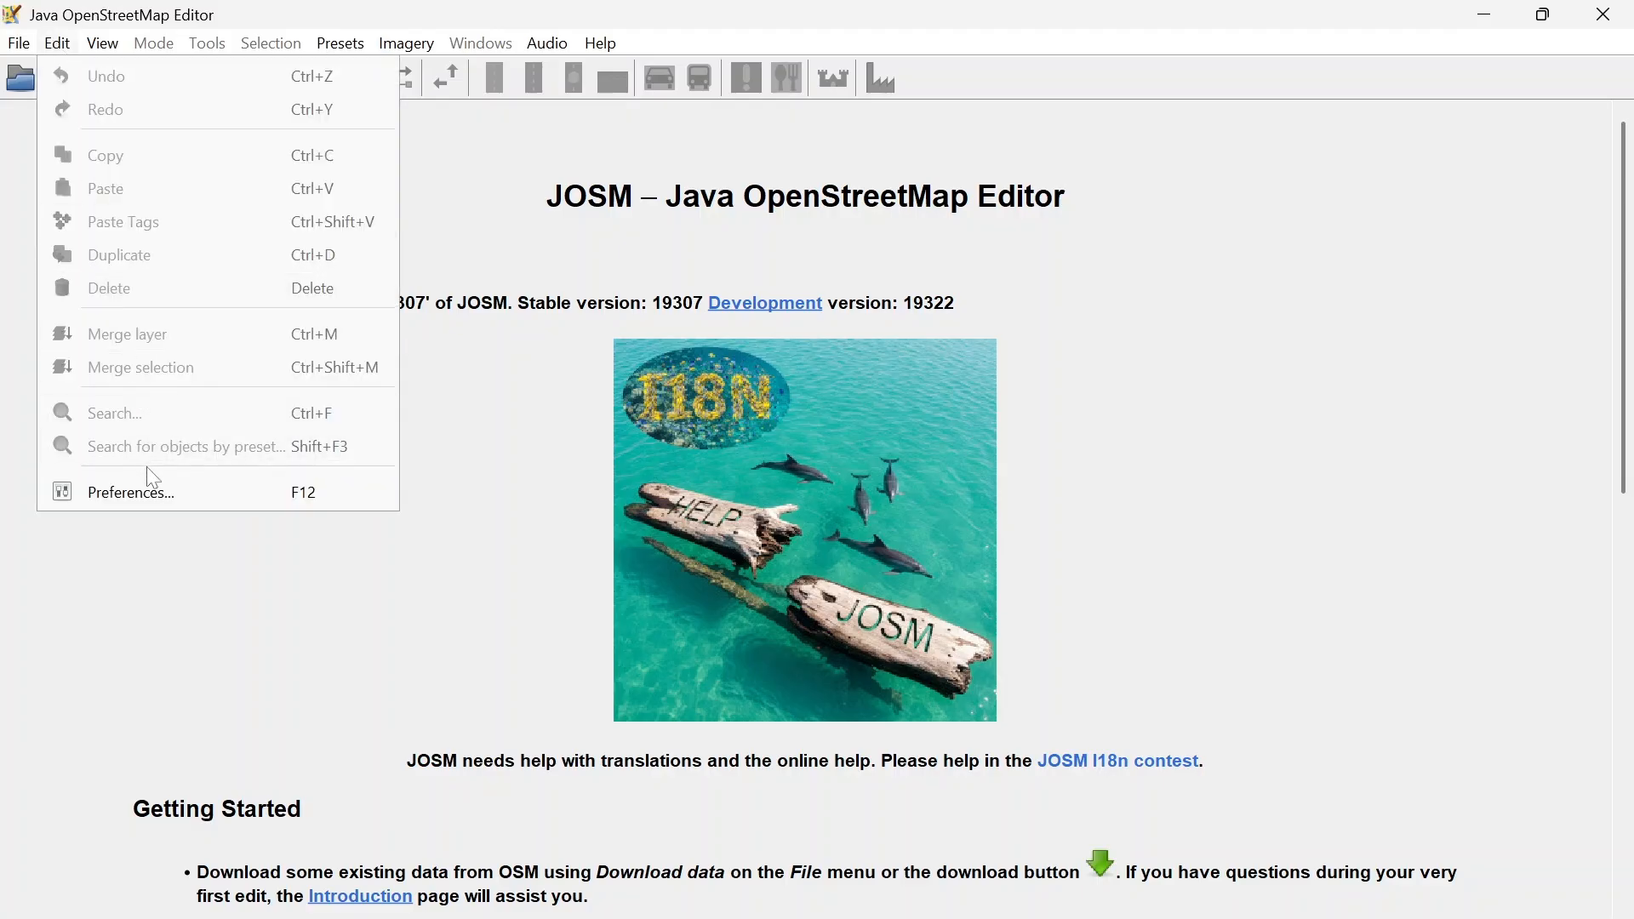
click(130, 492)
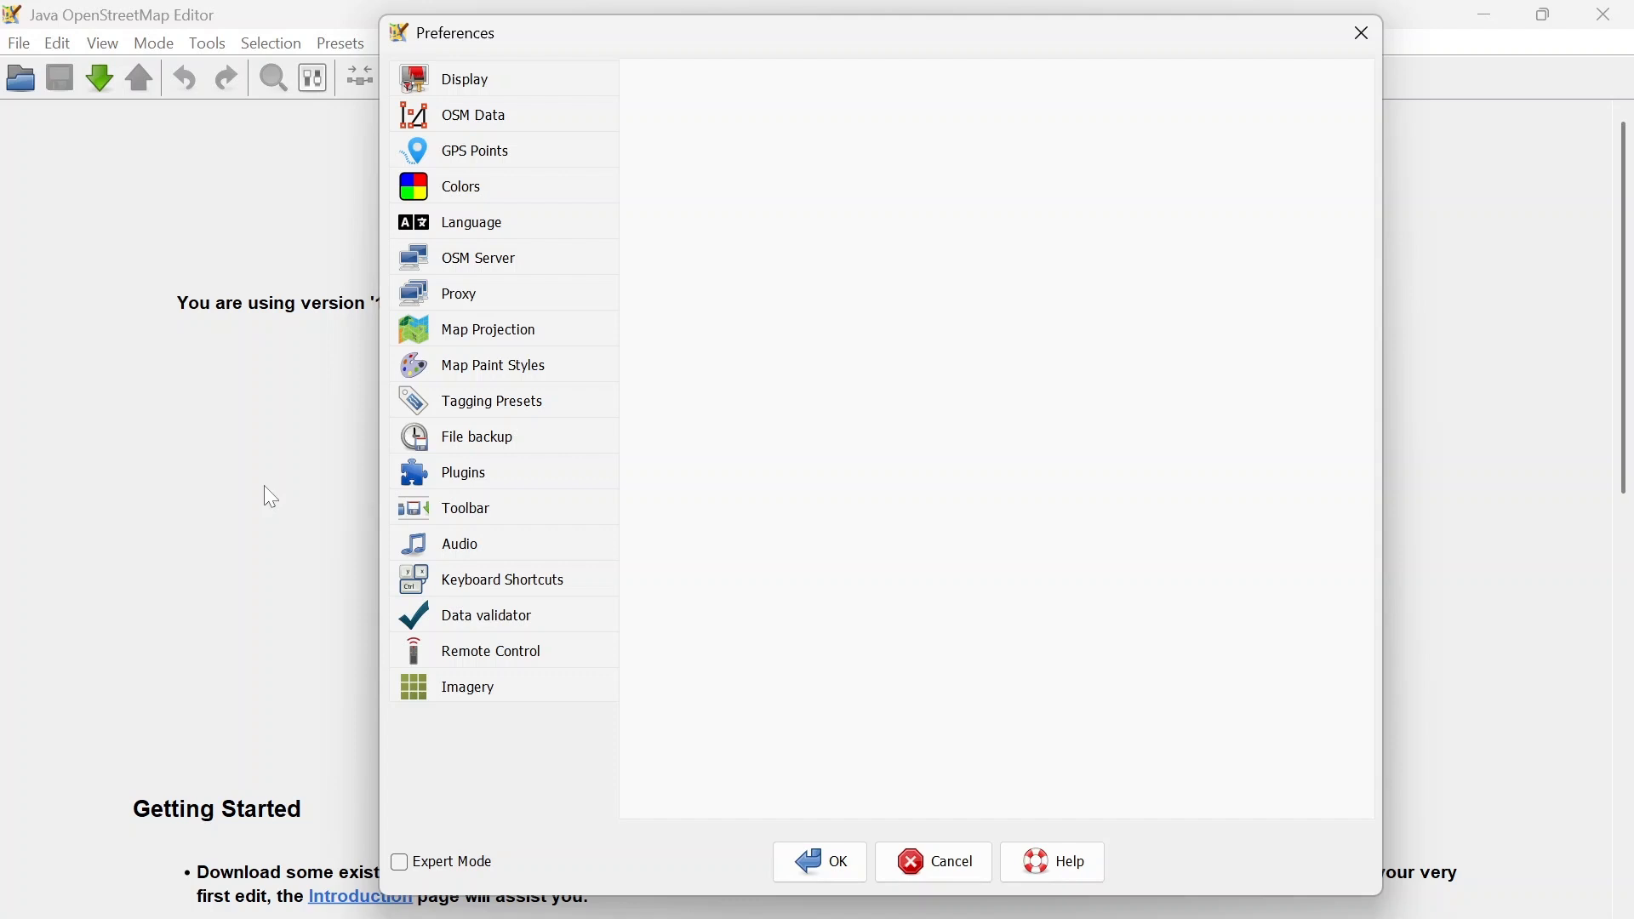
click(463, 78)
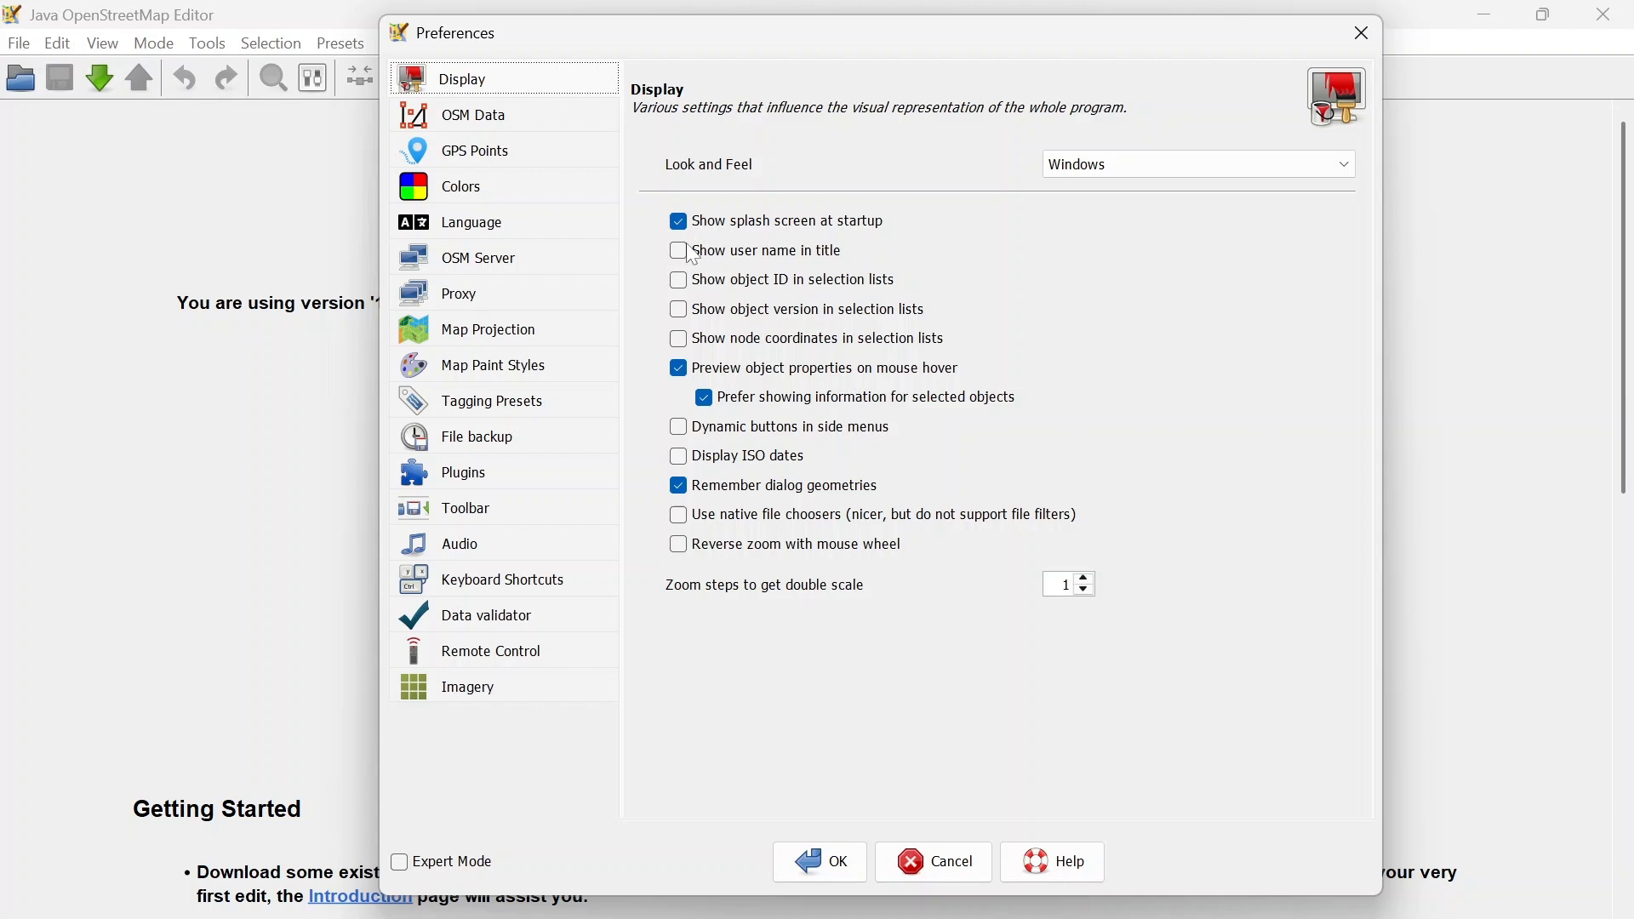
click(678, 250)
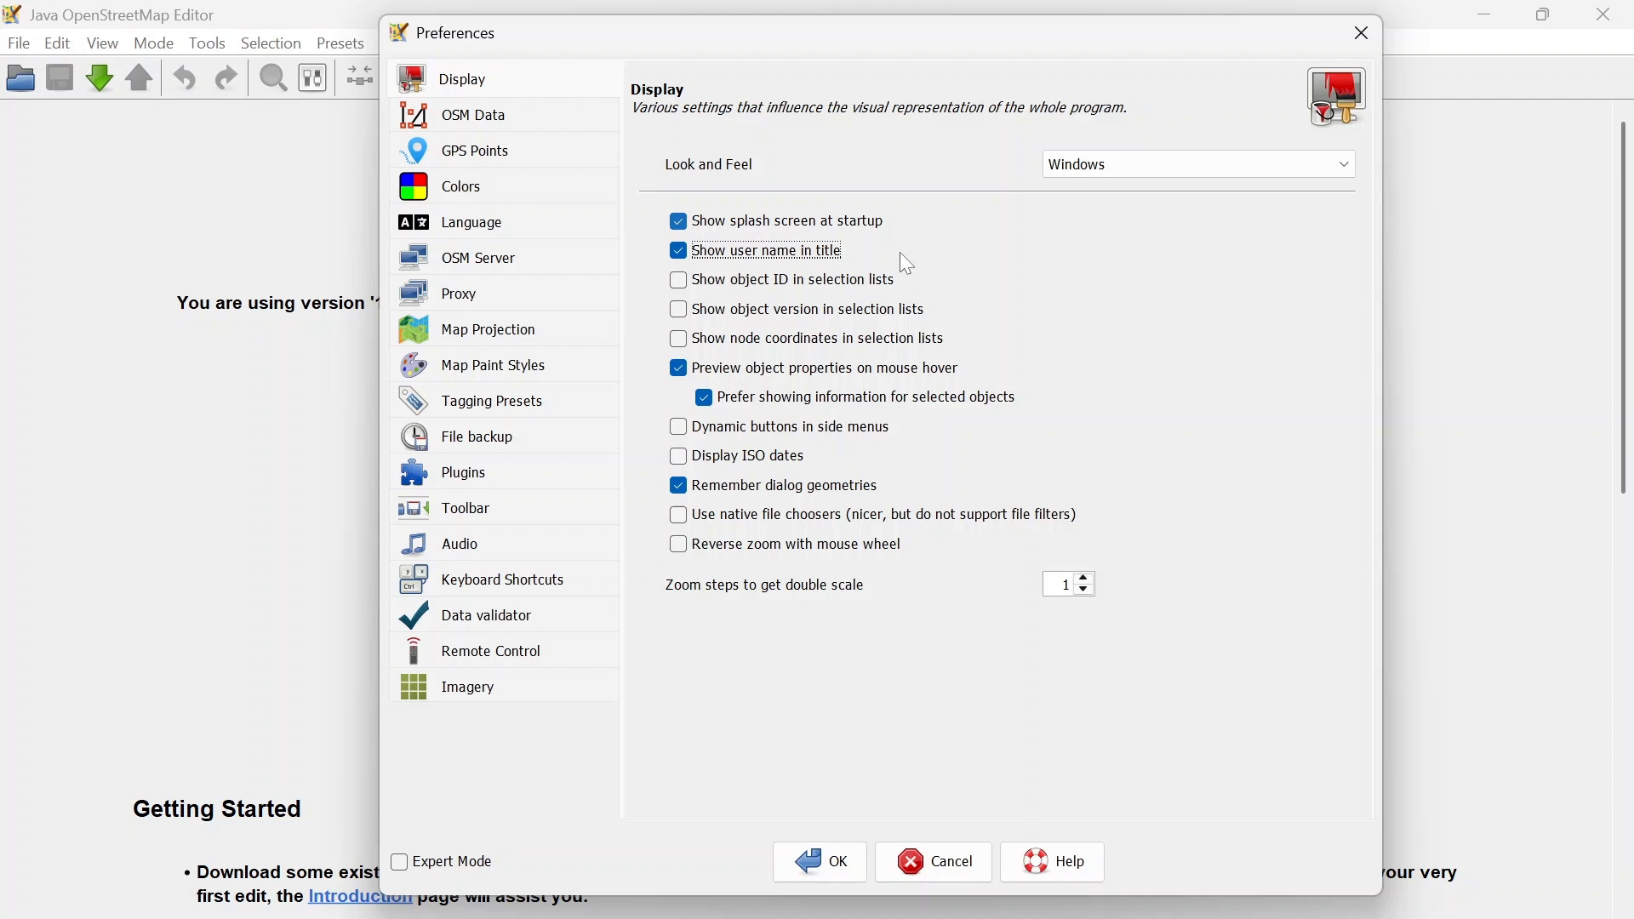
Start fully automatic OAuth 2.0 authorization from the OSM Server settings
click(477, 258)
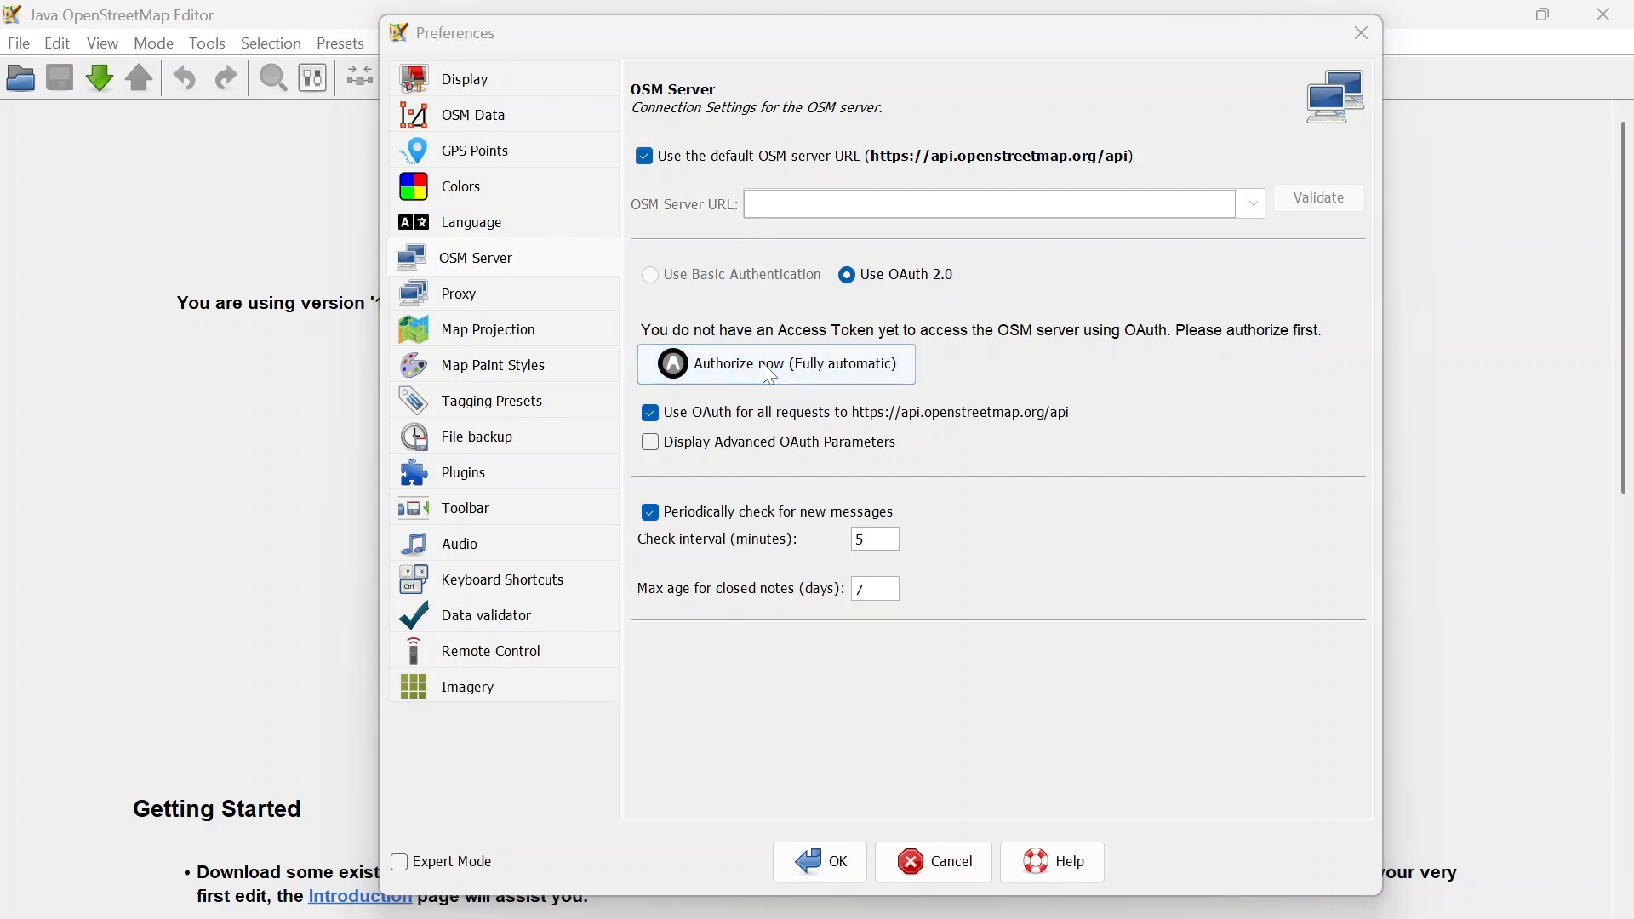
click(775, 363)
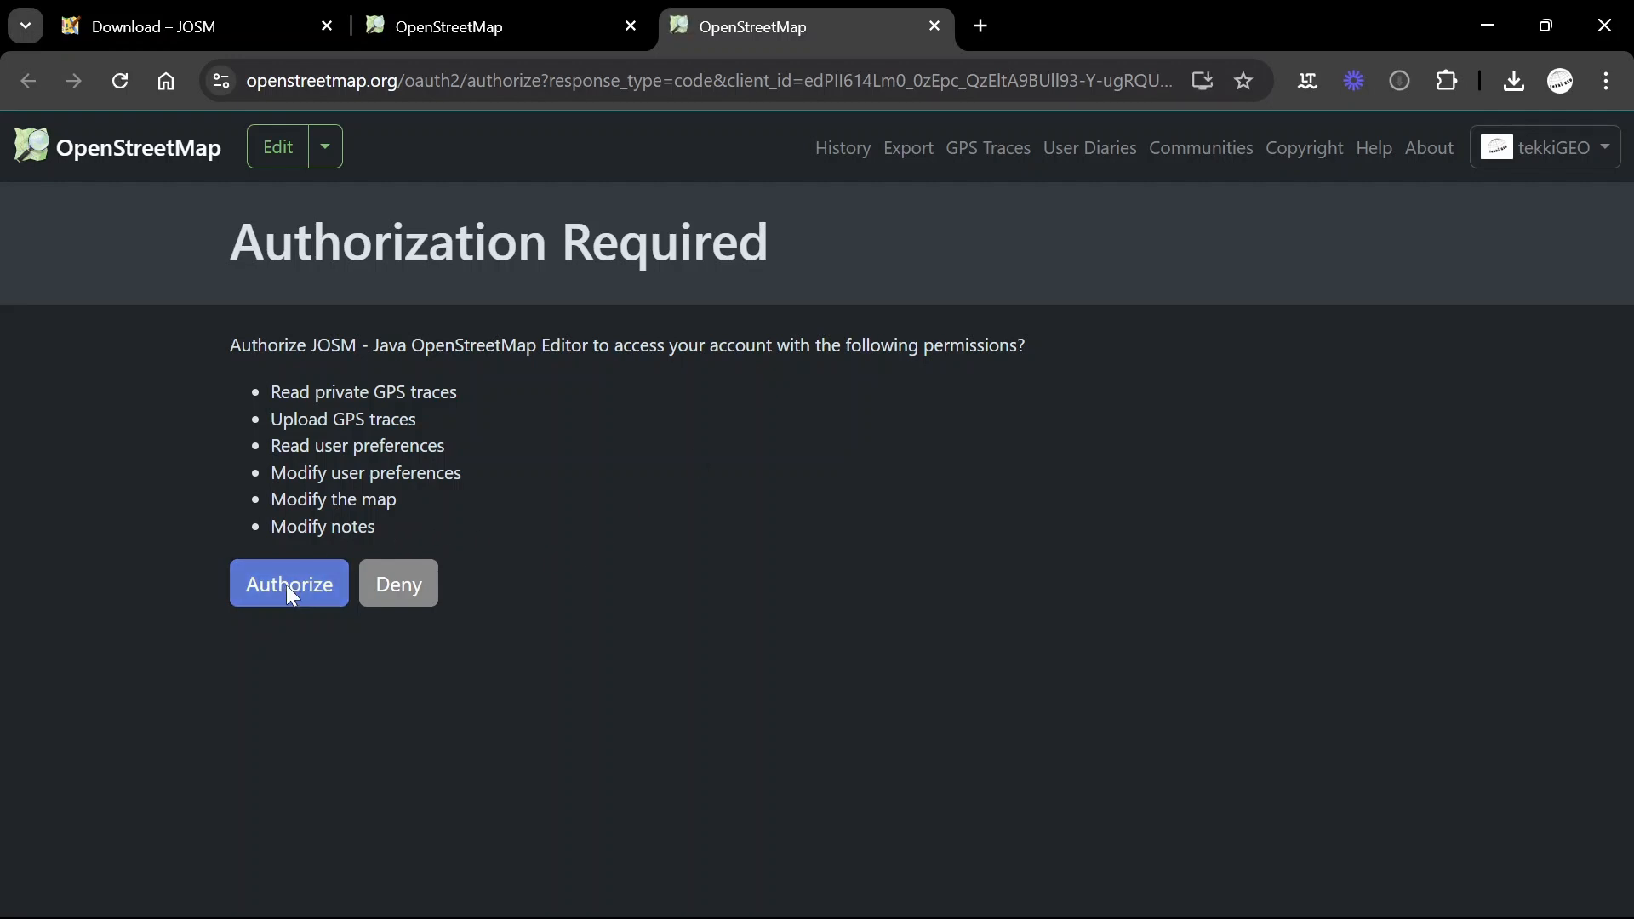
Authorize JOSM's access on the Authorization Required page and switch browser tabs
click(289, 582)
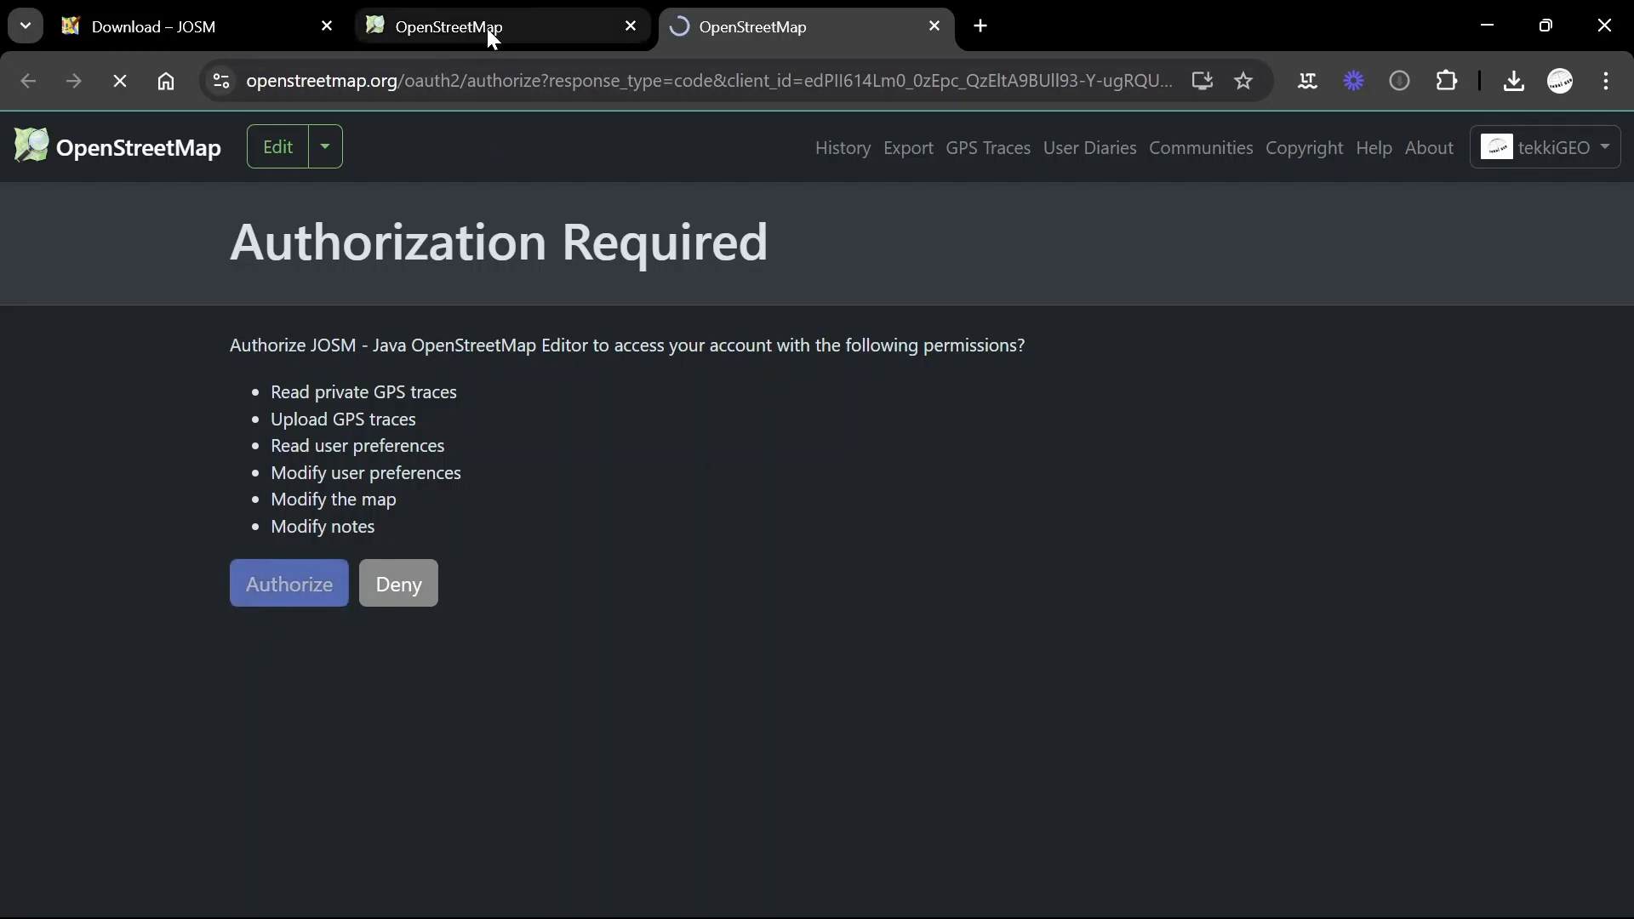
click(288, 583)
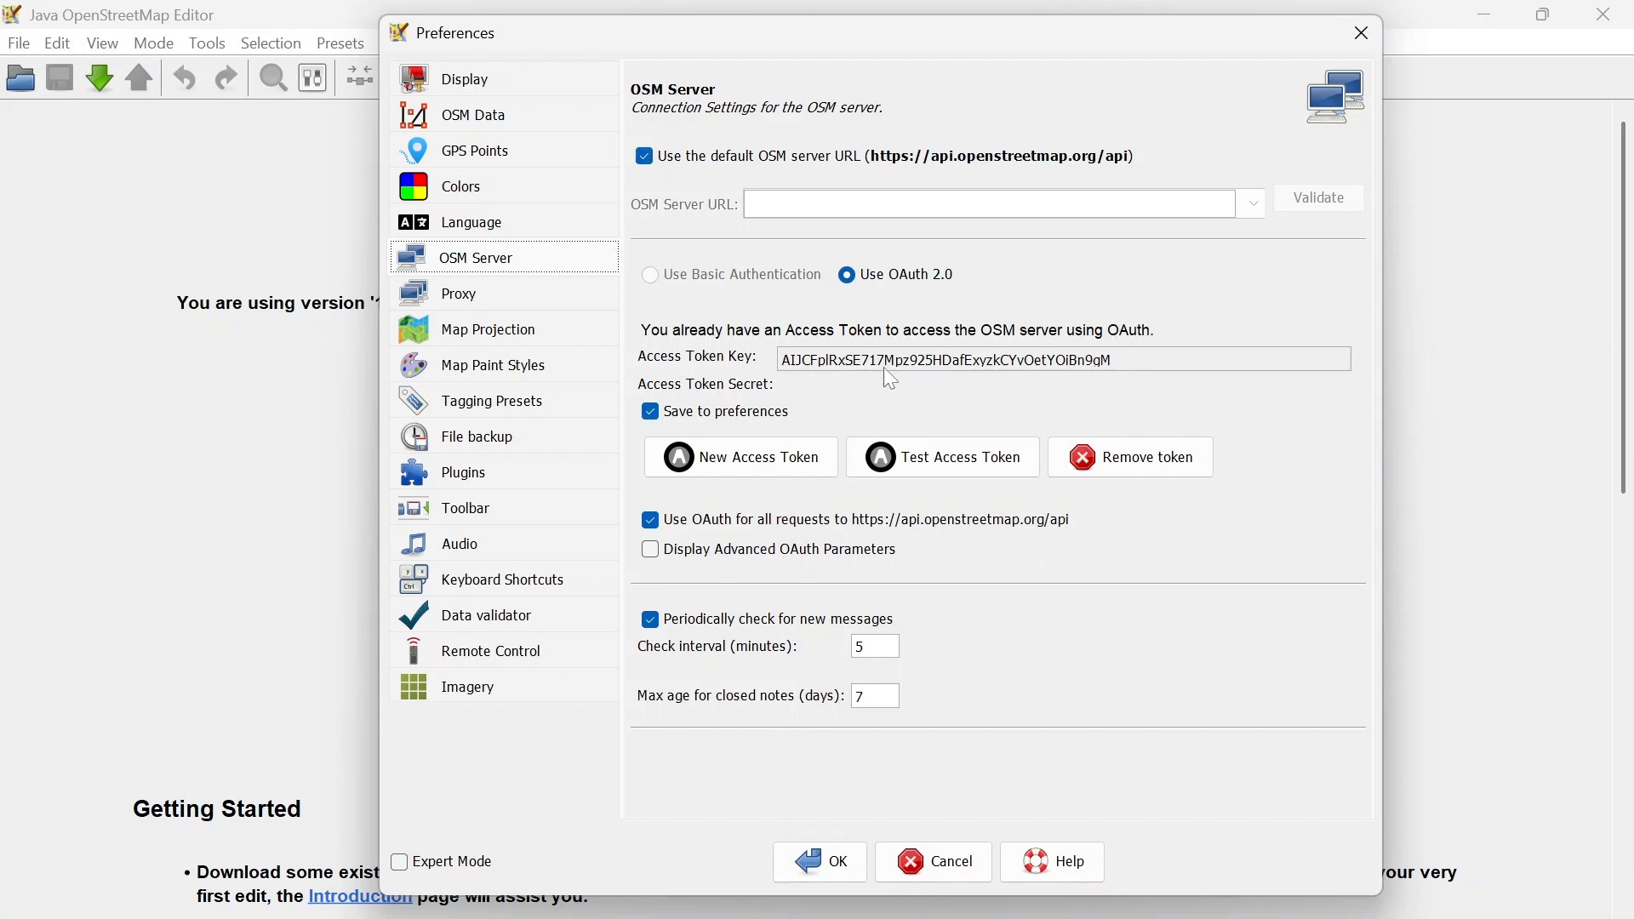
mouse_move(777, 722)
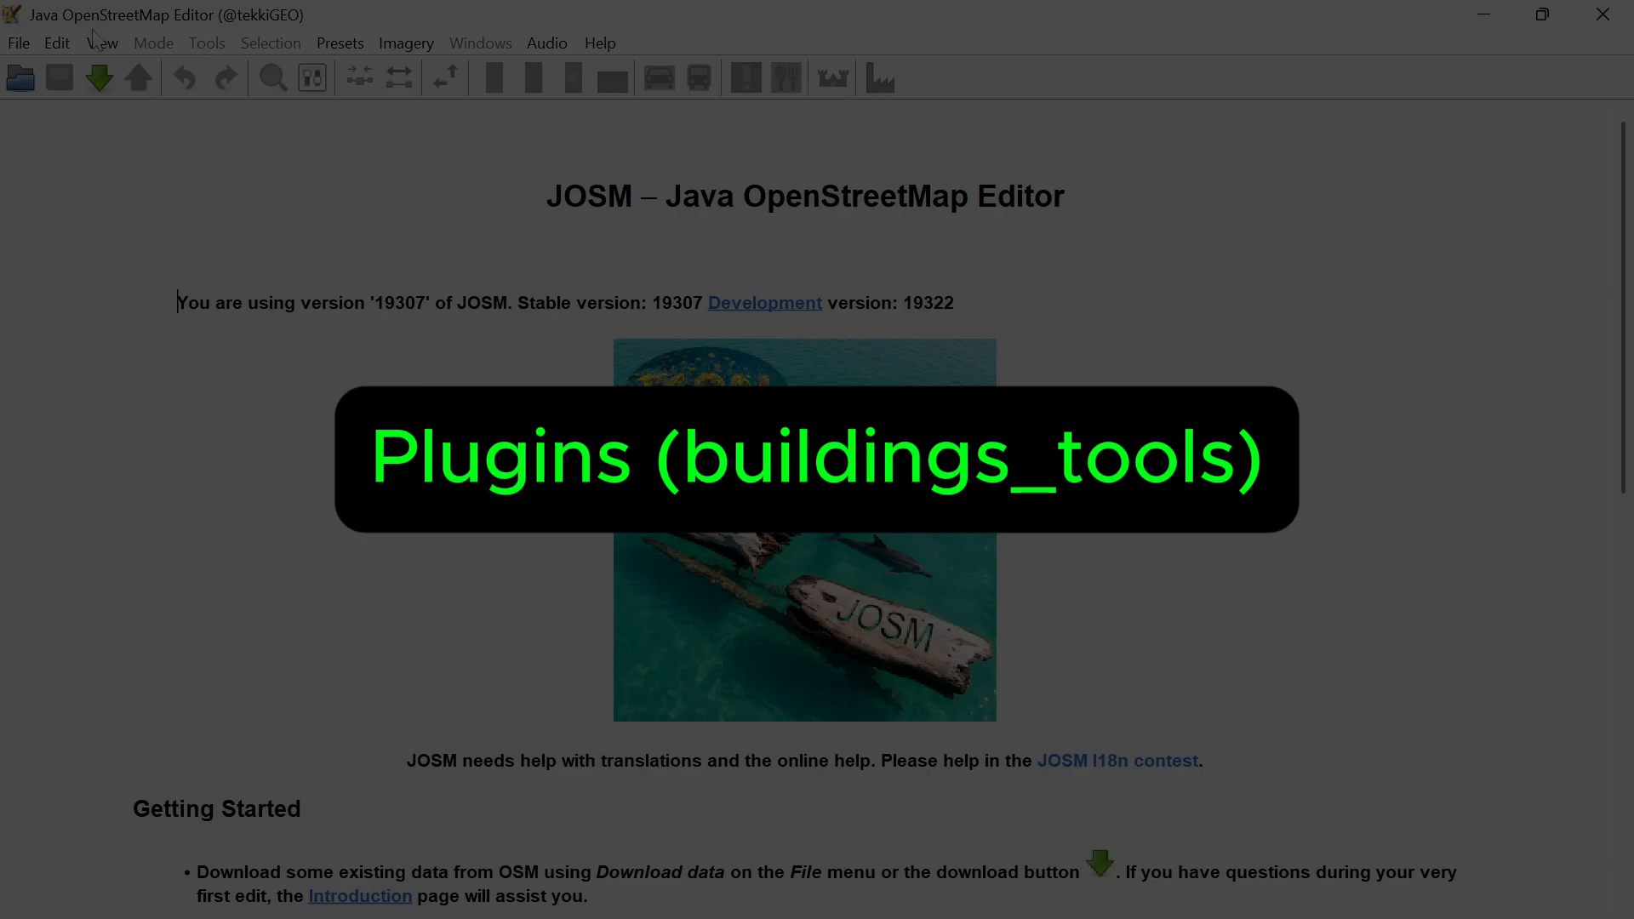
Download the list of available plugins in the Plugins preferences
click(56, 43)
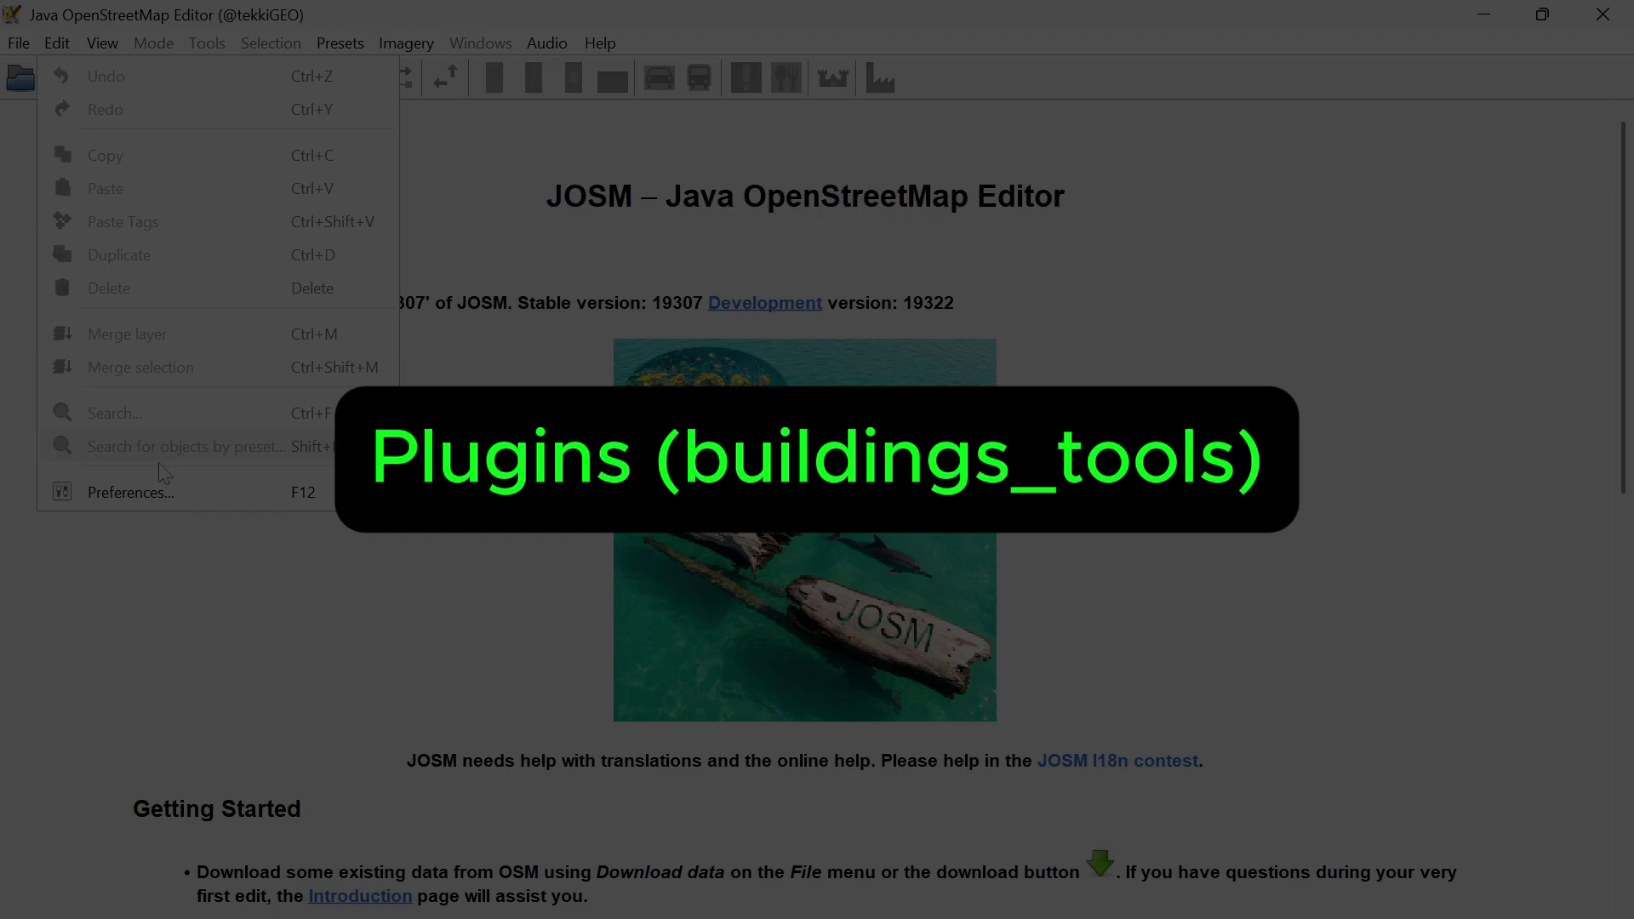
click(130, 492)
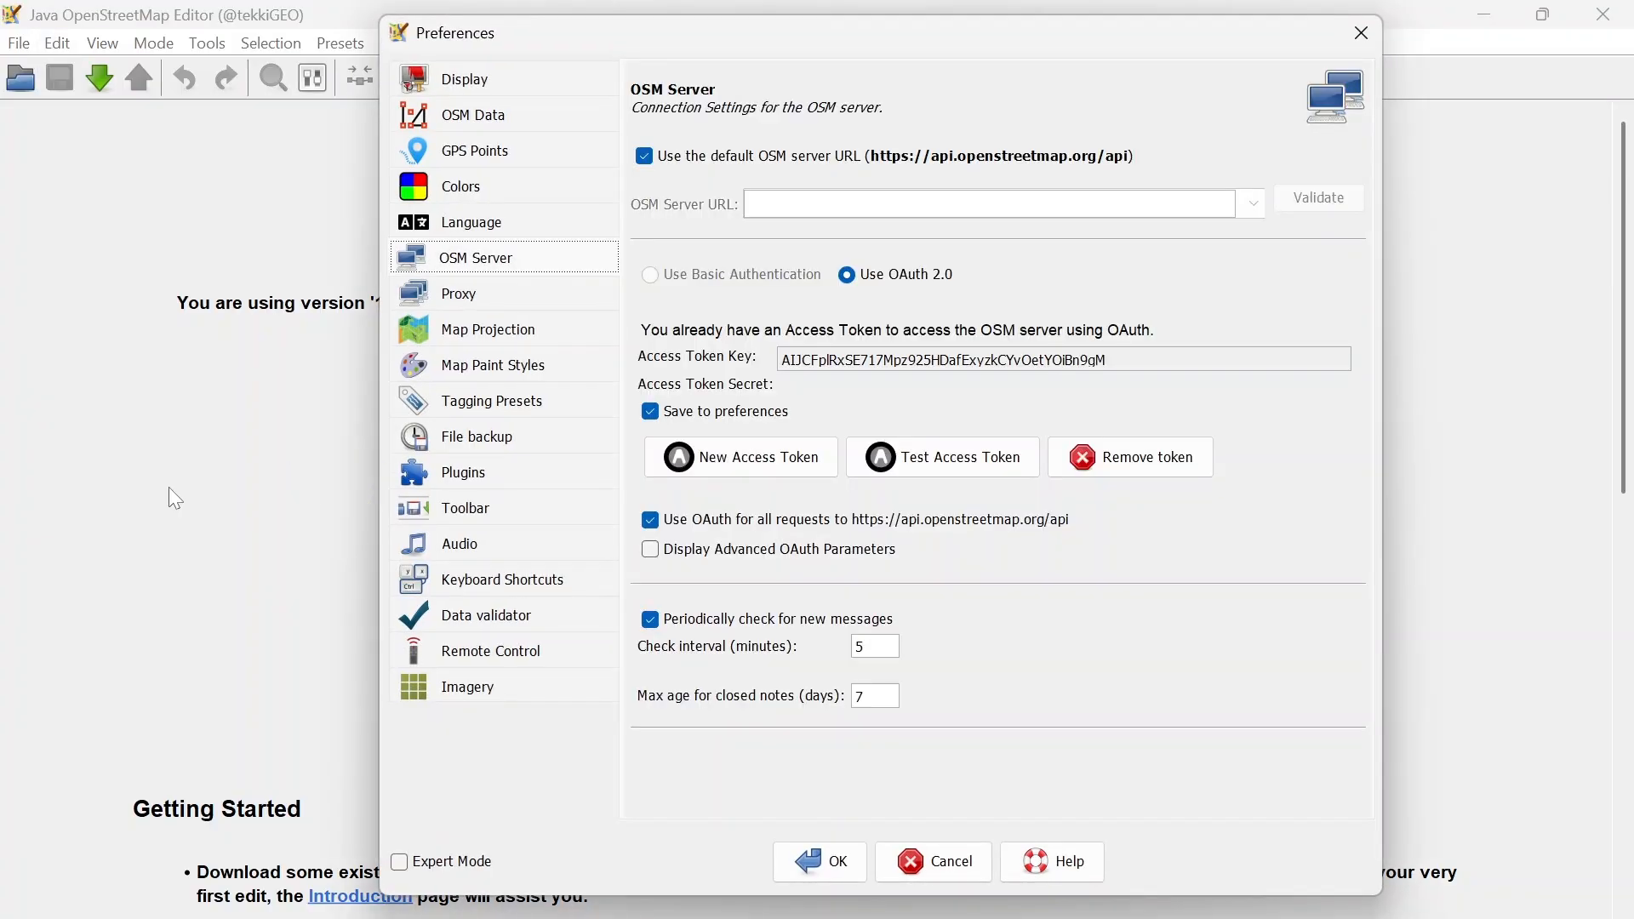
click(463, 473)
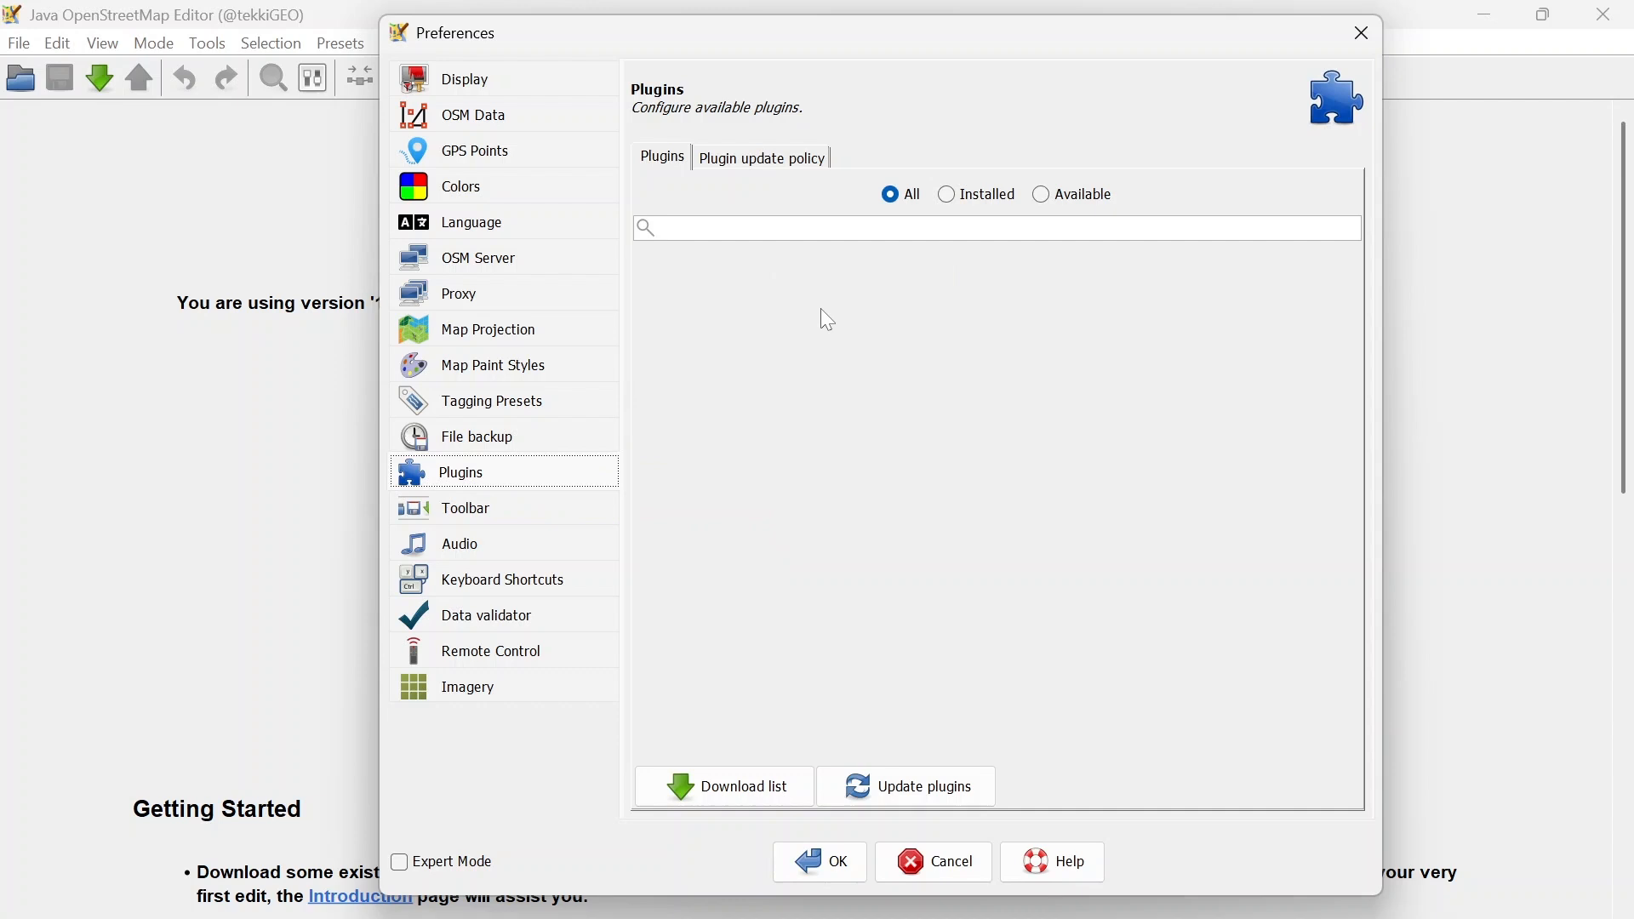
click(722, 785)
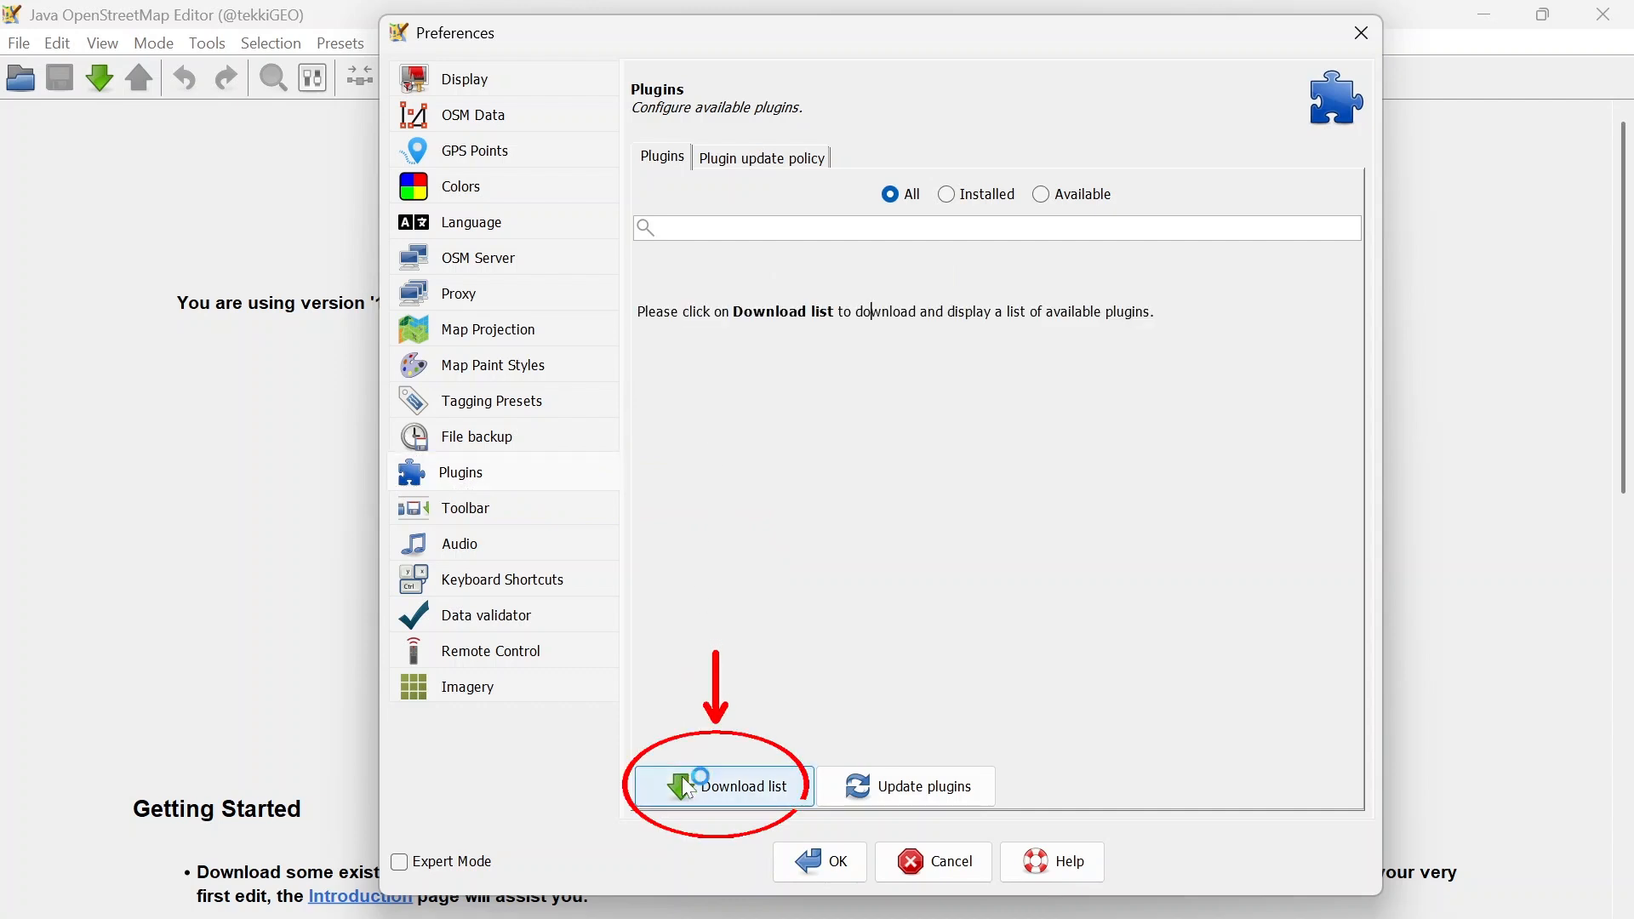
click(724, 786)
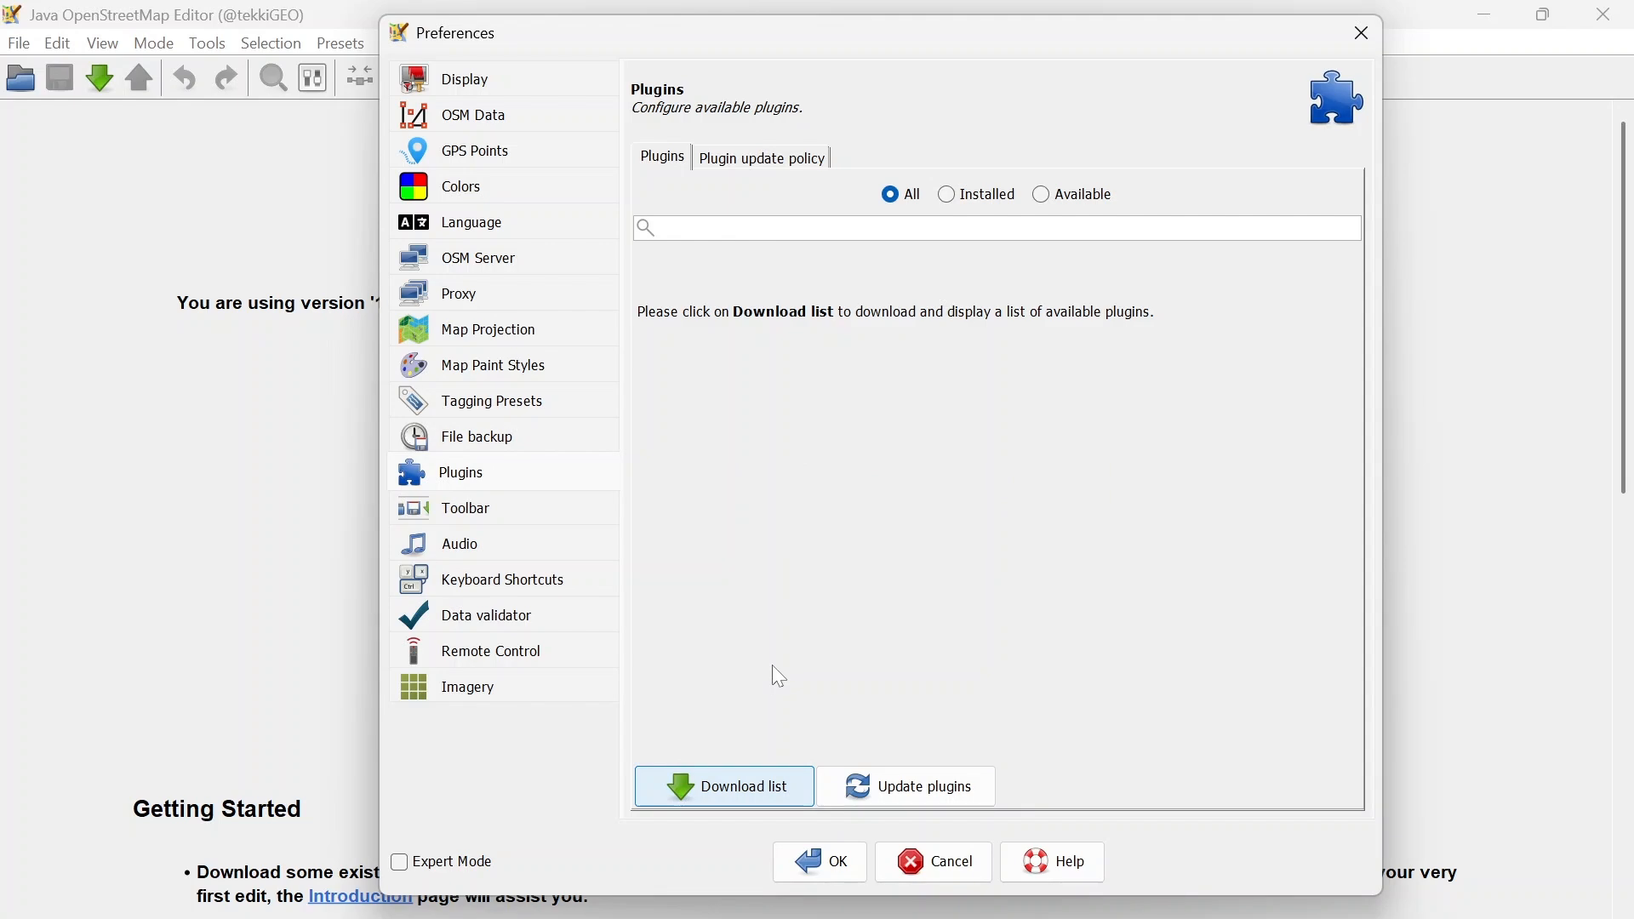
Filter the plugin list by 'buil' and tick buildings_tools for installation
click(724, 786)
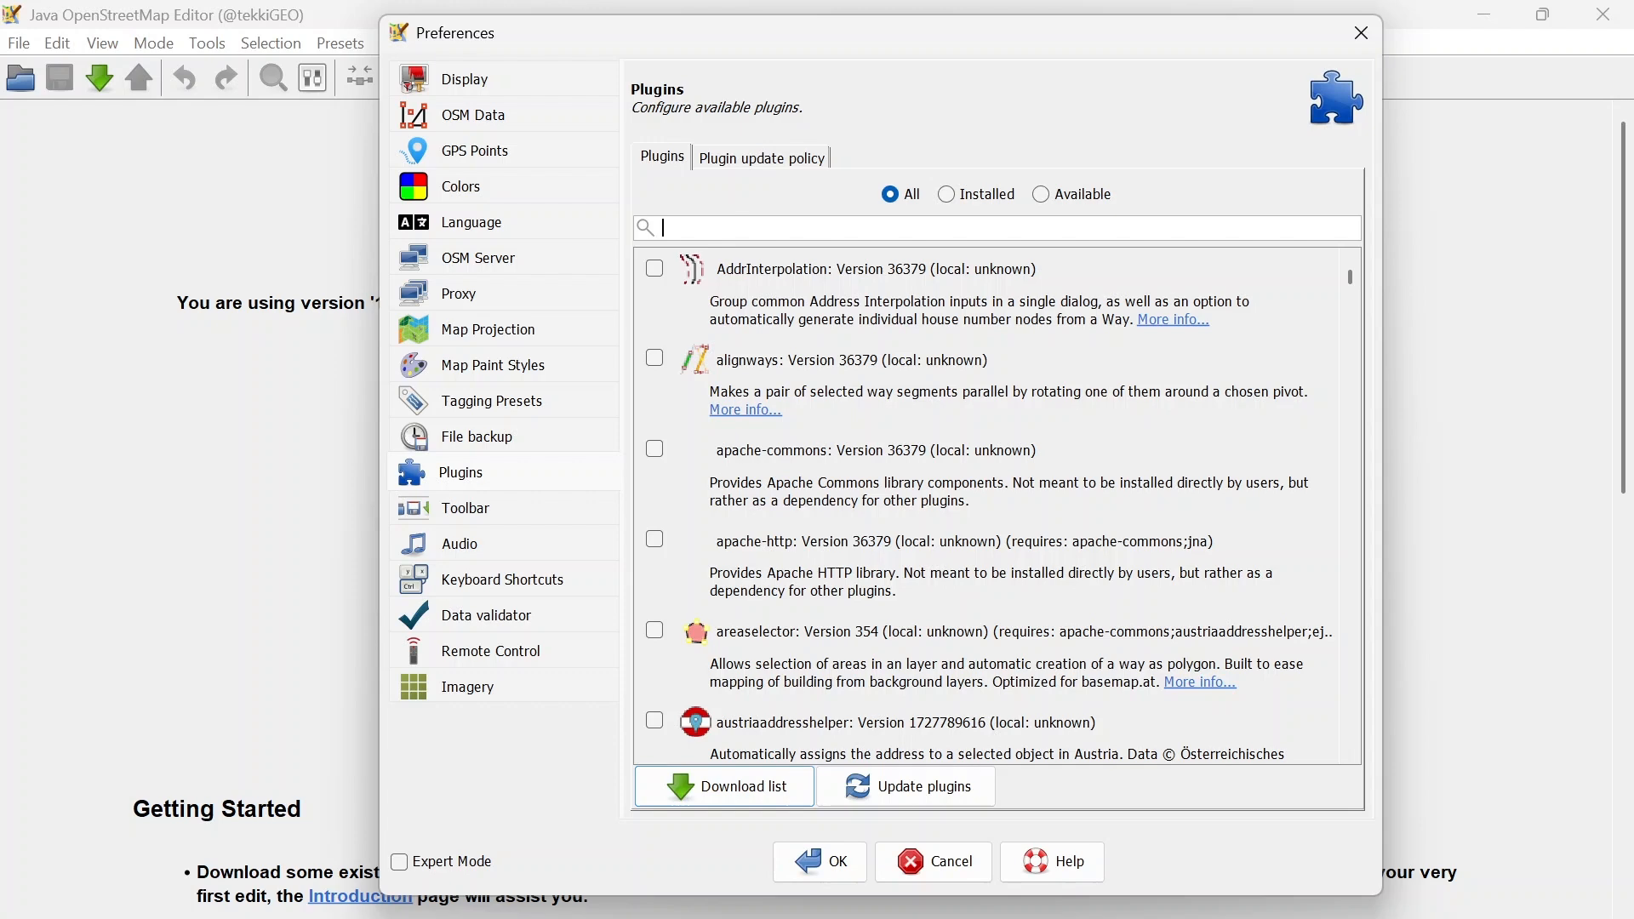
text(buil)
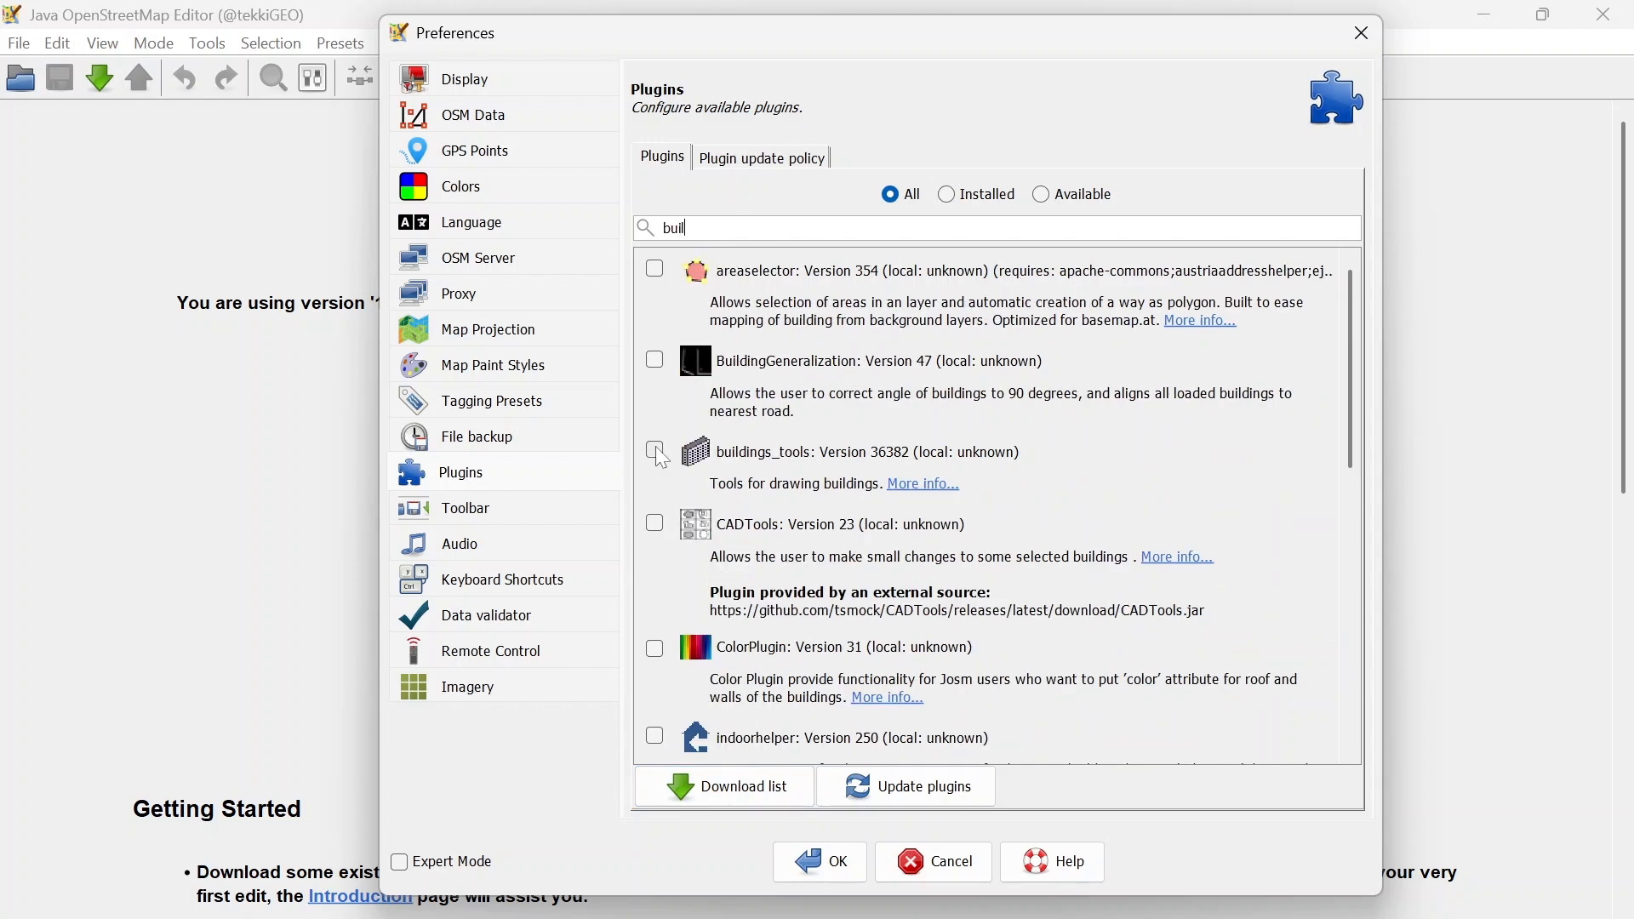
click(654, 451)
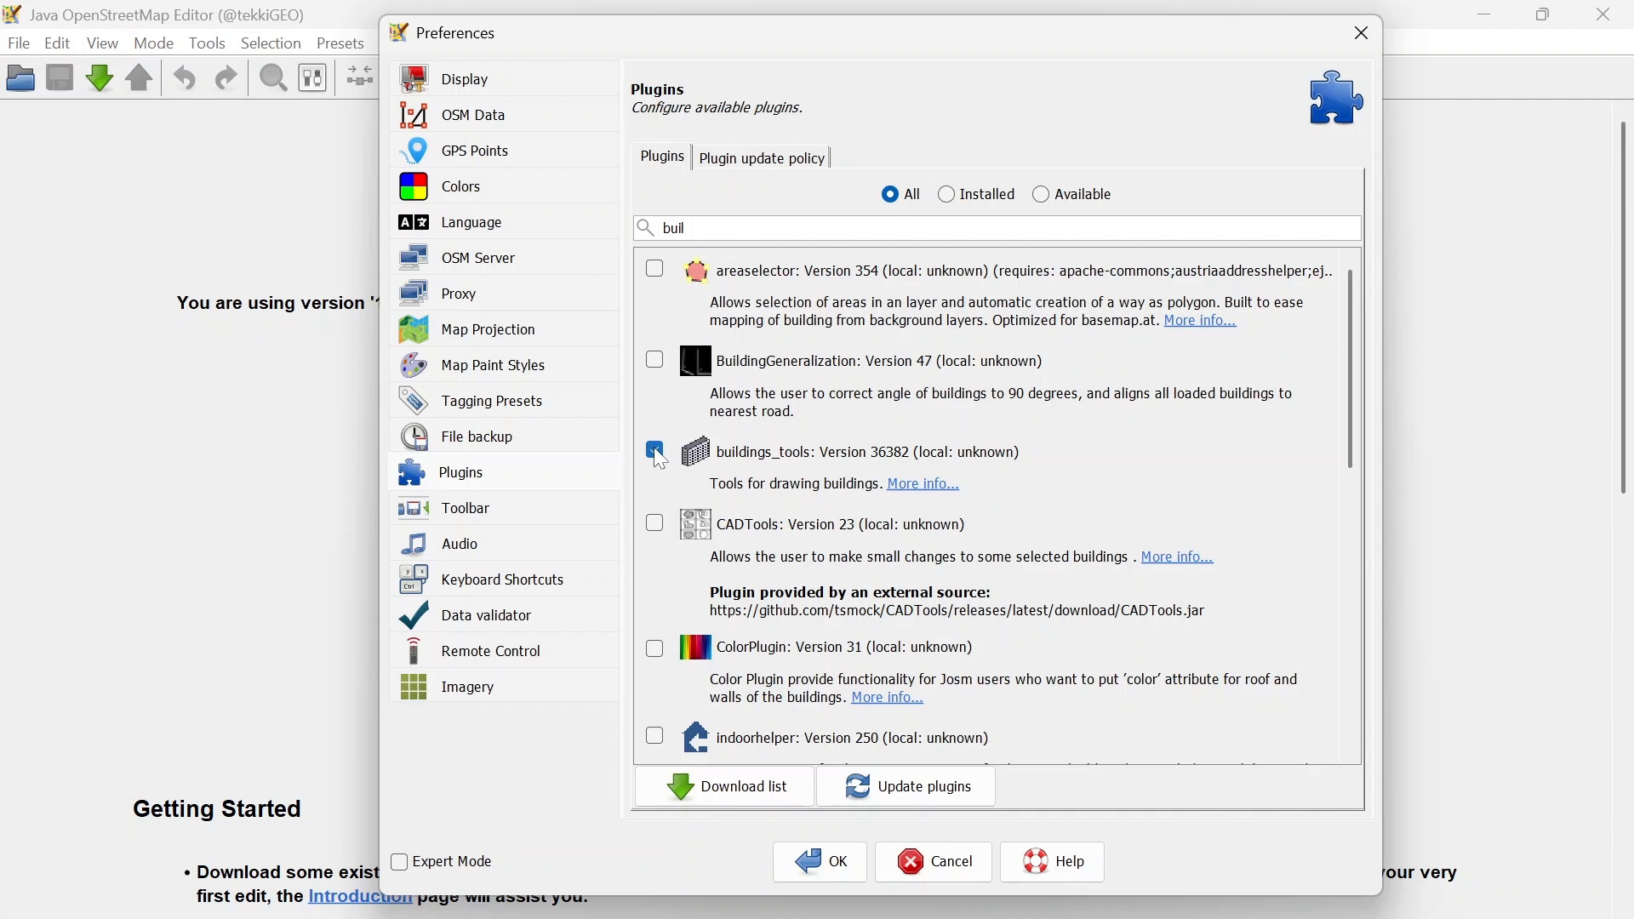
click(654, 449)
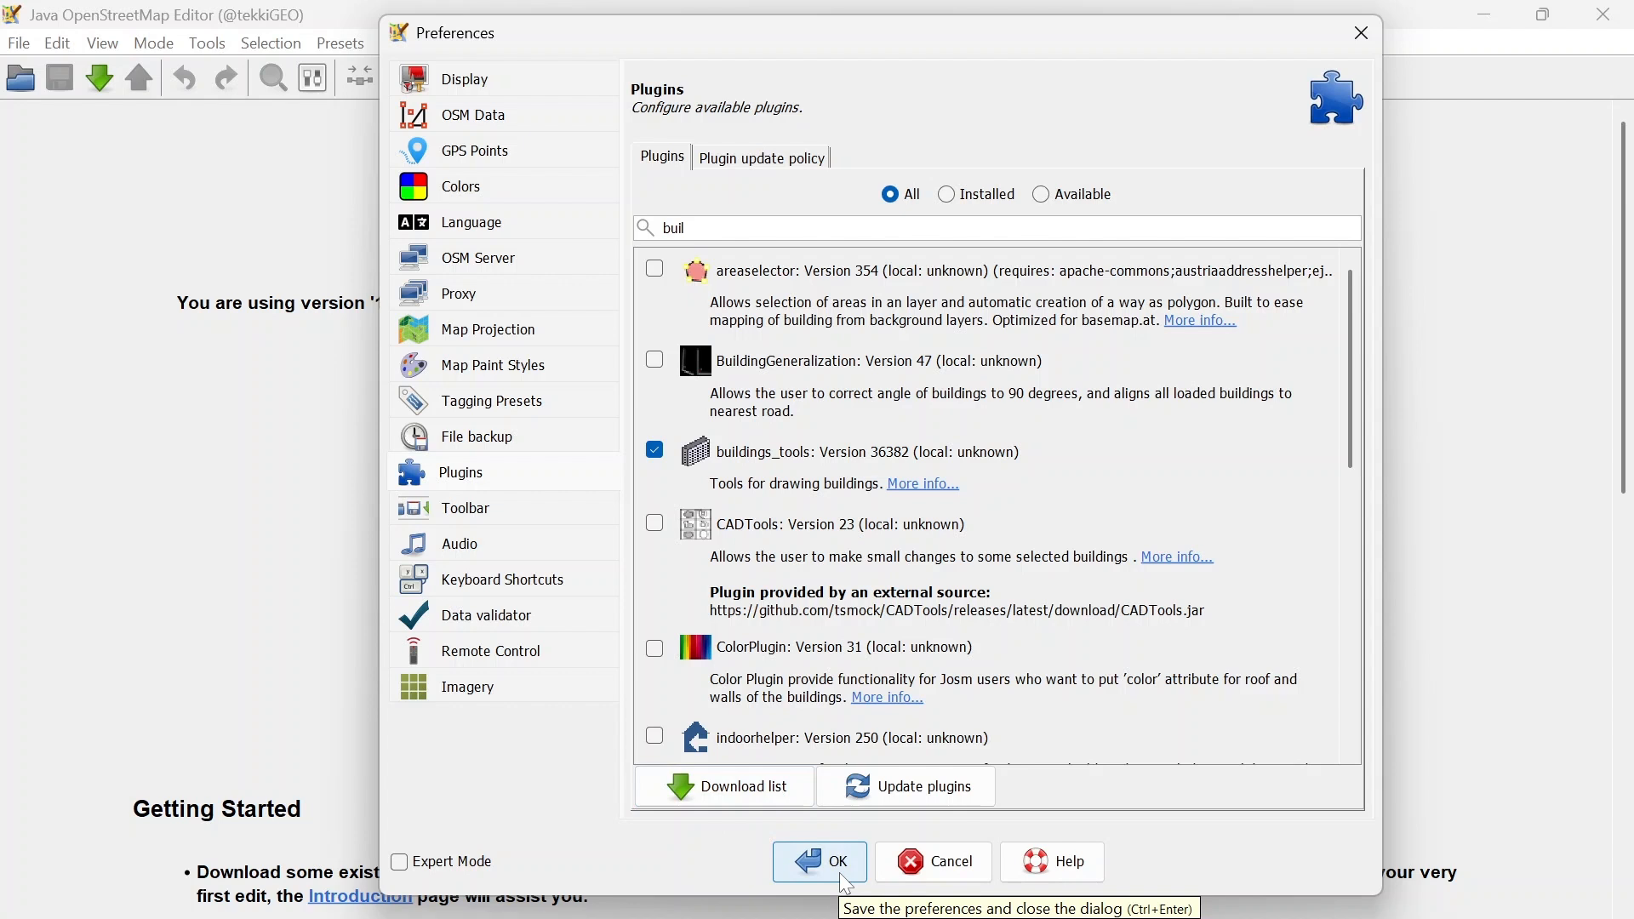
mouse_move(464, 616)
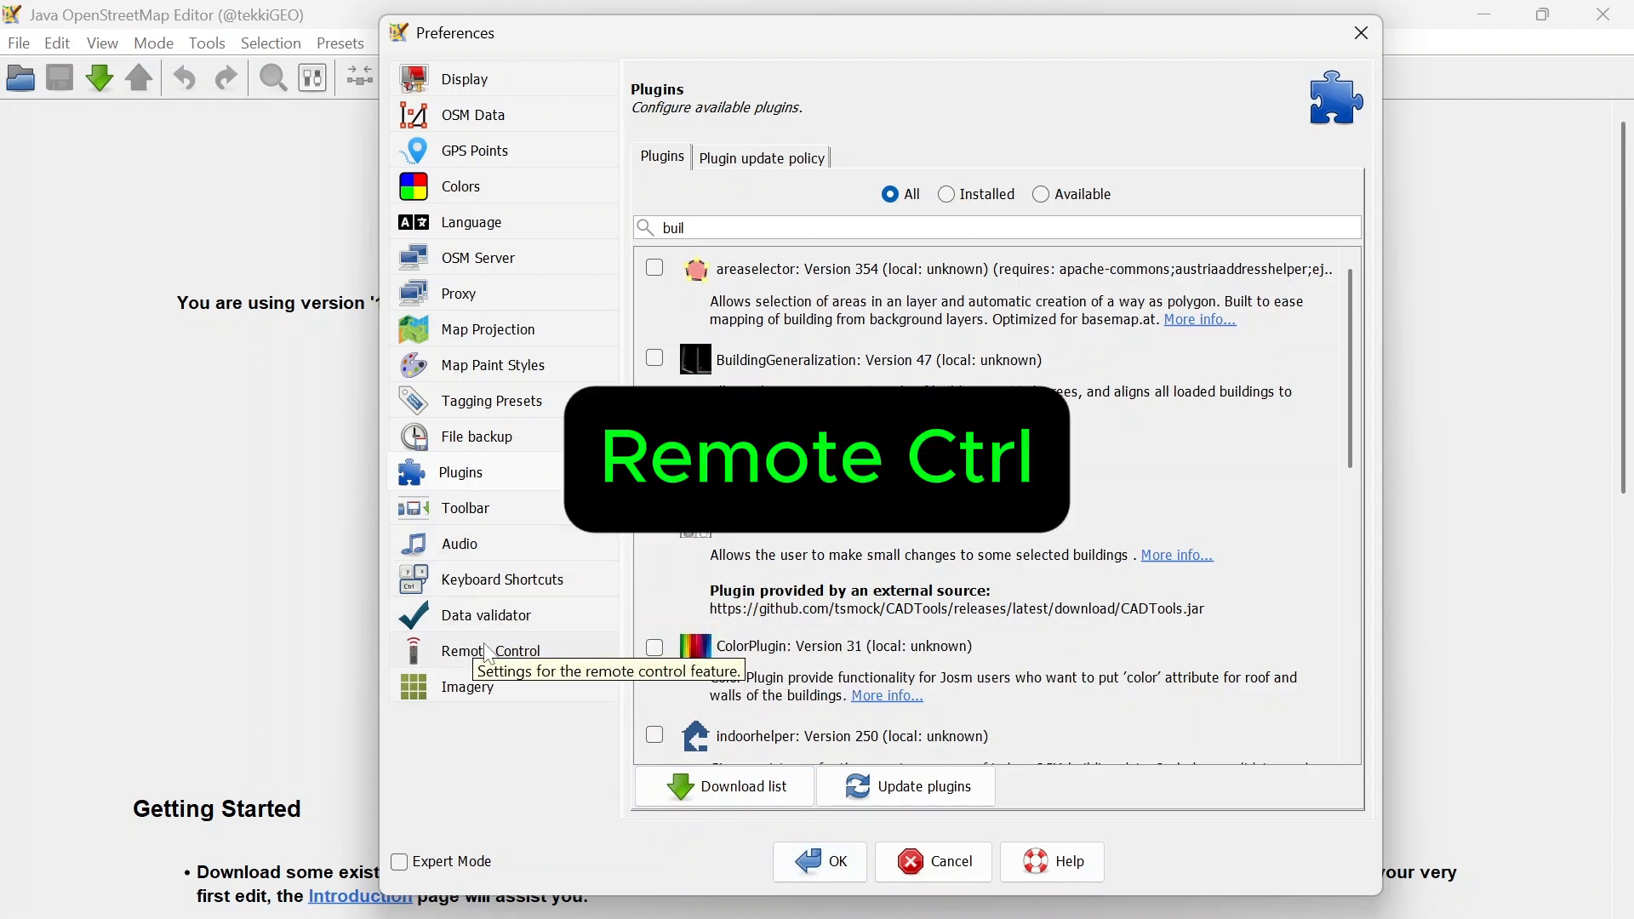
Enable remote control with default permitted actions and confirm the preferences with OK
click(490, 651)
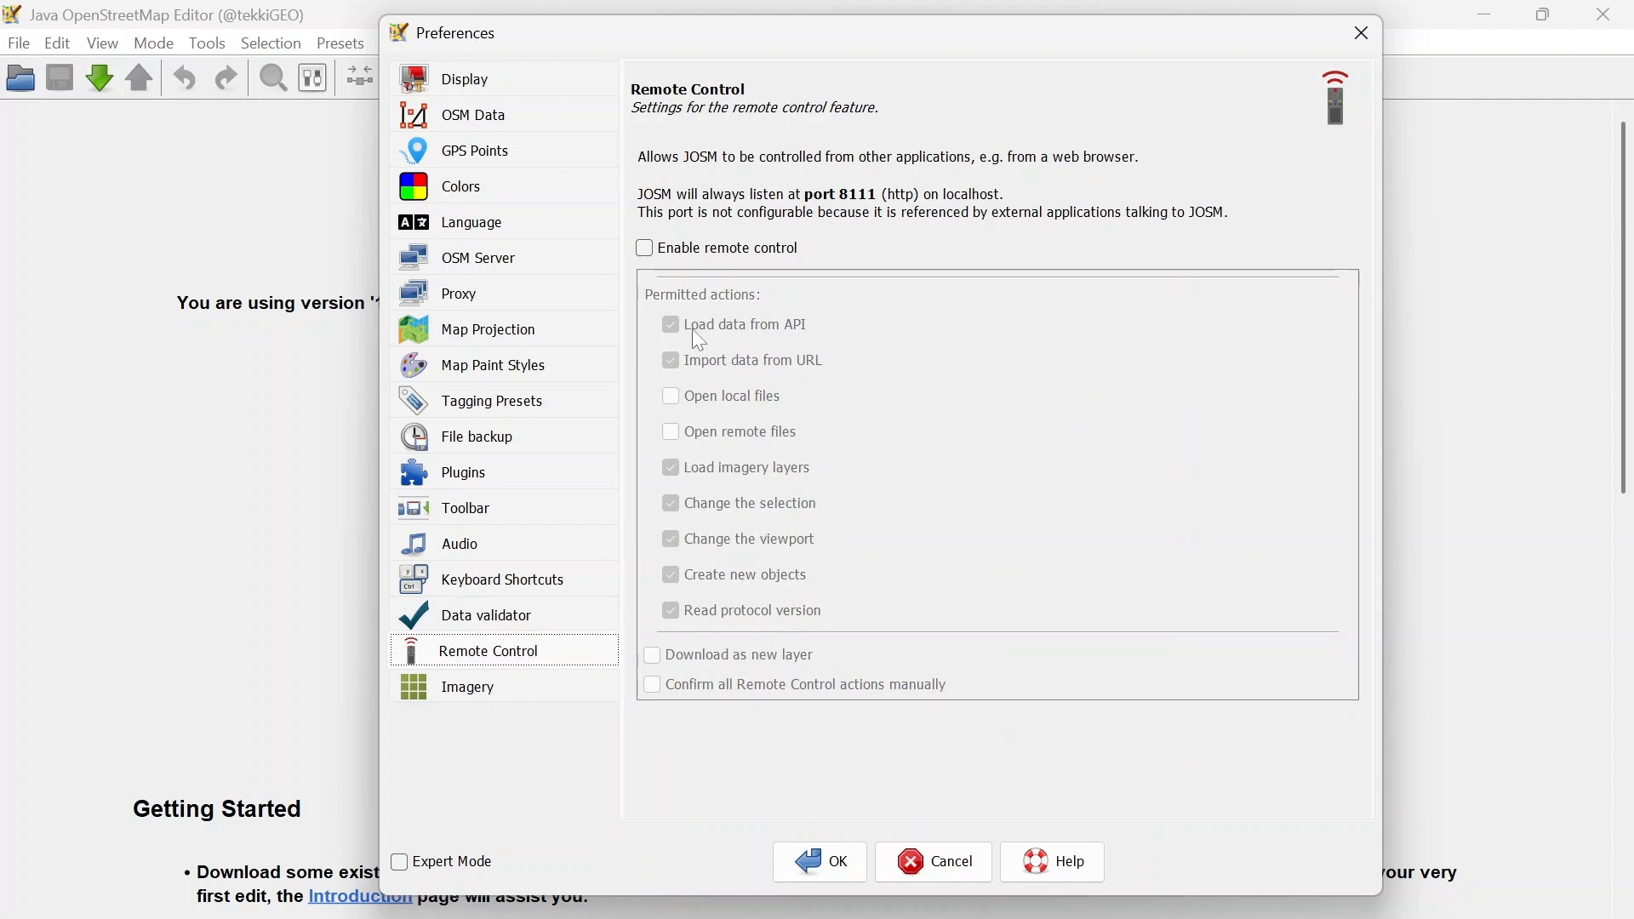
click(644, 248)
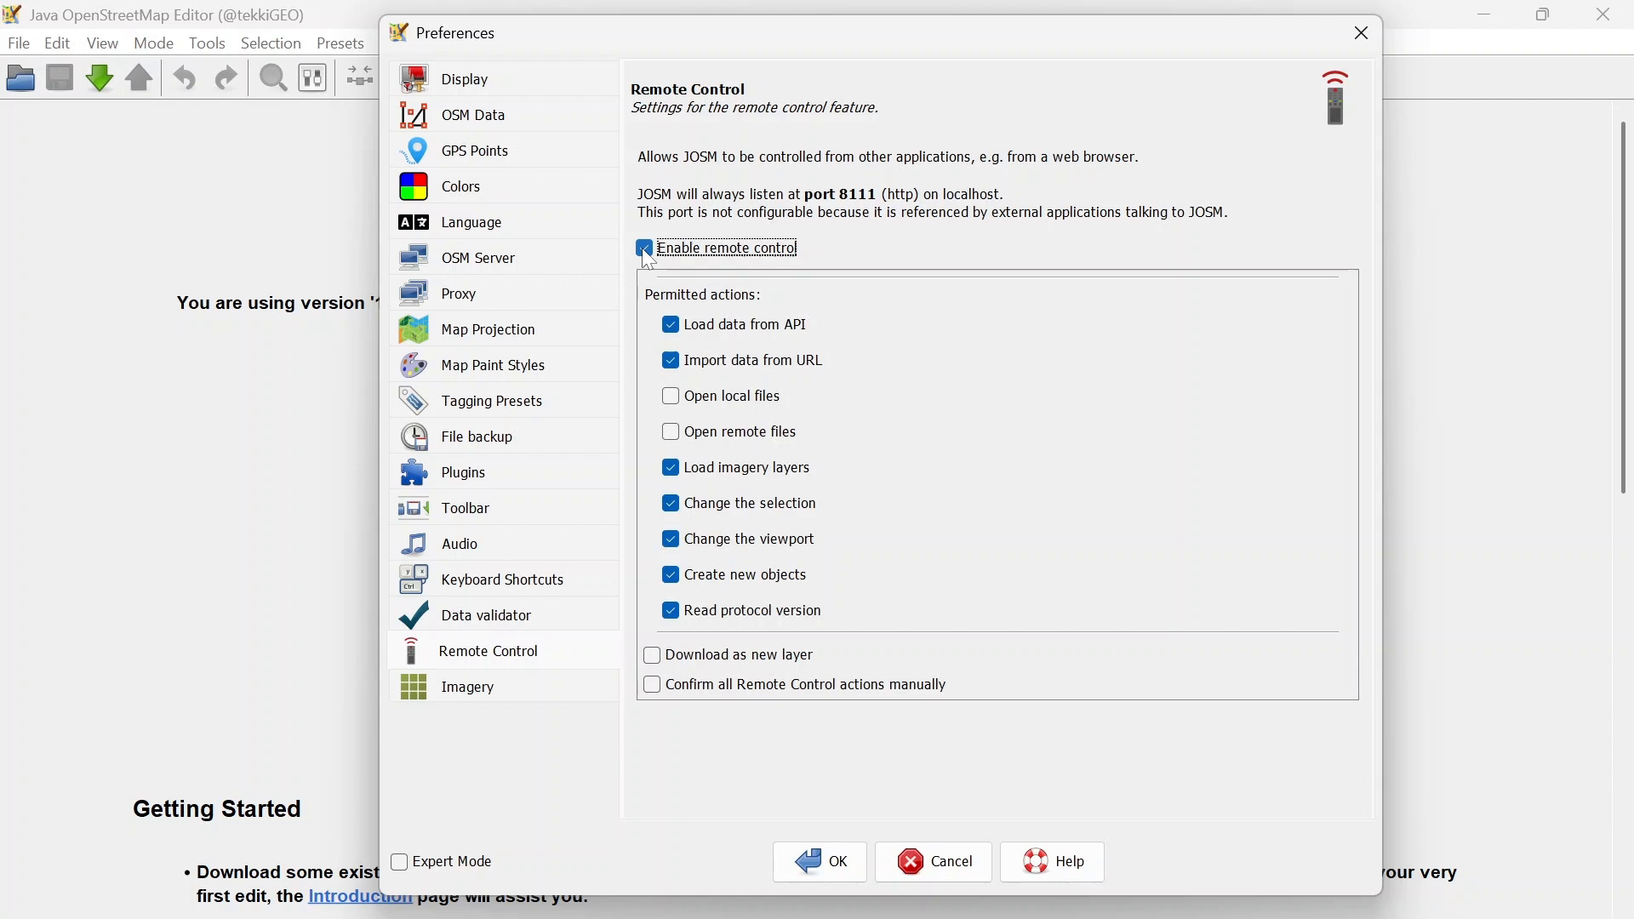
mouse_move(811, 209)
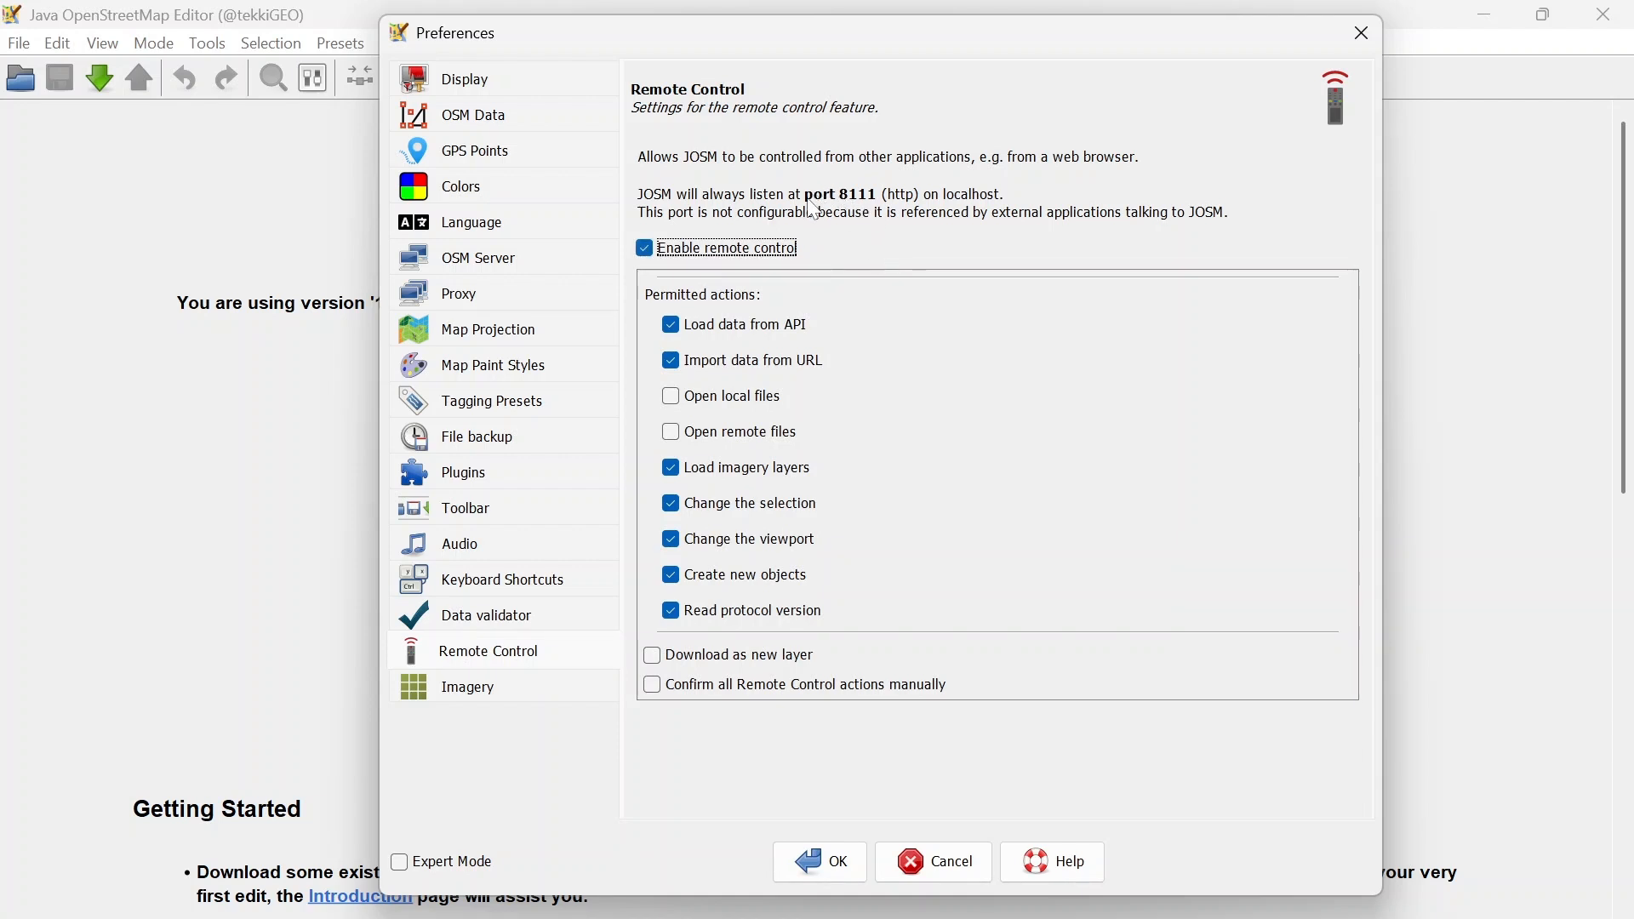
mouse_move(1013, 203)
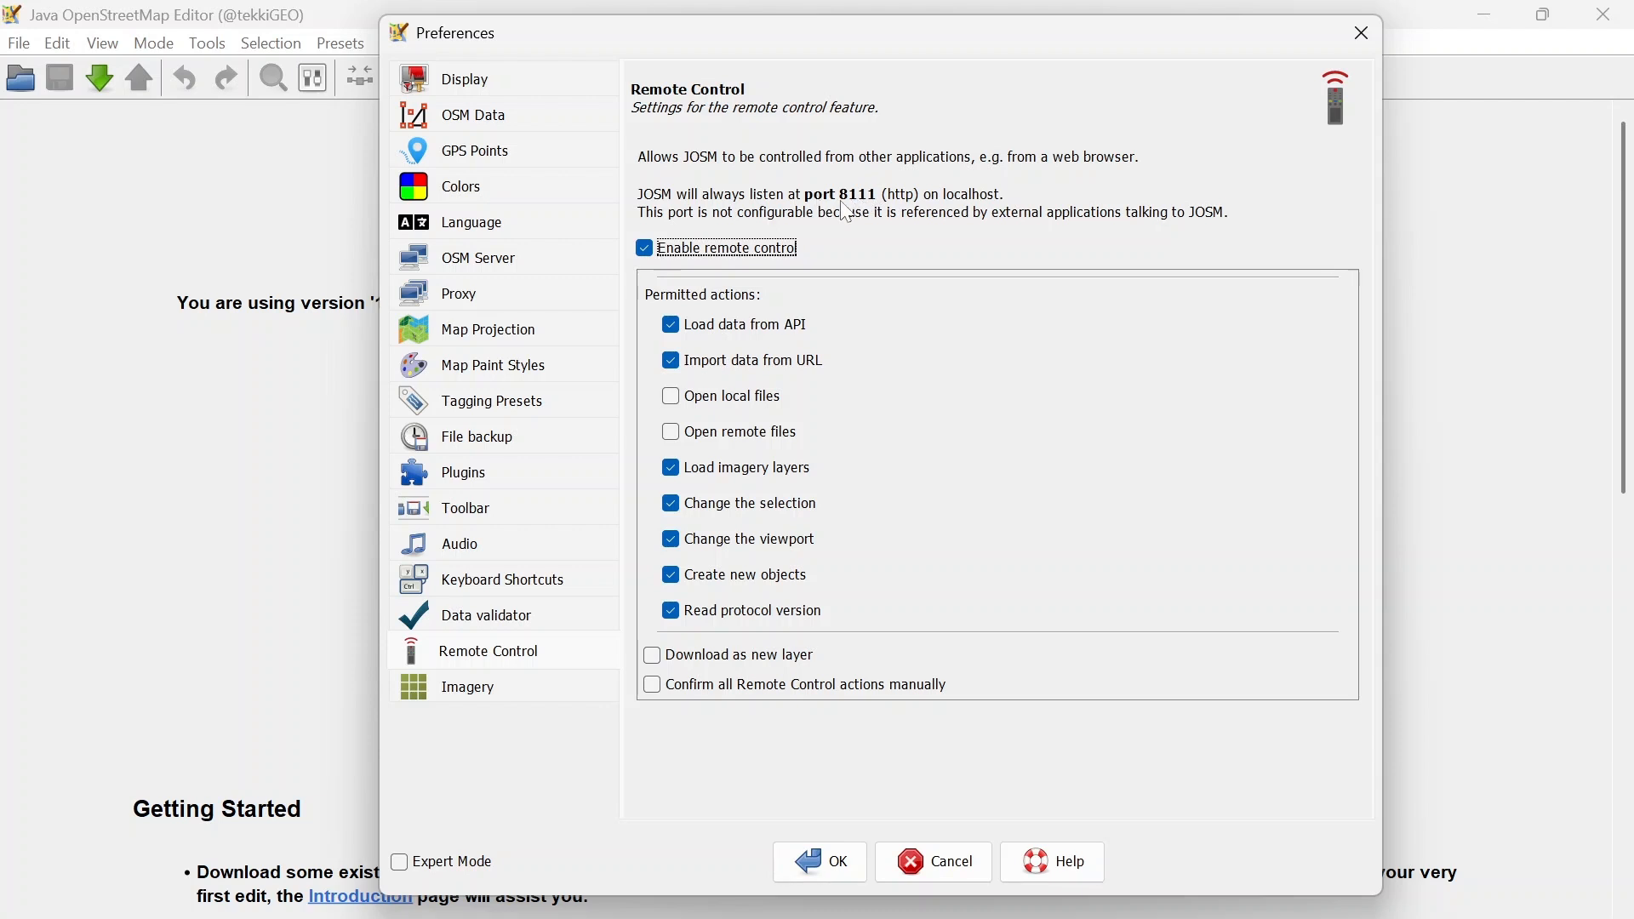
mouse_move(861, 750)
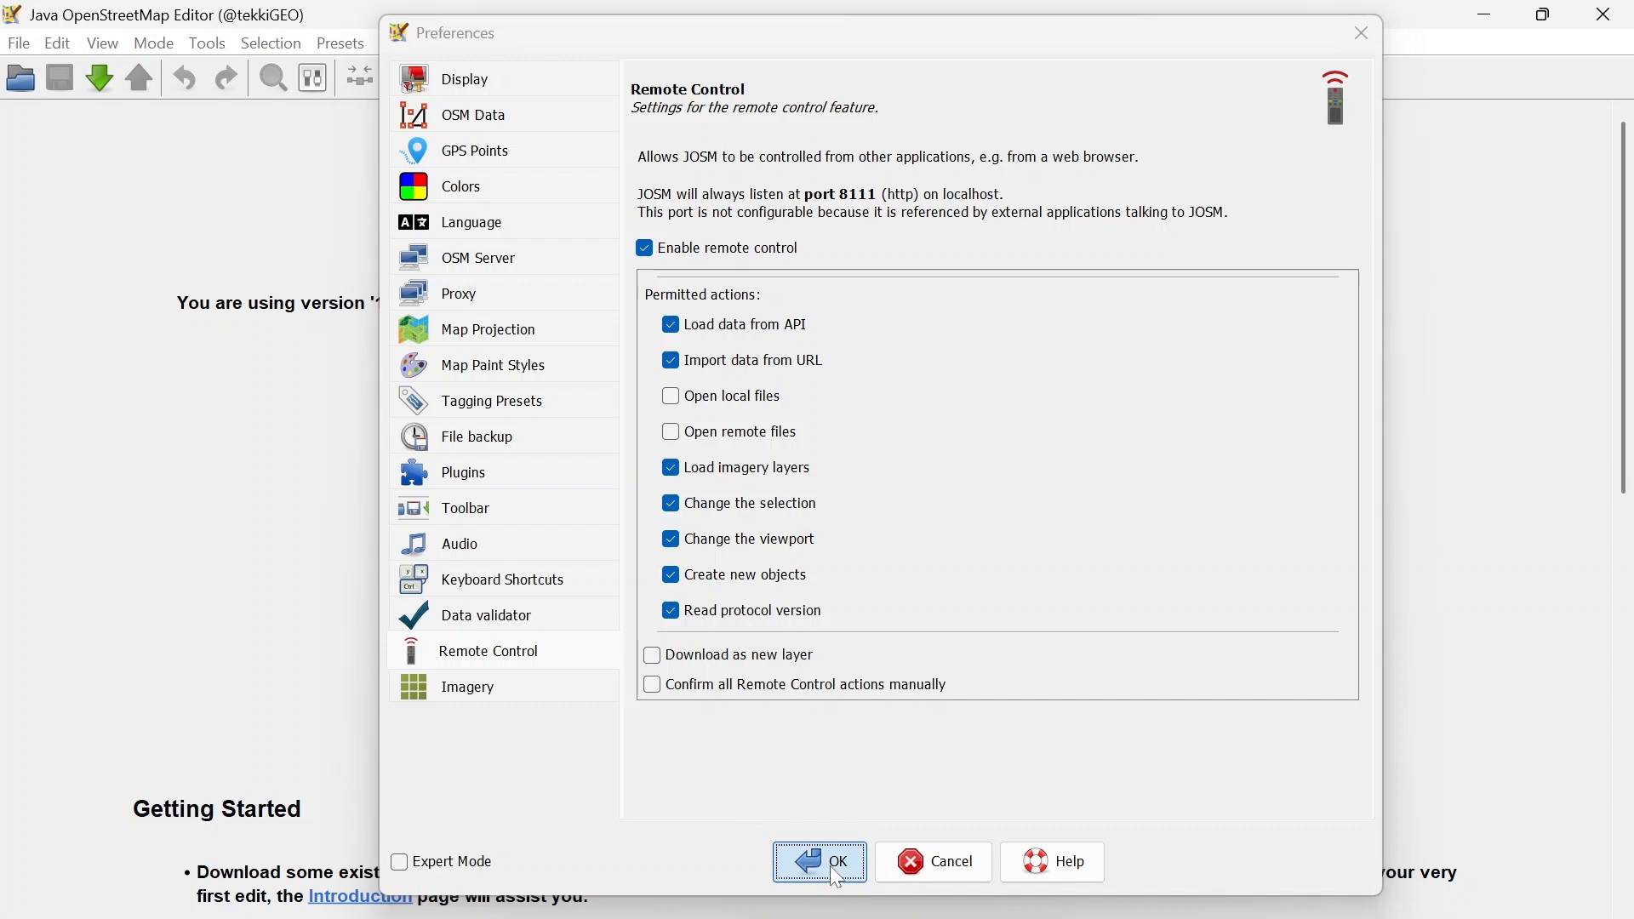
click(820, 862)
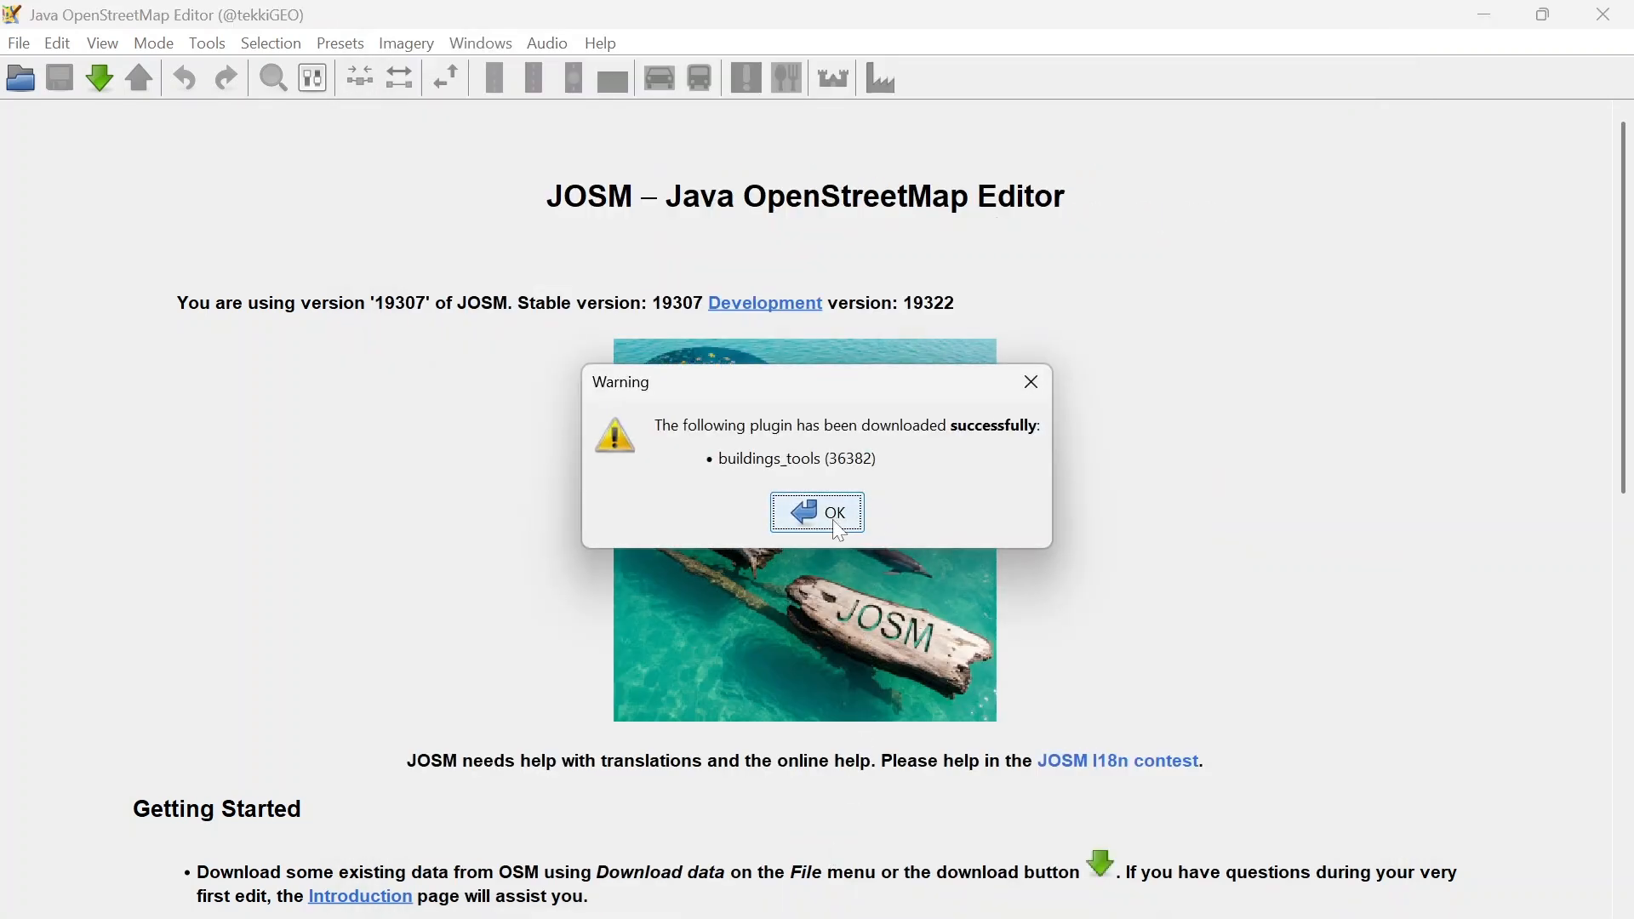
Acknowledge the plugin notice and draw a download area around Bhopal in Download data
click(817, 513)
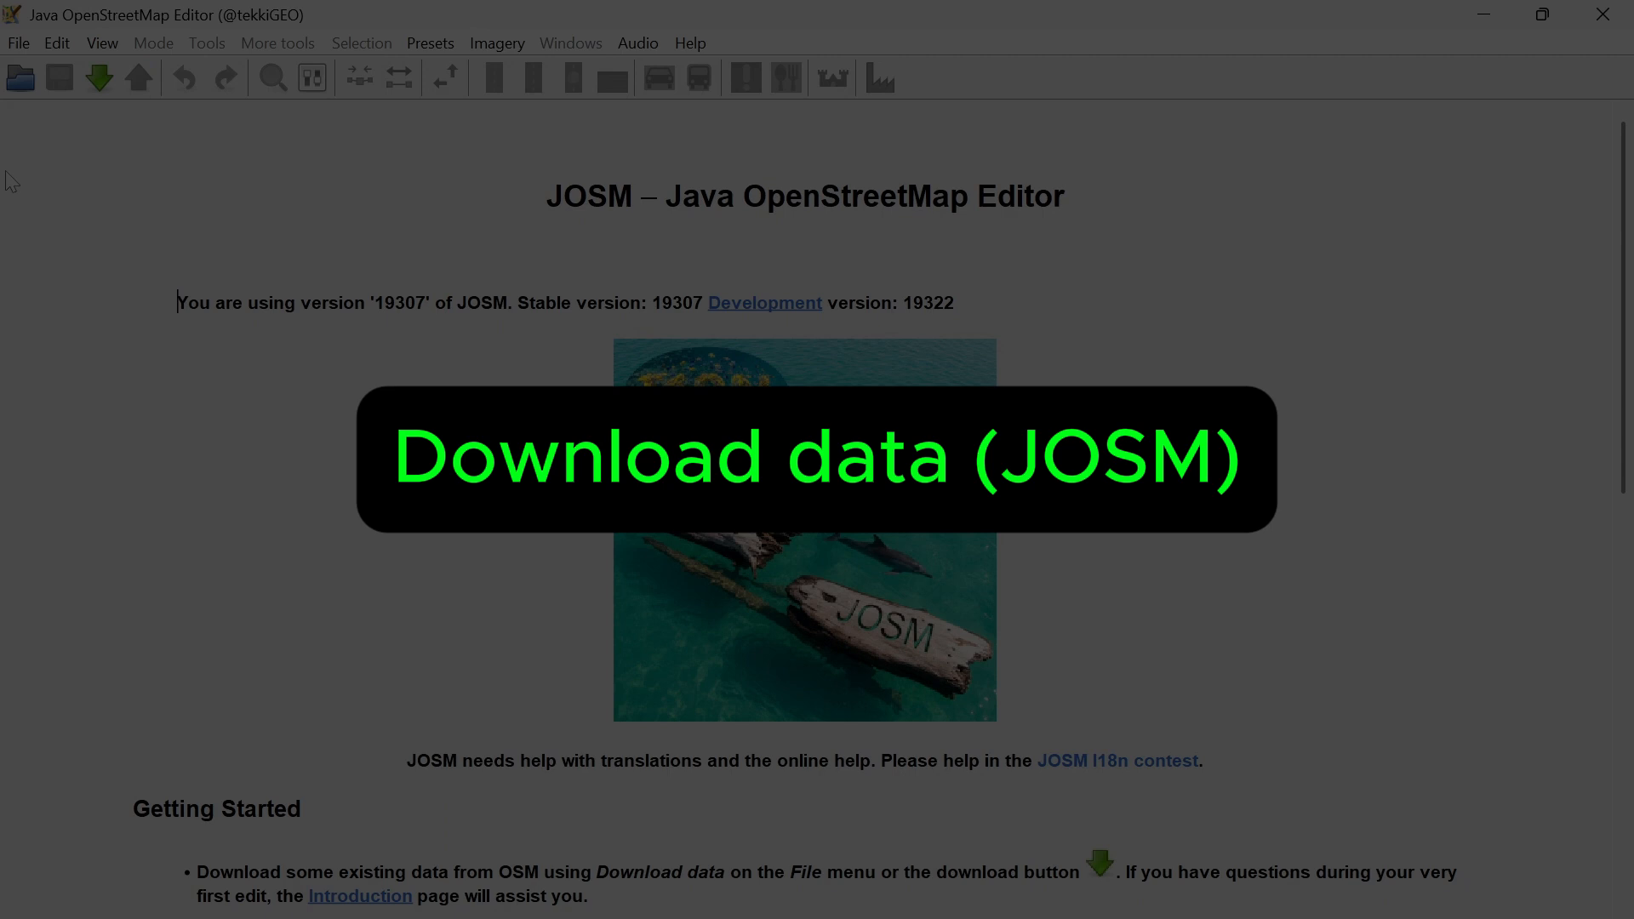
mouse_move(73, 278)
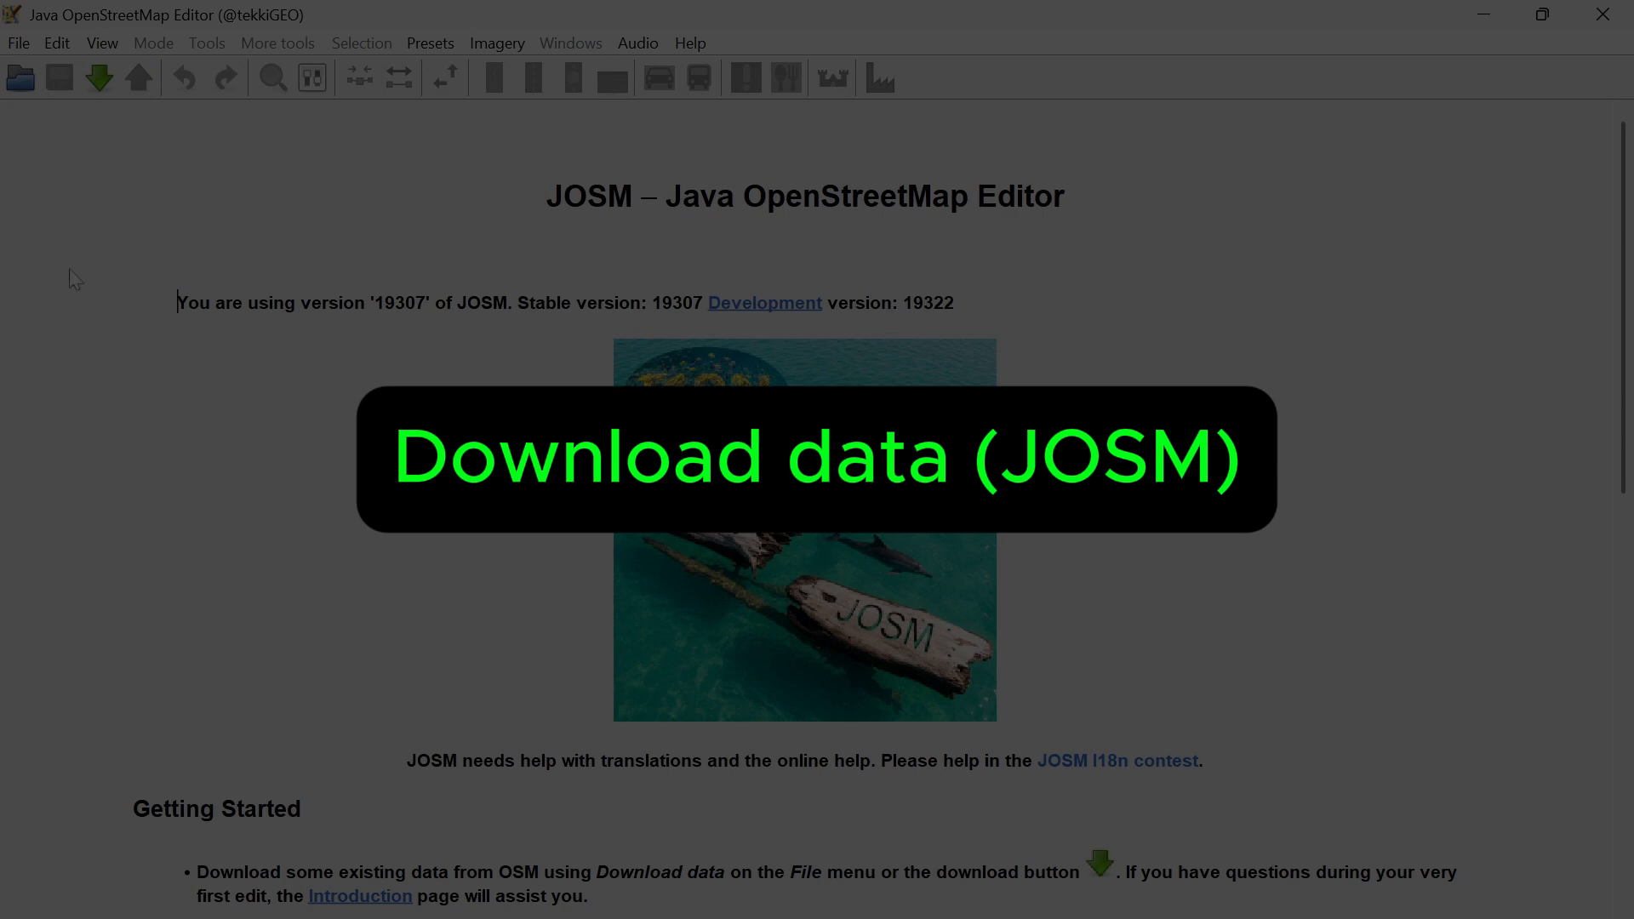
mouse_move(32, 50)
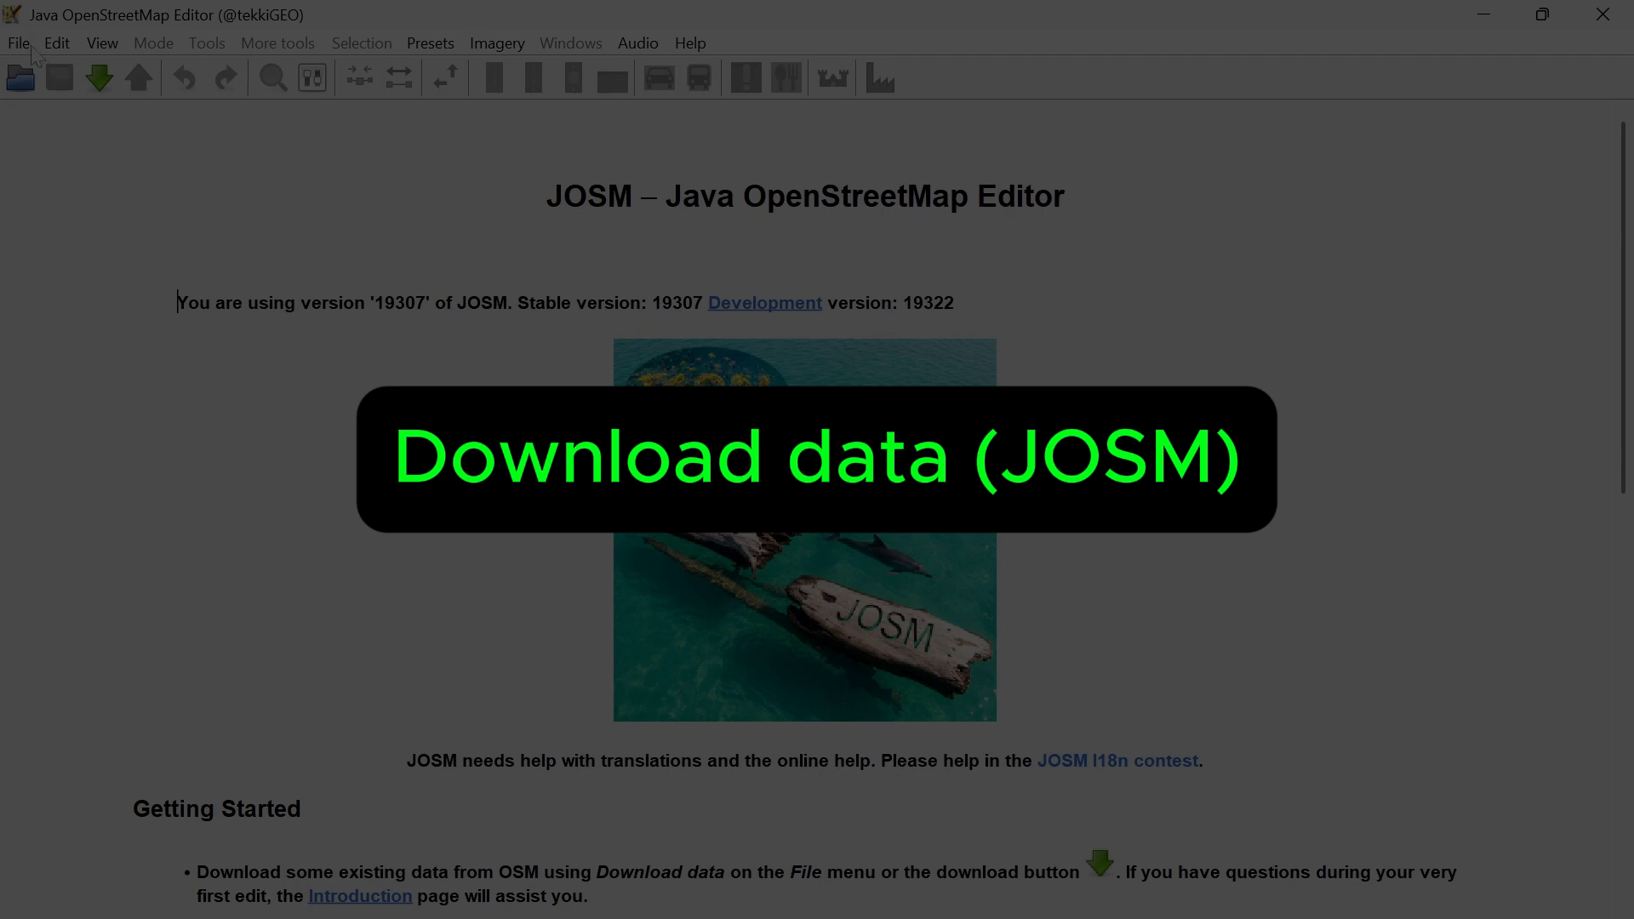
click(20, 44)
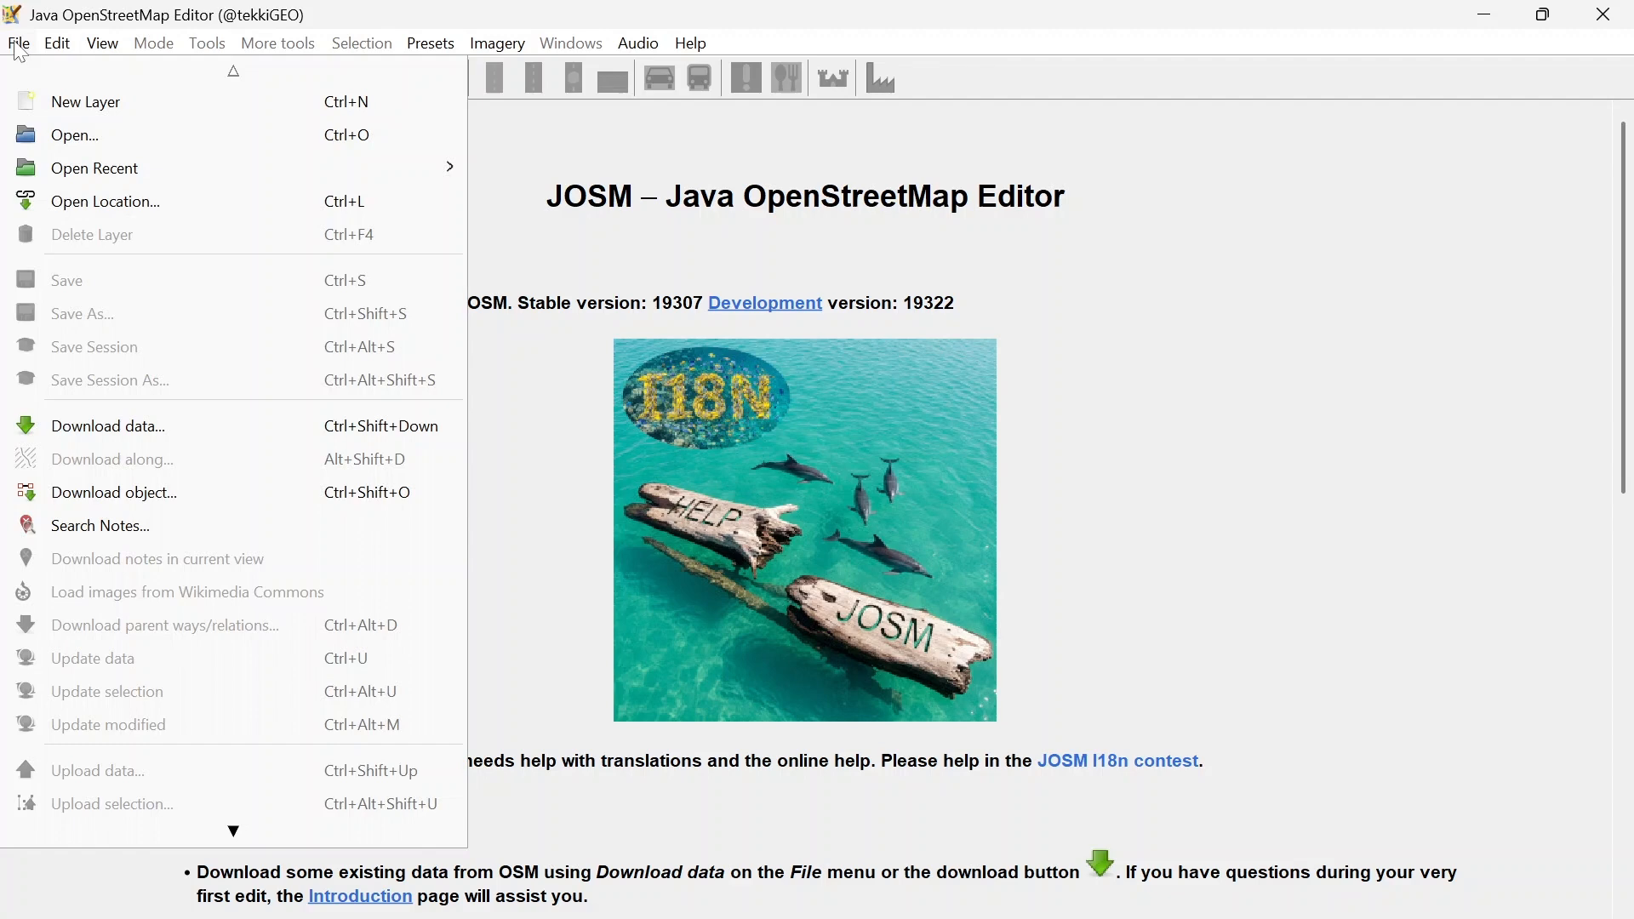
mouse_move(116, 380)
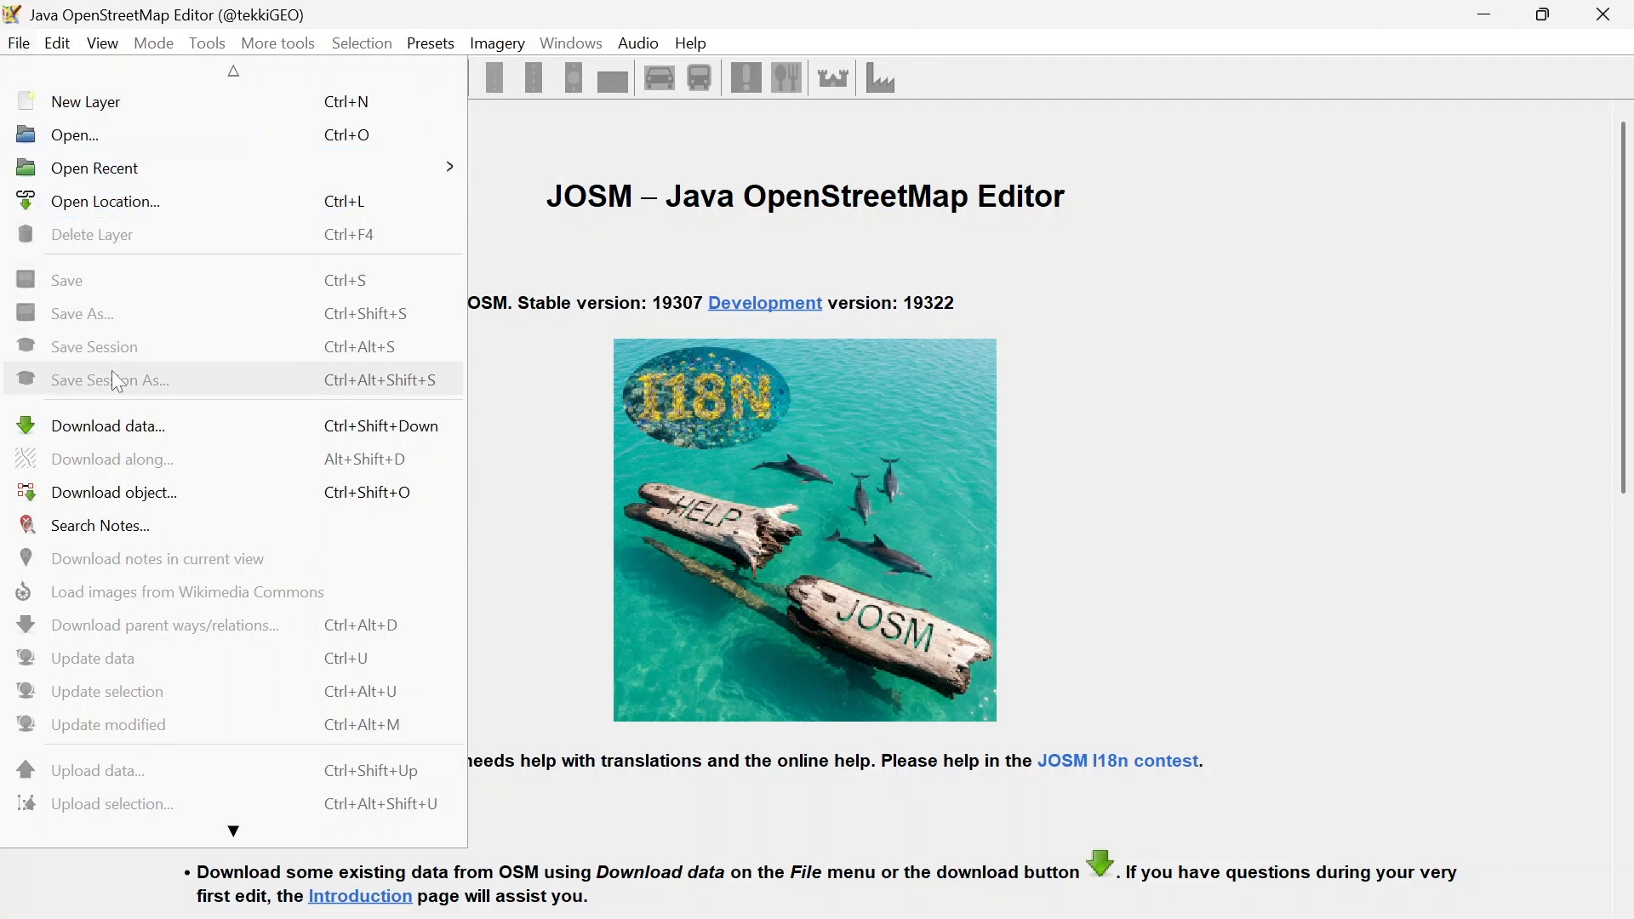
mouse_move(133, 426)
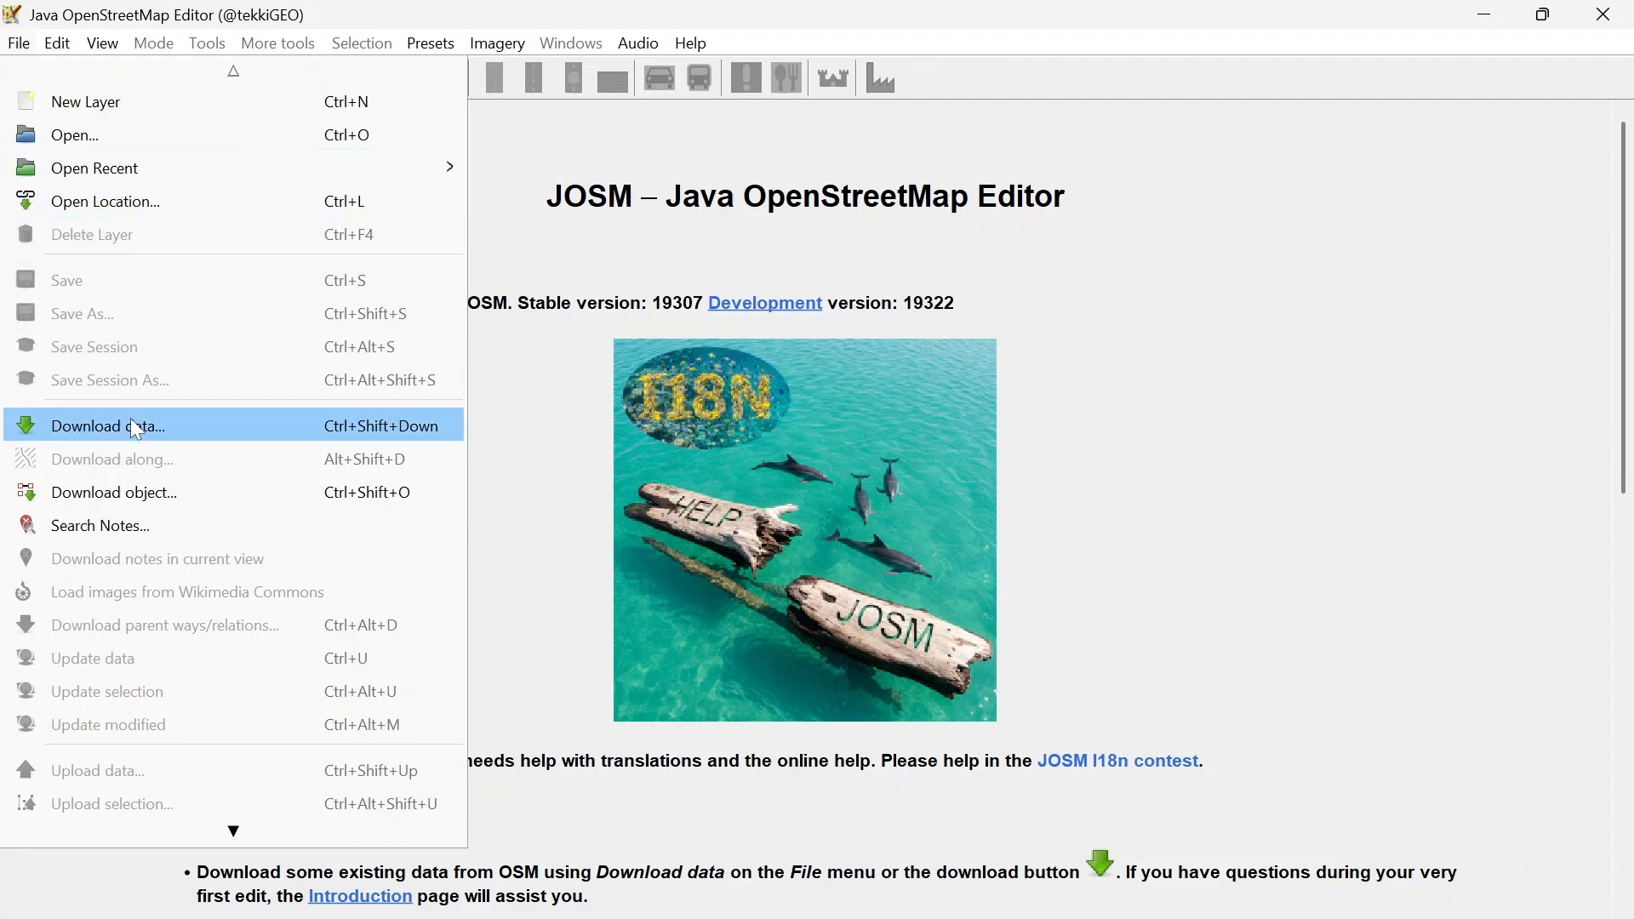
click(108, 425)
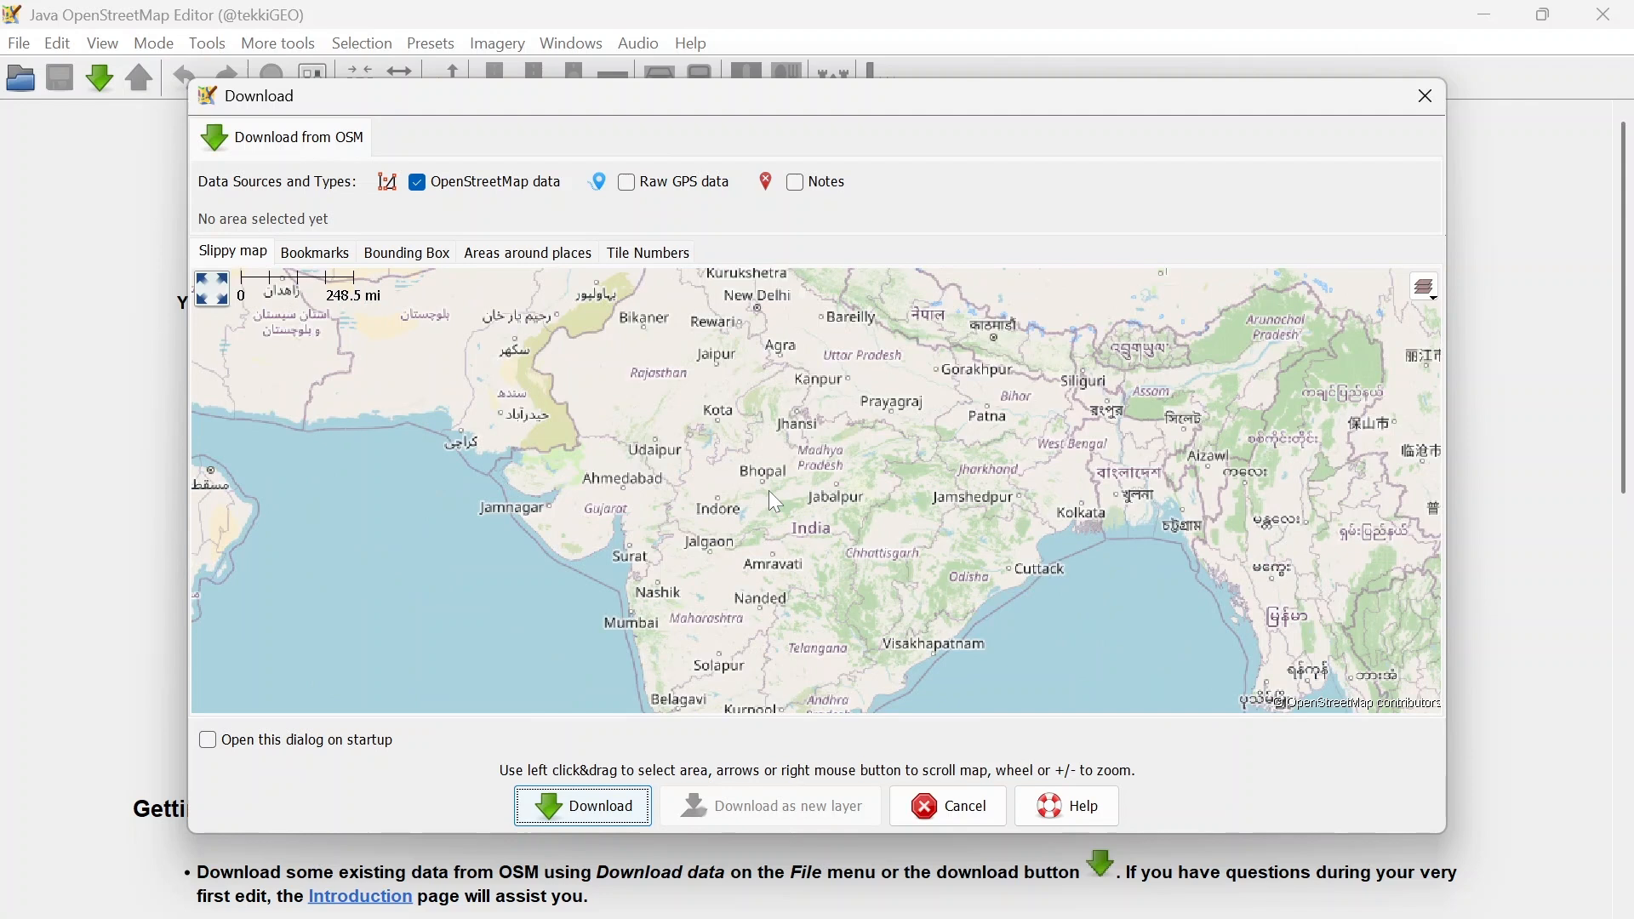
drag(672, 451, 789, 512)
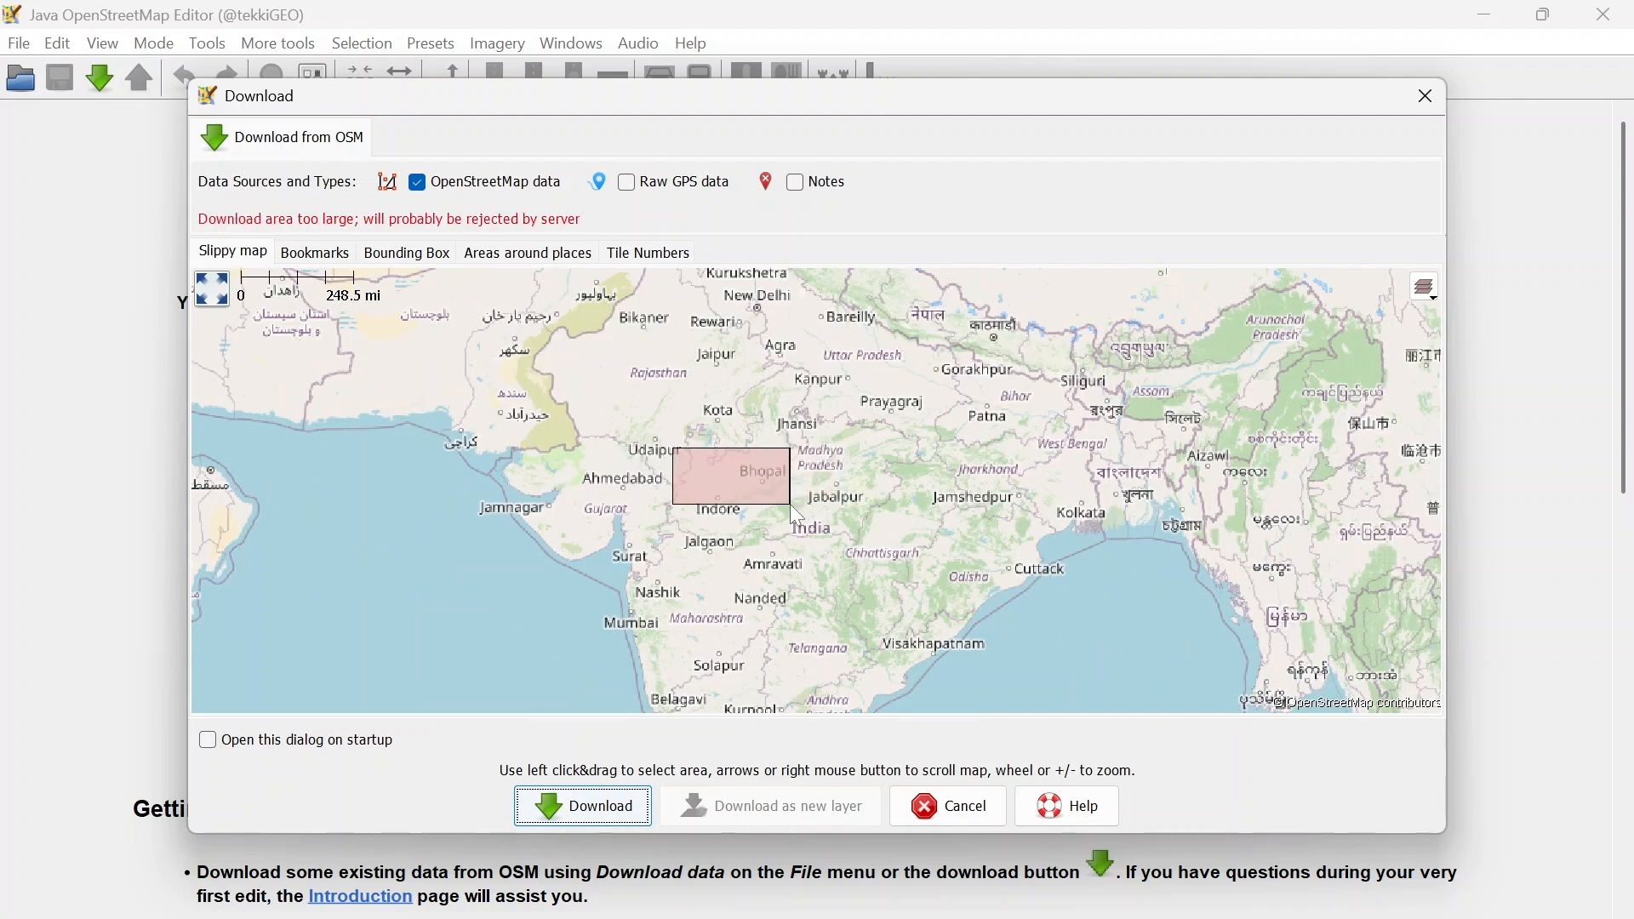
mouse_move(371, 233)
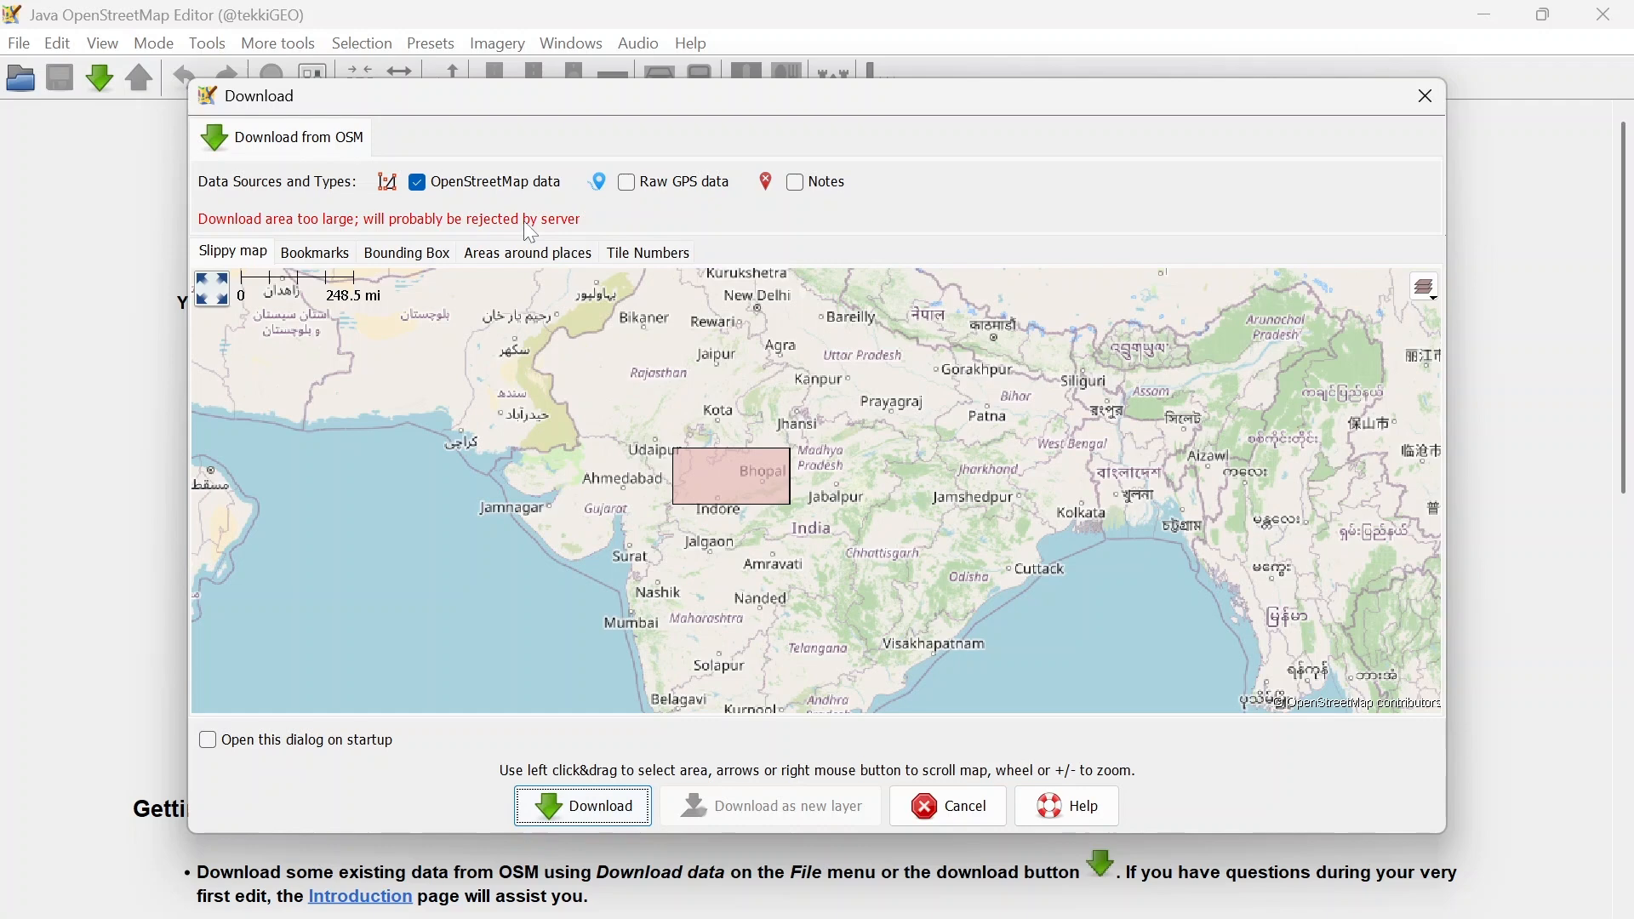
mouse_move(582, 451)
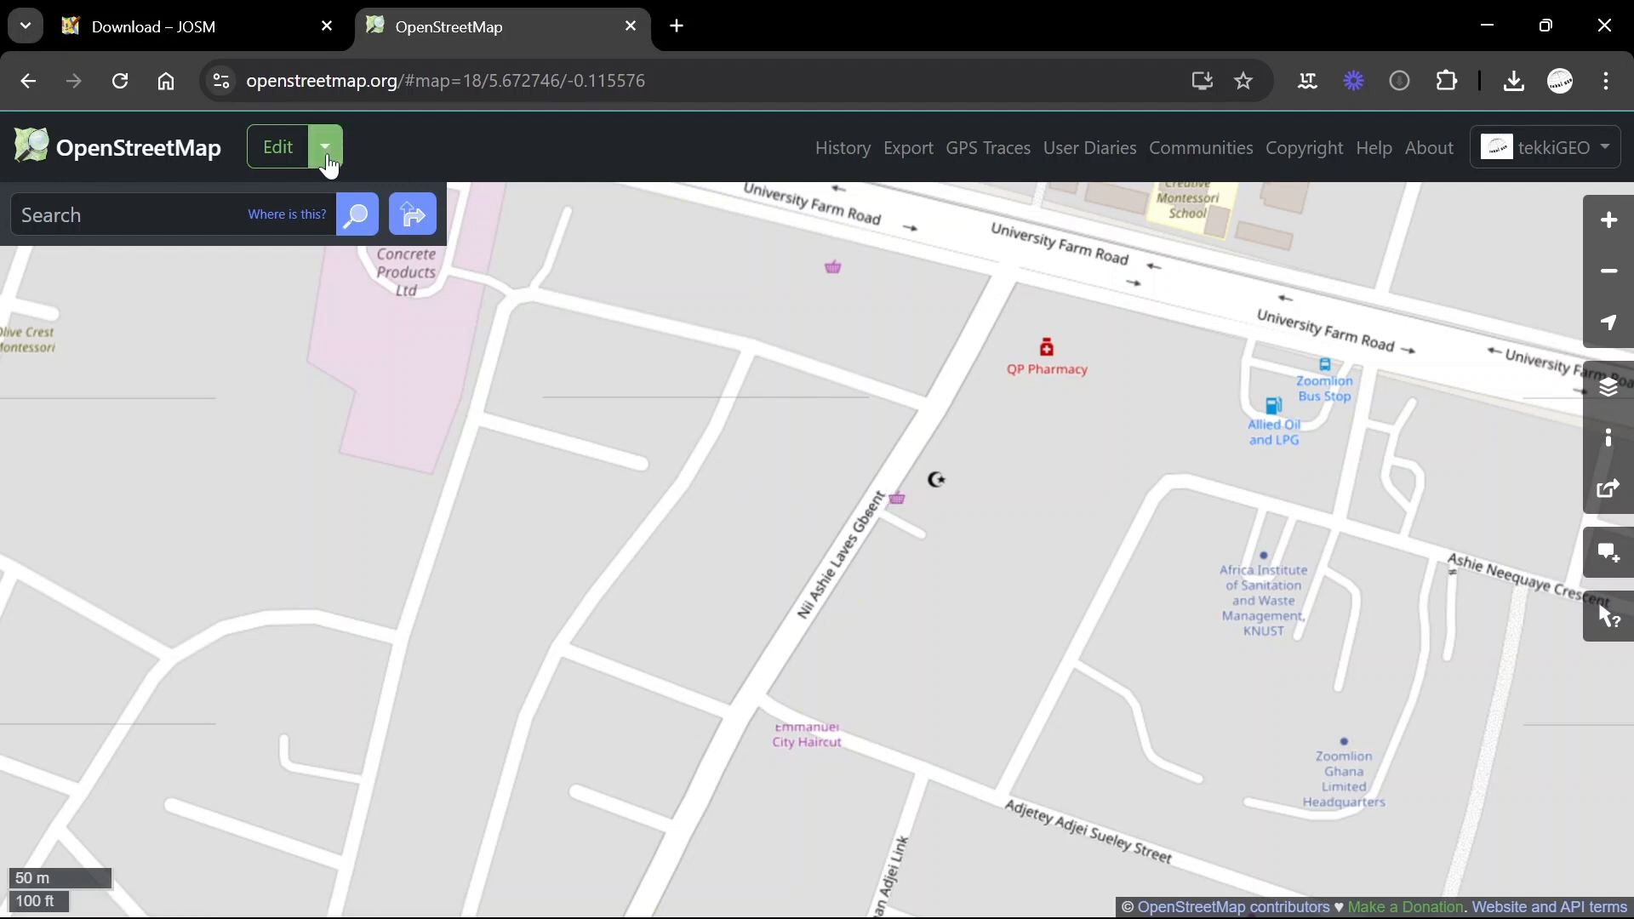
Choose 'Edit with Remote Control' to send the University Farm Road area to JOSM
click(324, 146)
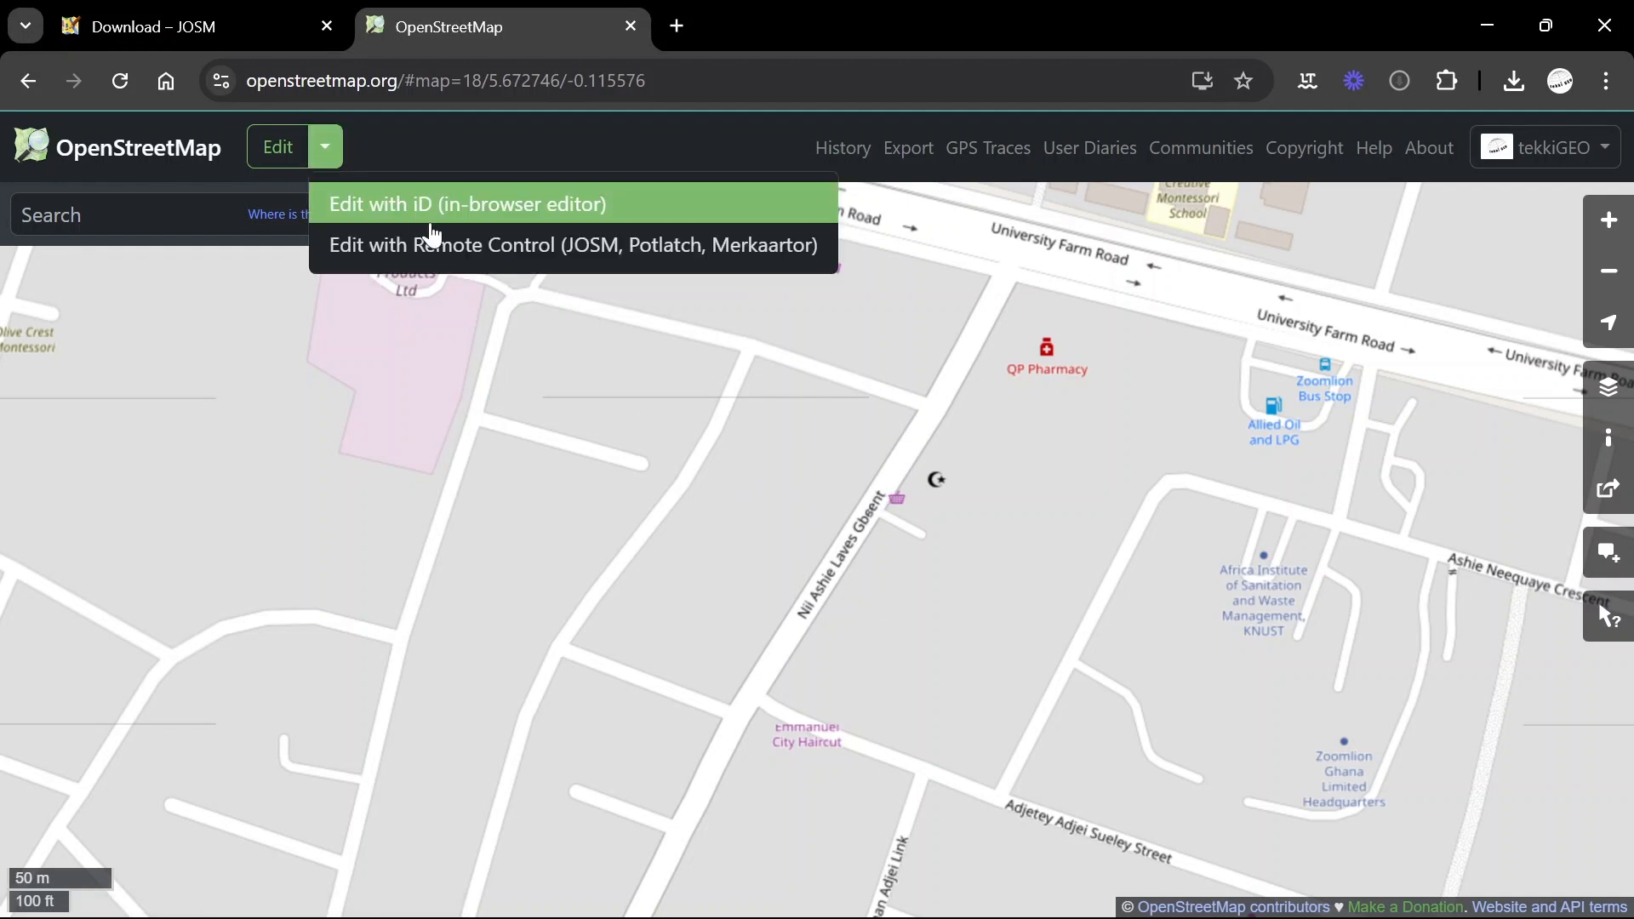
mouse_move(593, 254)
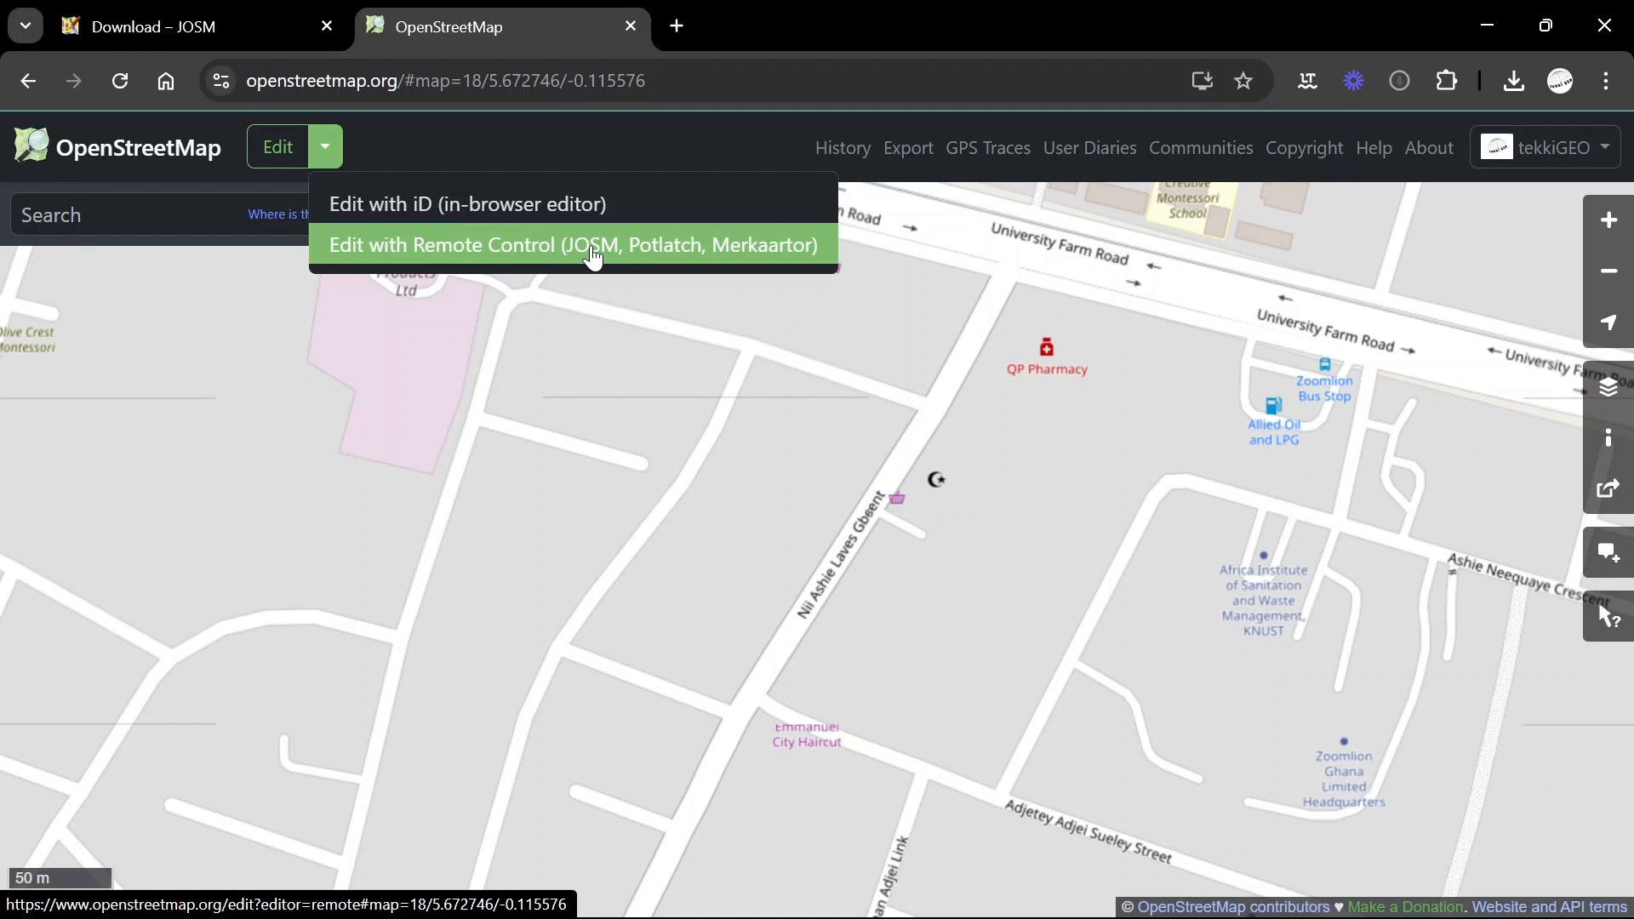
mouse_move(536, 248)
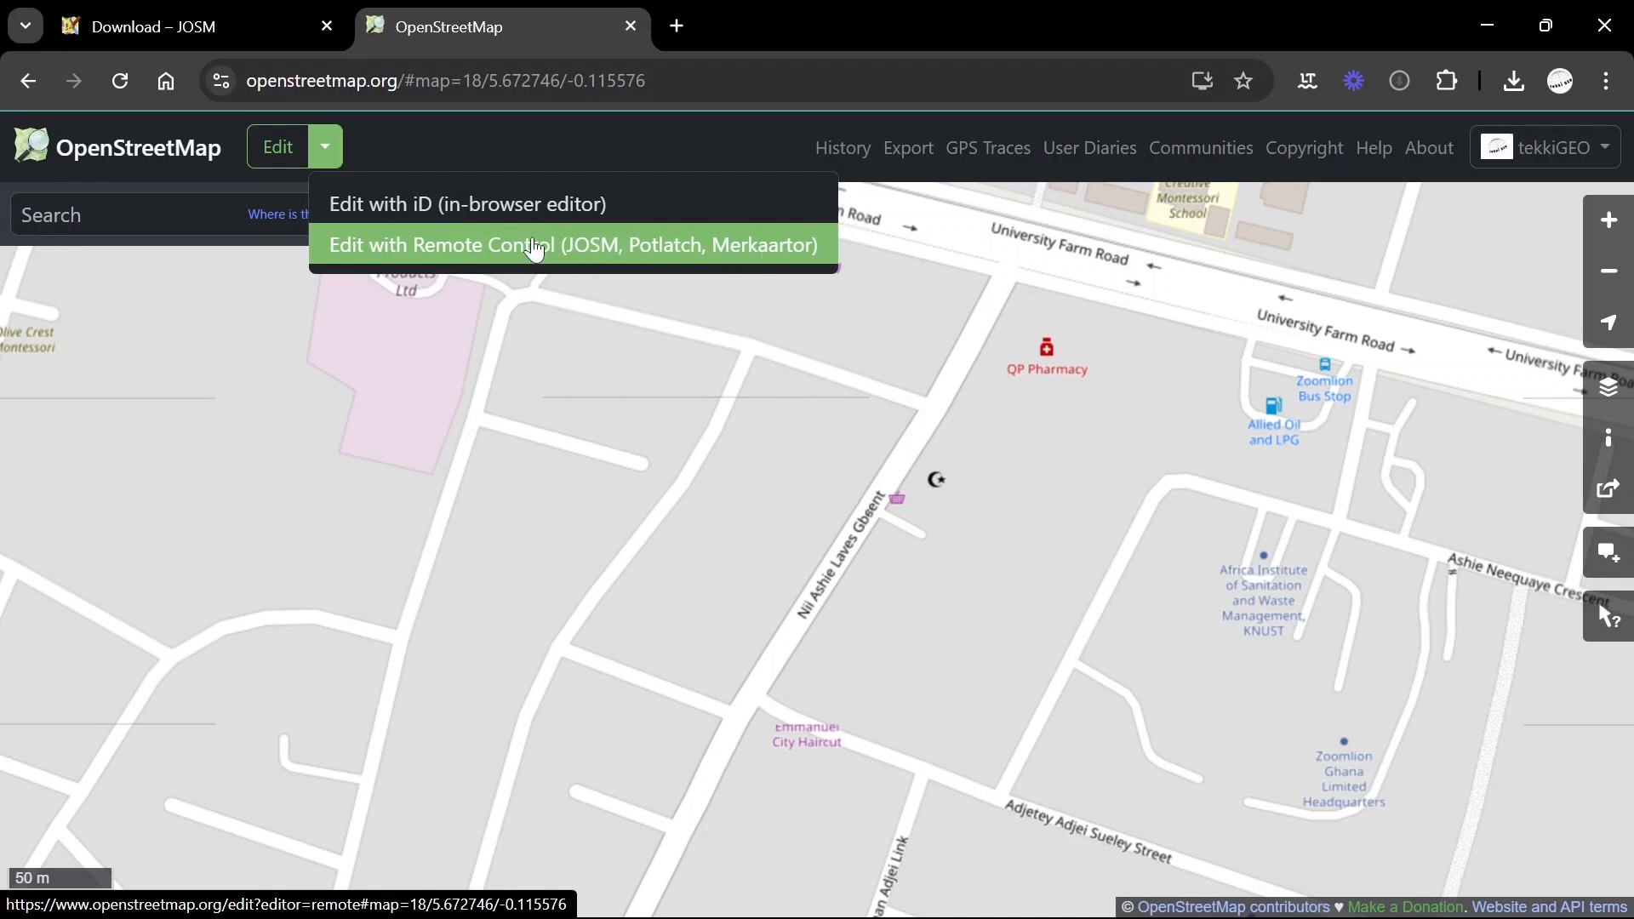
click(536, 245)
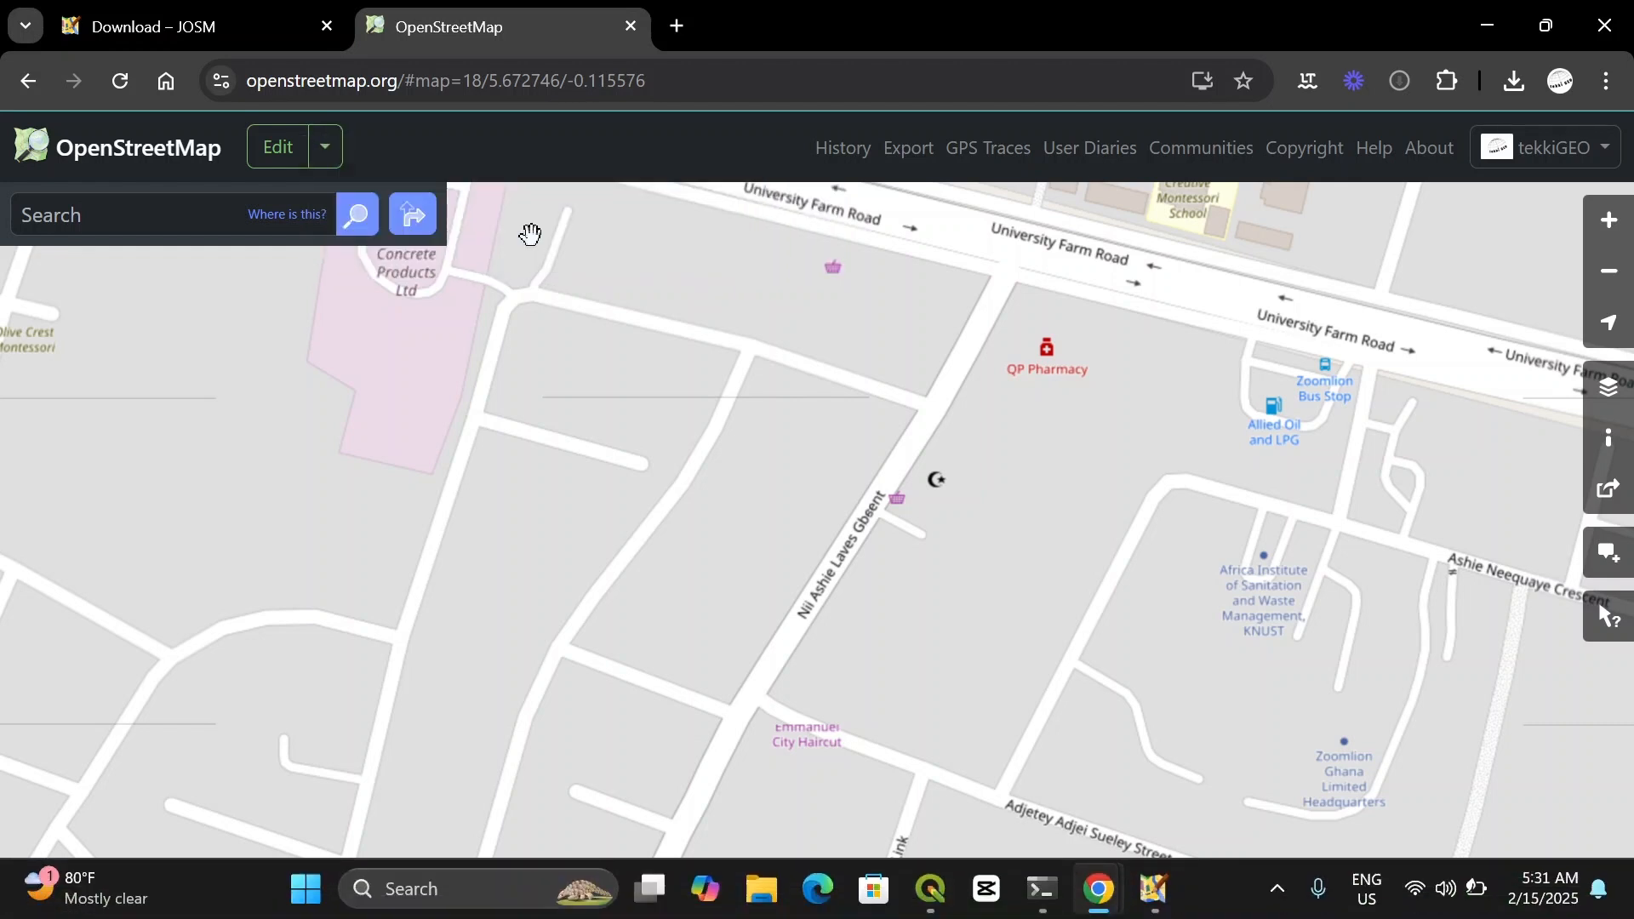
mouse_move(1153, 888)
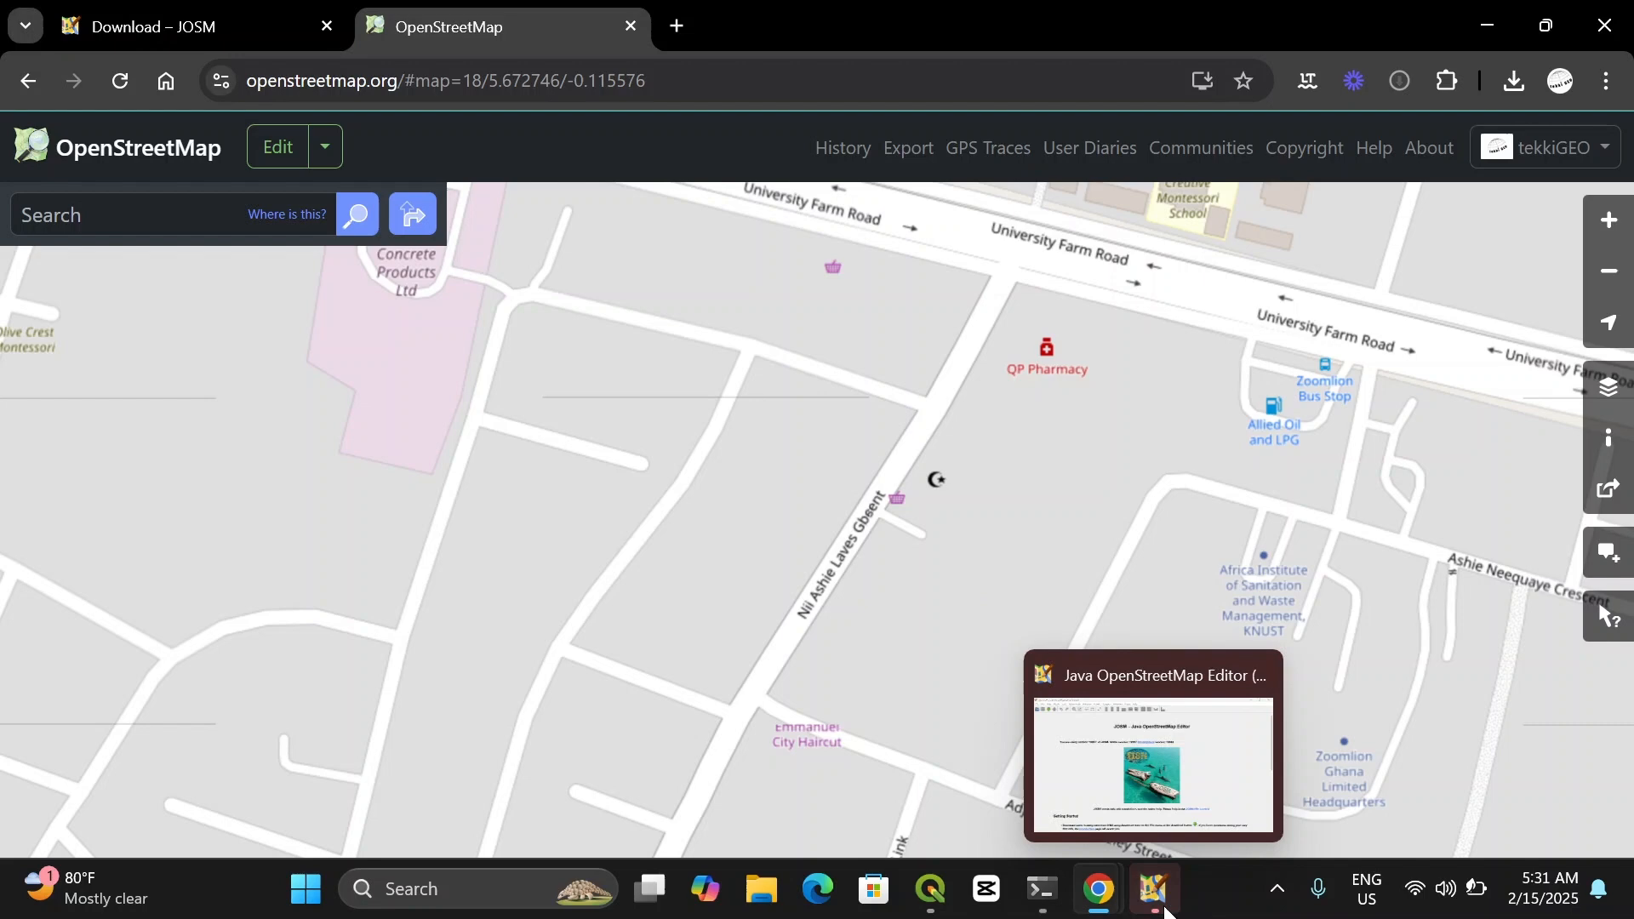
Add Esri World Imagery as the background beneath the downloaded map data
click(1155, 889)
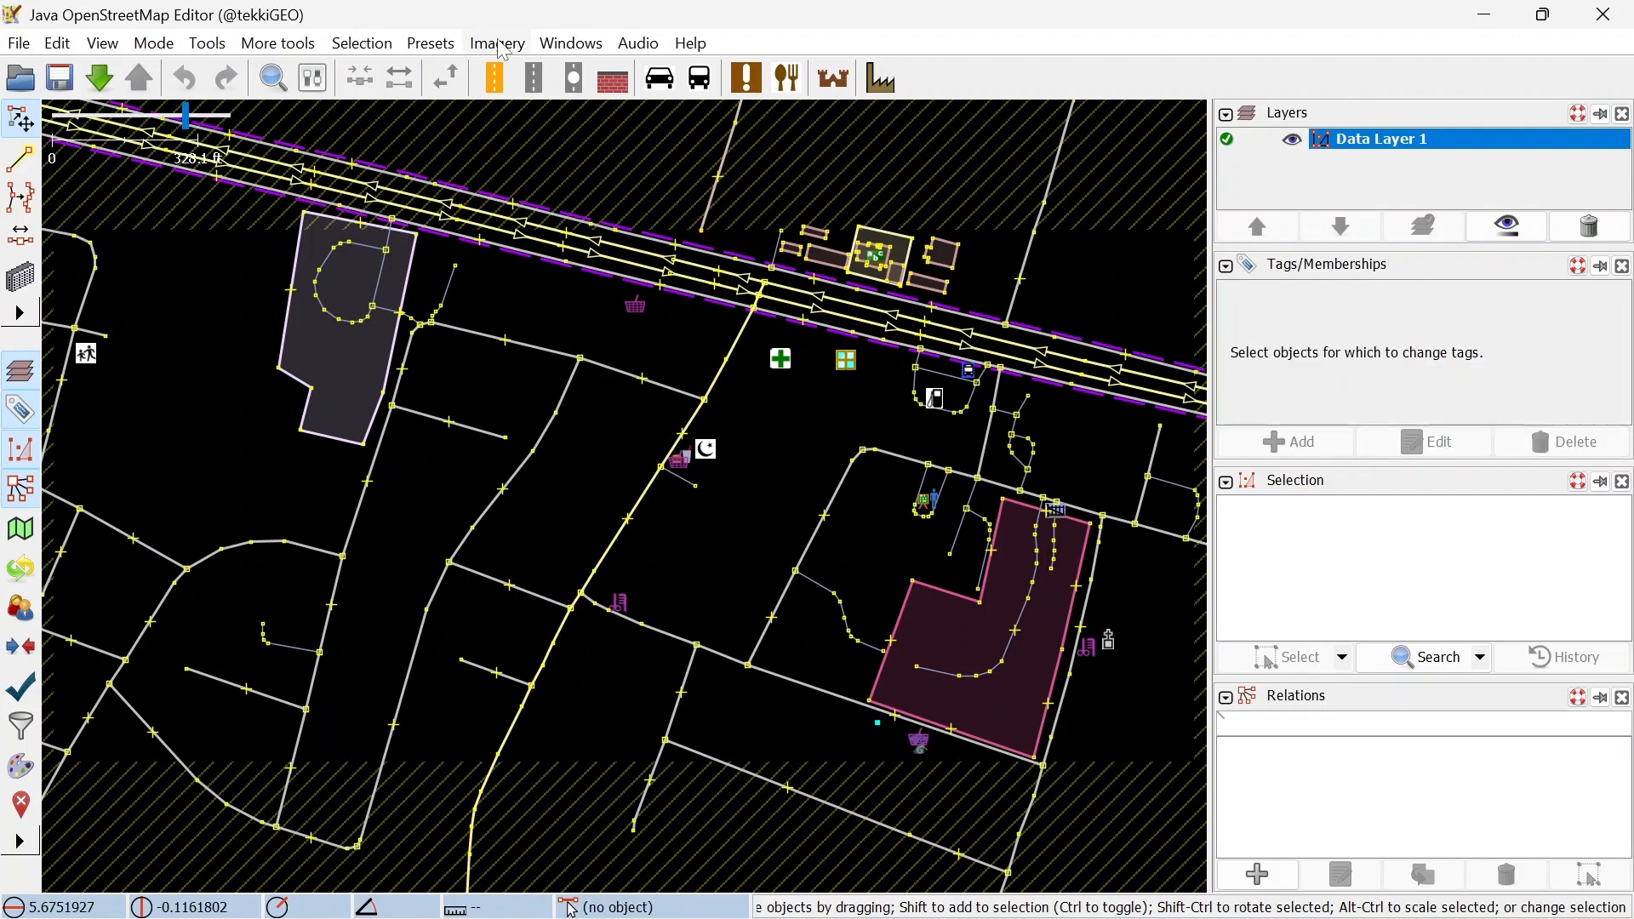
click(496, 43)
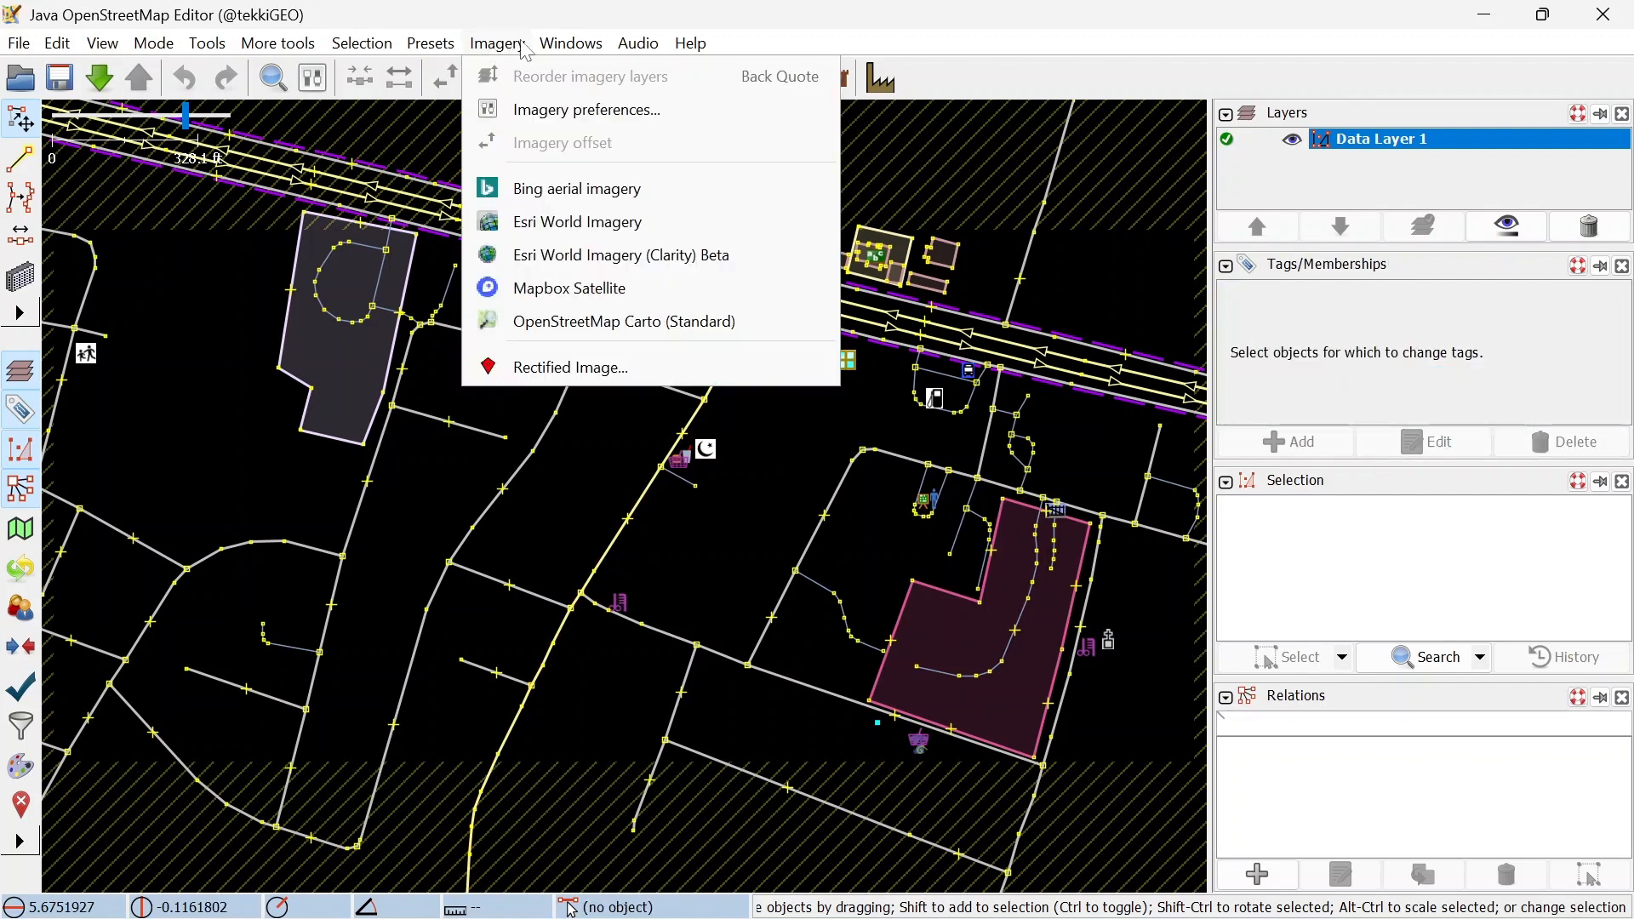
mouse_move(544, 188)
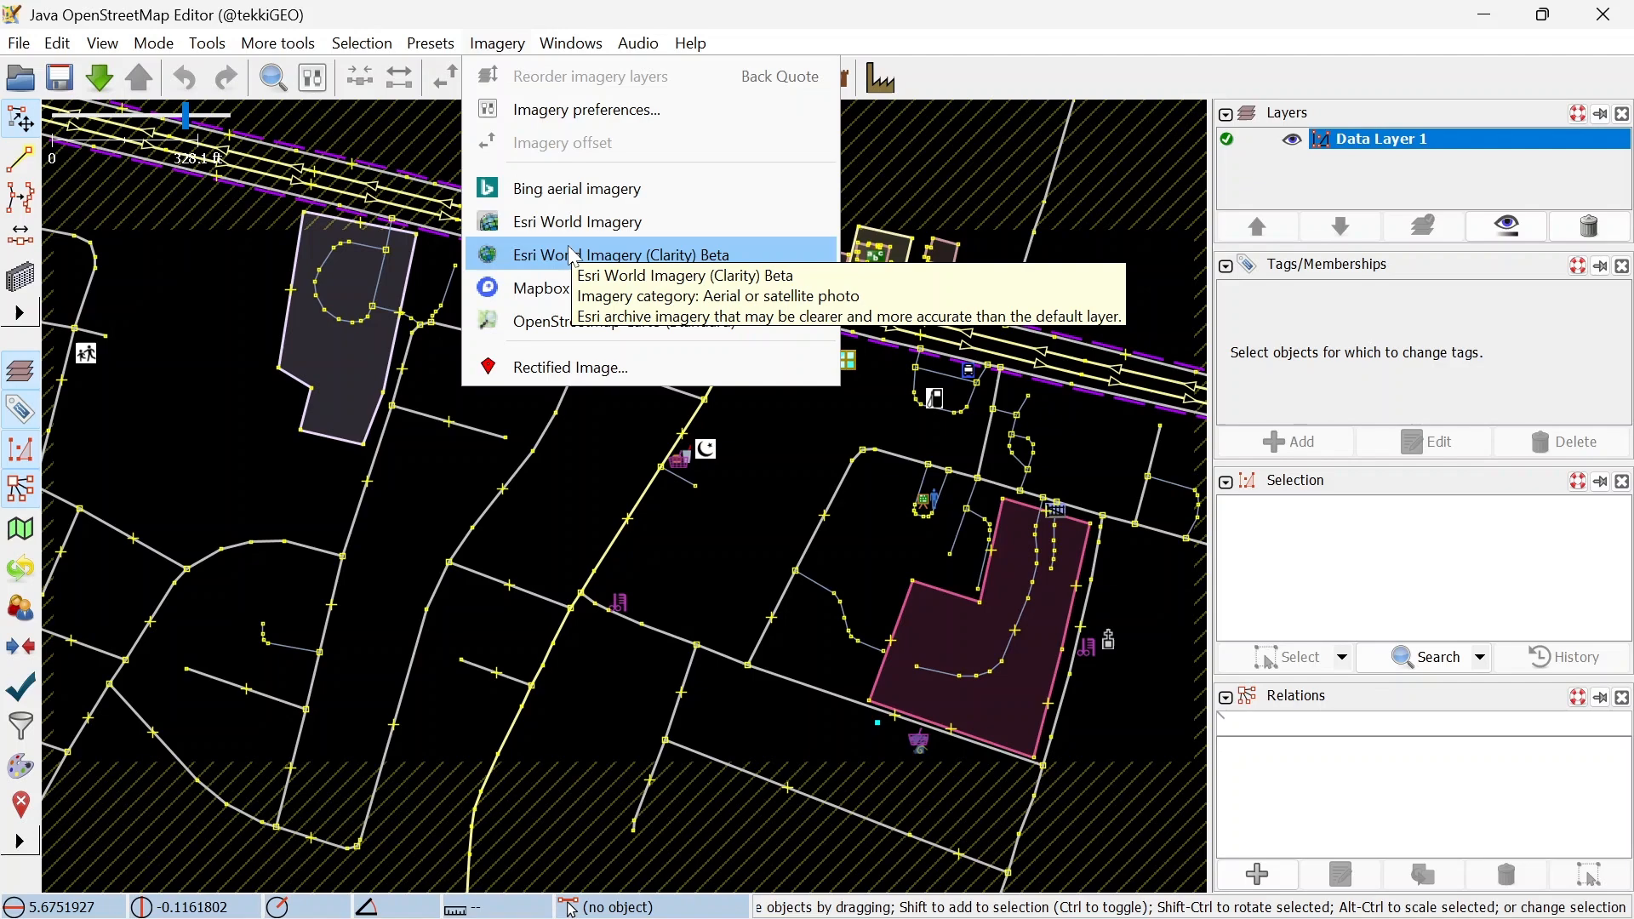
click(577, 222)
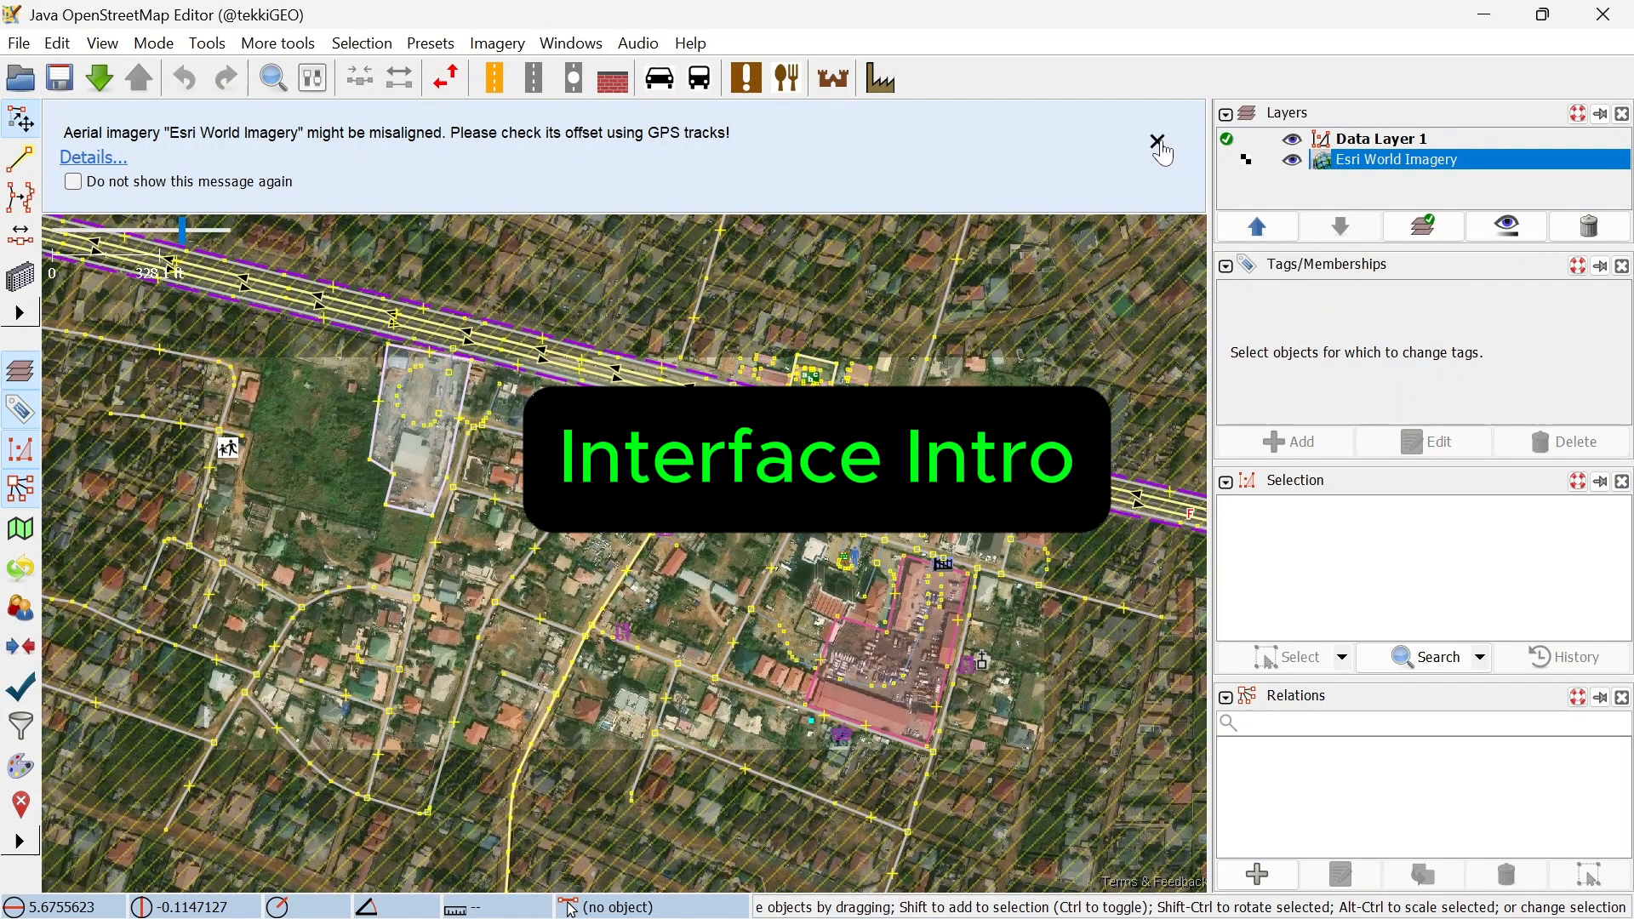
click(1156, 142)
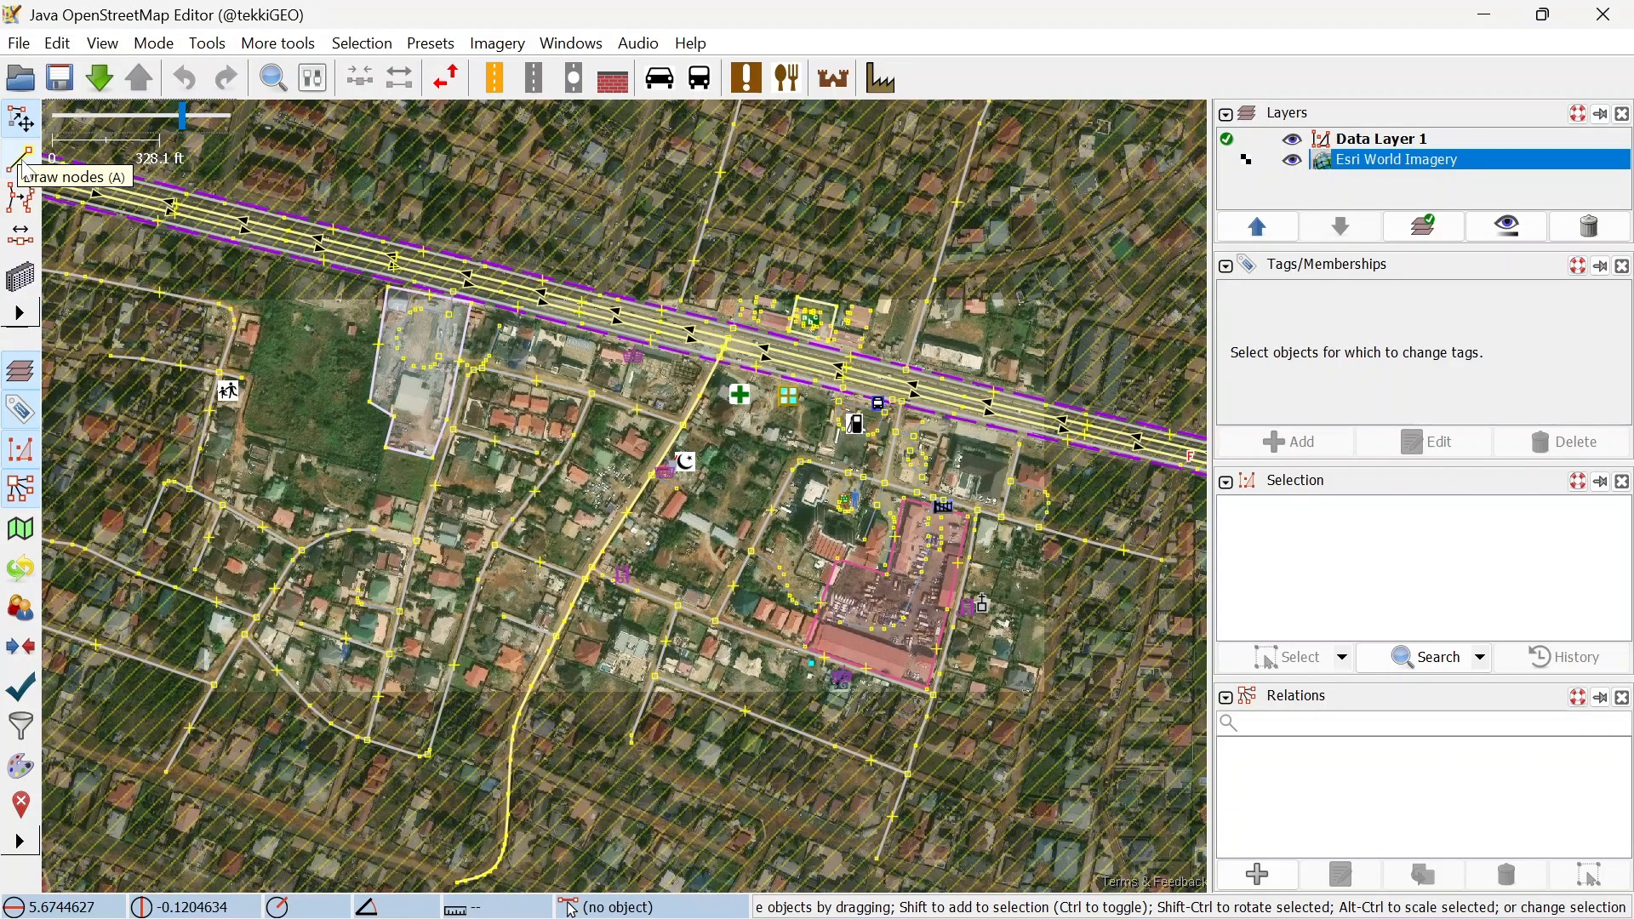
mouse_move(17, 199)
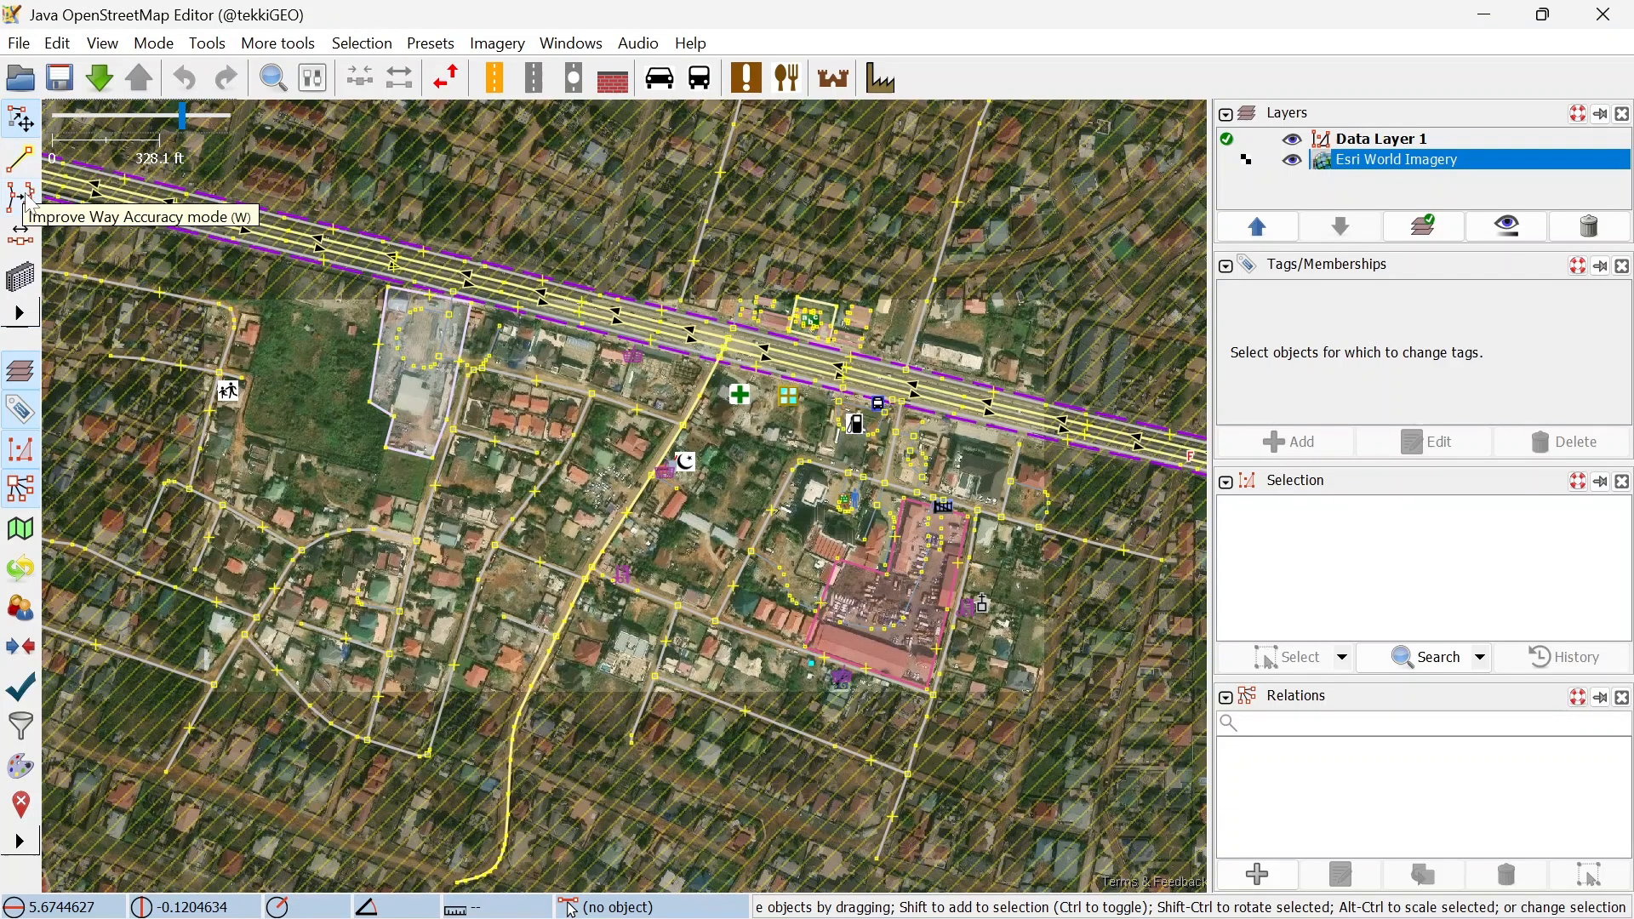
mouse_move(17, 234)
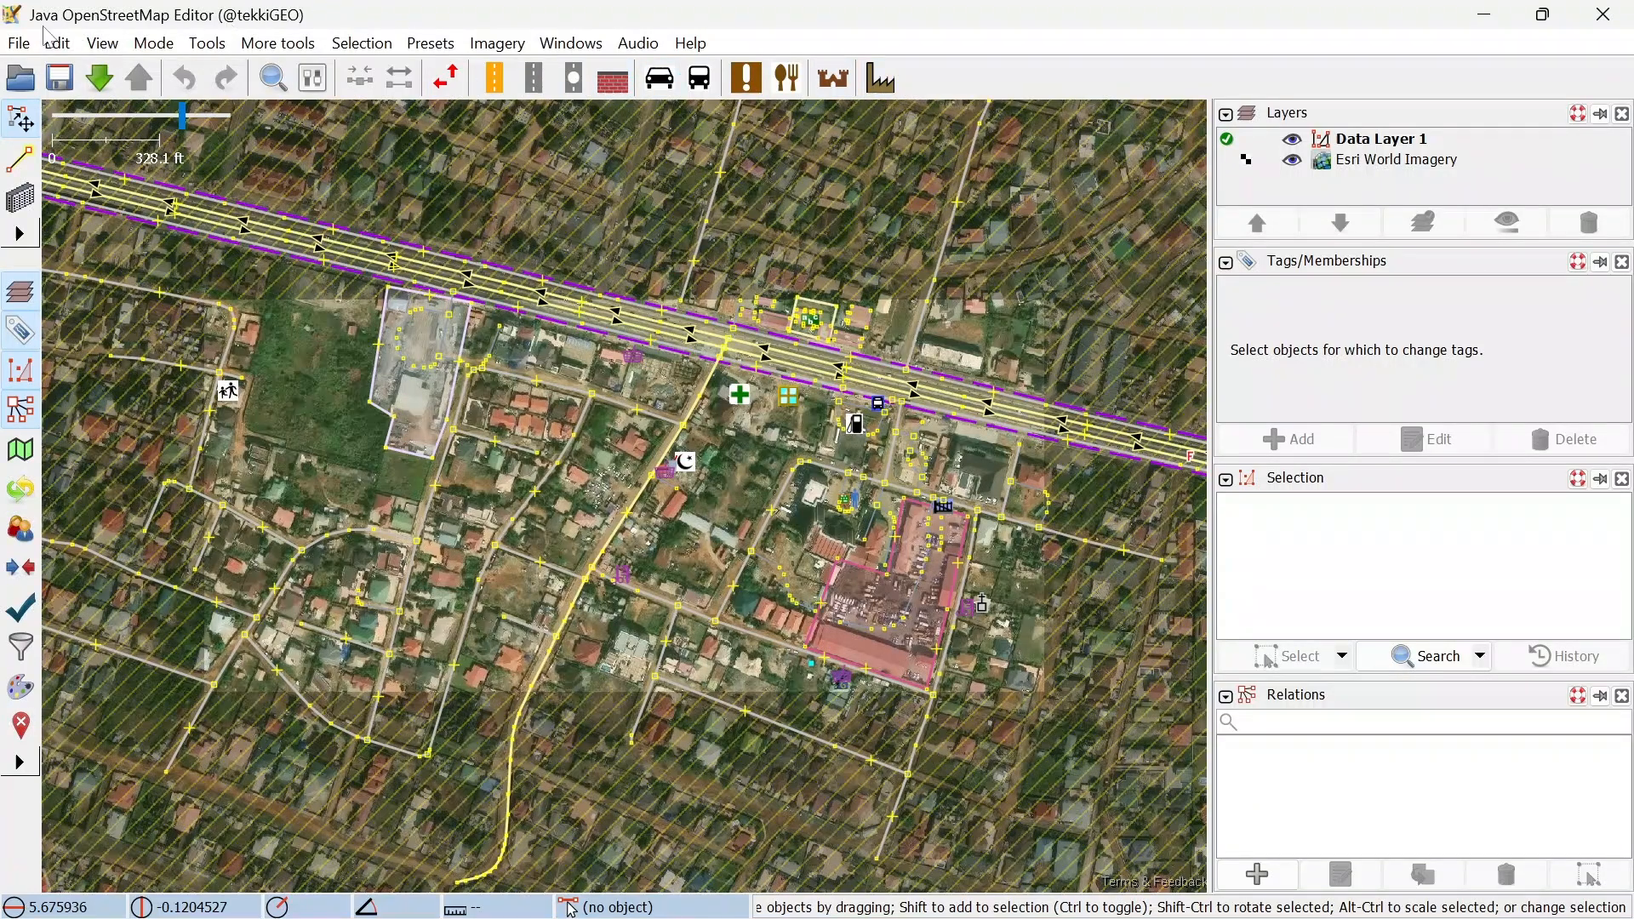
click(56, 43)
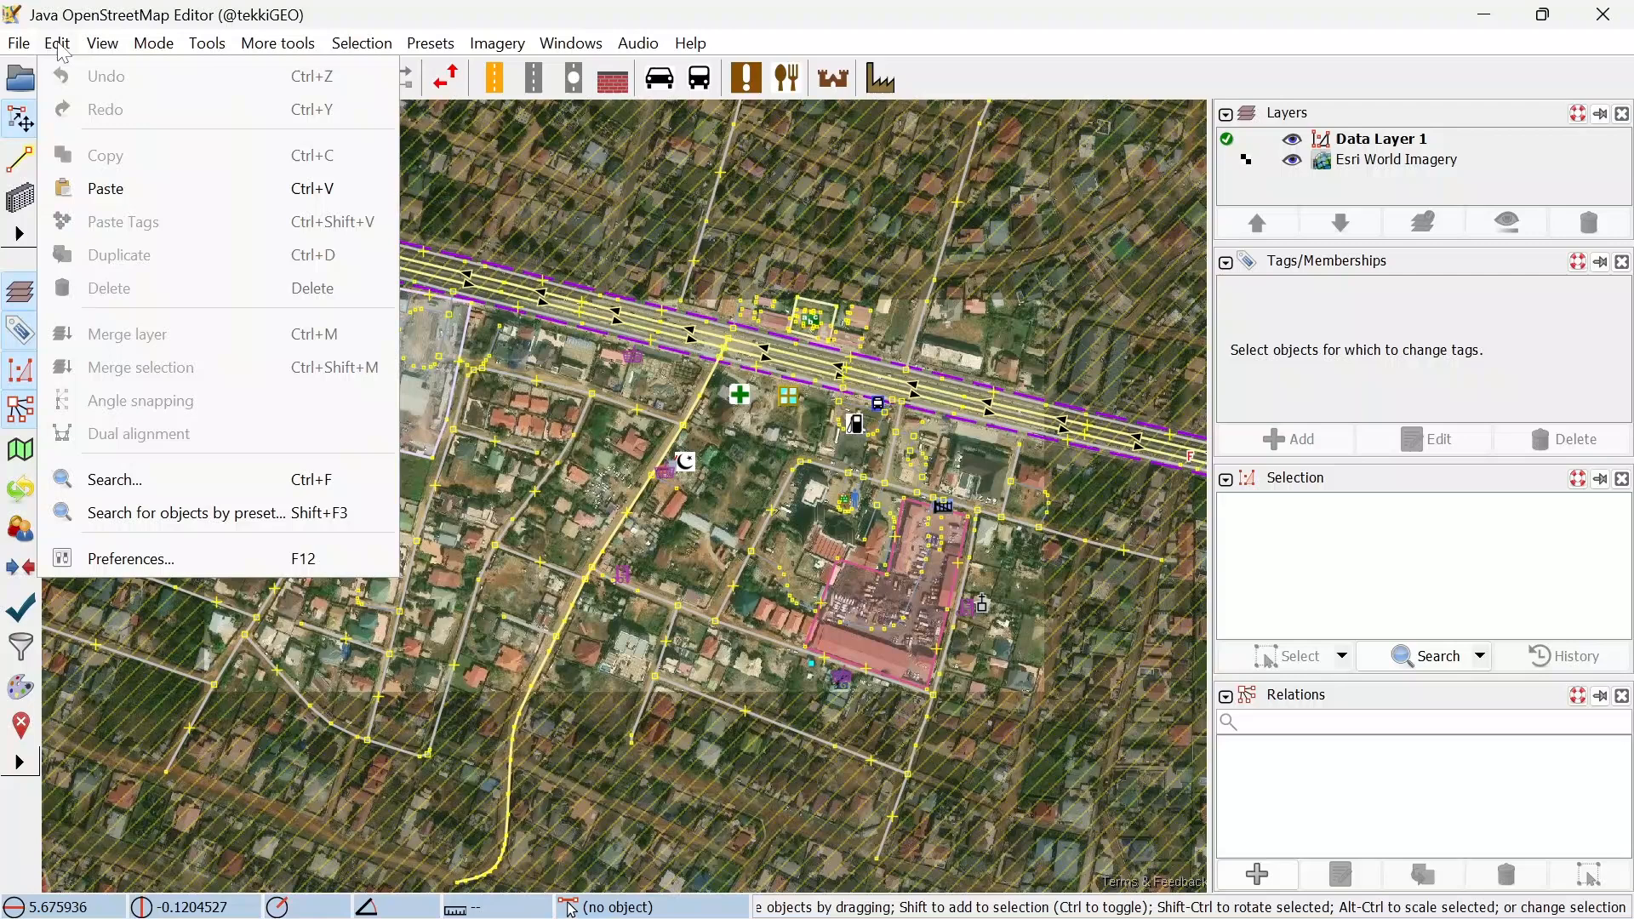
click(361, 42)
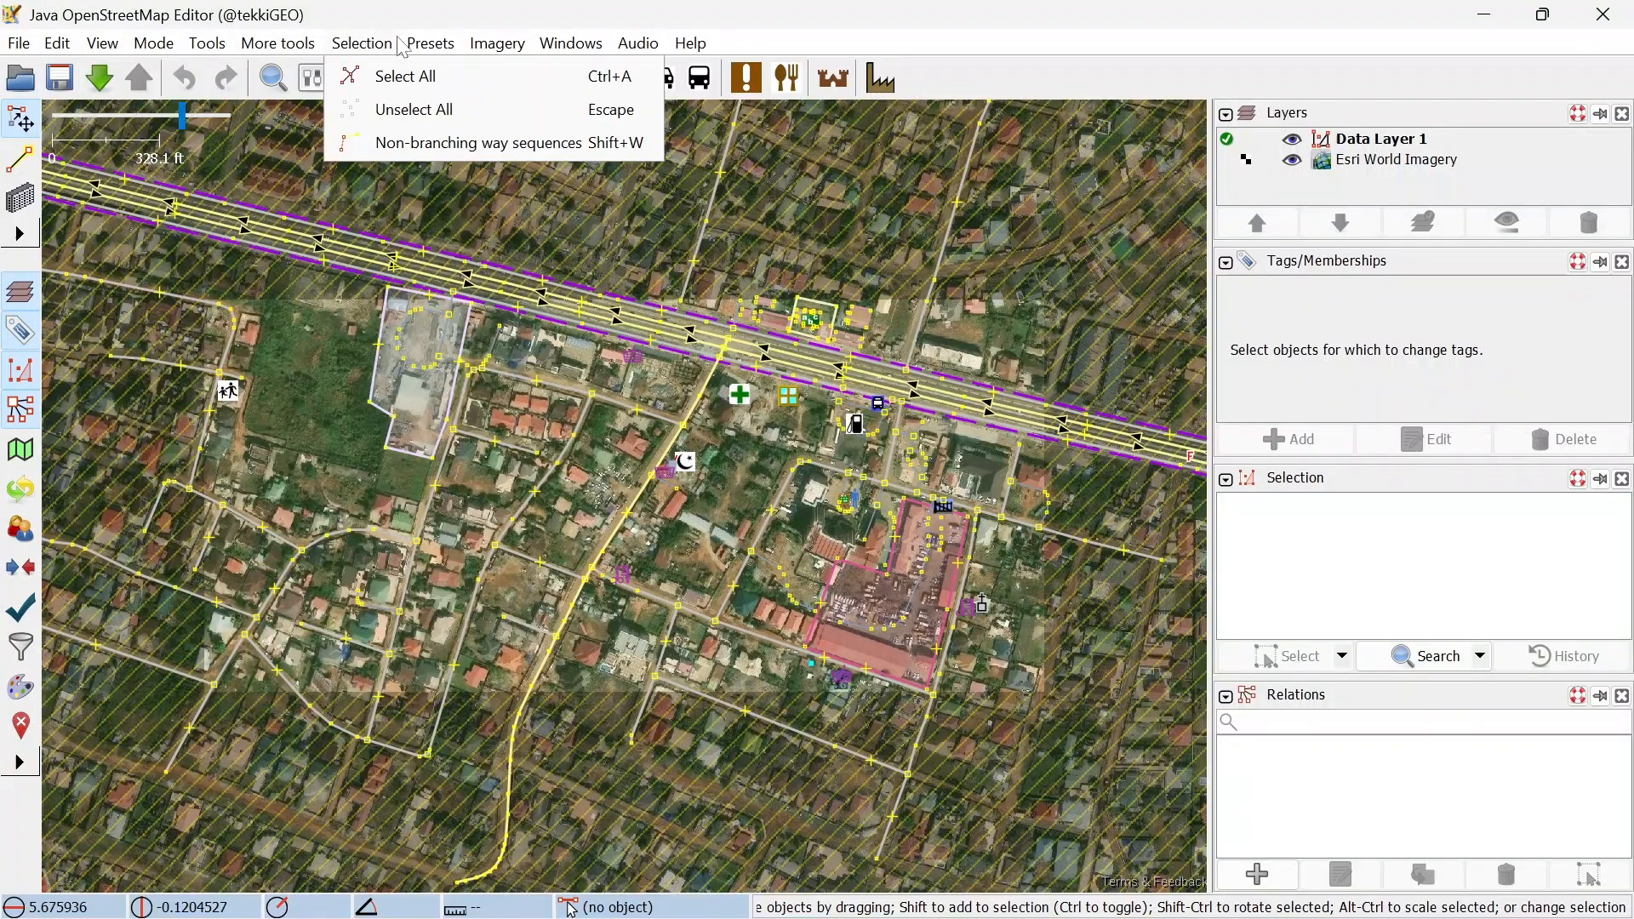
click(690, 43)
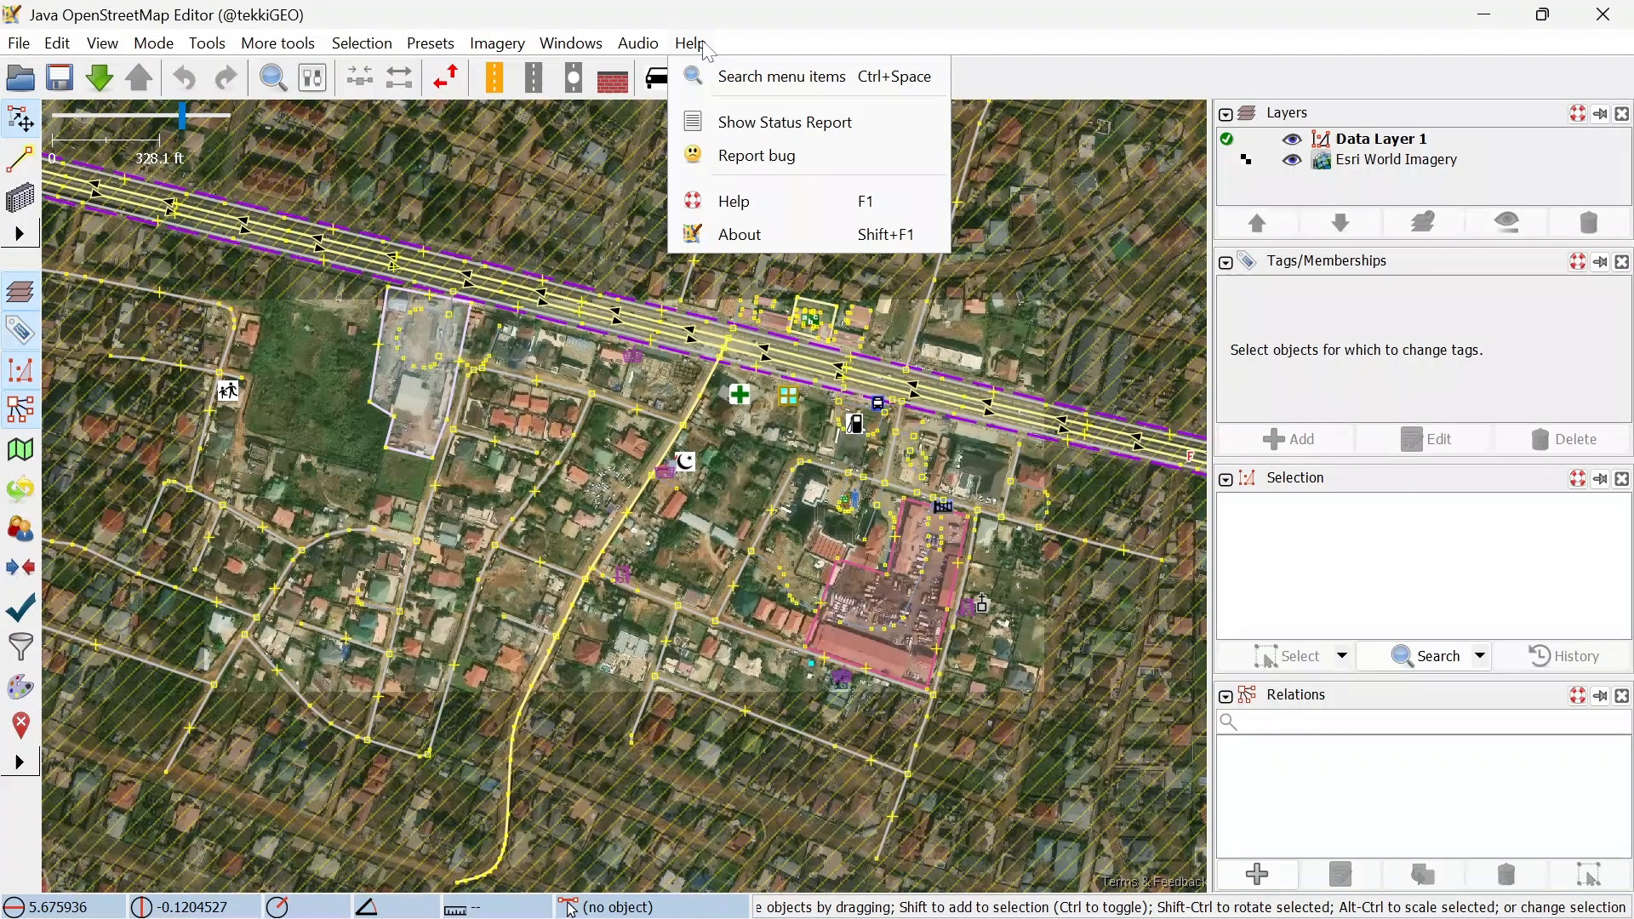
click(846, 223)
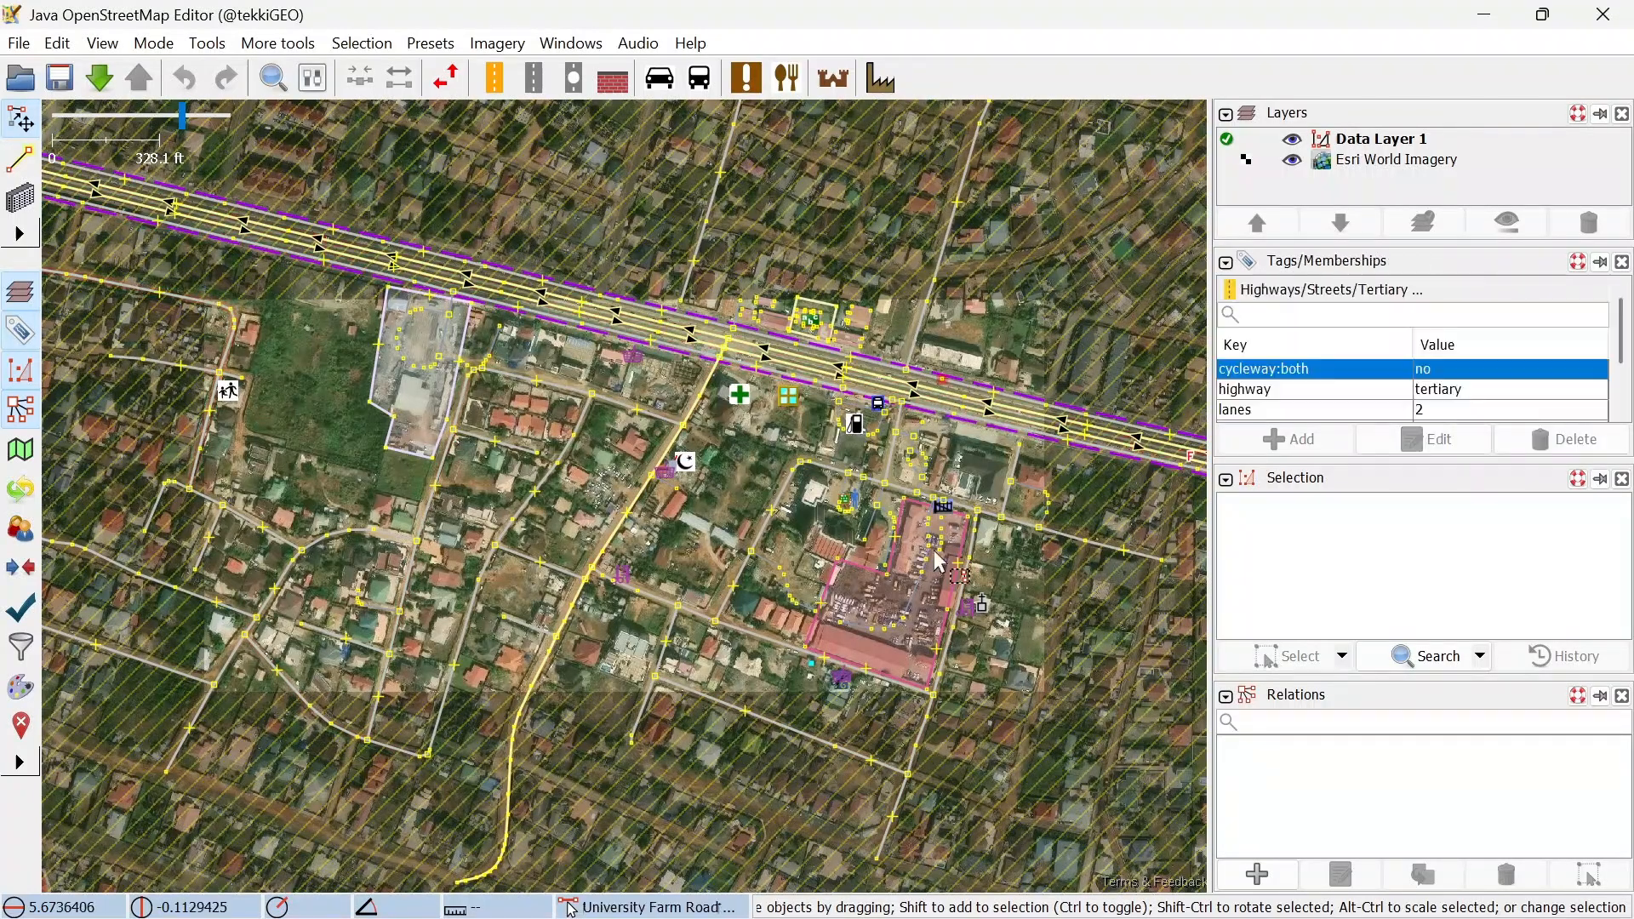
click(855, 424)
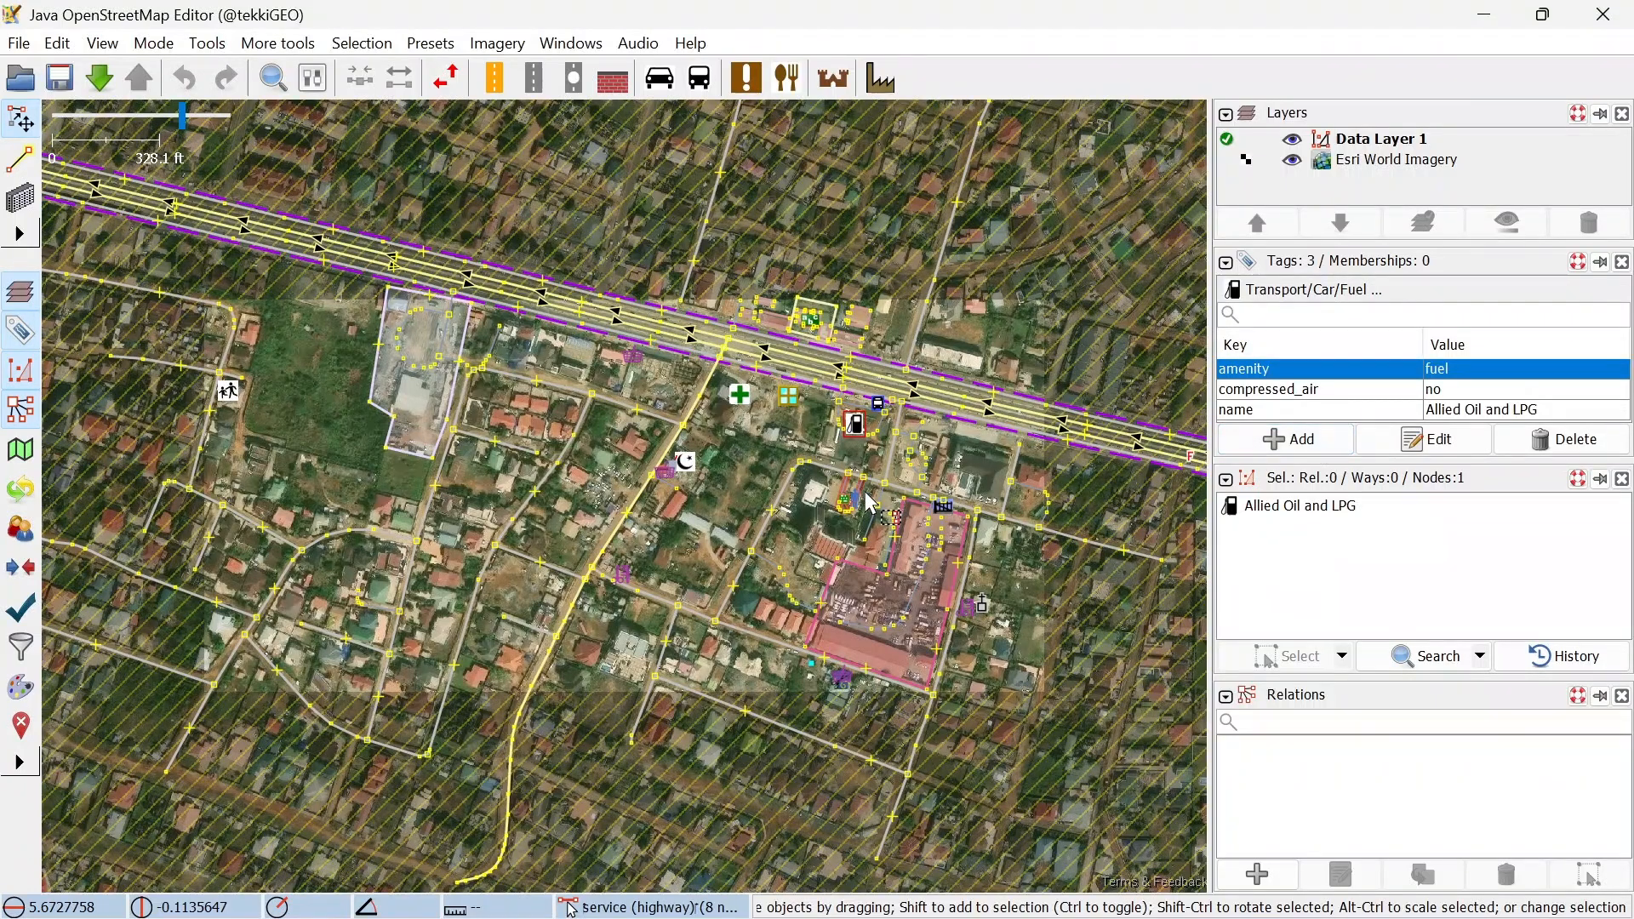
click(681, 467)
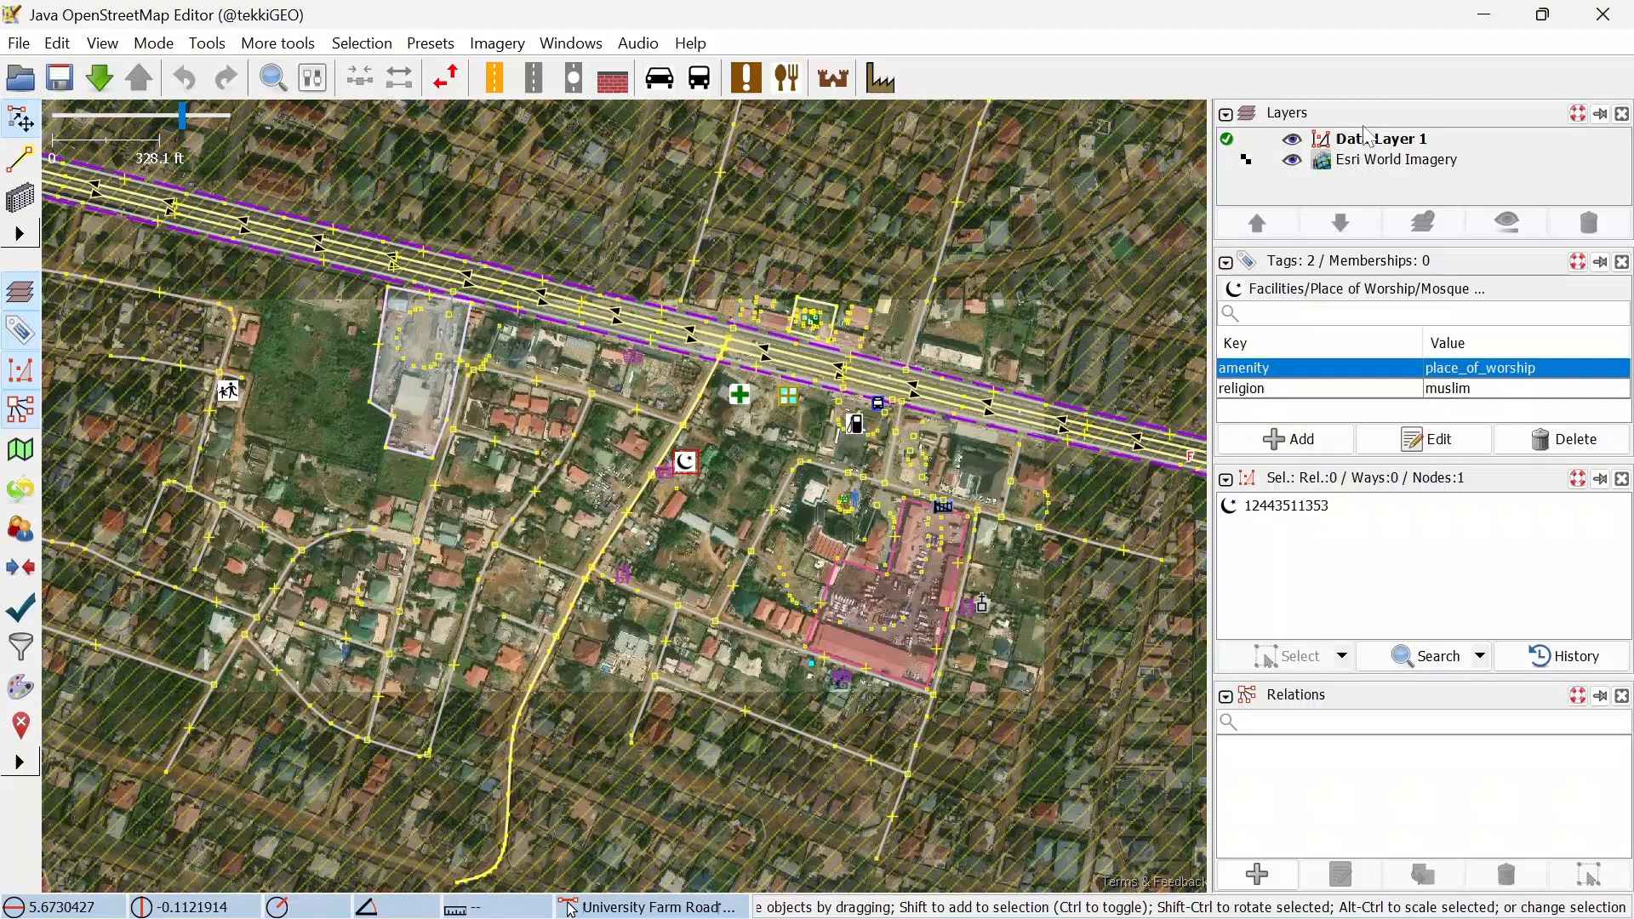
click(1382, 138)
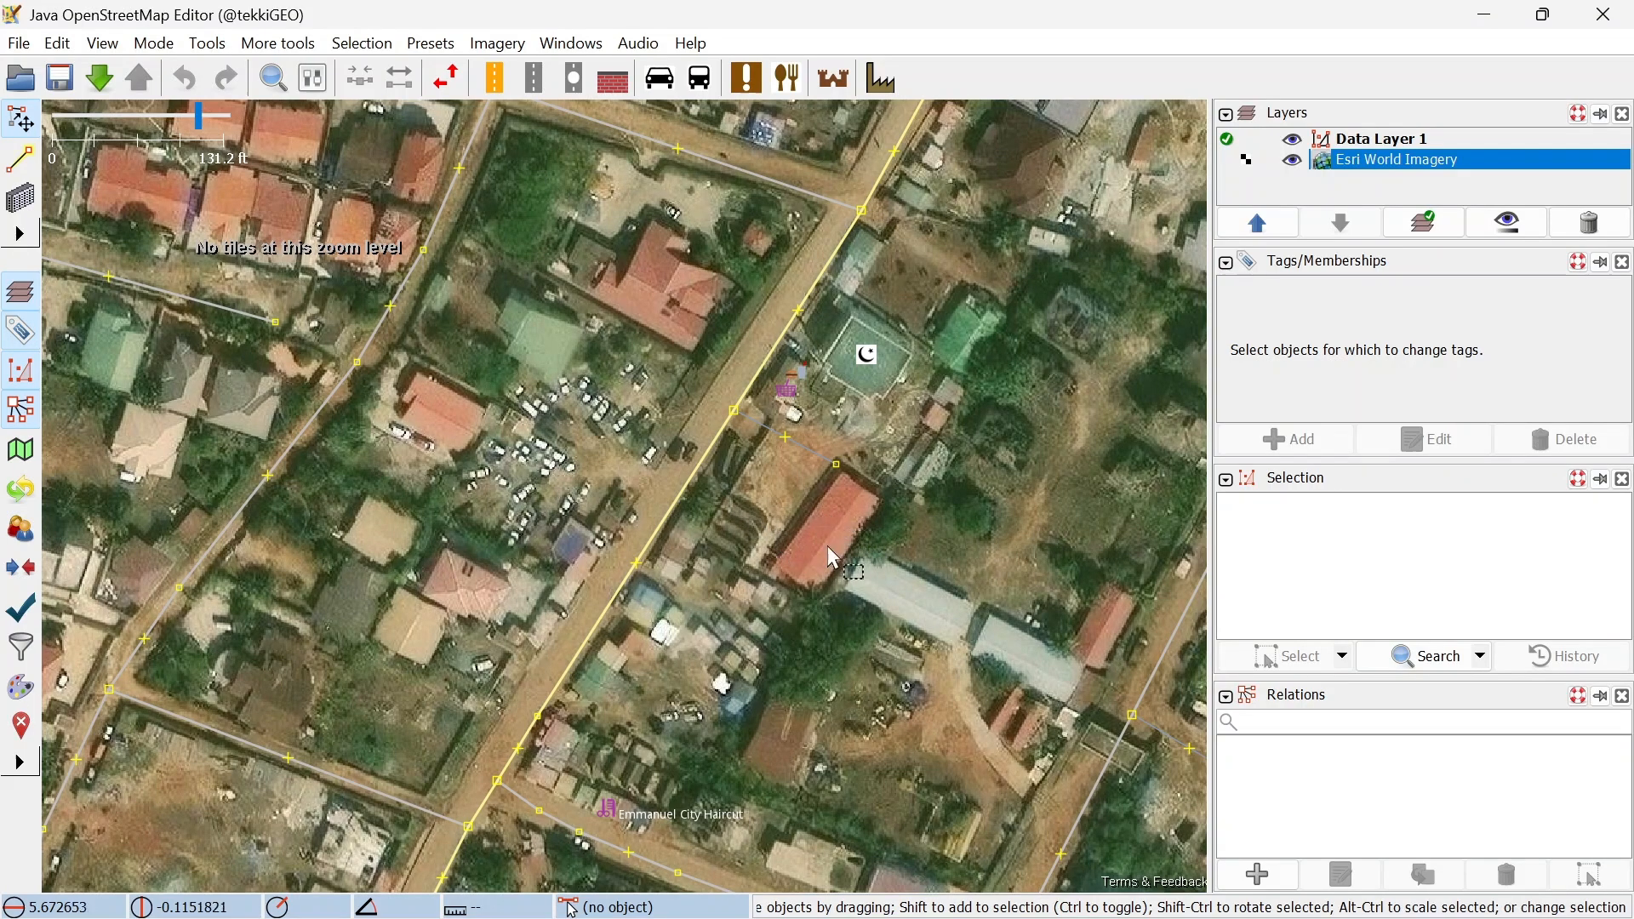
mouse_move(848, 532)
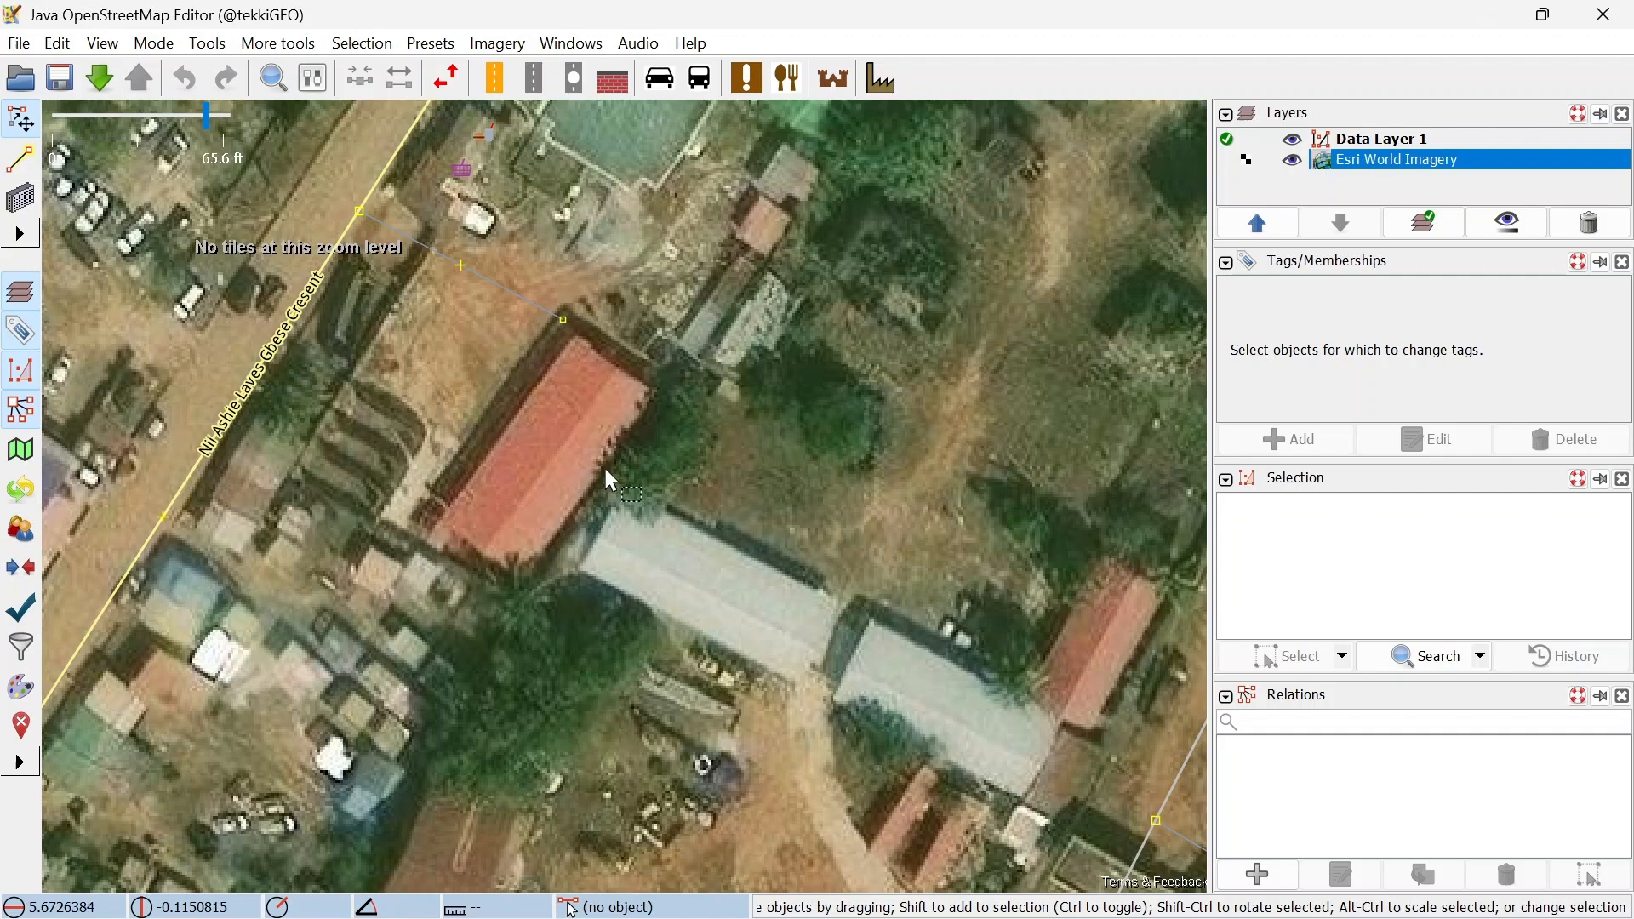
mouse_move(745, 576)
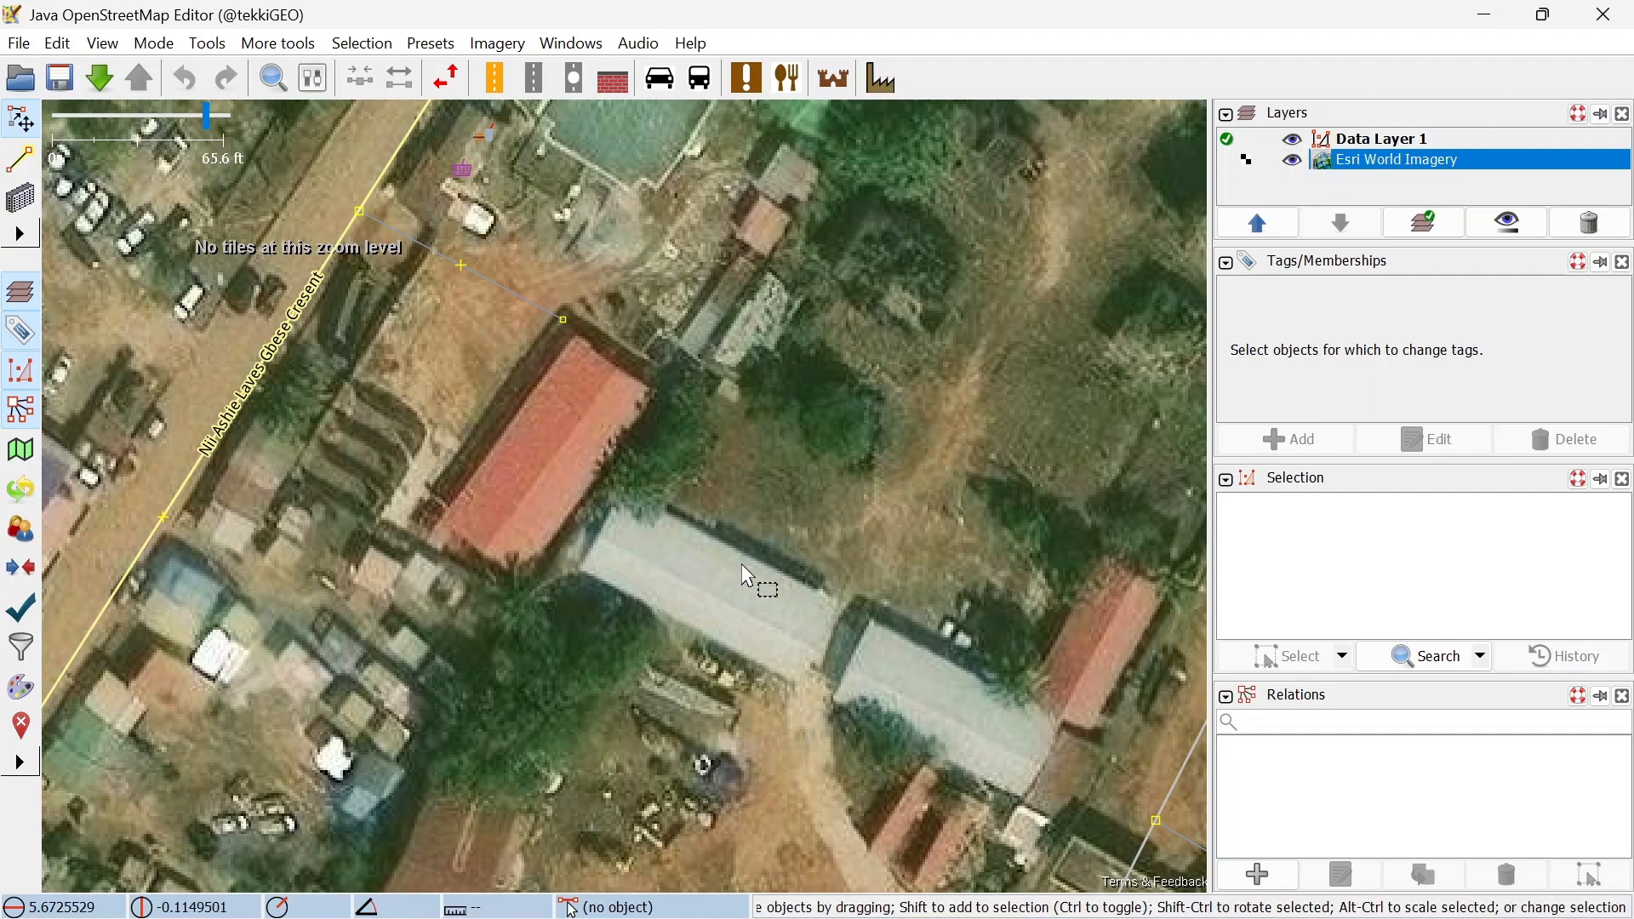
mouse_move(396, 385)
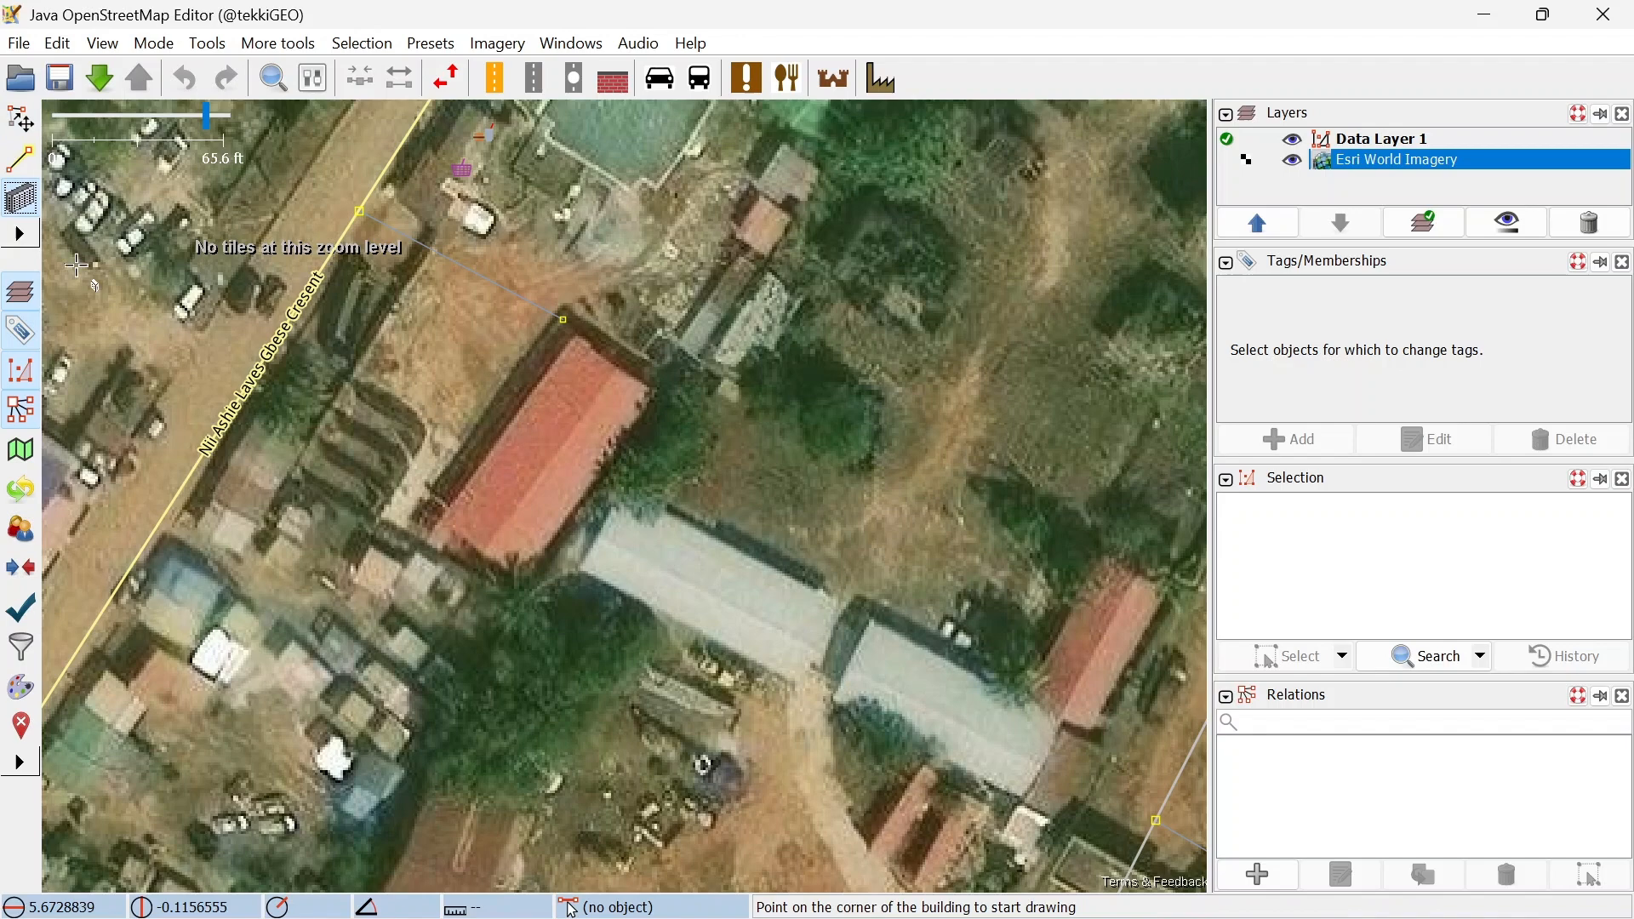
mouse_move(636, 533)
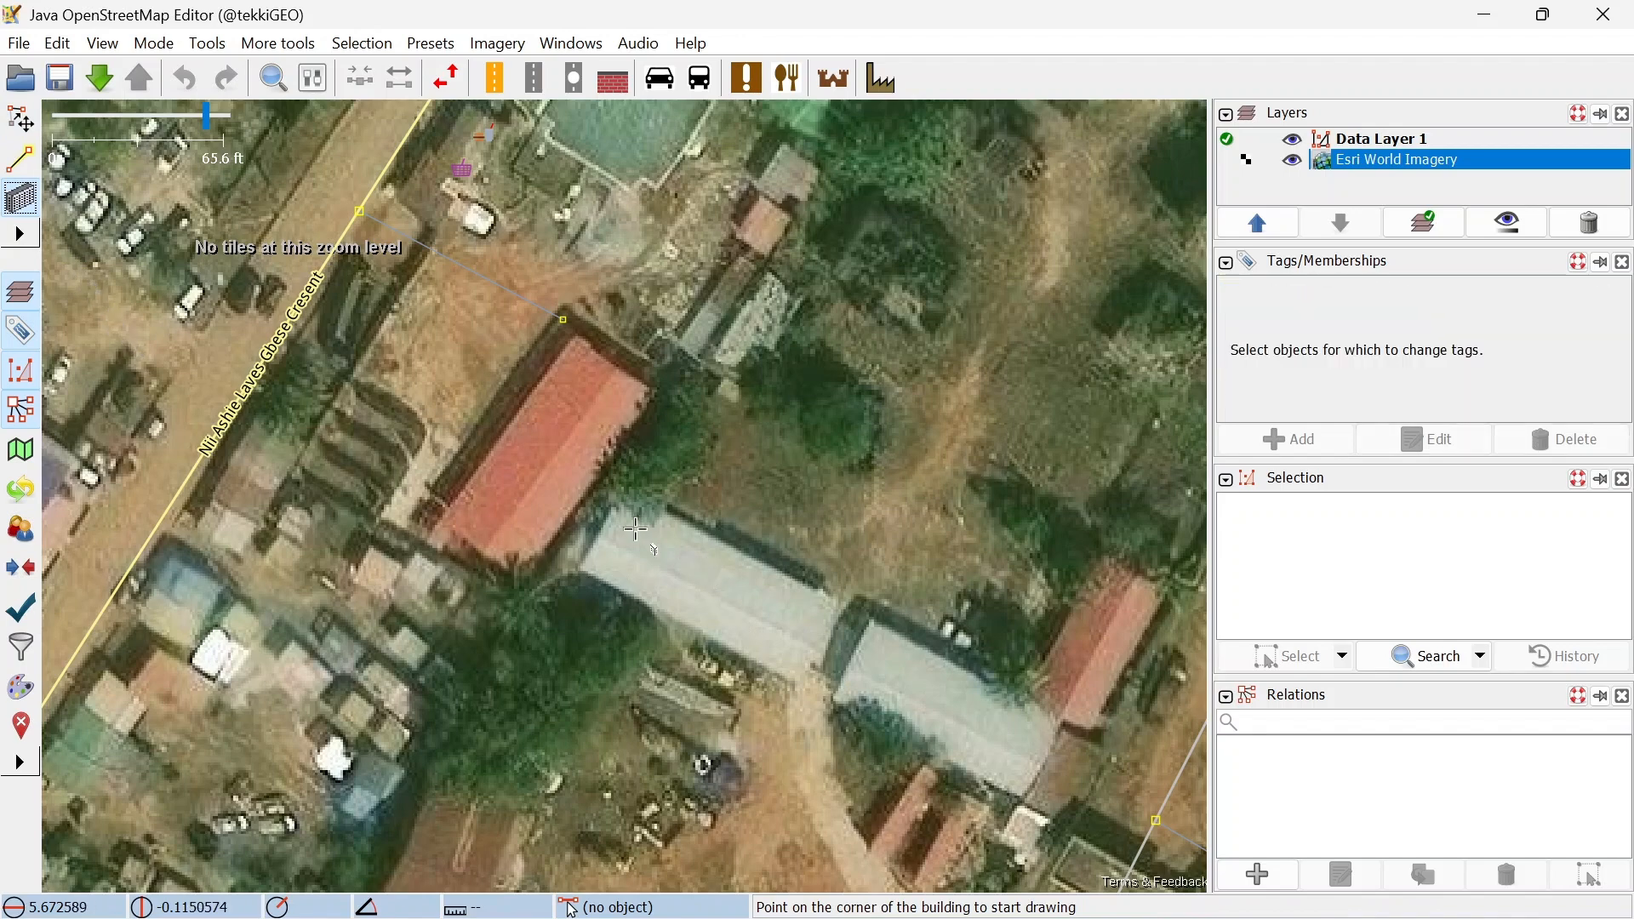
mouse_move(672, 432)
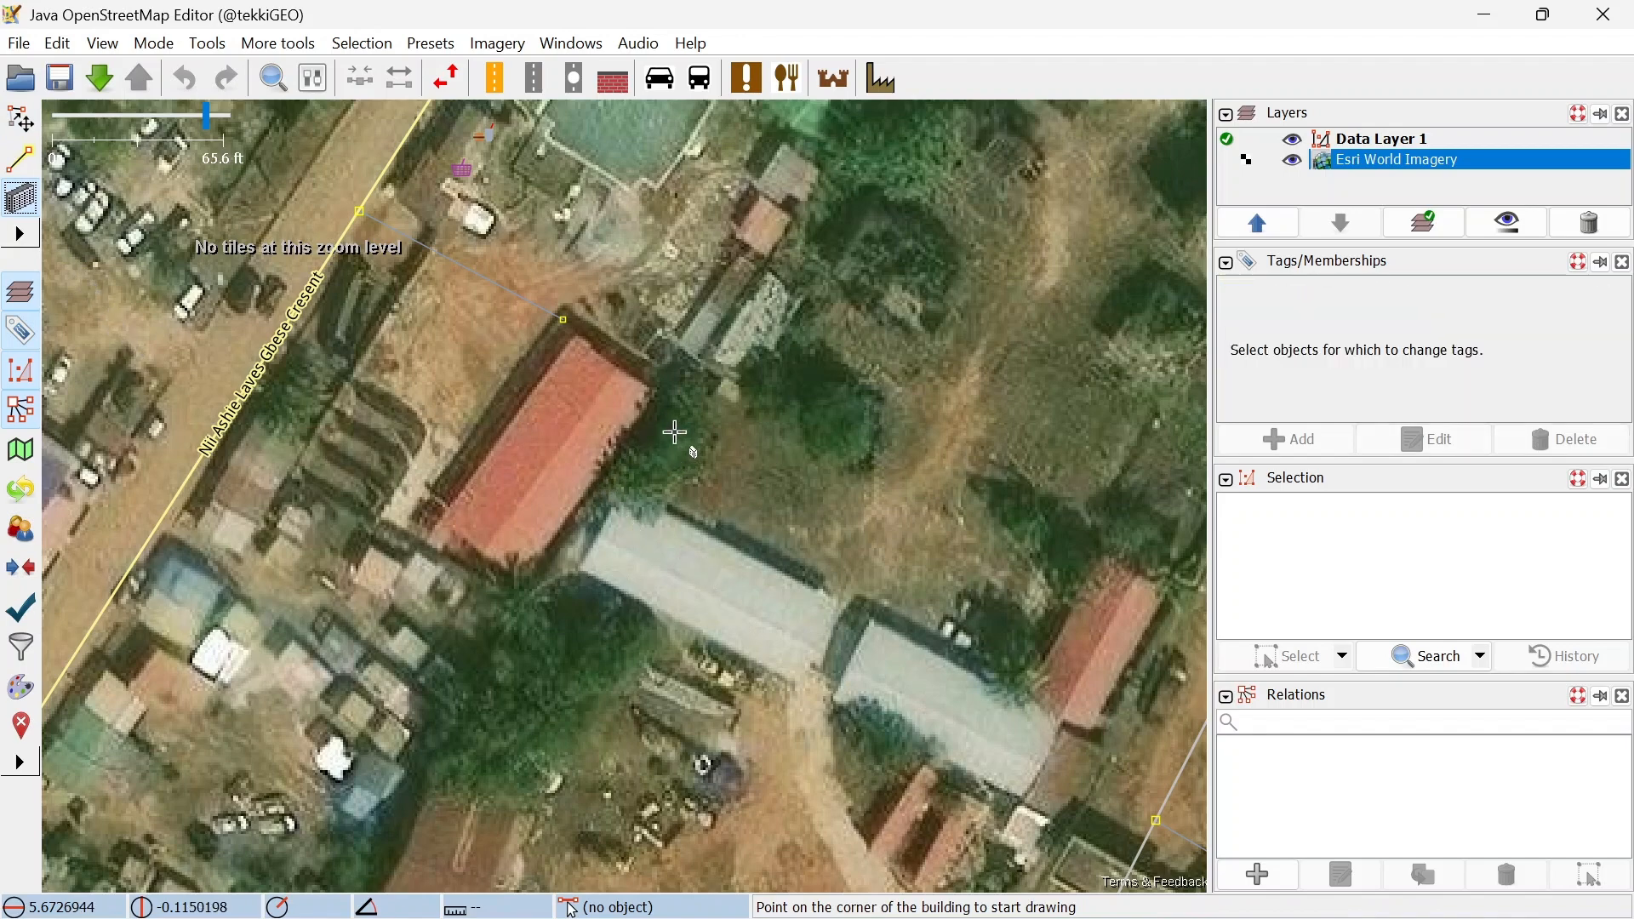
mouse_move(838, 623)
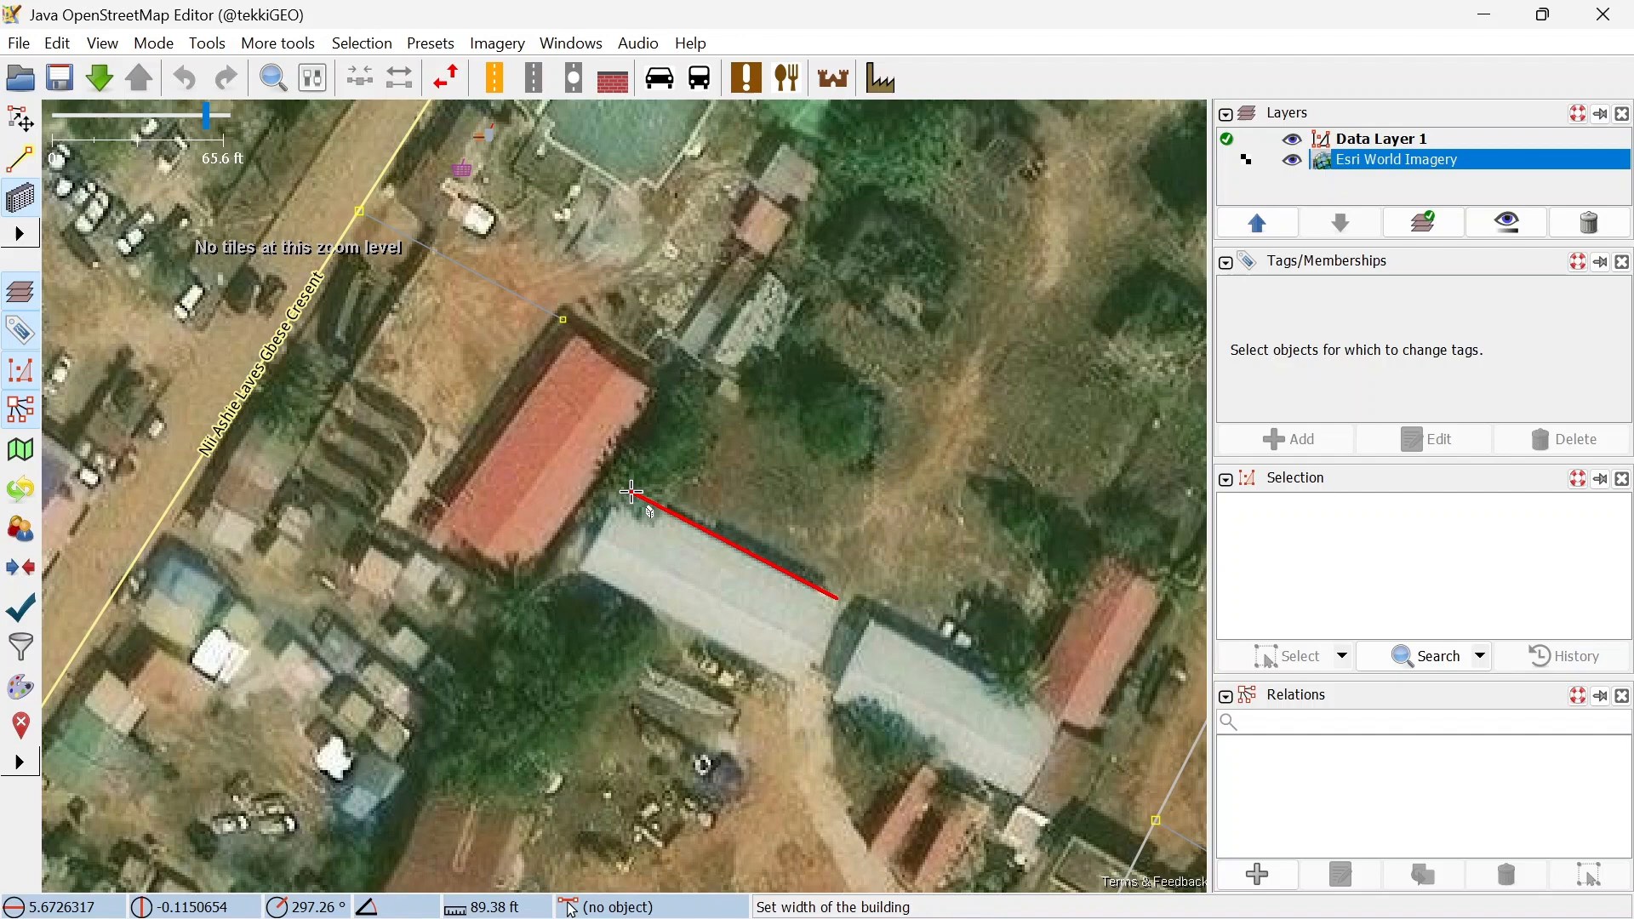
Trace the grey-roofed building's long edge and set the width of the second building
drag(633, 494, 602, 581)
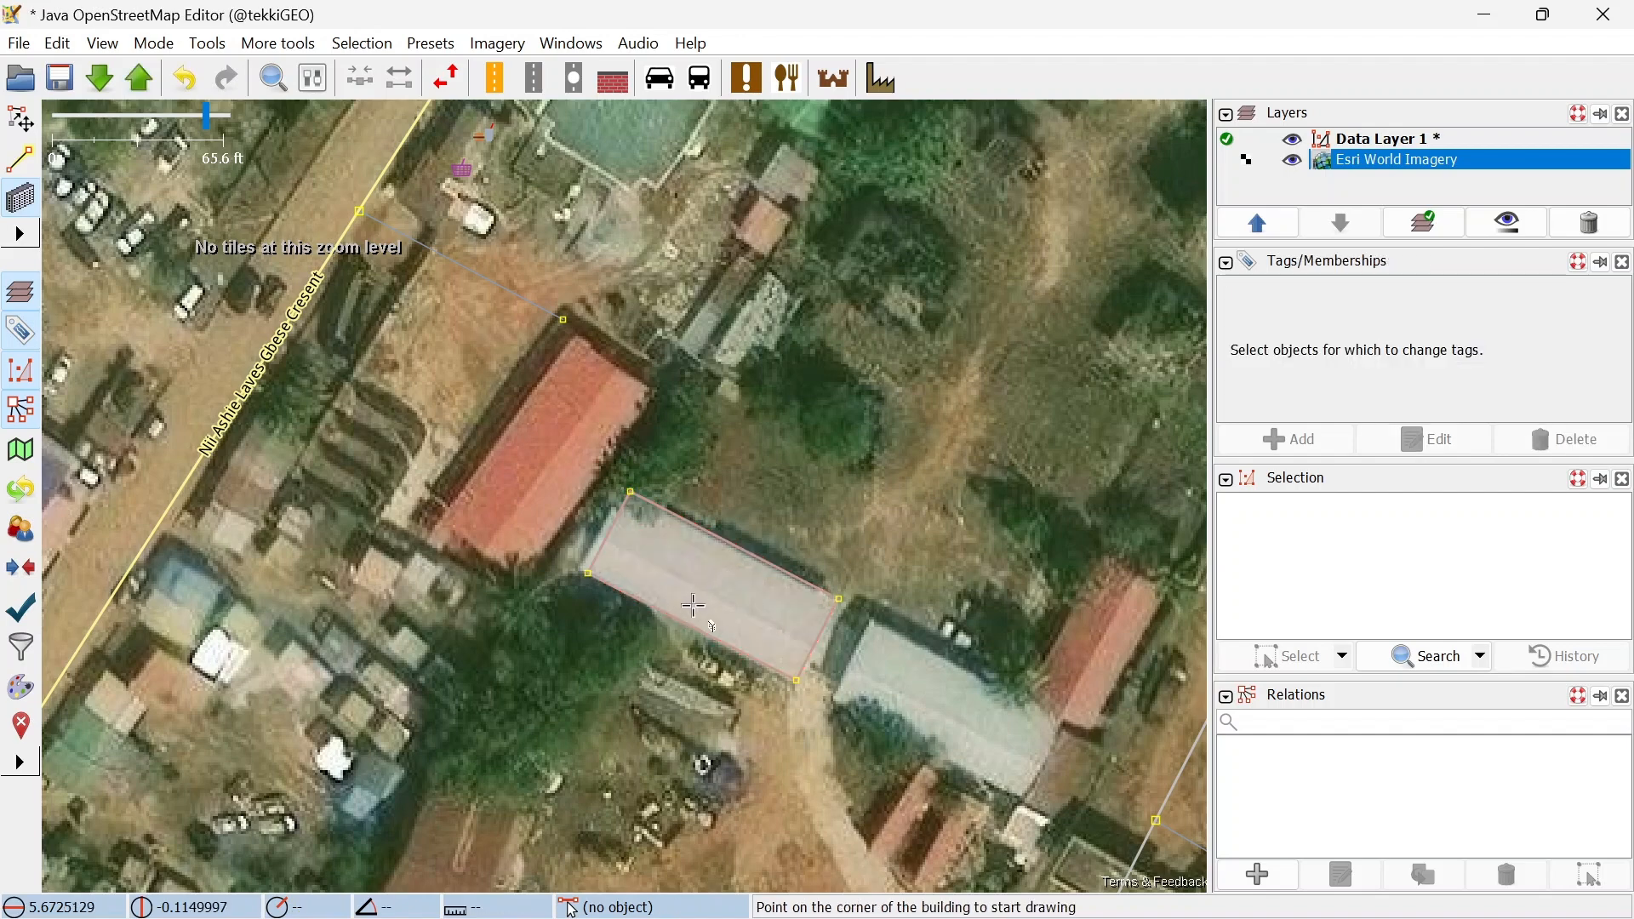
mouse_move(786, 517)
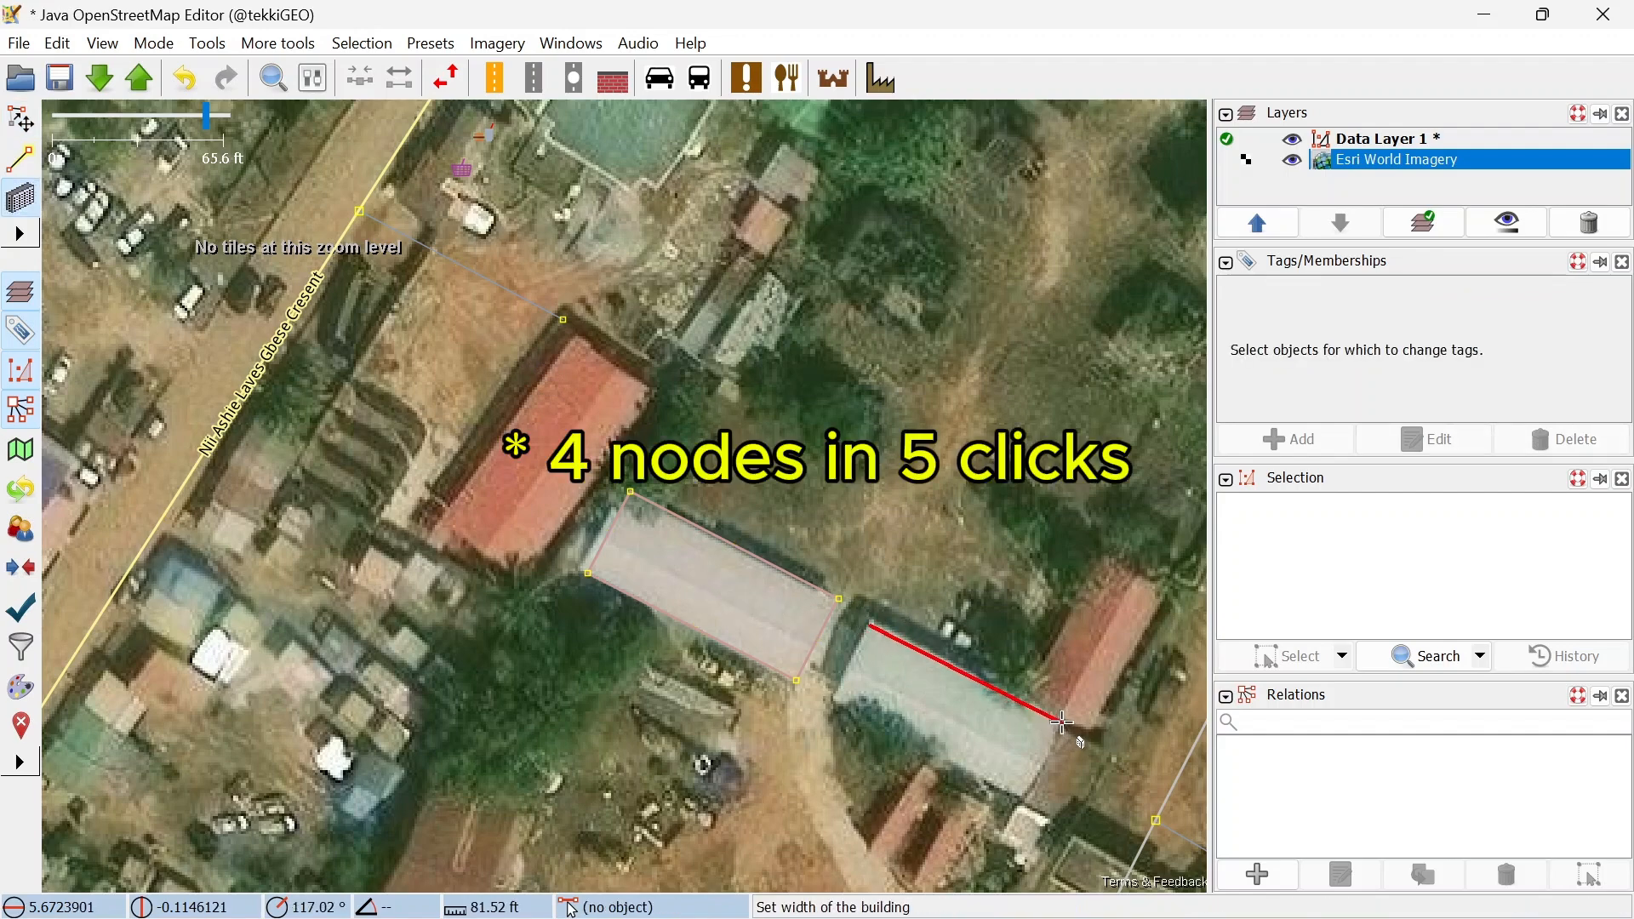
click(1060, 722)
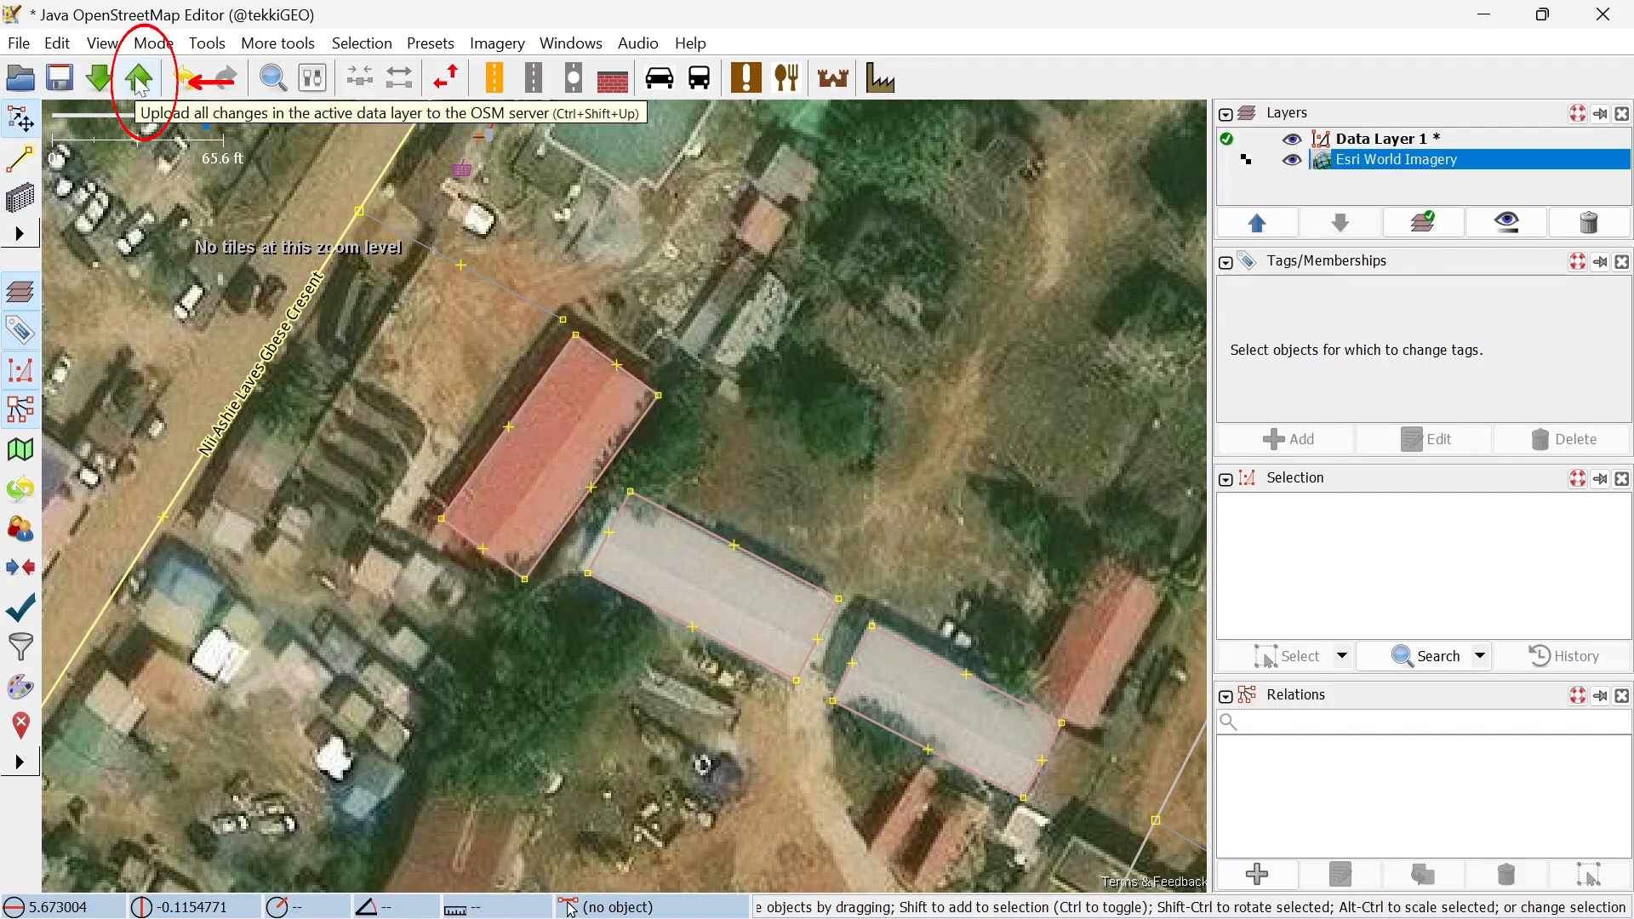
Start the upload and enter the changeset comment 'add buildings #OSMGhana #28for28 #1stEdit'
click(137, 77)
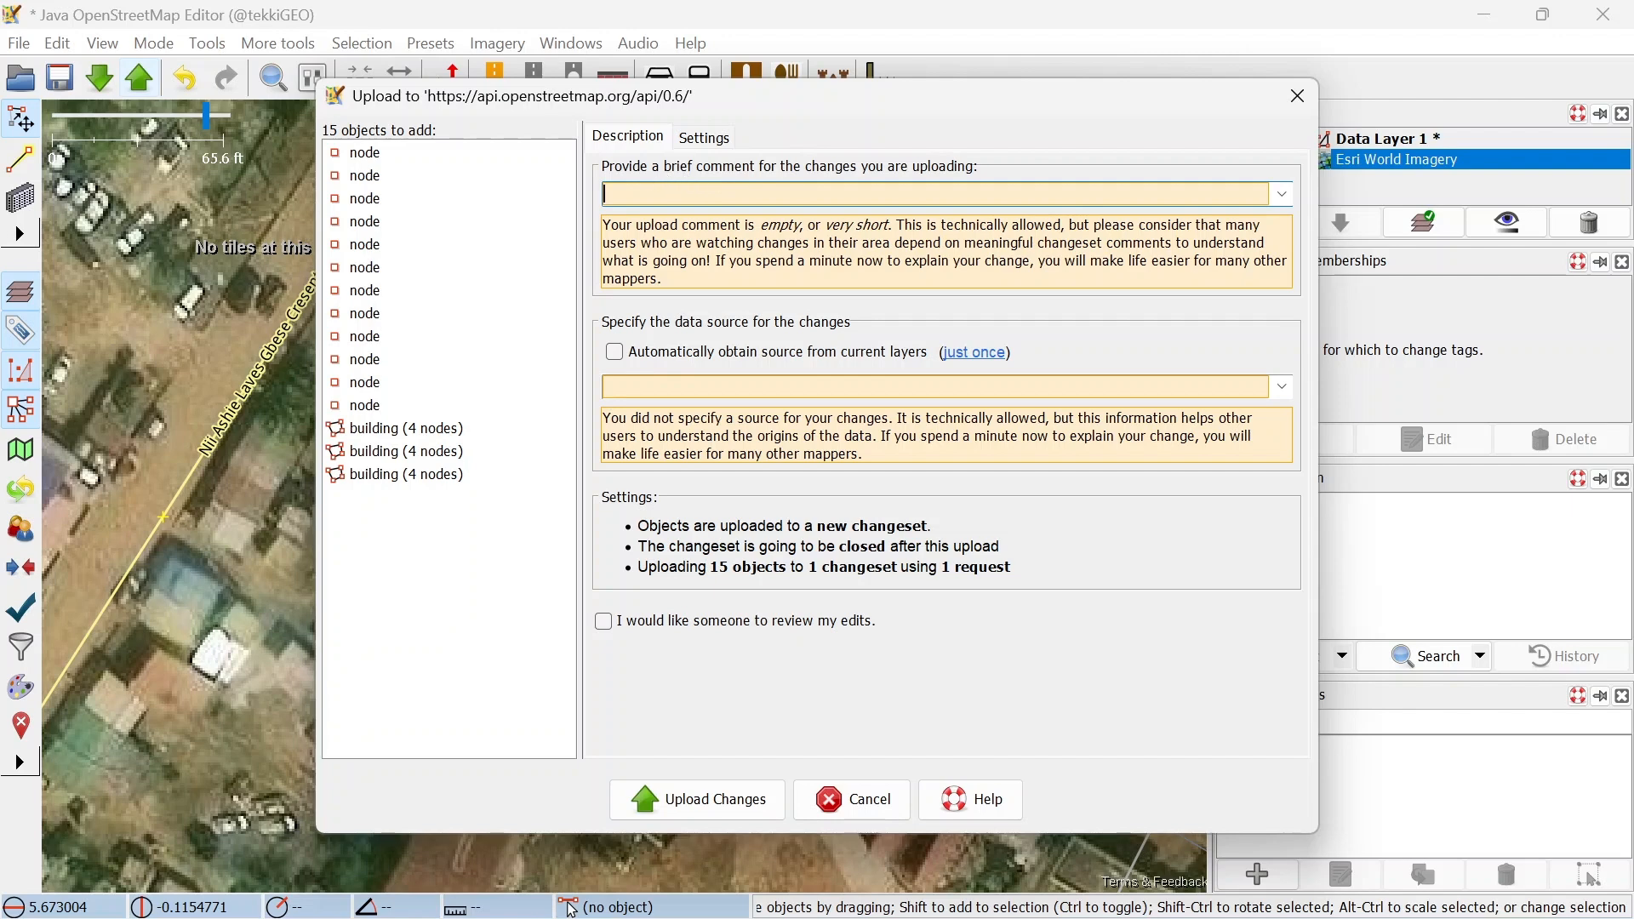
click(1280, 193)
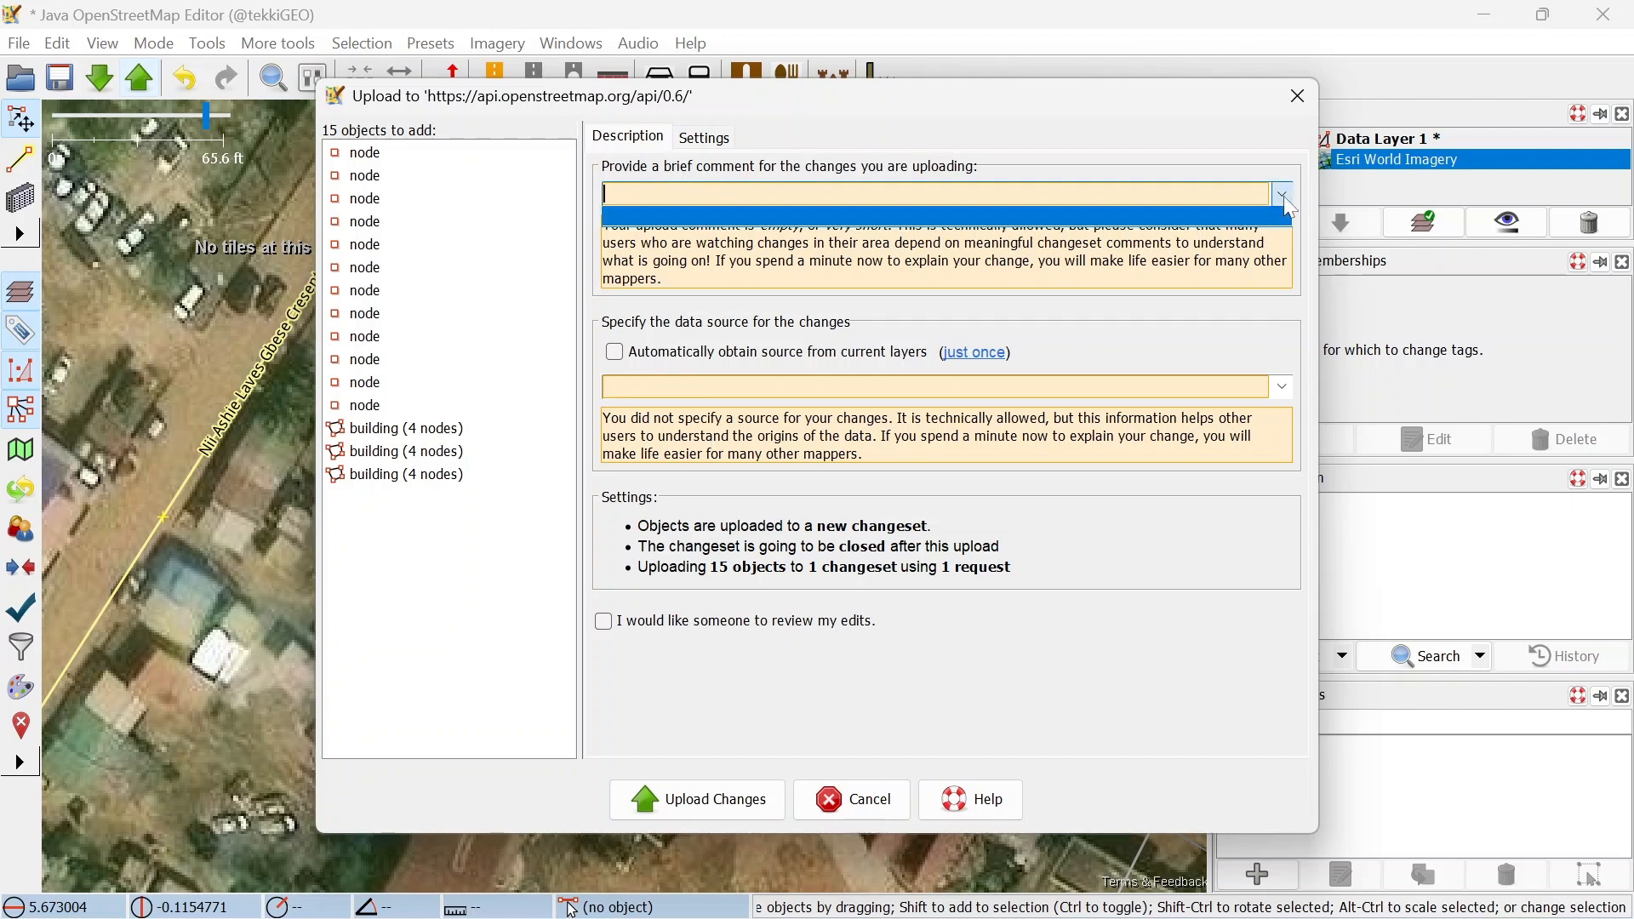
click(1280, 194)
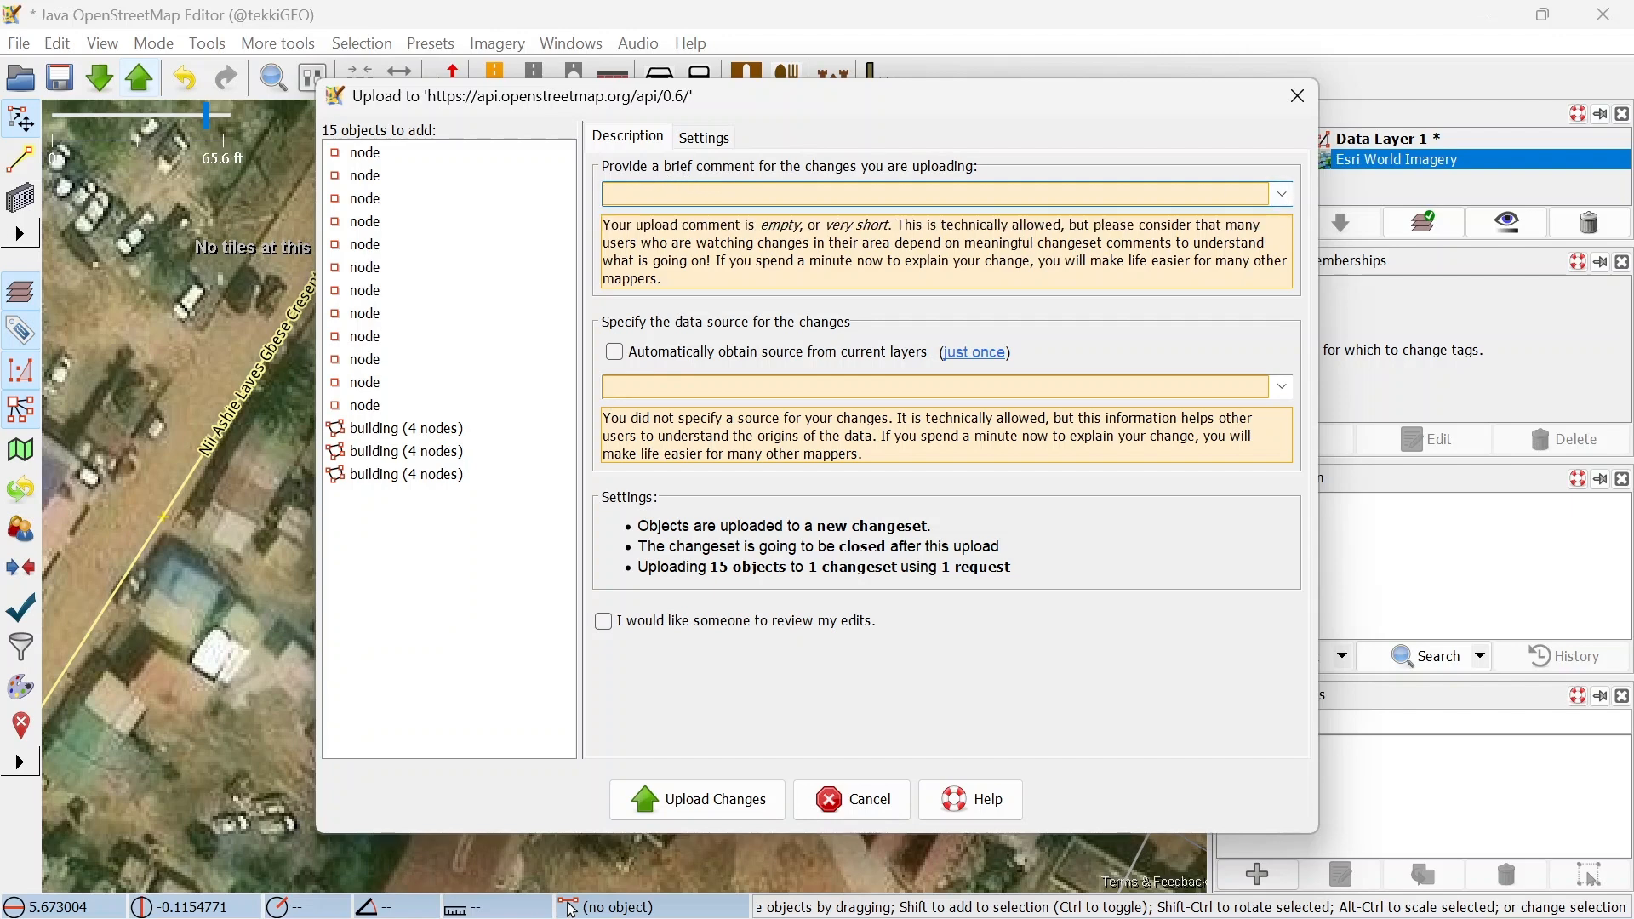
text(add buildings #)
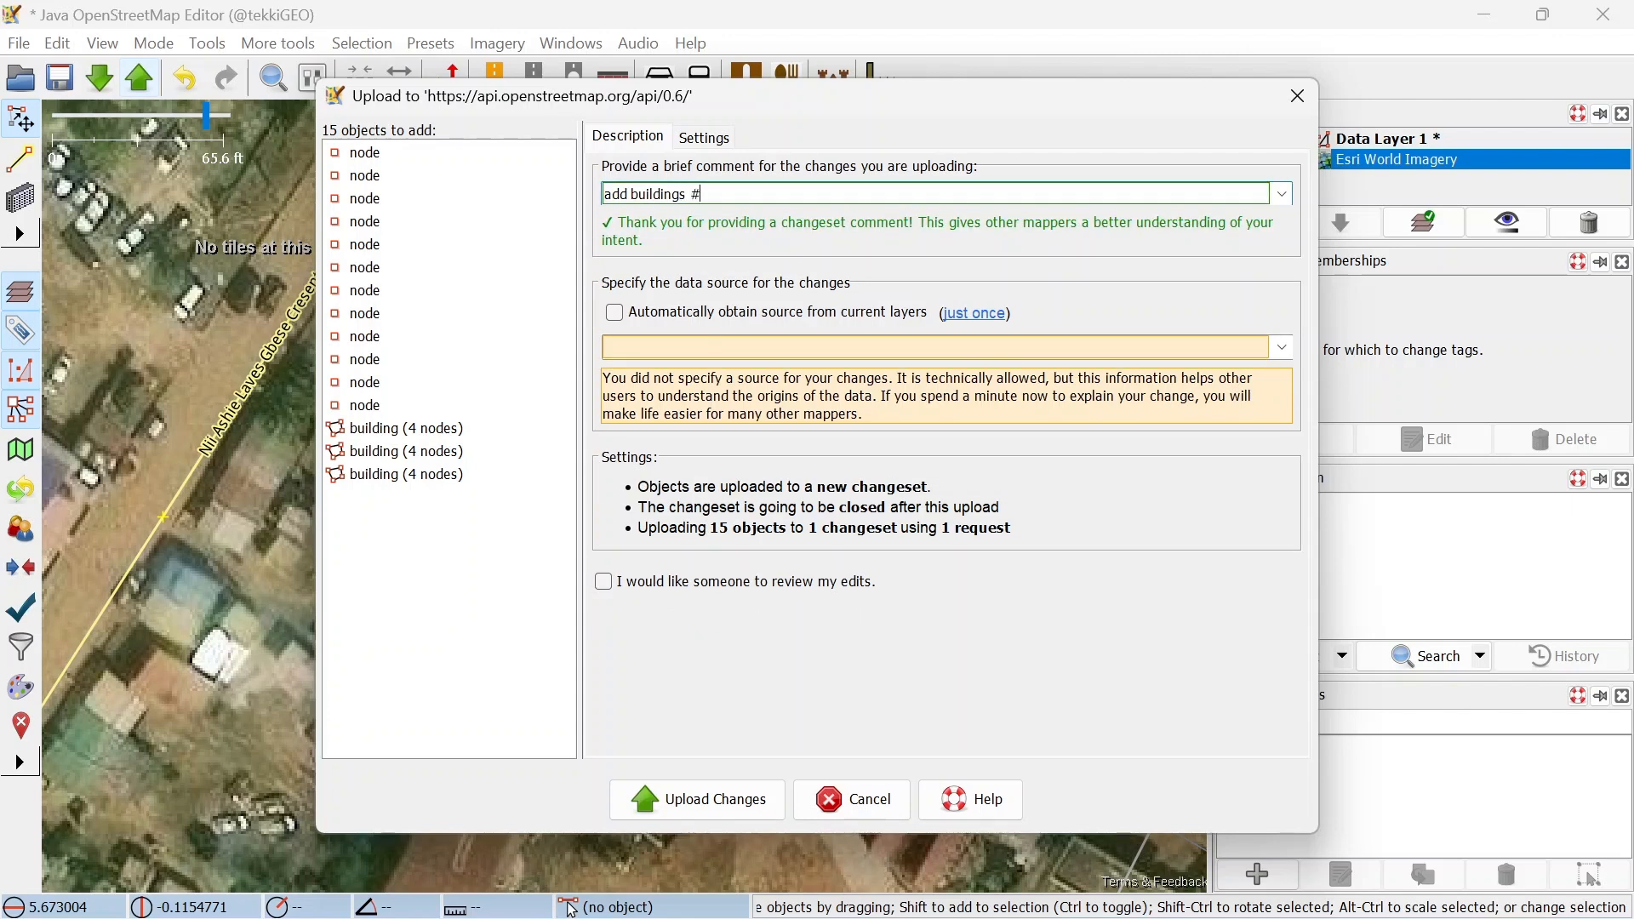
text(OSMGhana)
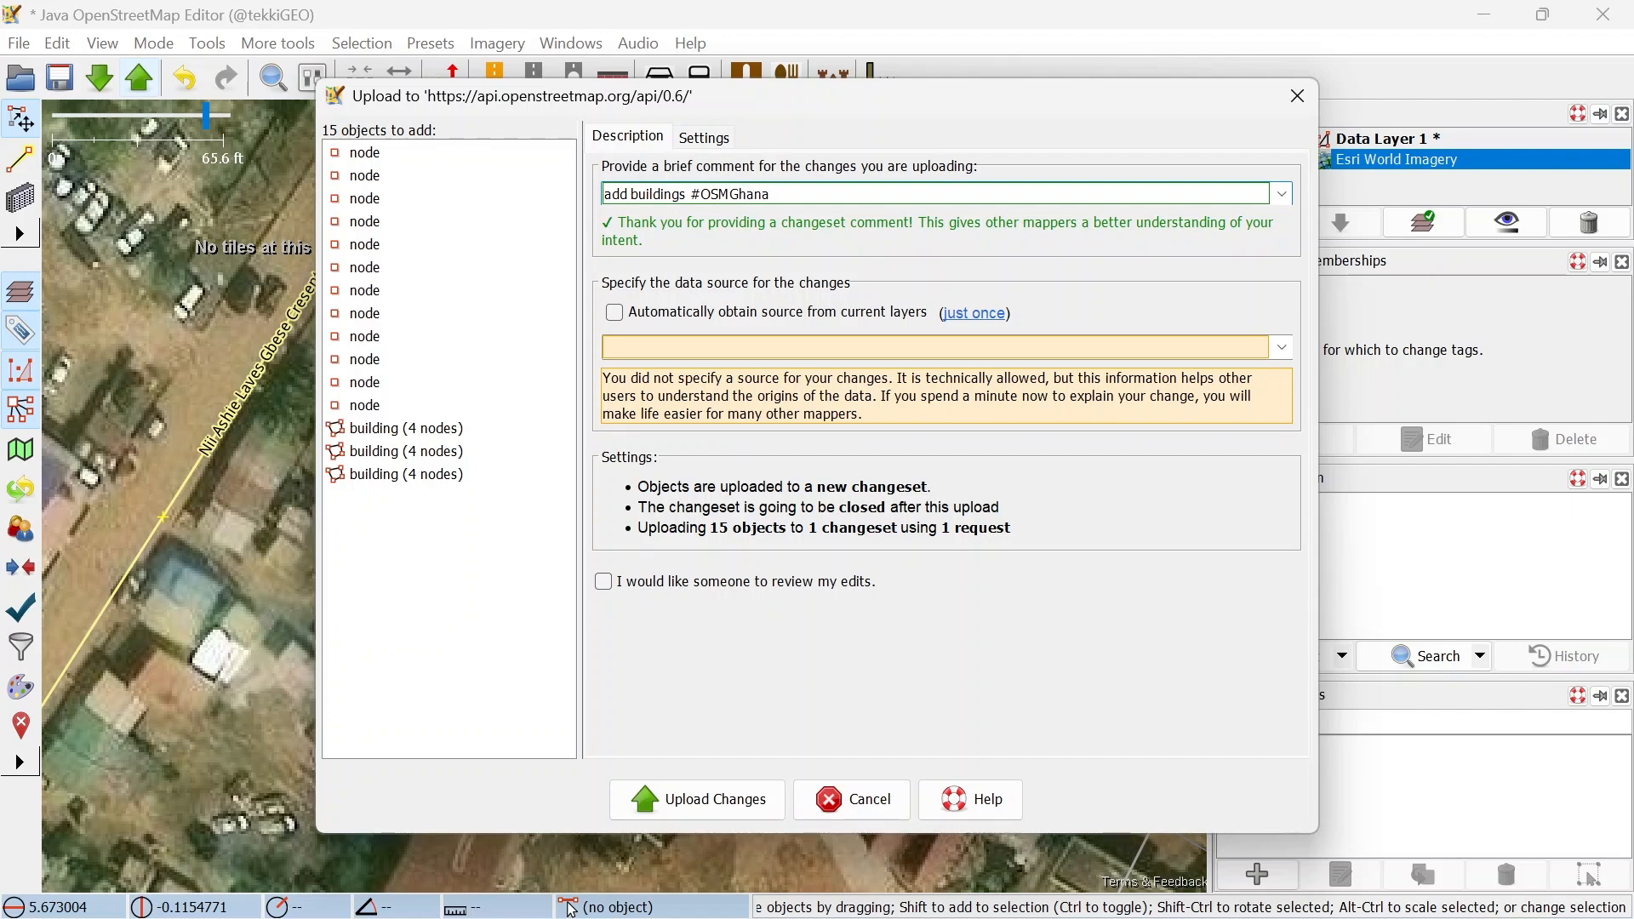
text(#28for2)
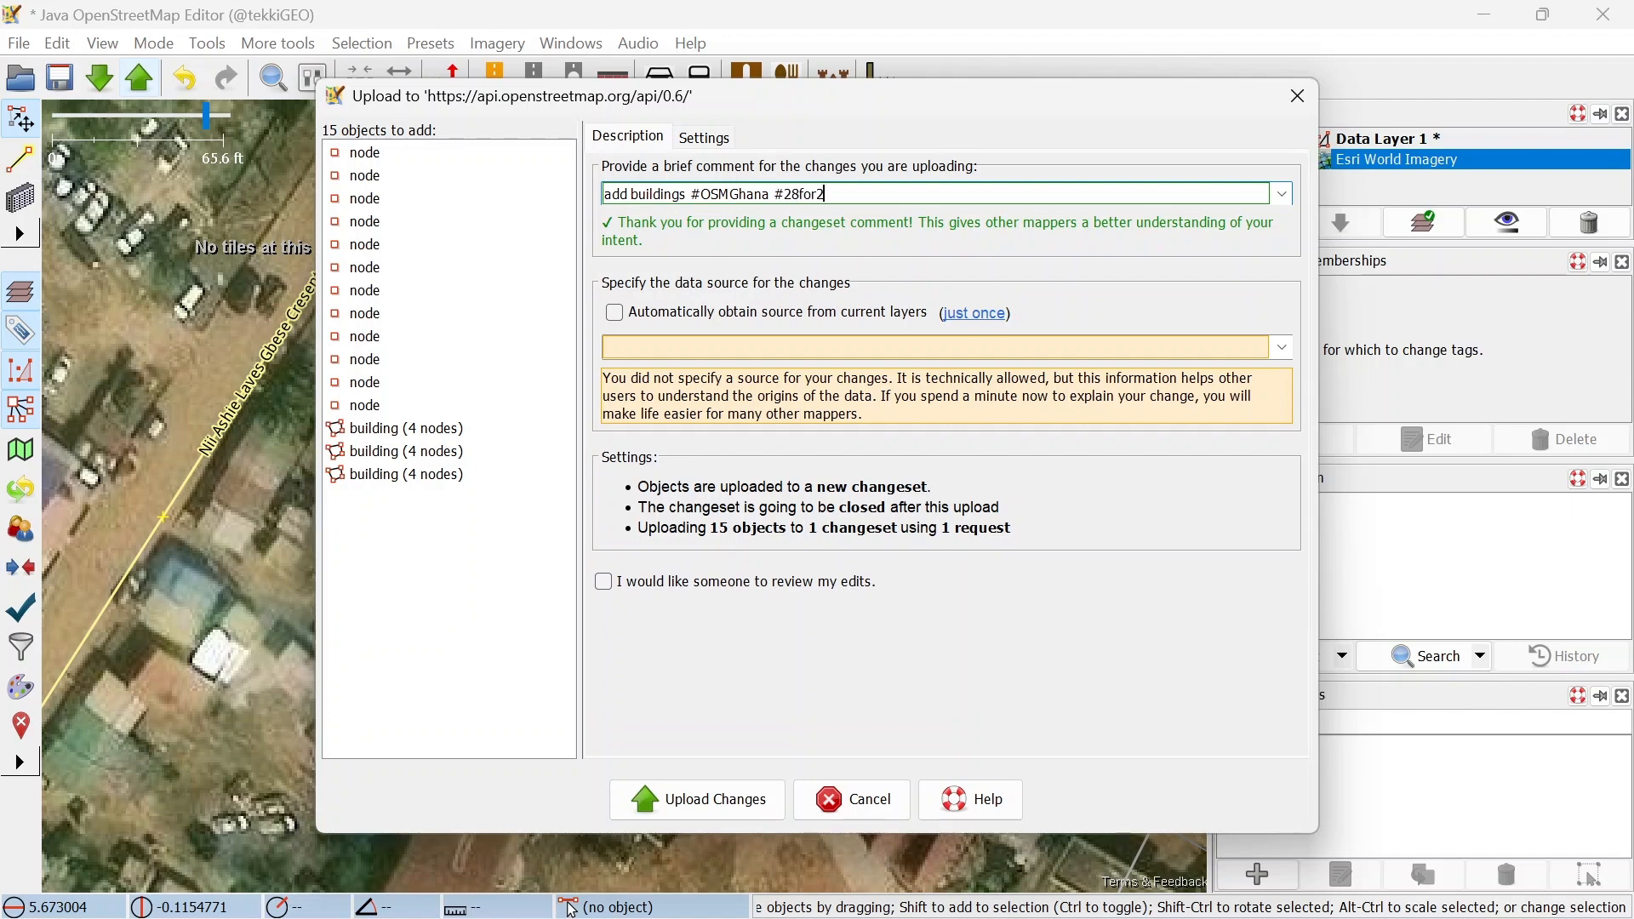
text(8)
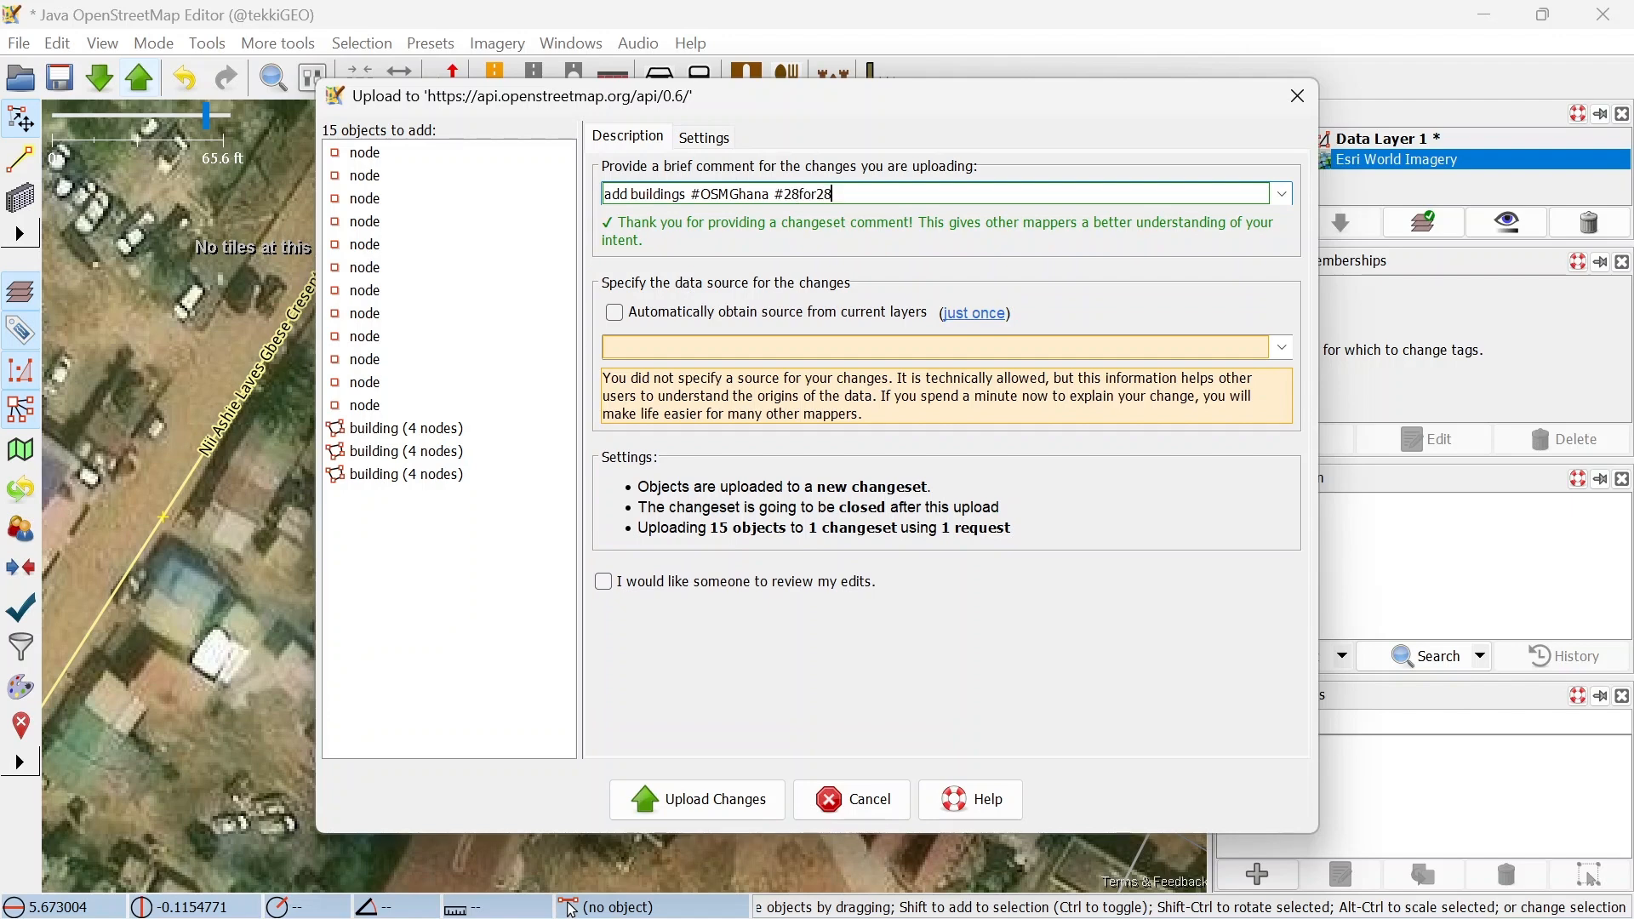
text(#)
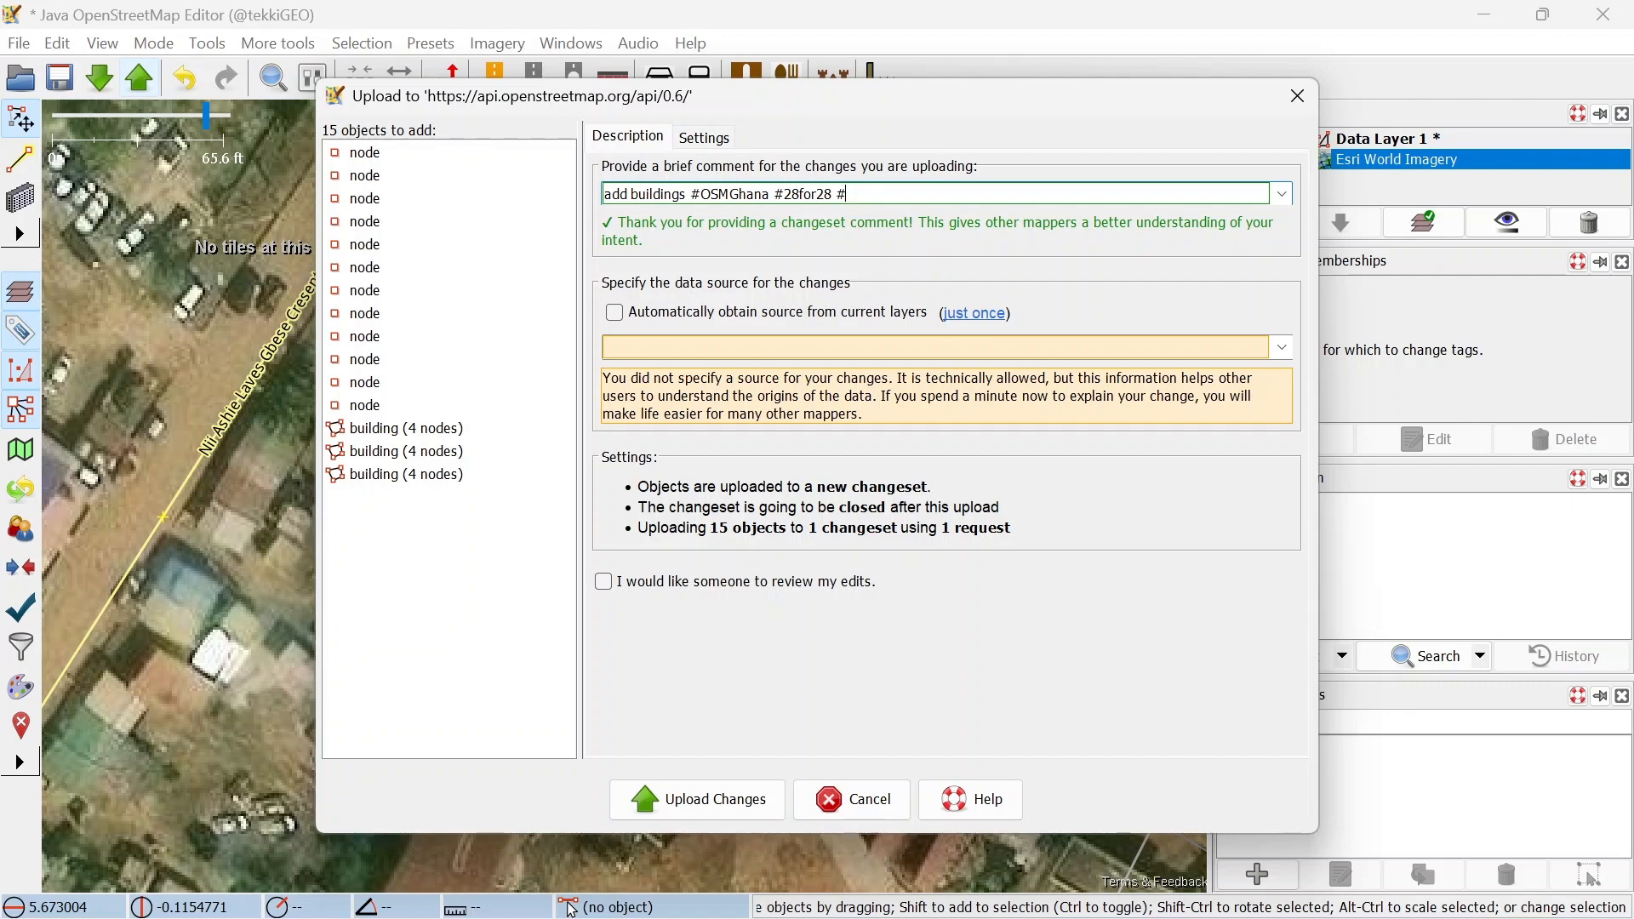
text(1st)
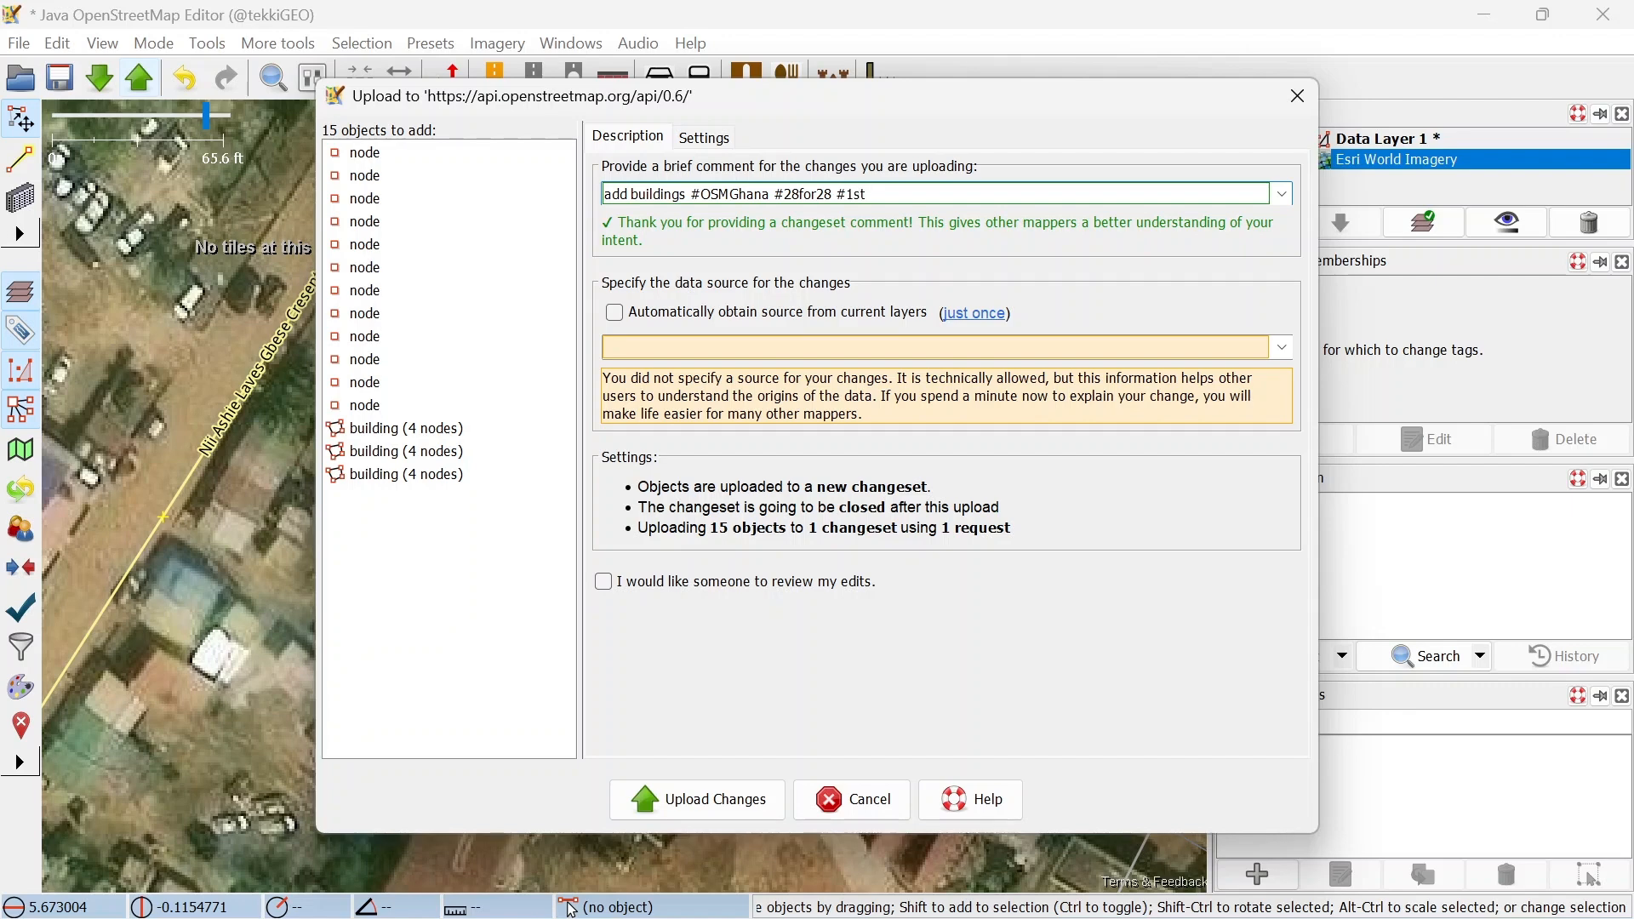
text(Edit)
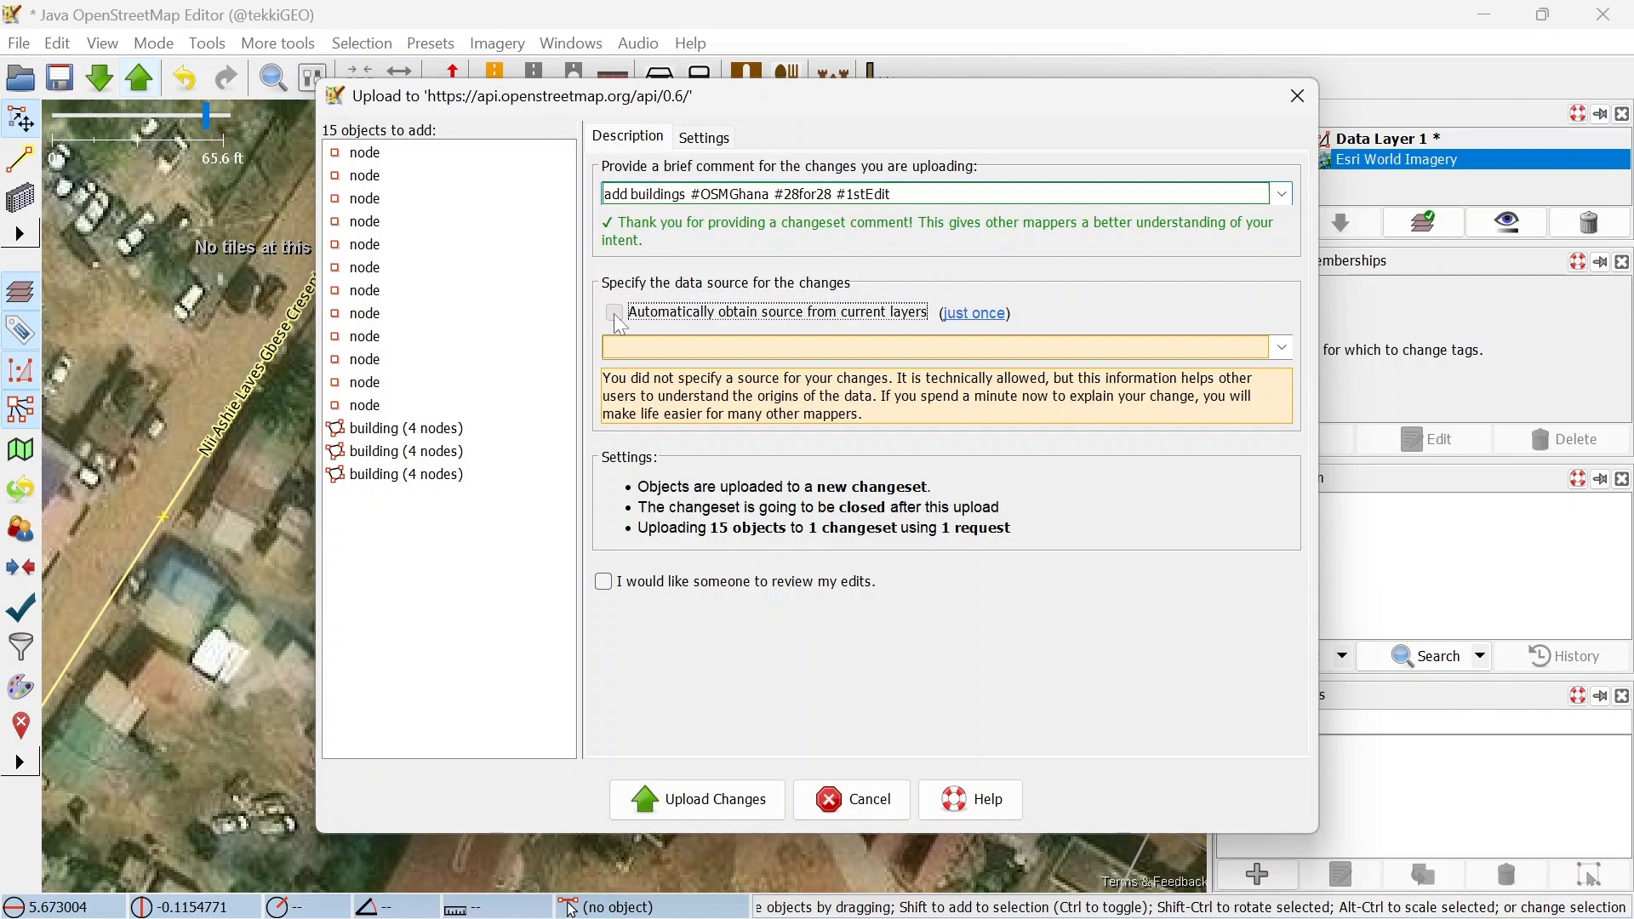
Keep the data source obtained automatically from the layers, Esri World Imagery
click(614, 312)
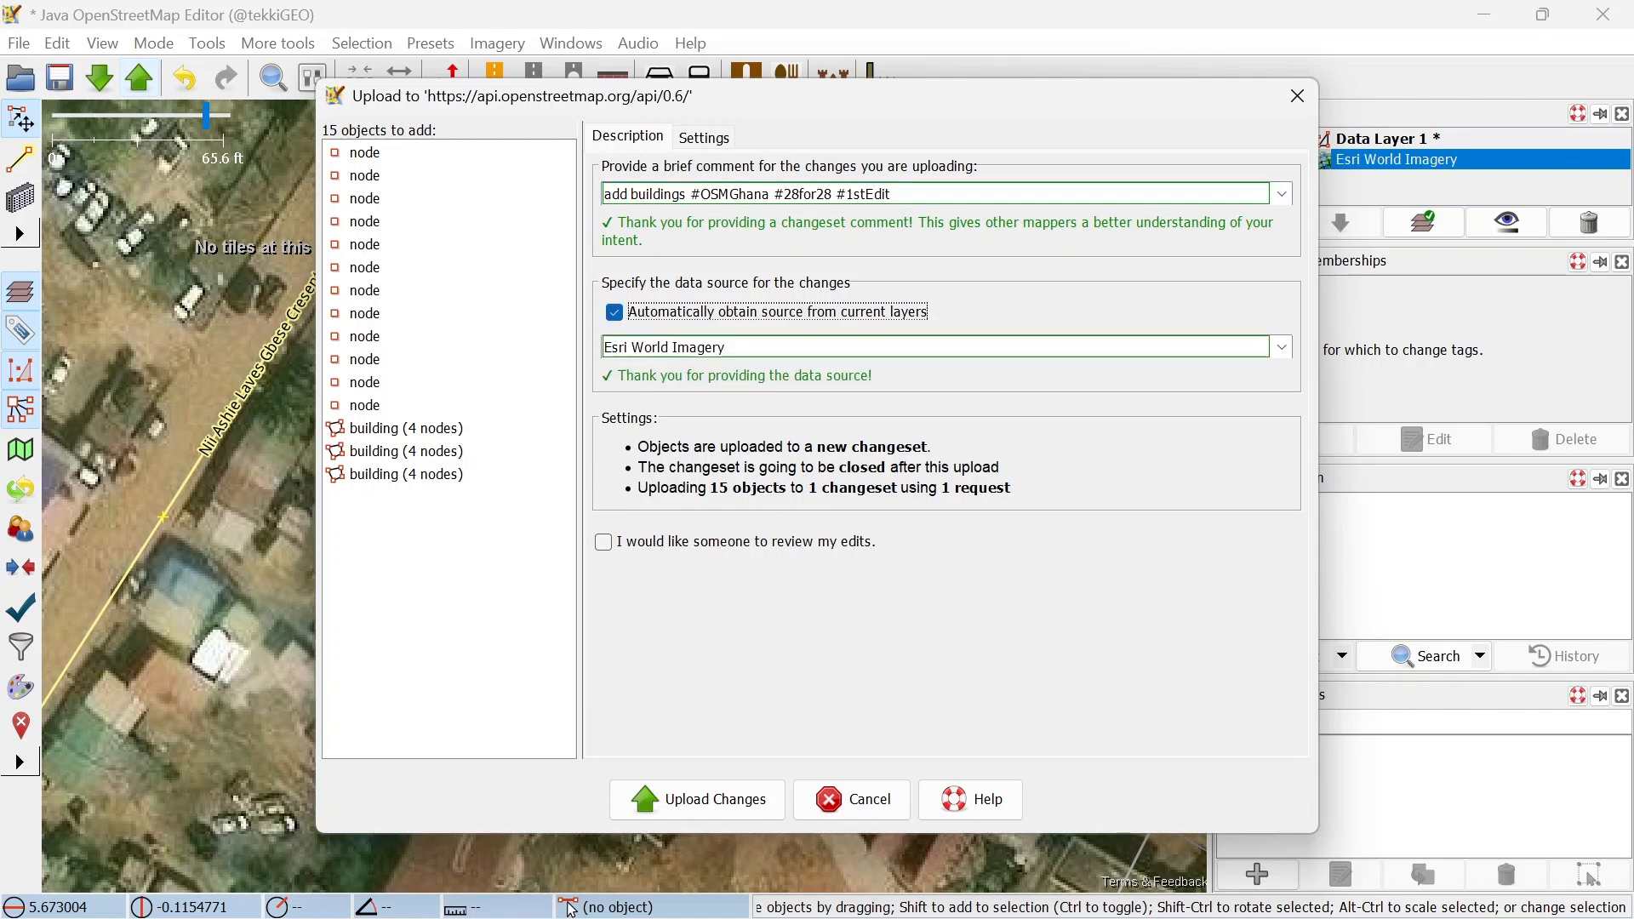
mouse_move(1409, 163)
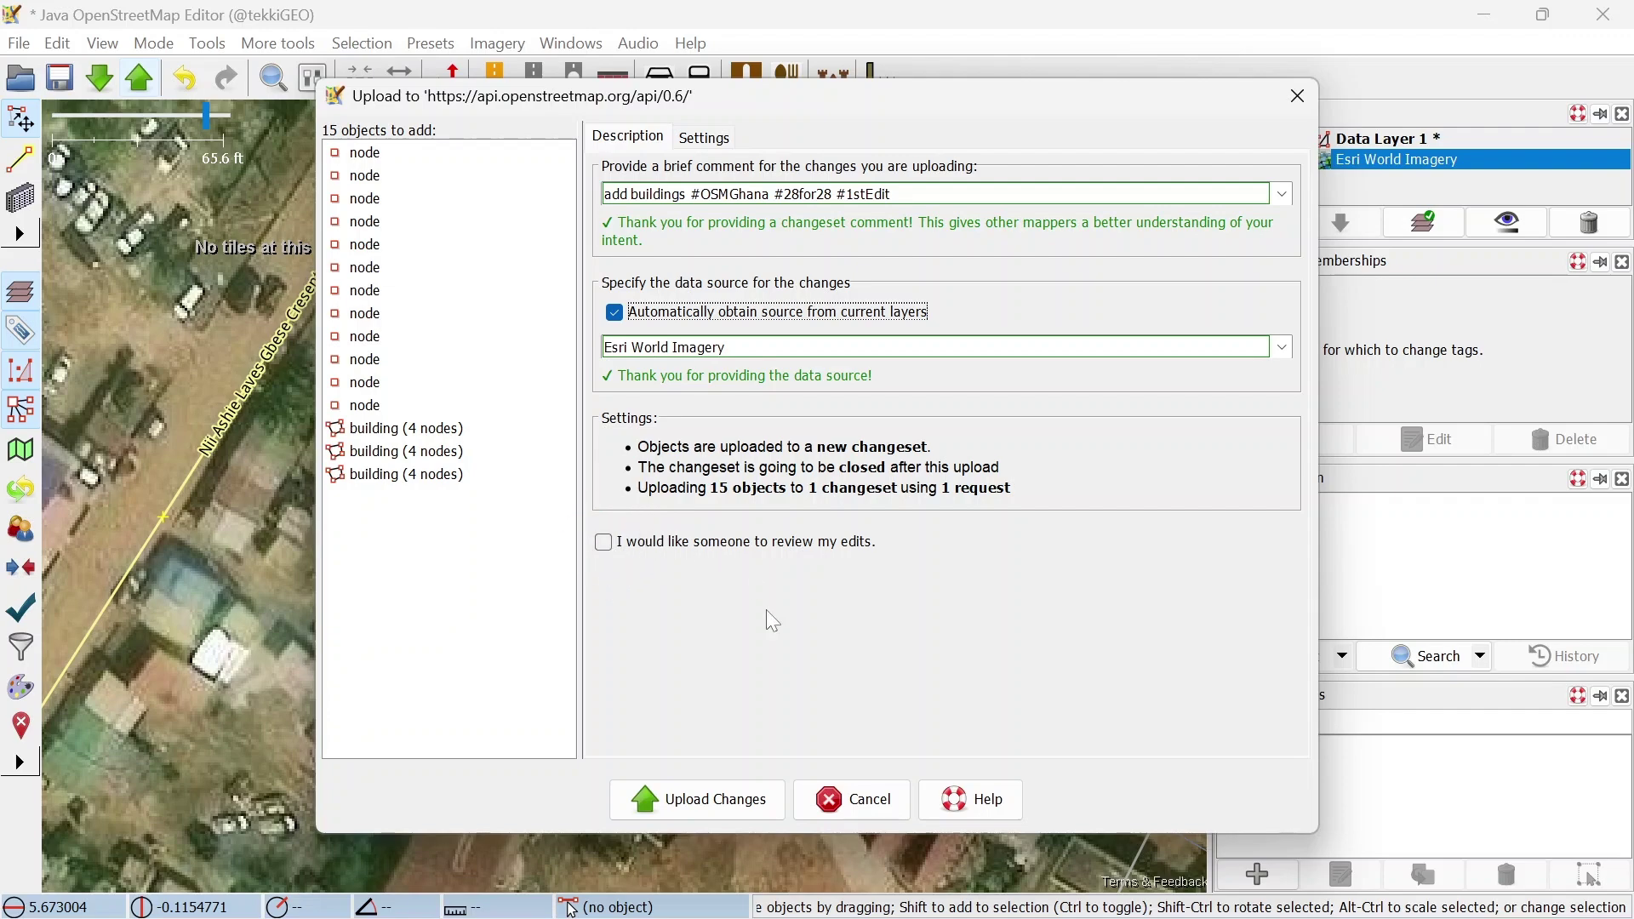
mouse_move(721, 799)
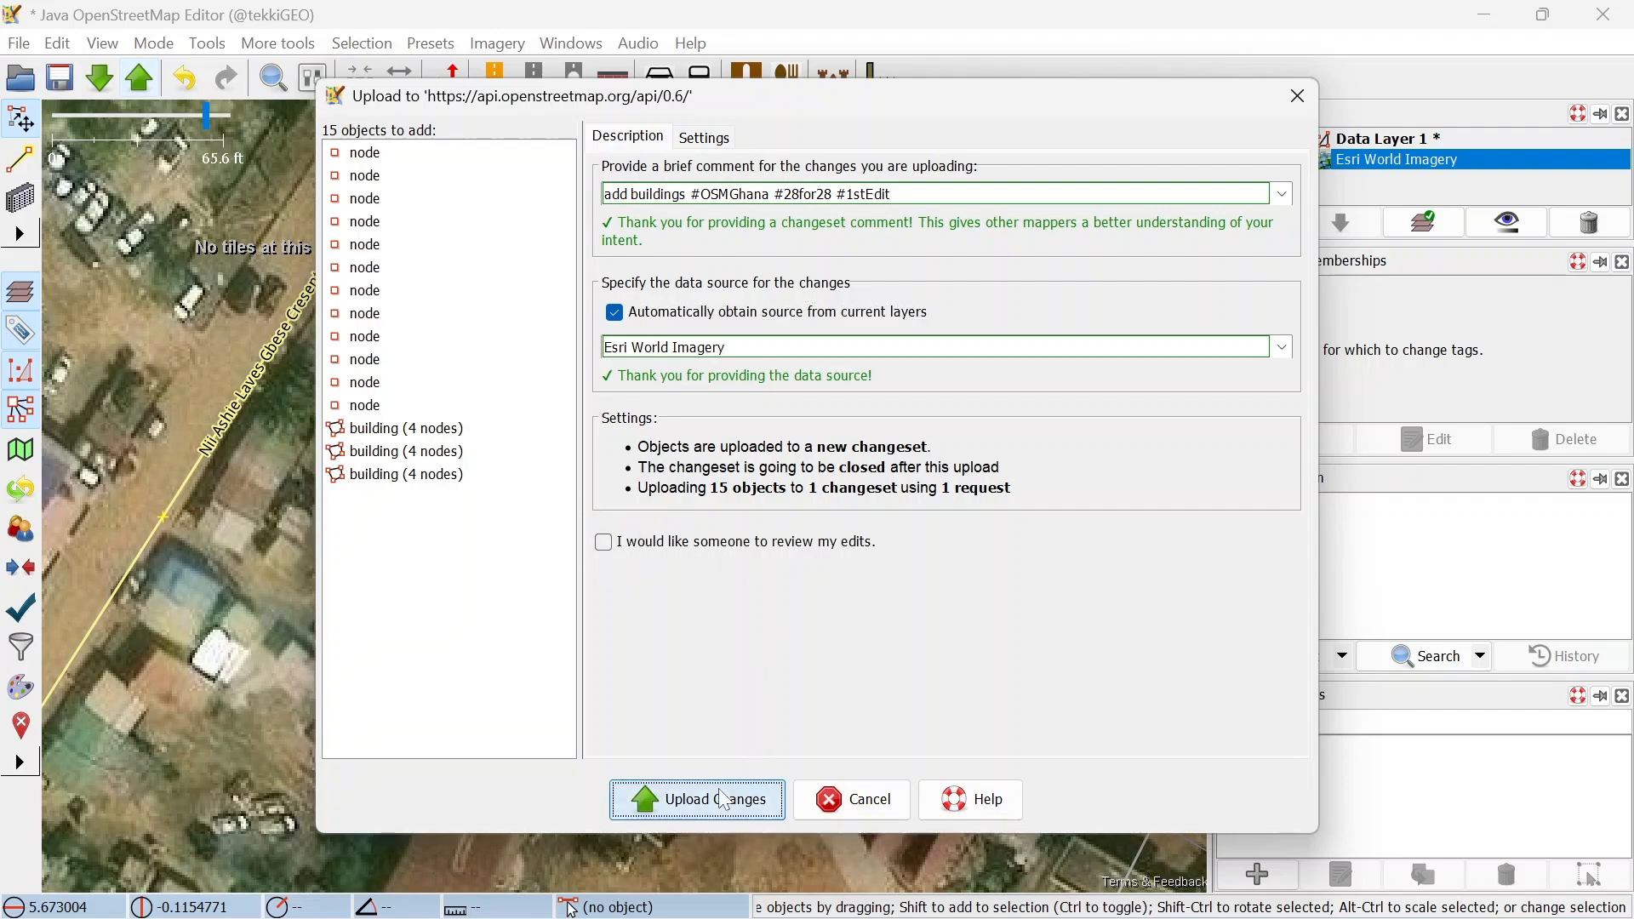
Upload the buildings as changeset 162525758 and load the Zoomlion Bus Stop area via remote control
click(697, 799)
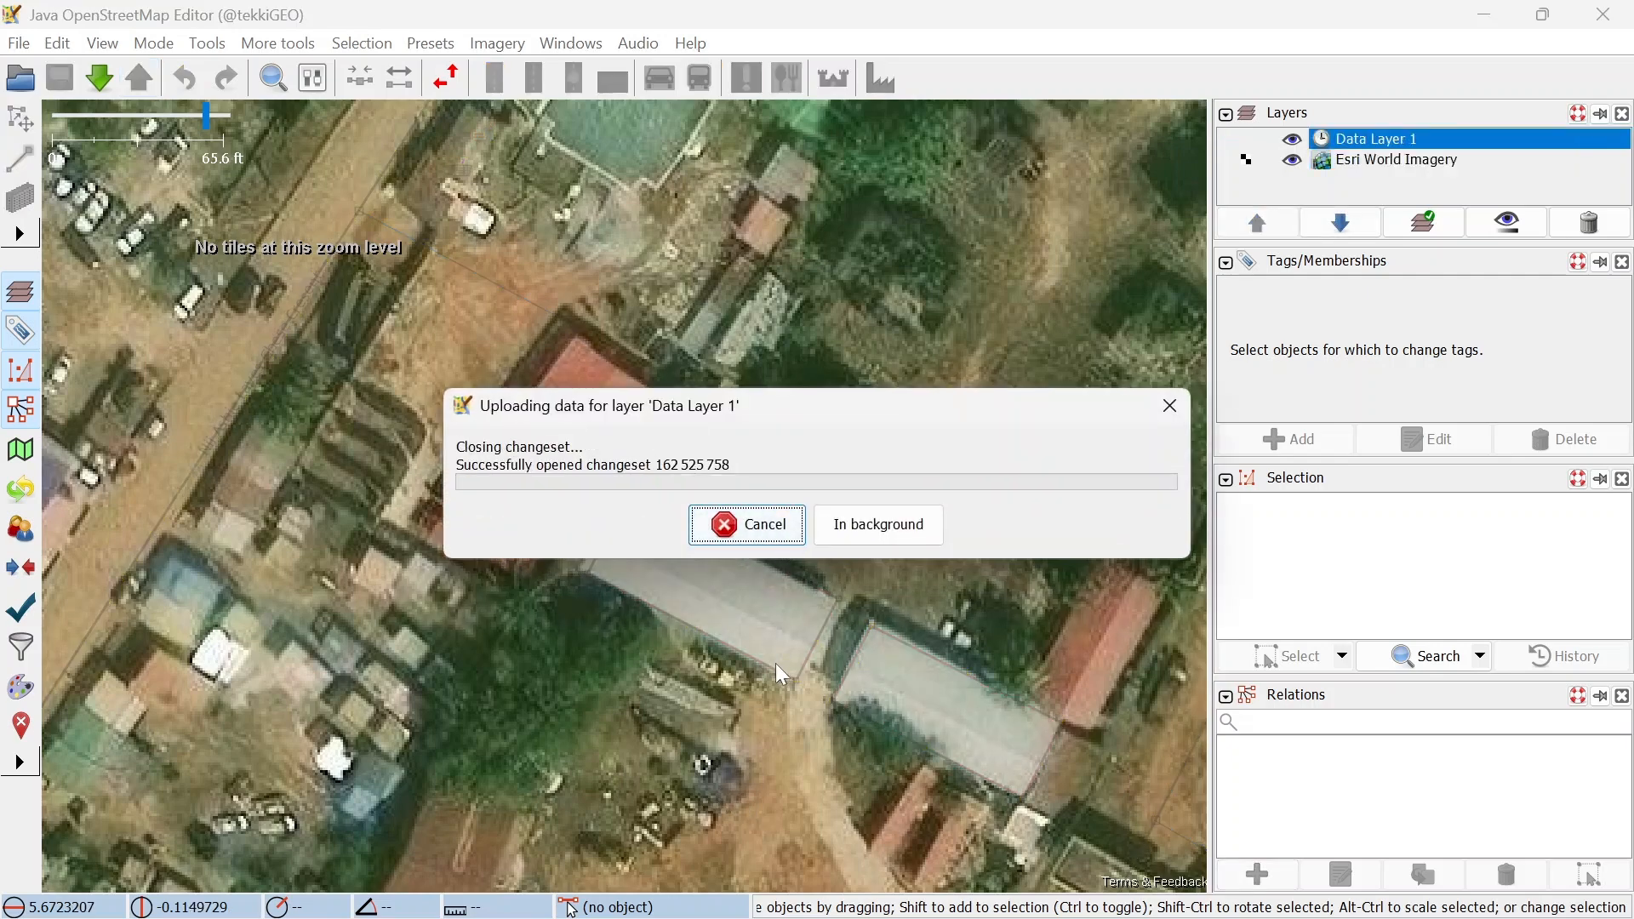
click(878, 524)
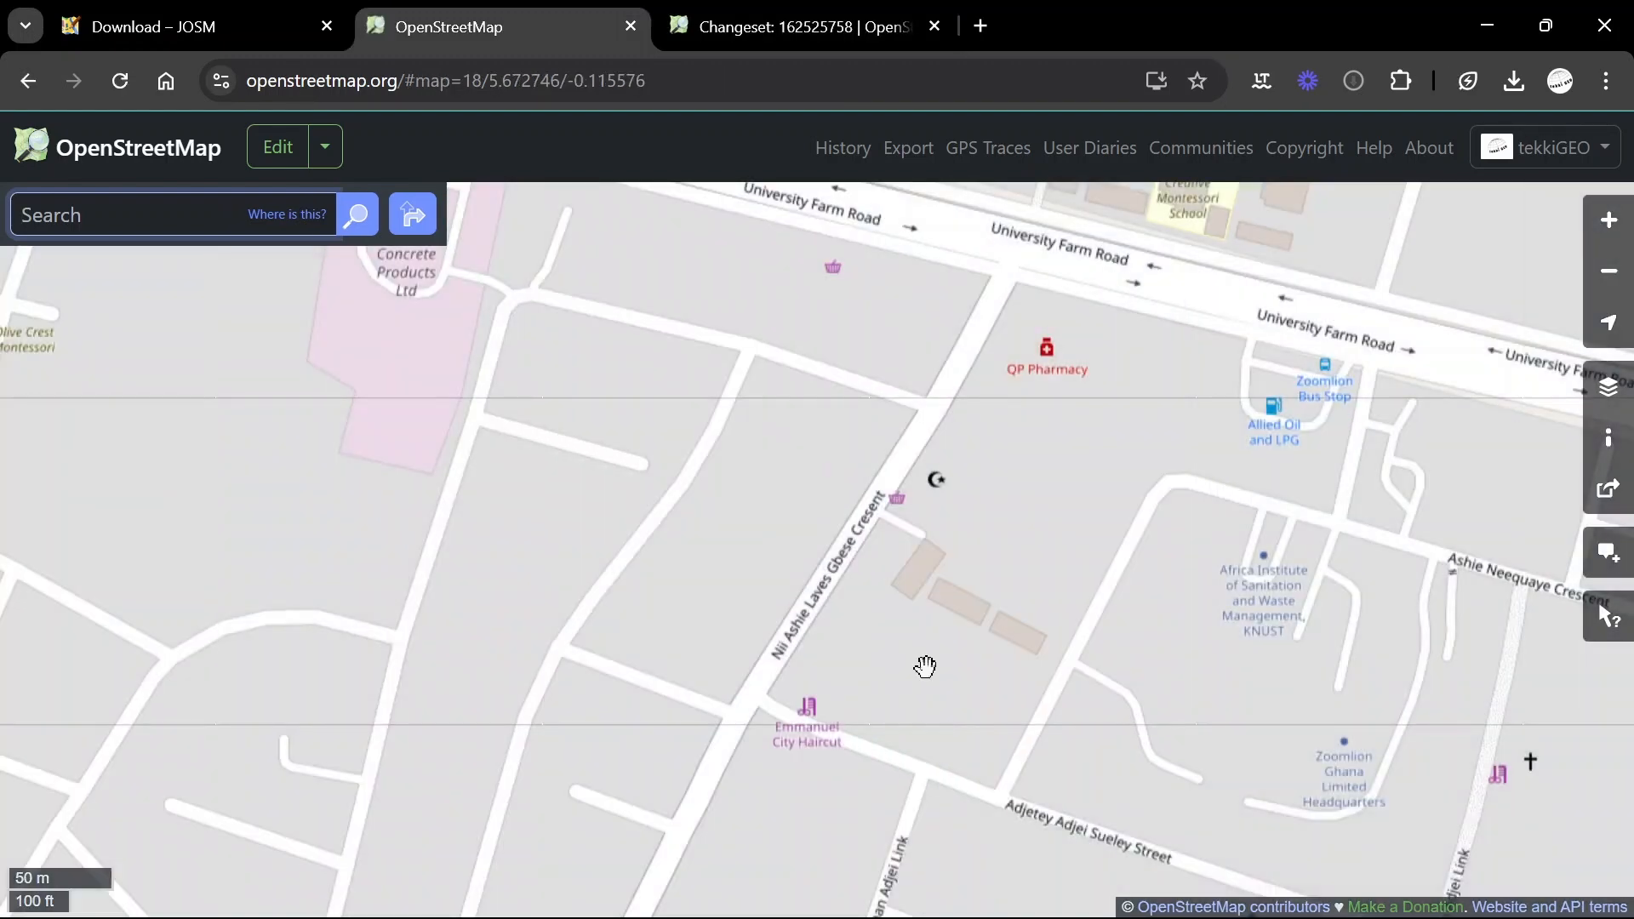
click(128, 215)
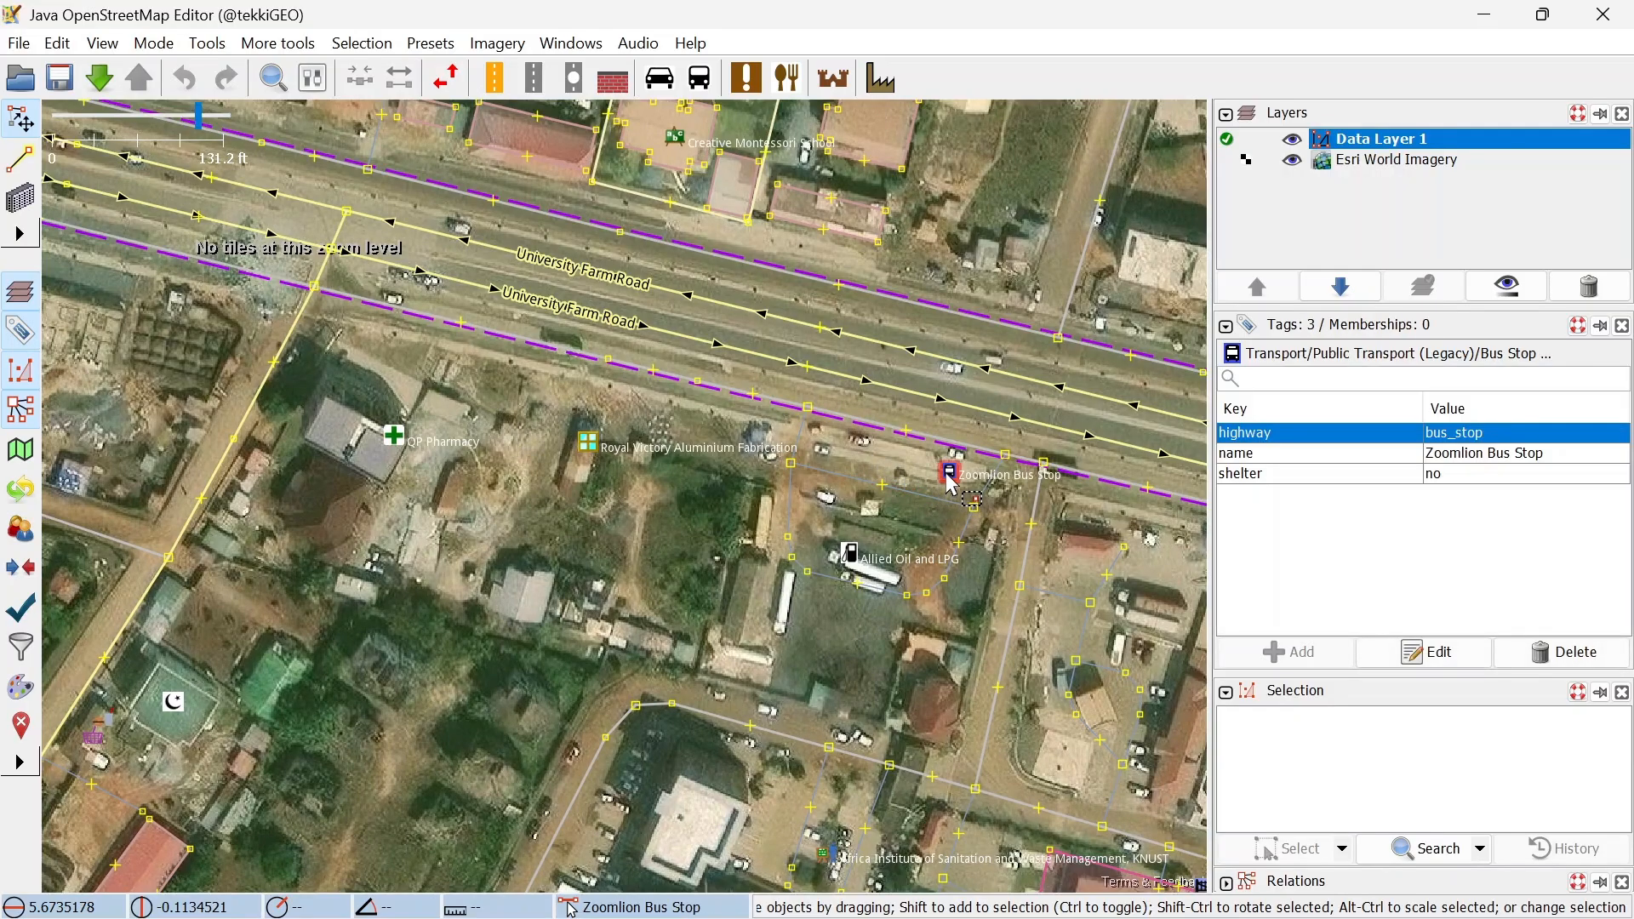
Inspect the existing bus stop's tags, then activate the node drawing tool
click(948, 473)
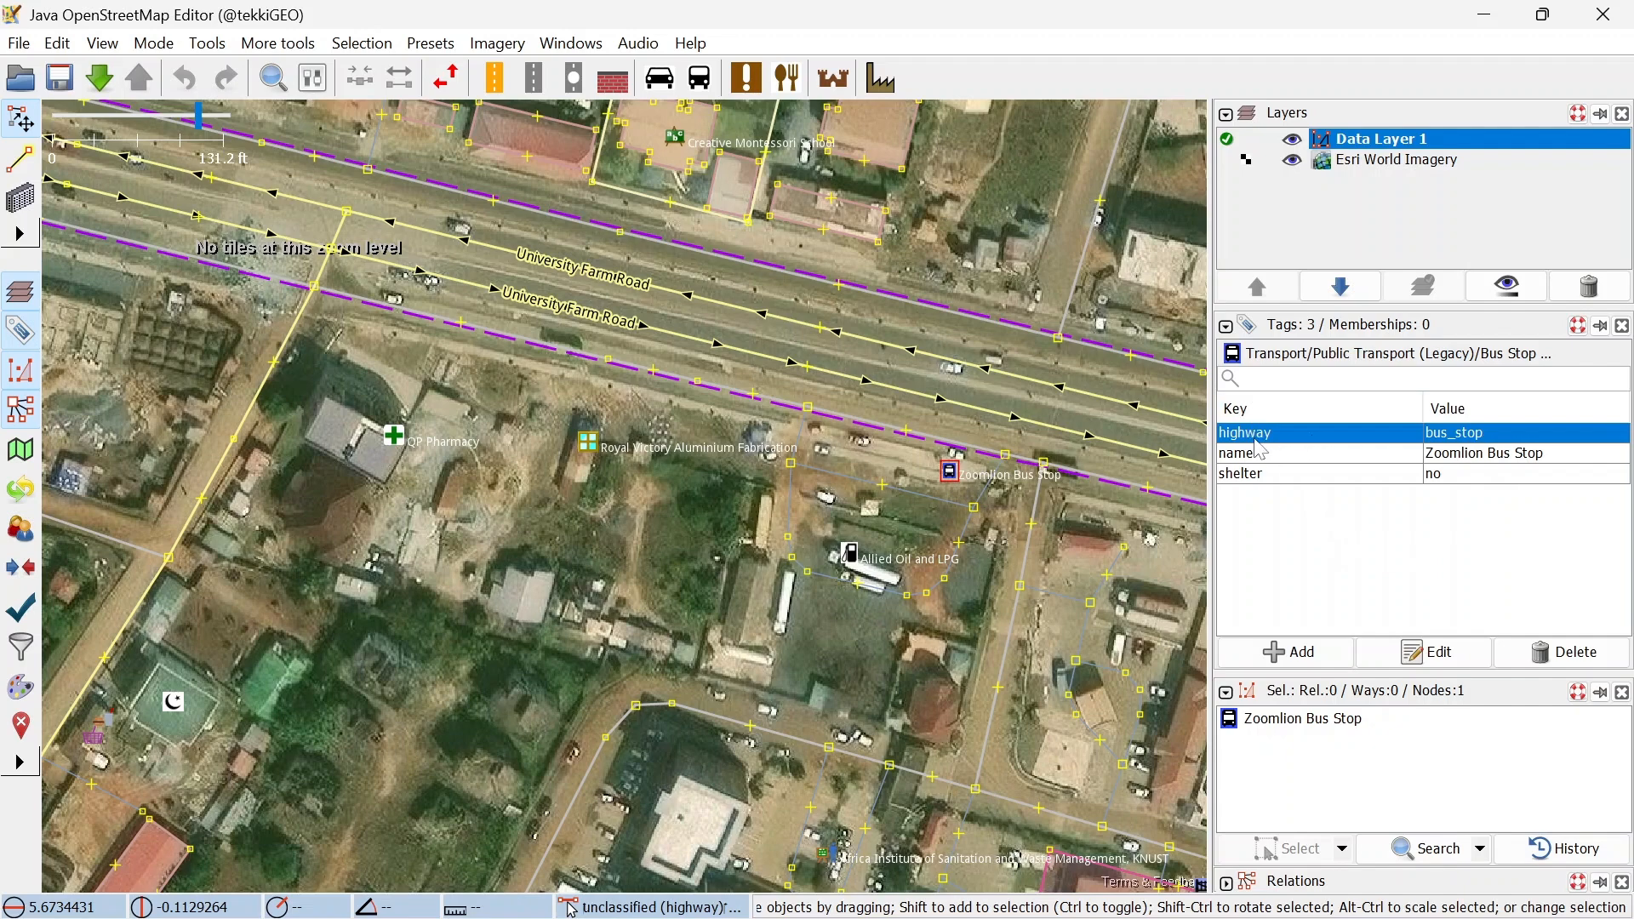
mouse_move(1342, 444)
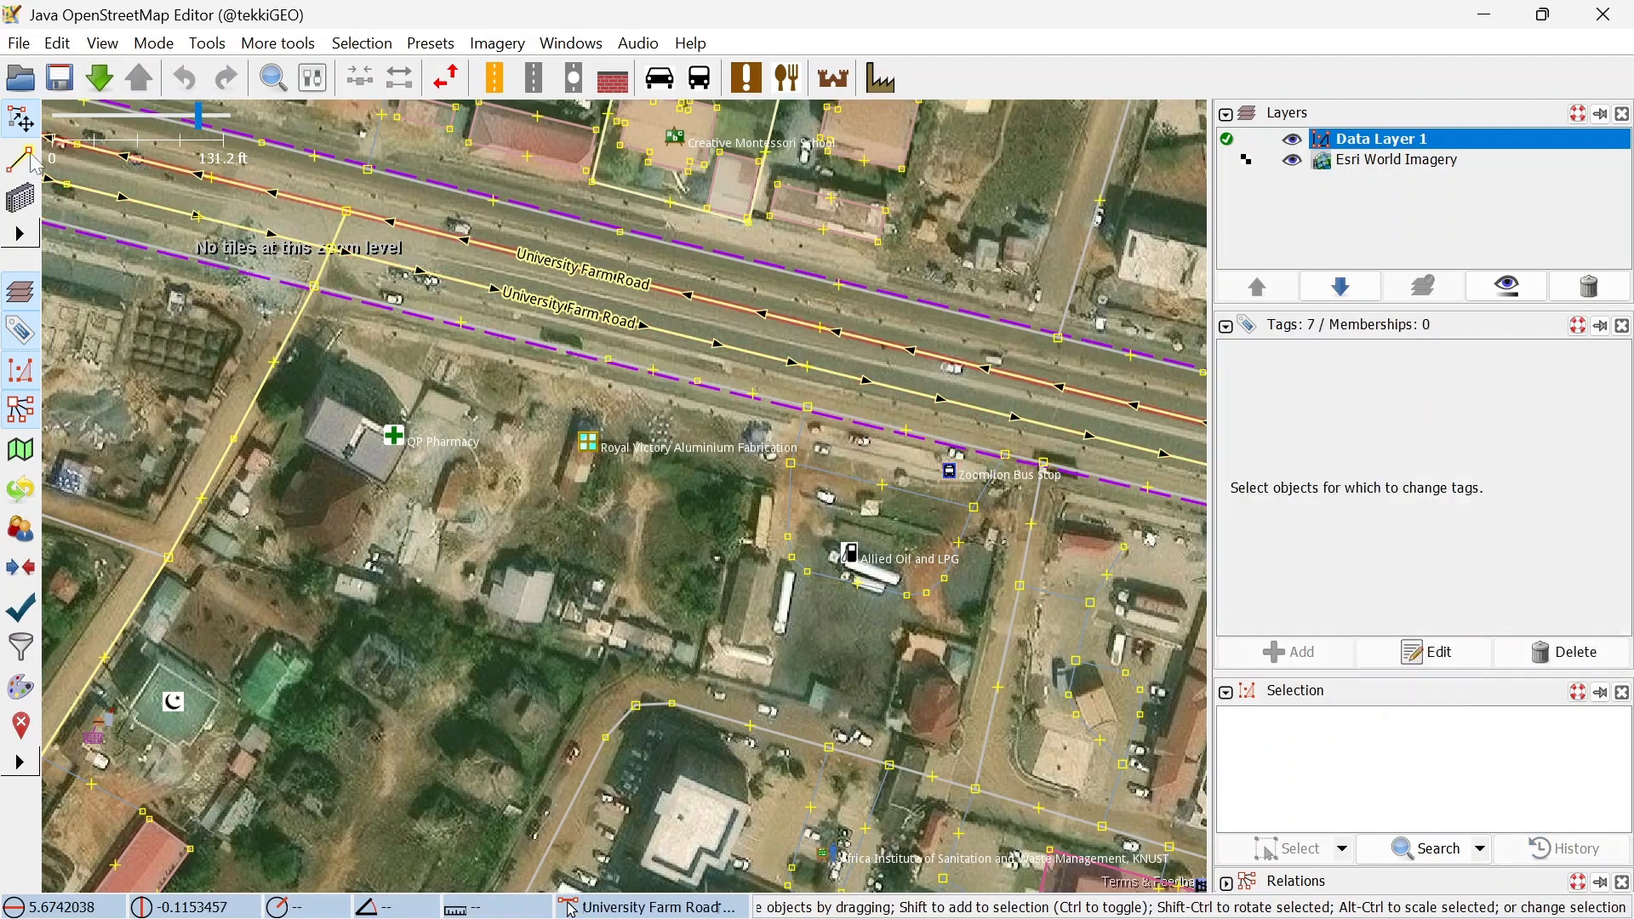
click(17, 158)
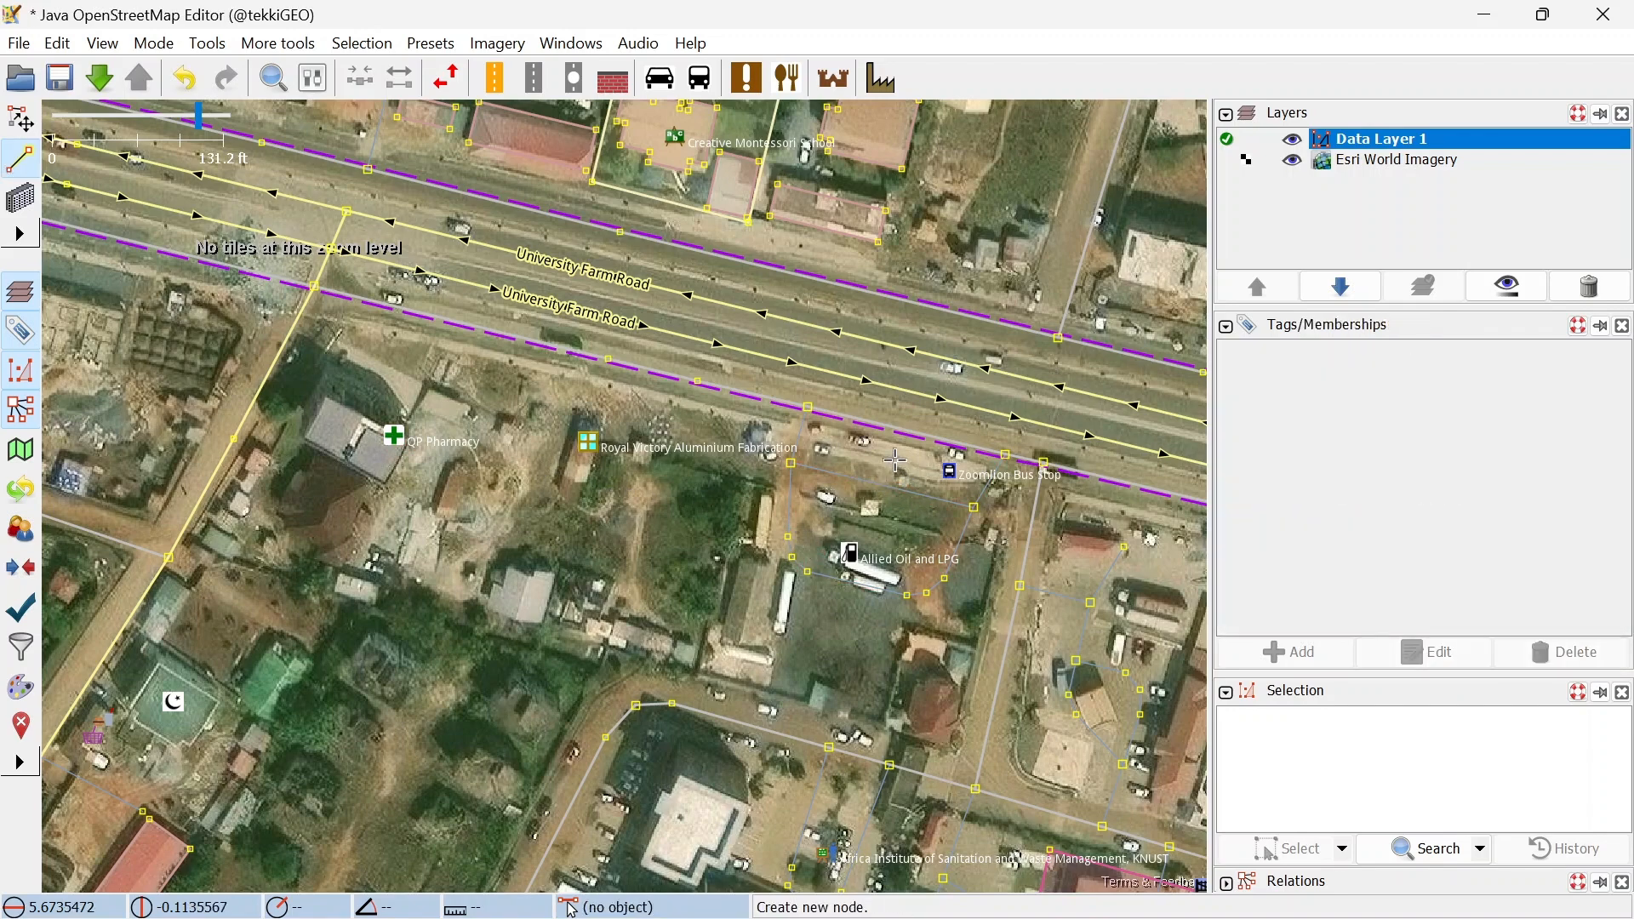
Place a new node beside the bus stop and browse to the legacy Public Transport presets
click(896, 464)
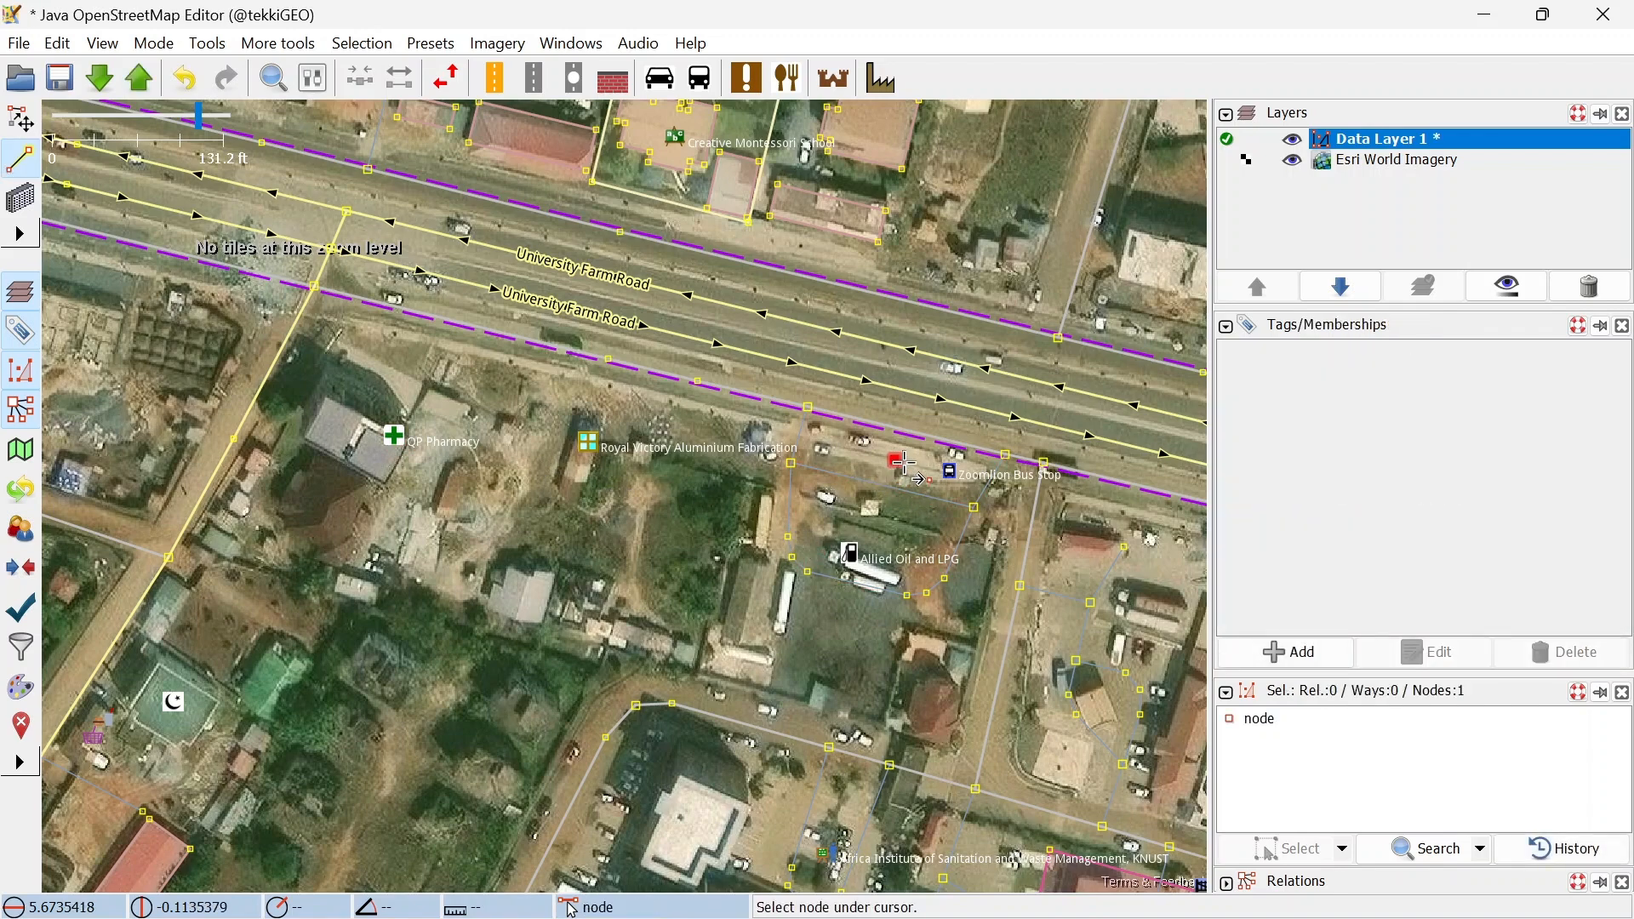
click(430, 43)
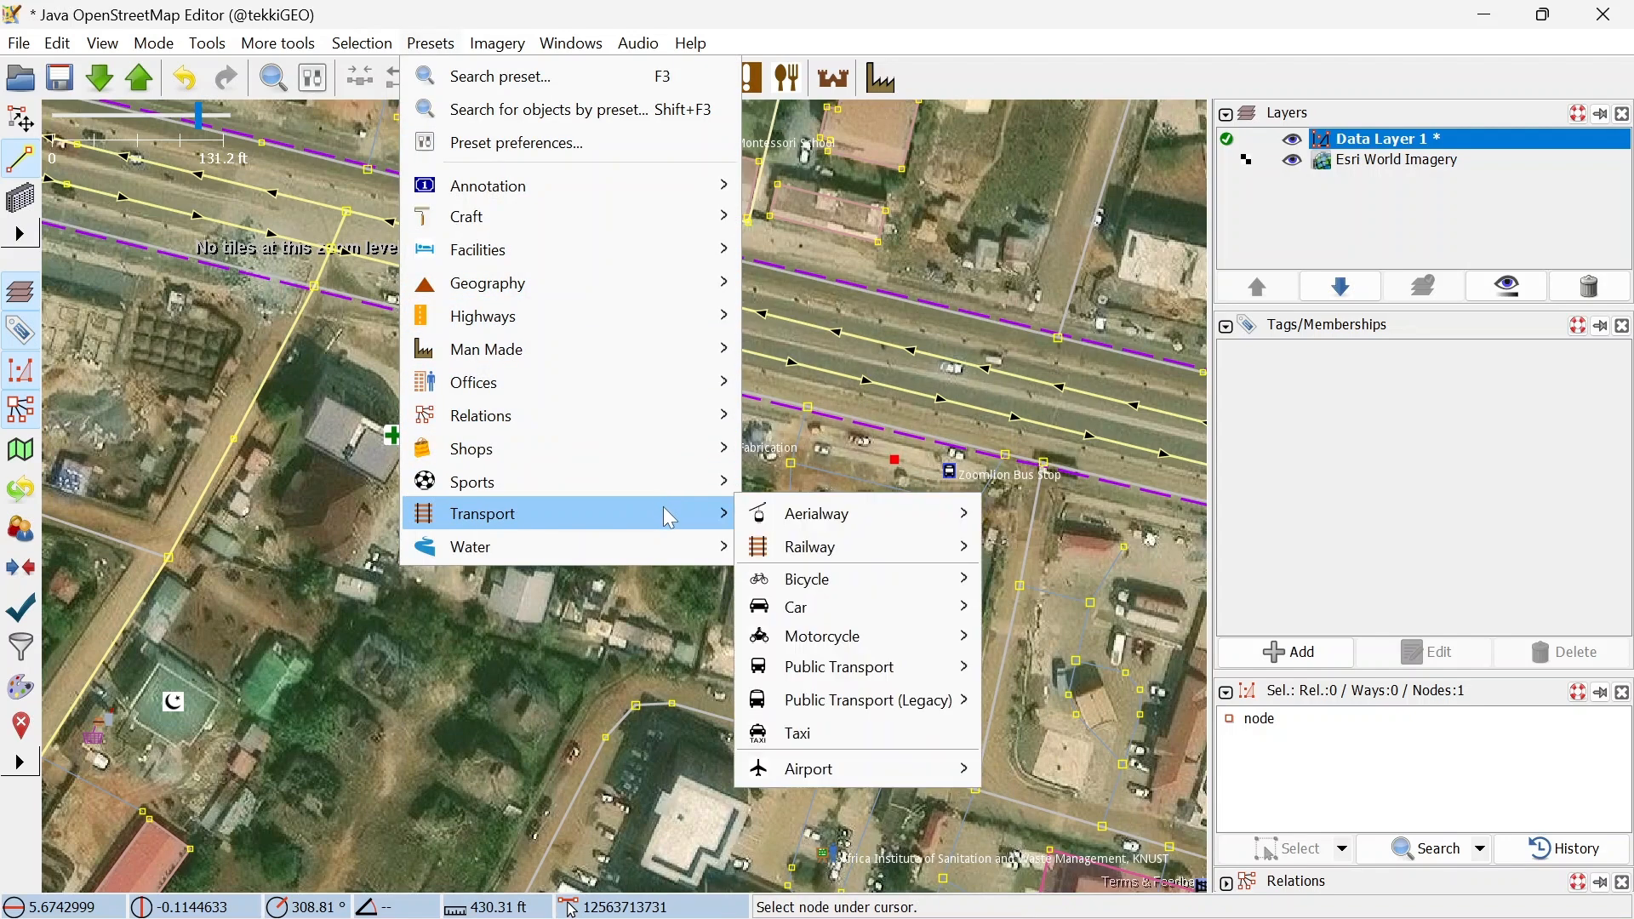
mouse_move(848, 607)
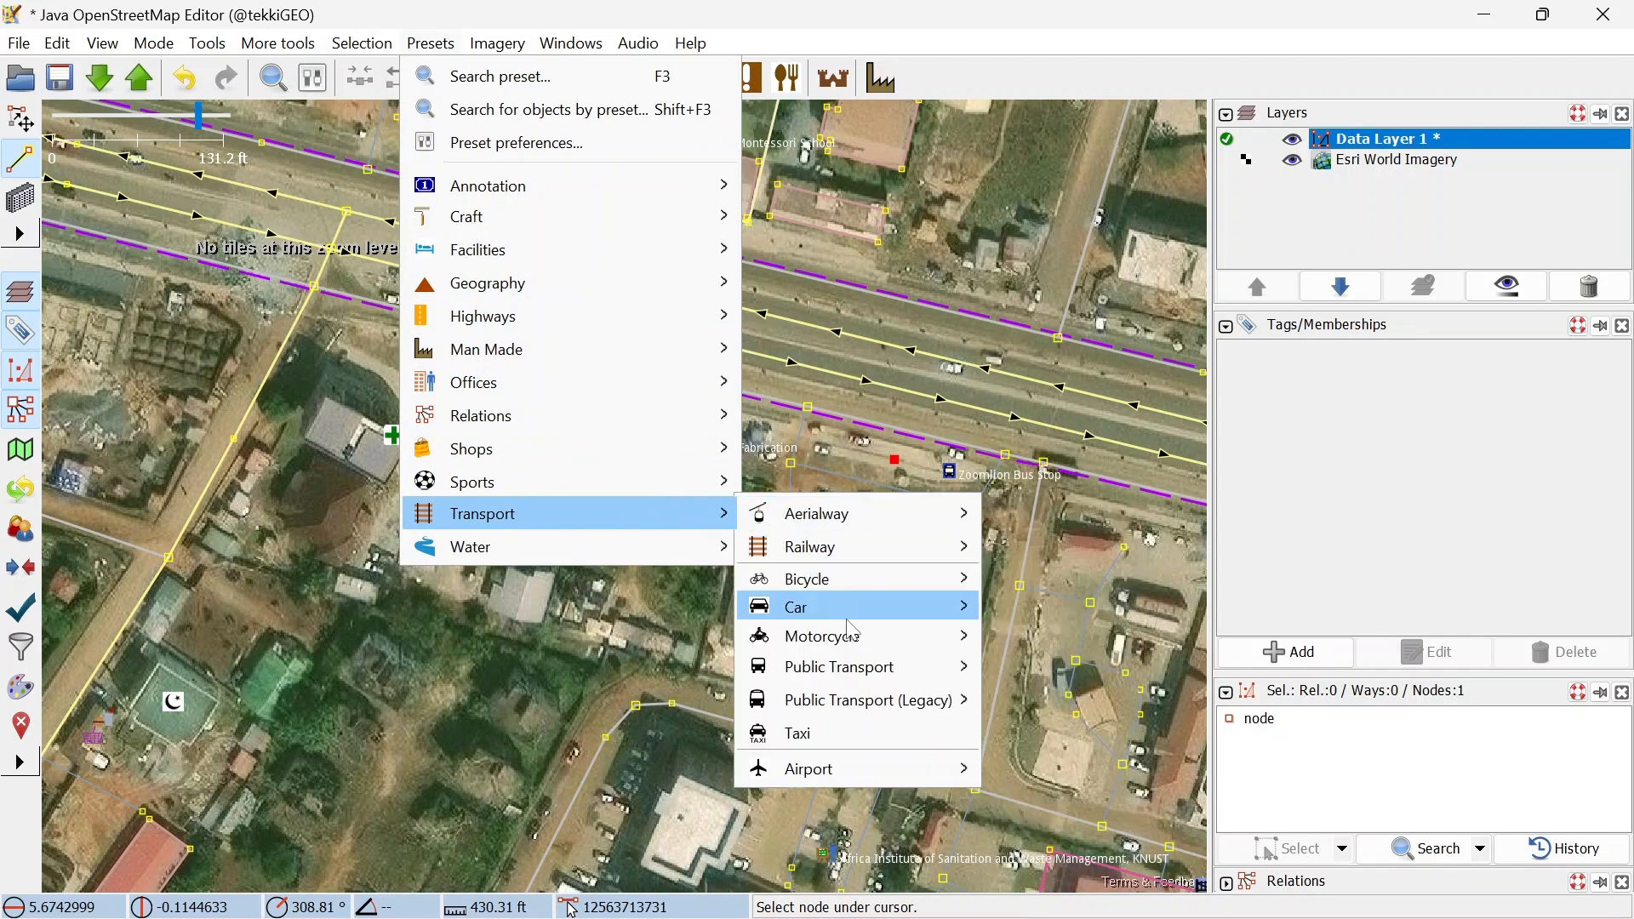
click(867, 700)
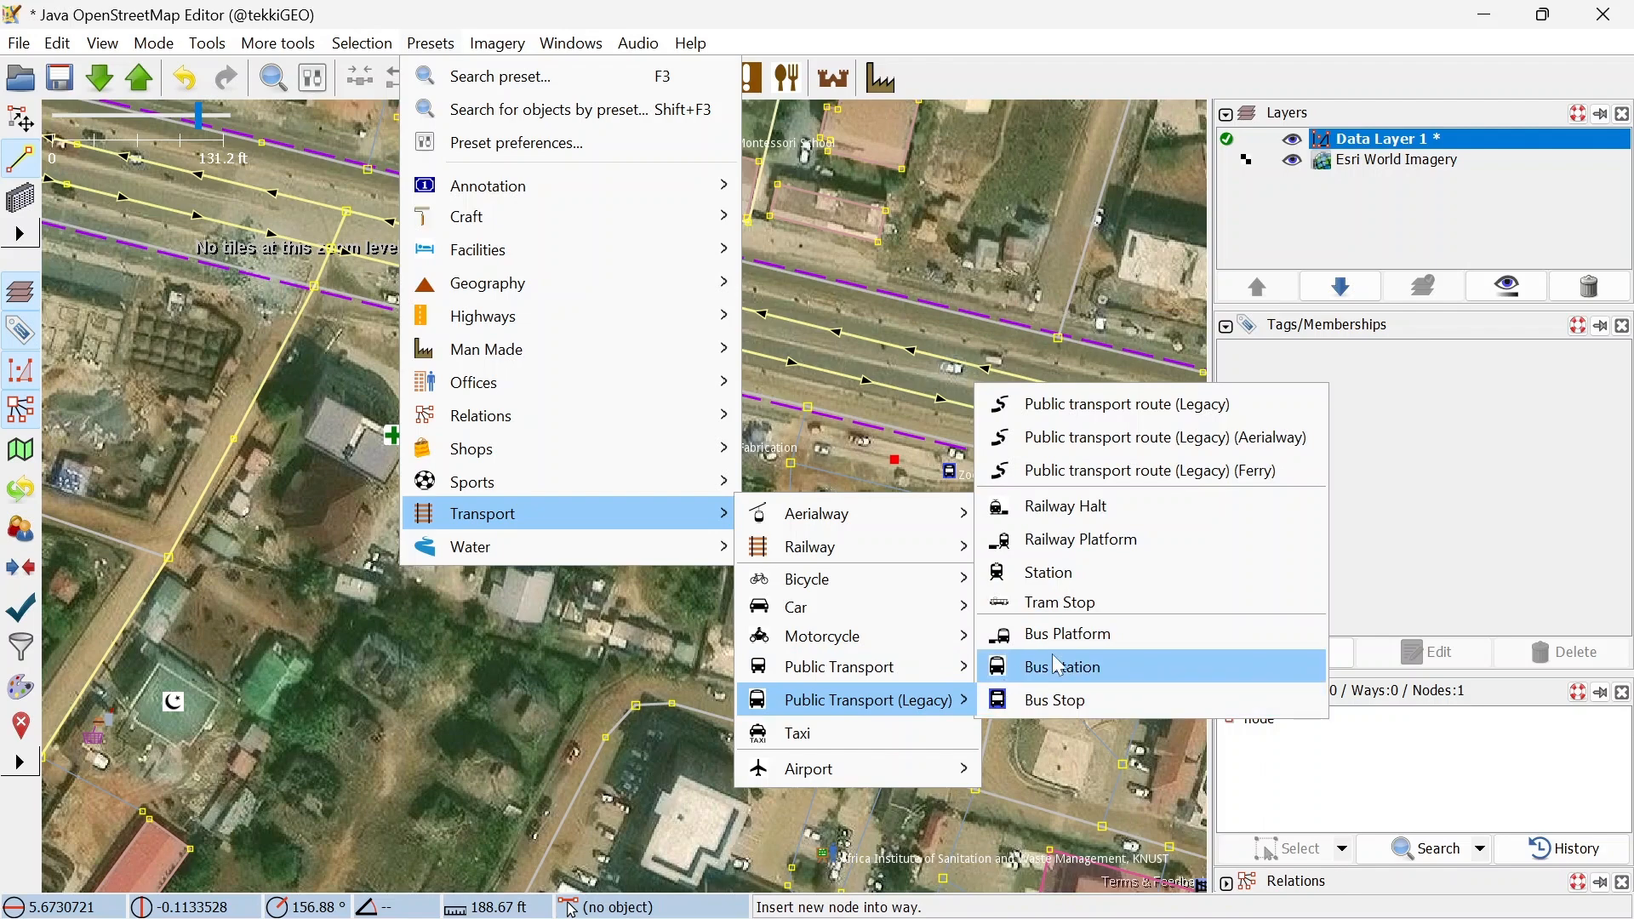
Apply the Bus Stop preset with name 'Zoomlion Bus Stop' and Bench ticked
click(1055, 699)
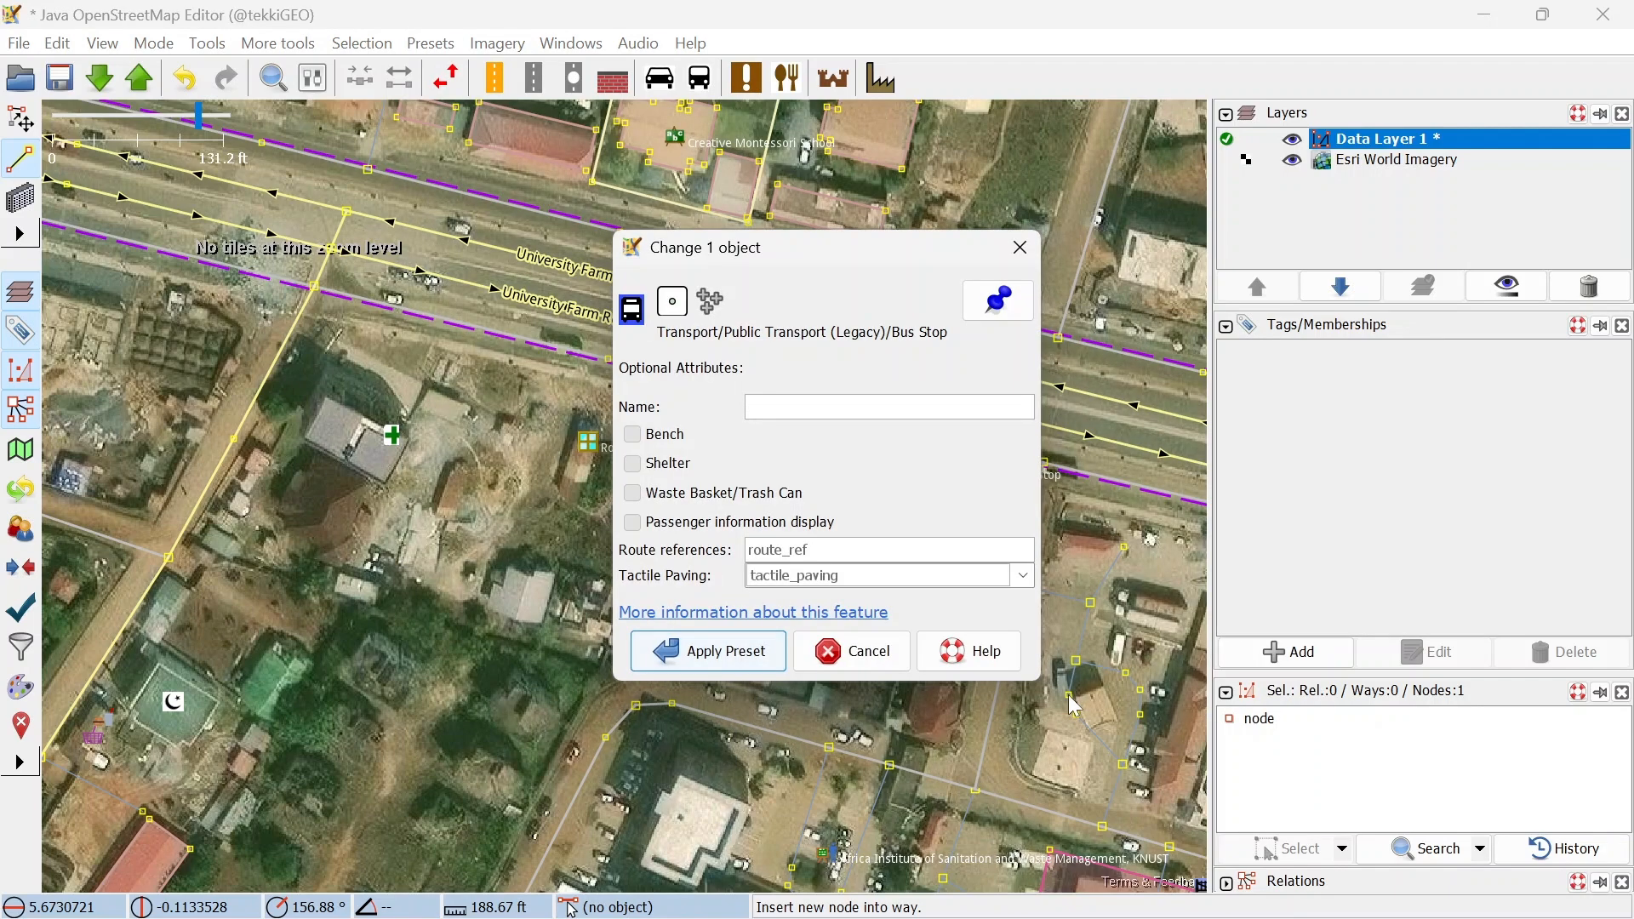
mouse_move(889, 407)
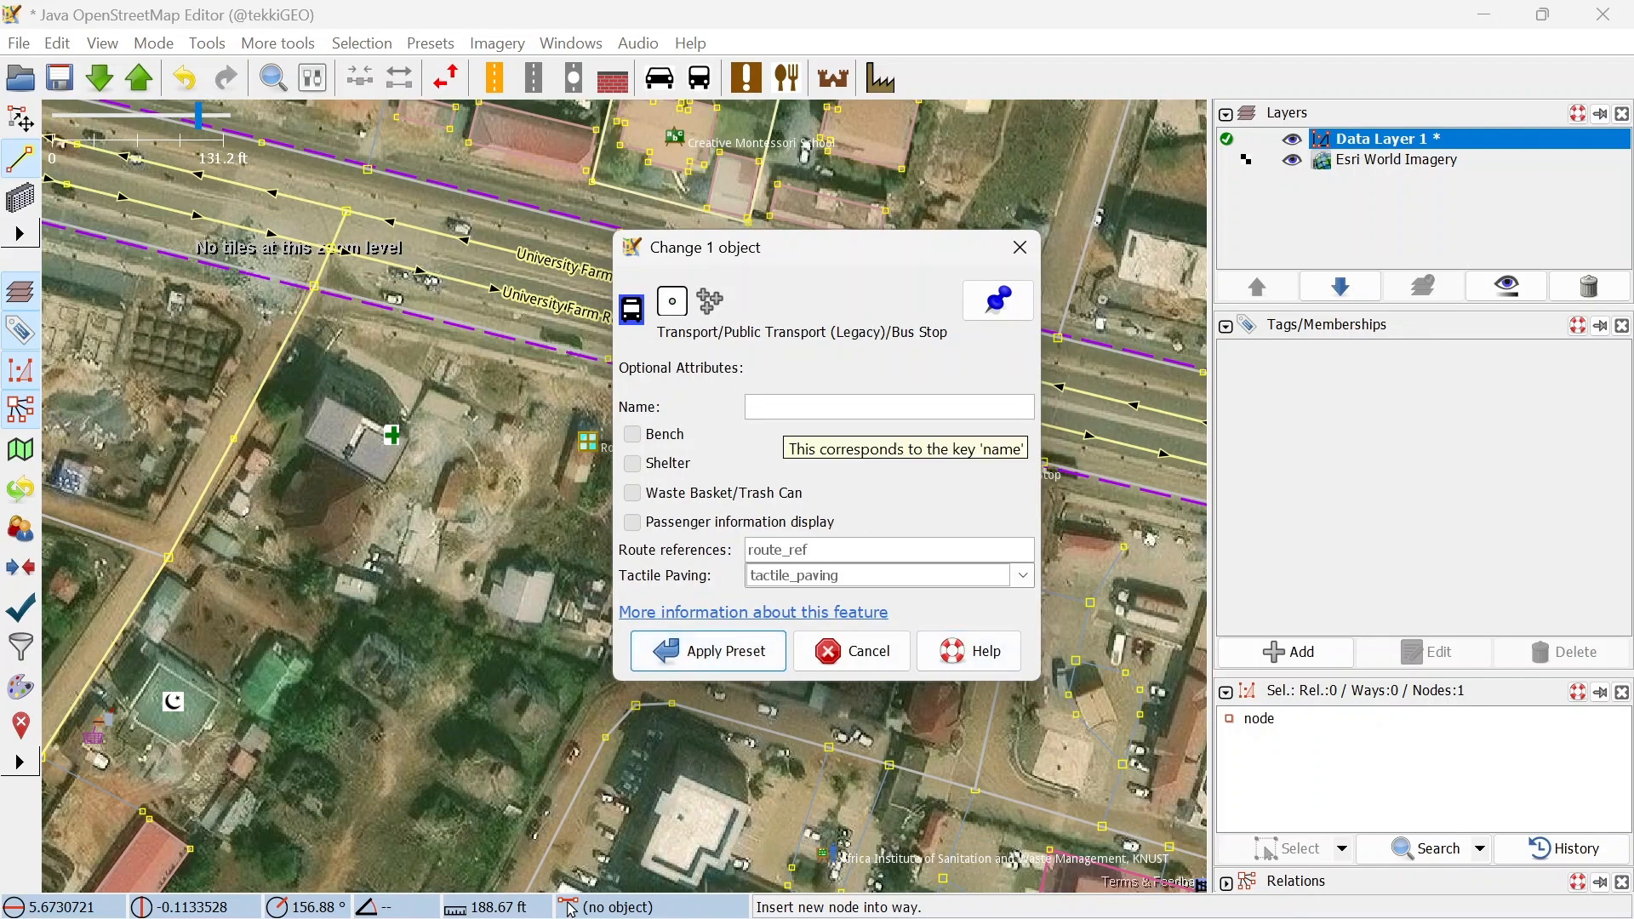
text(Zoomlion Bus Stop)
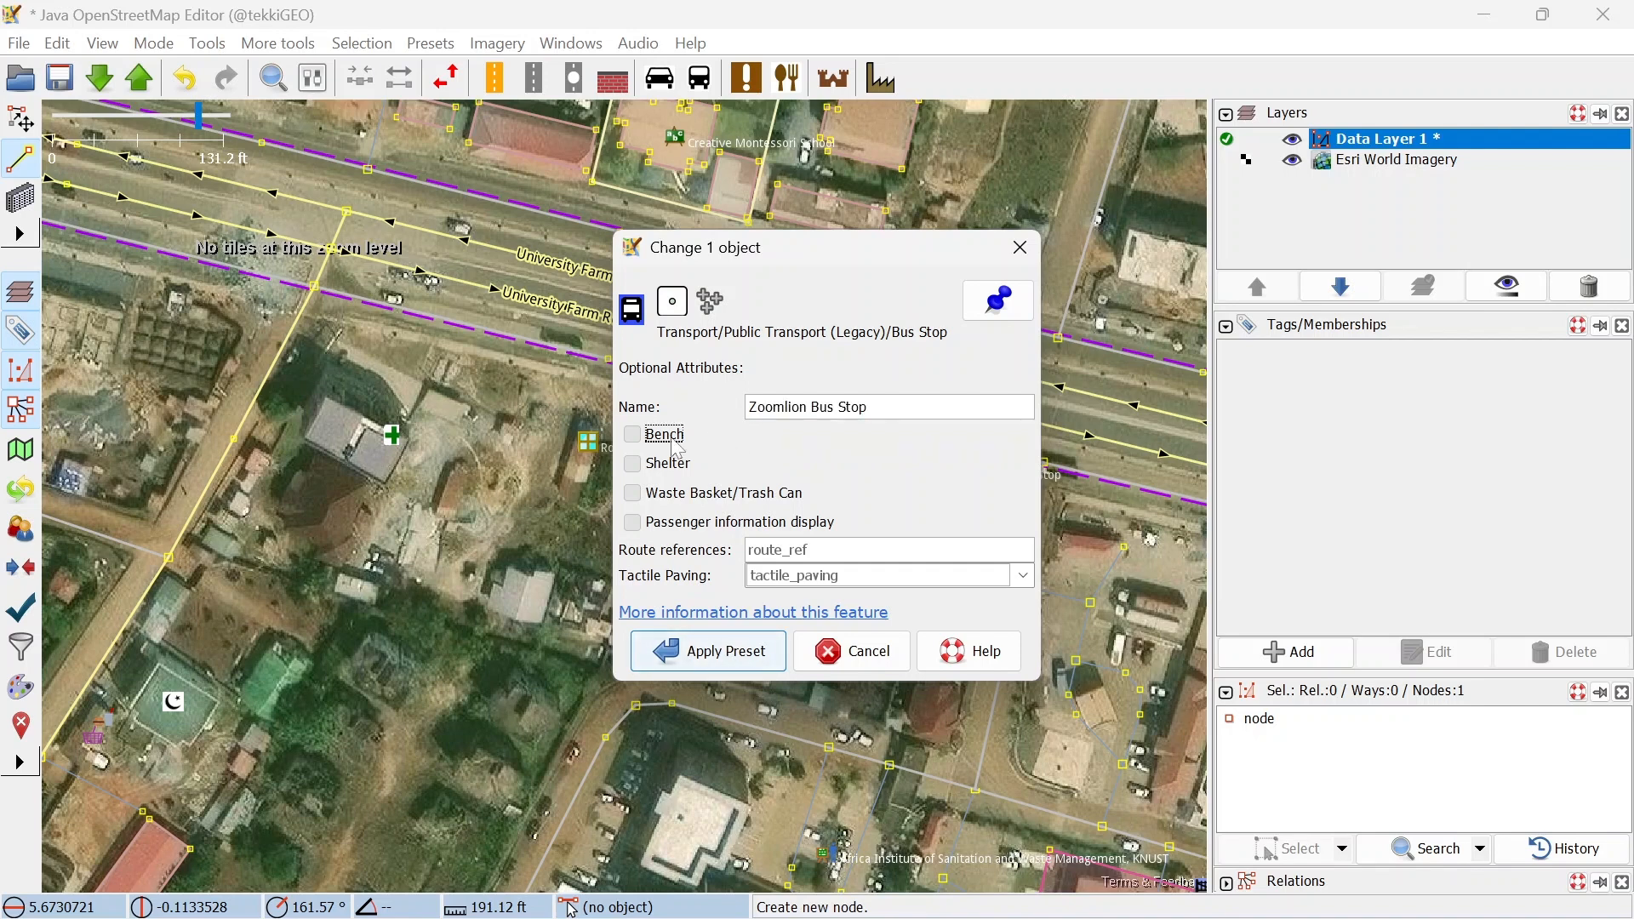
mouse_move(634, 436)
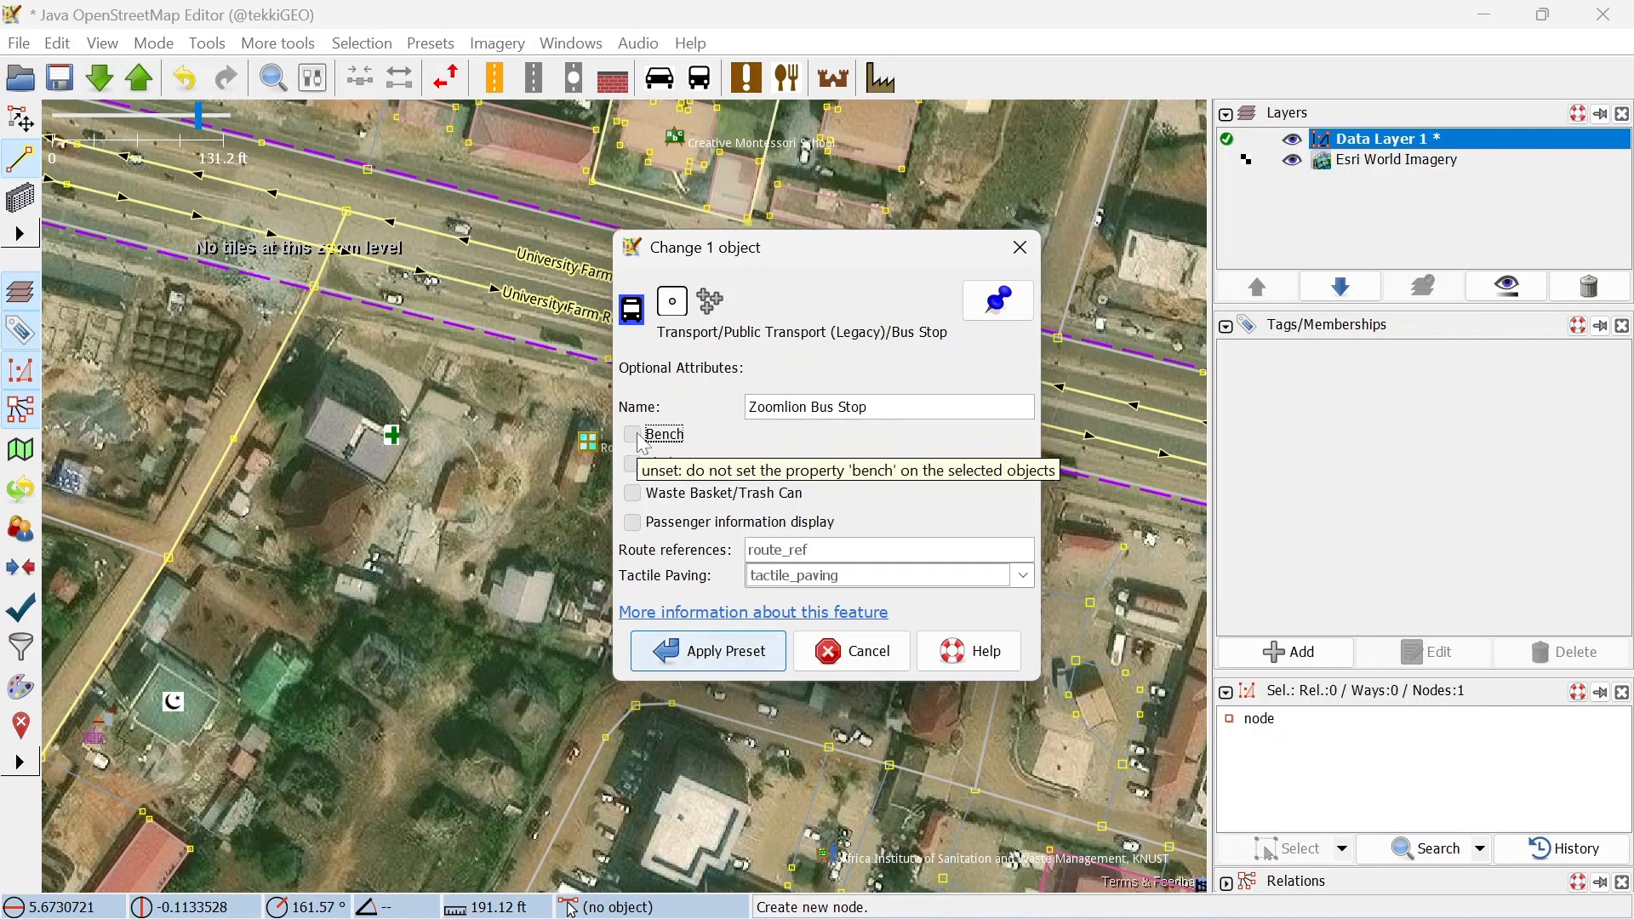
click(633, 434)
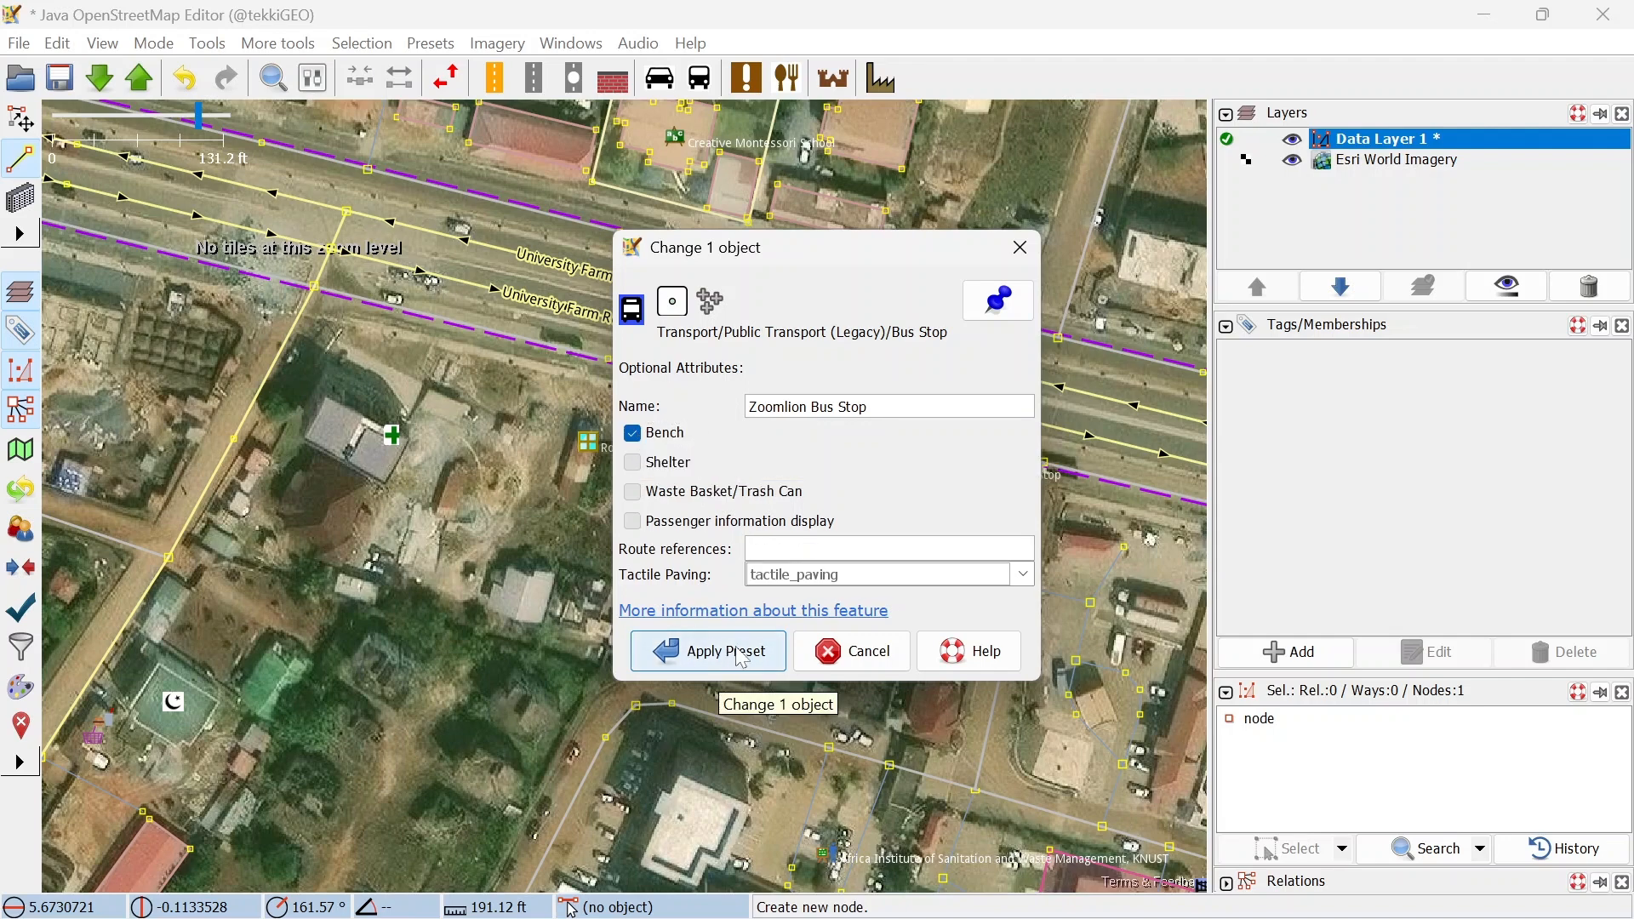
click(708, 651)
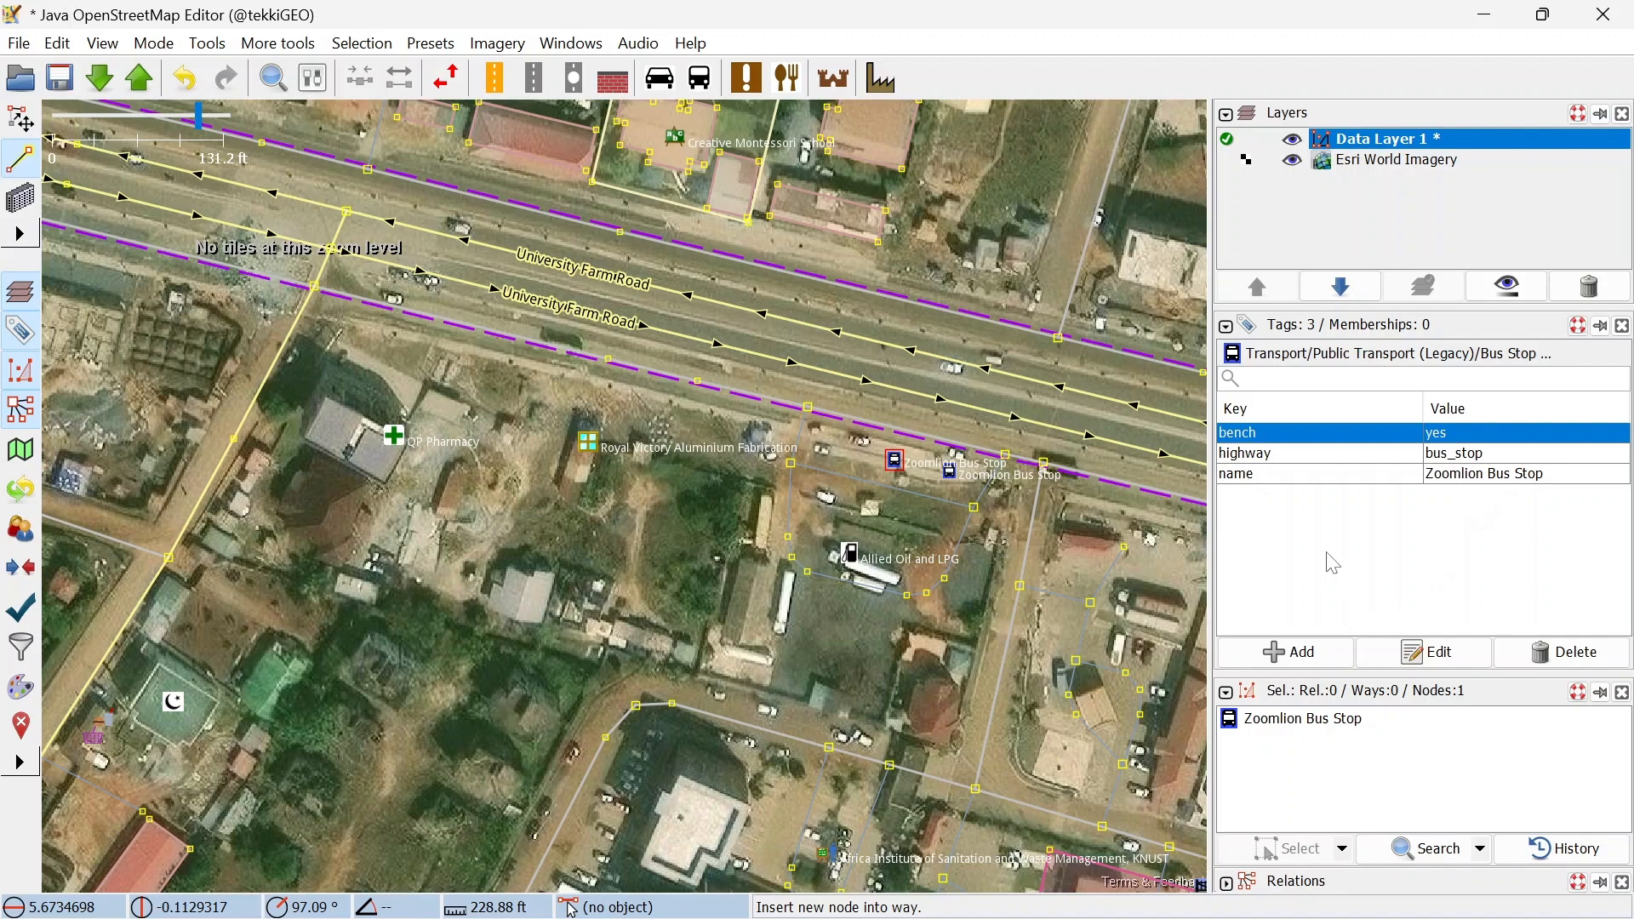
mouse_move(1329, 596)
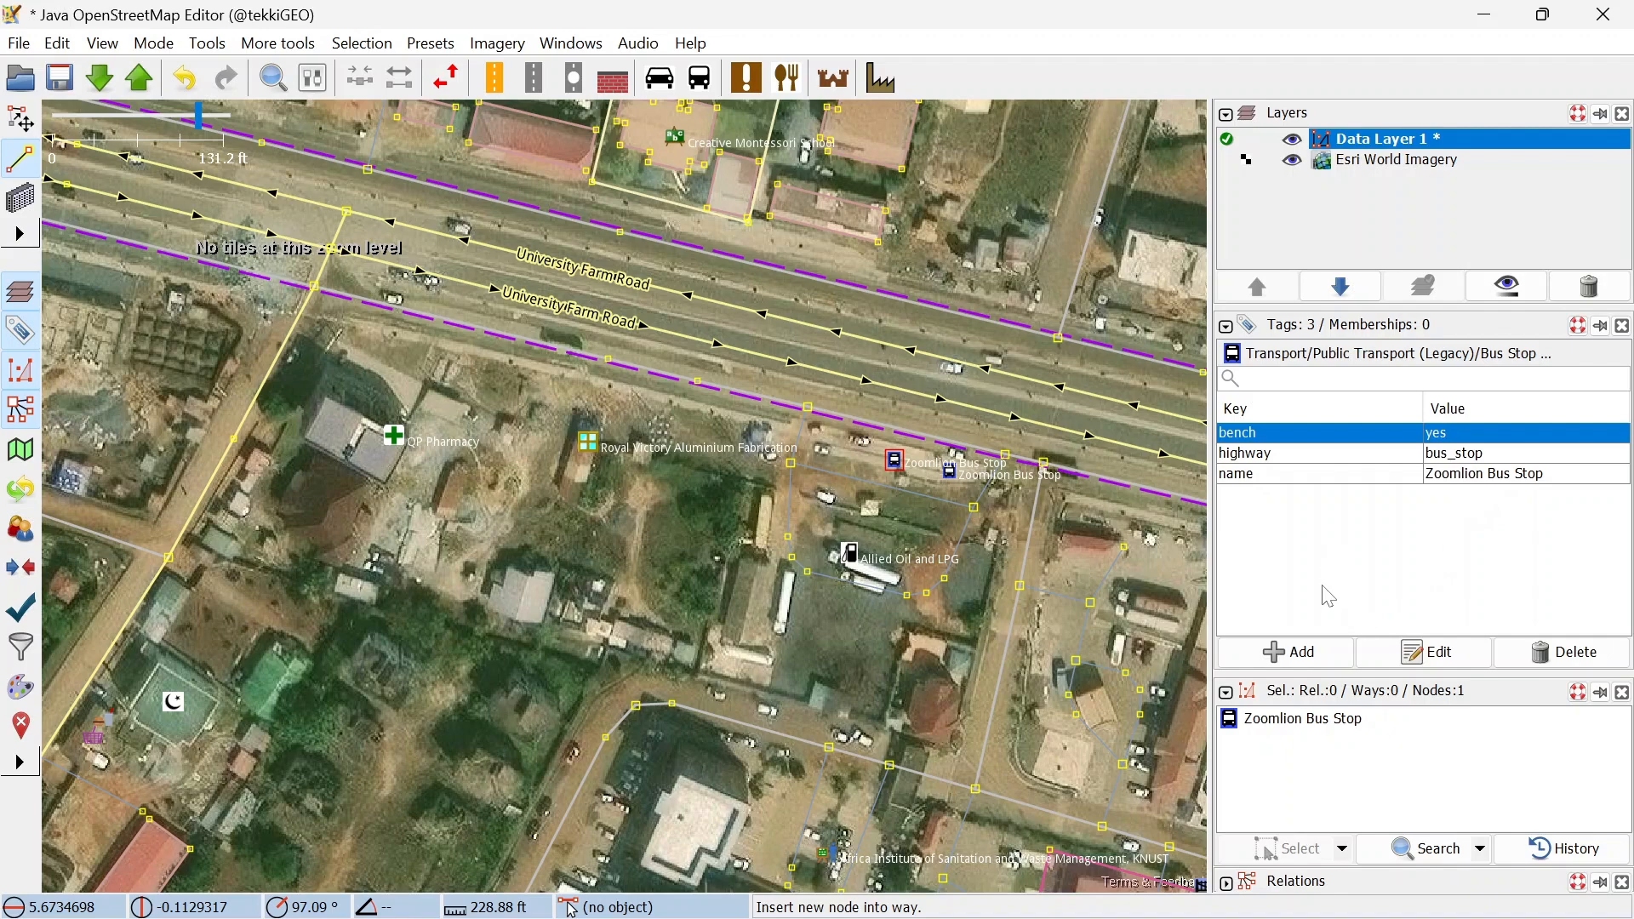
mouse_move(1302, 651)
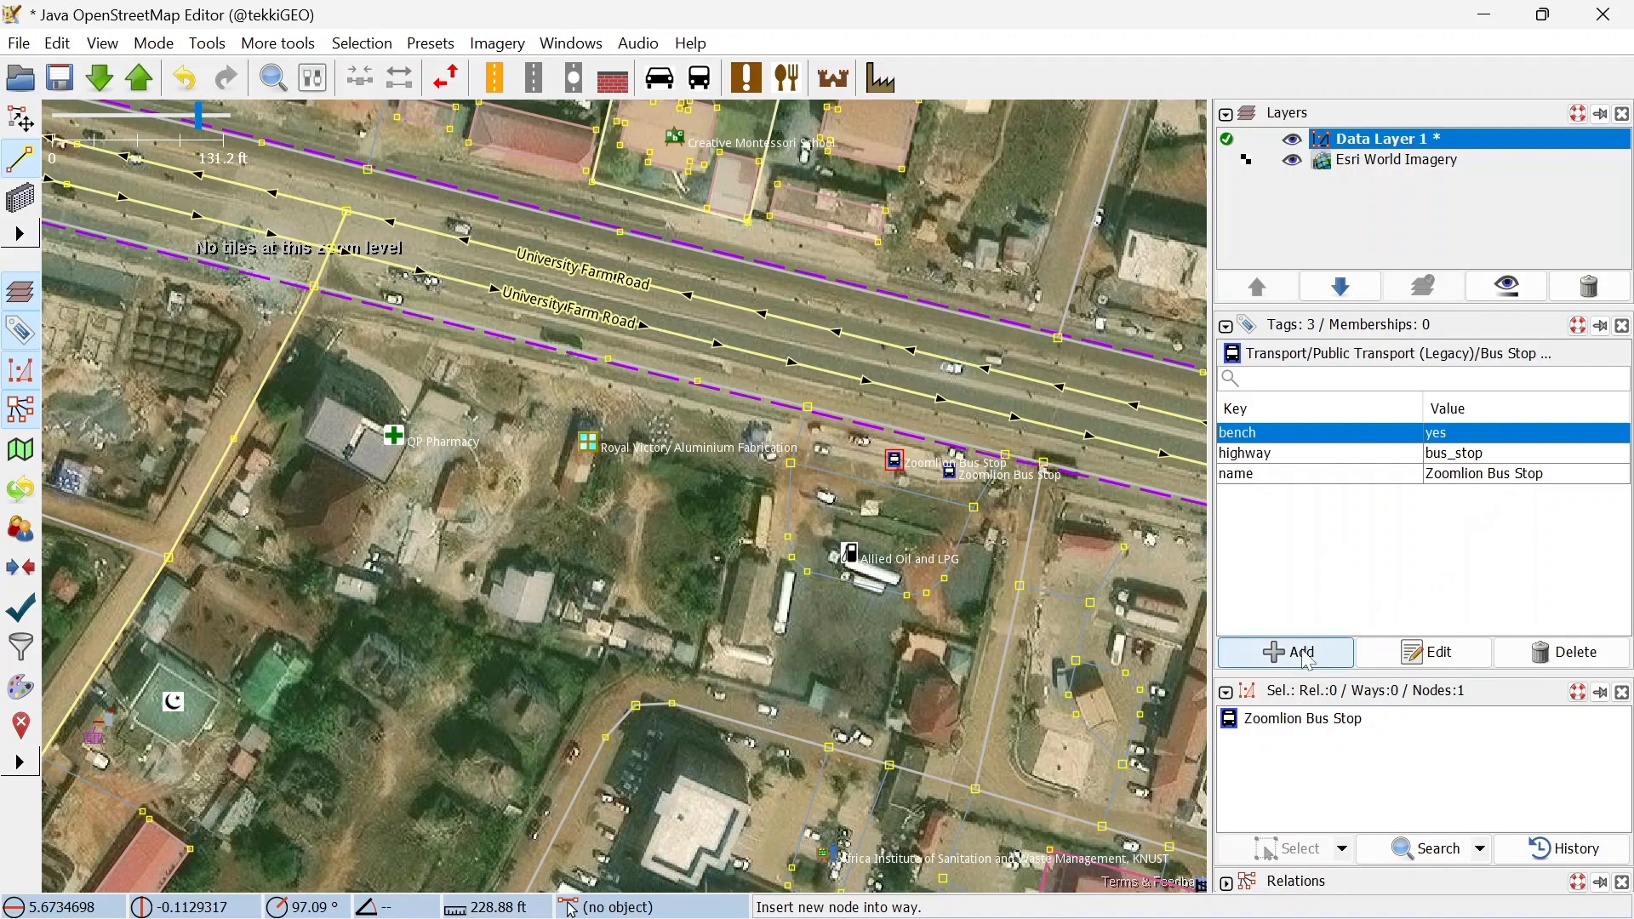
Add a new tag with key 'source' and look through its suggested values
click(1285, 651)
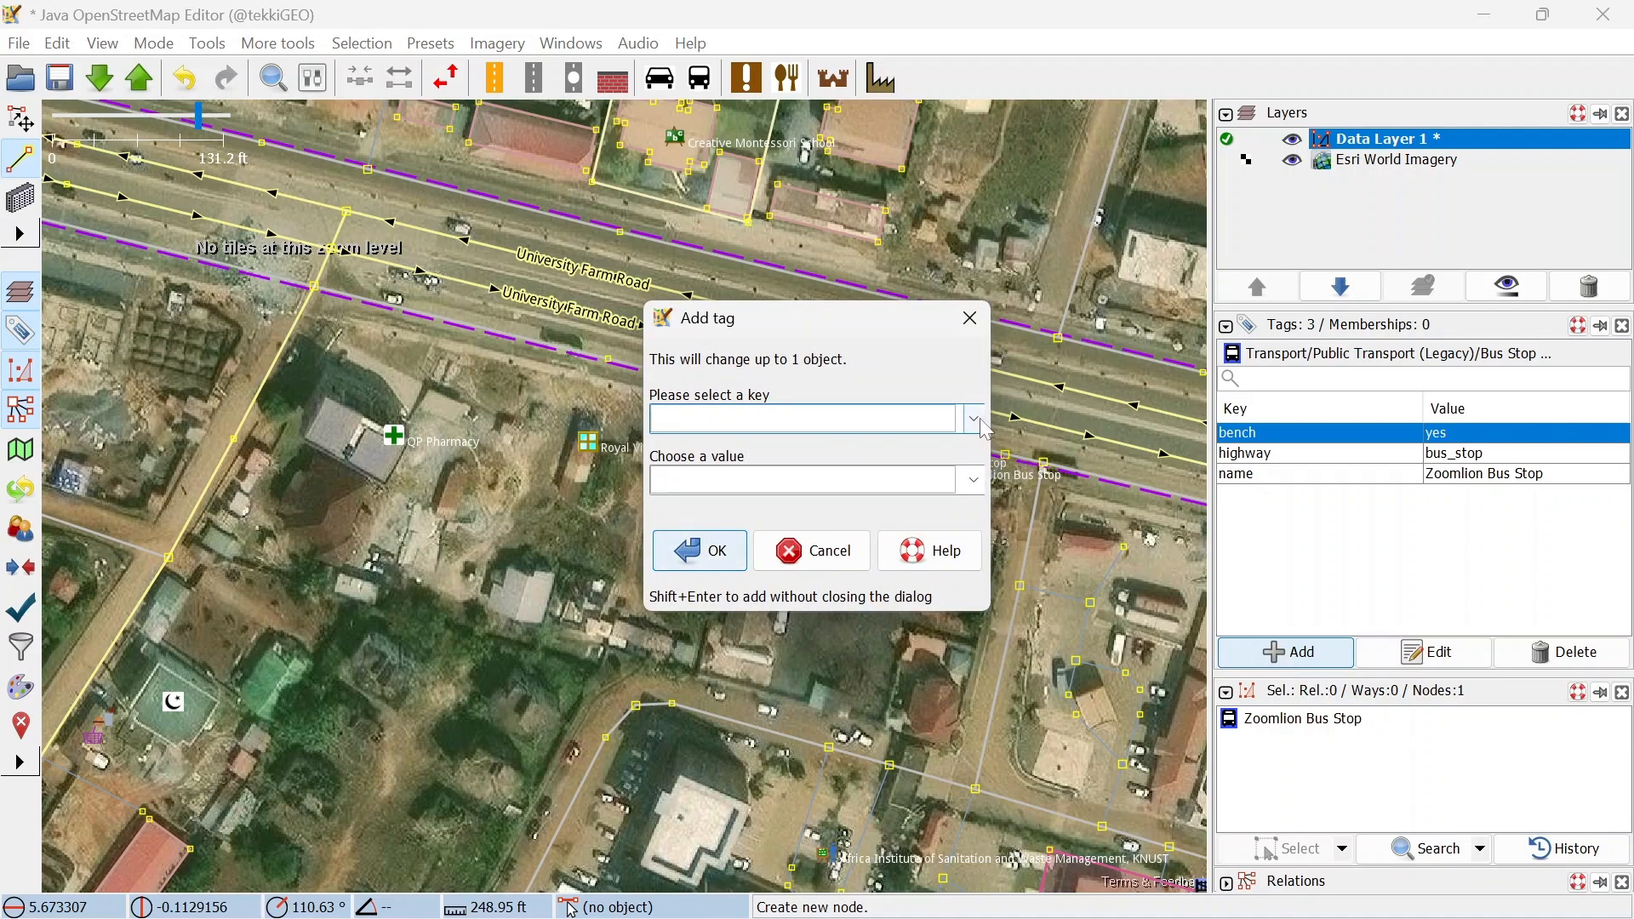
click(976, 419)
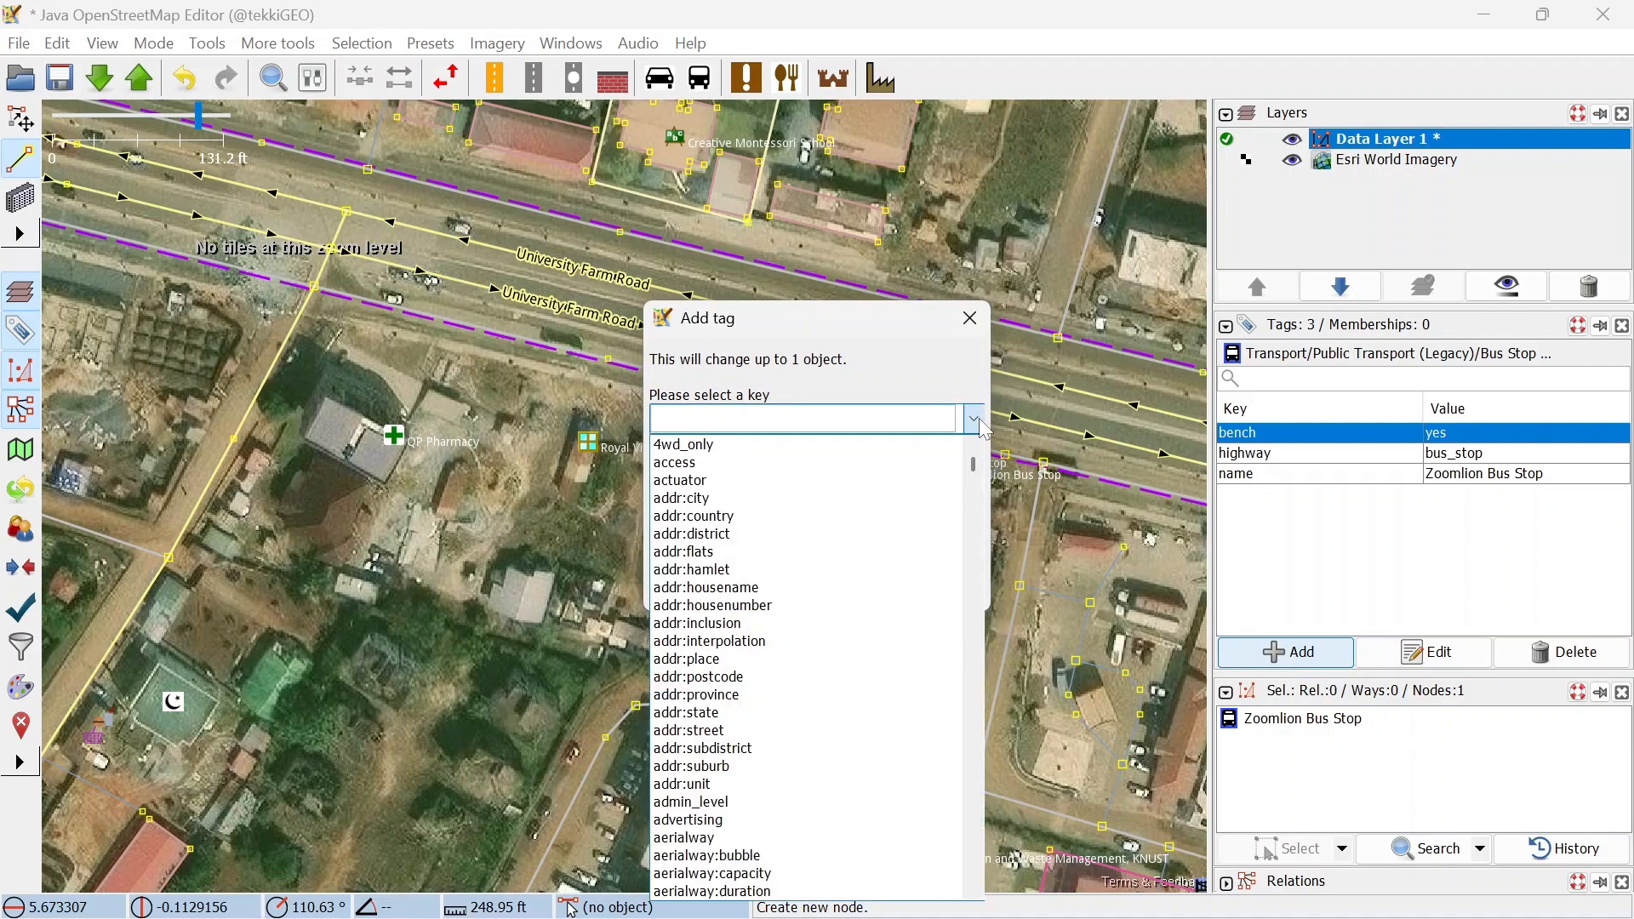
scroll(down, 3)
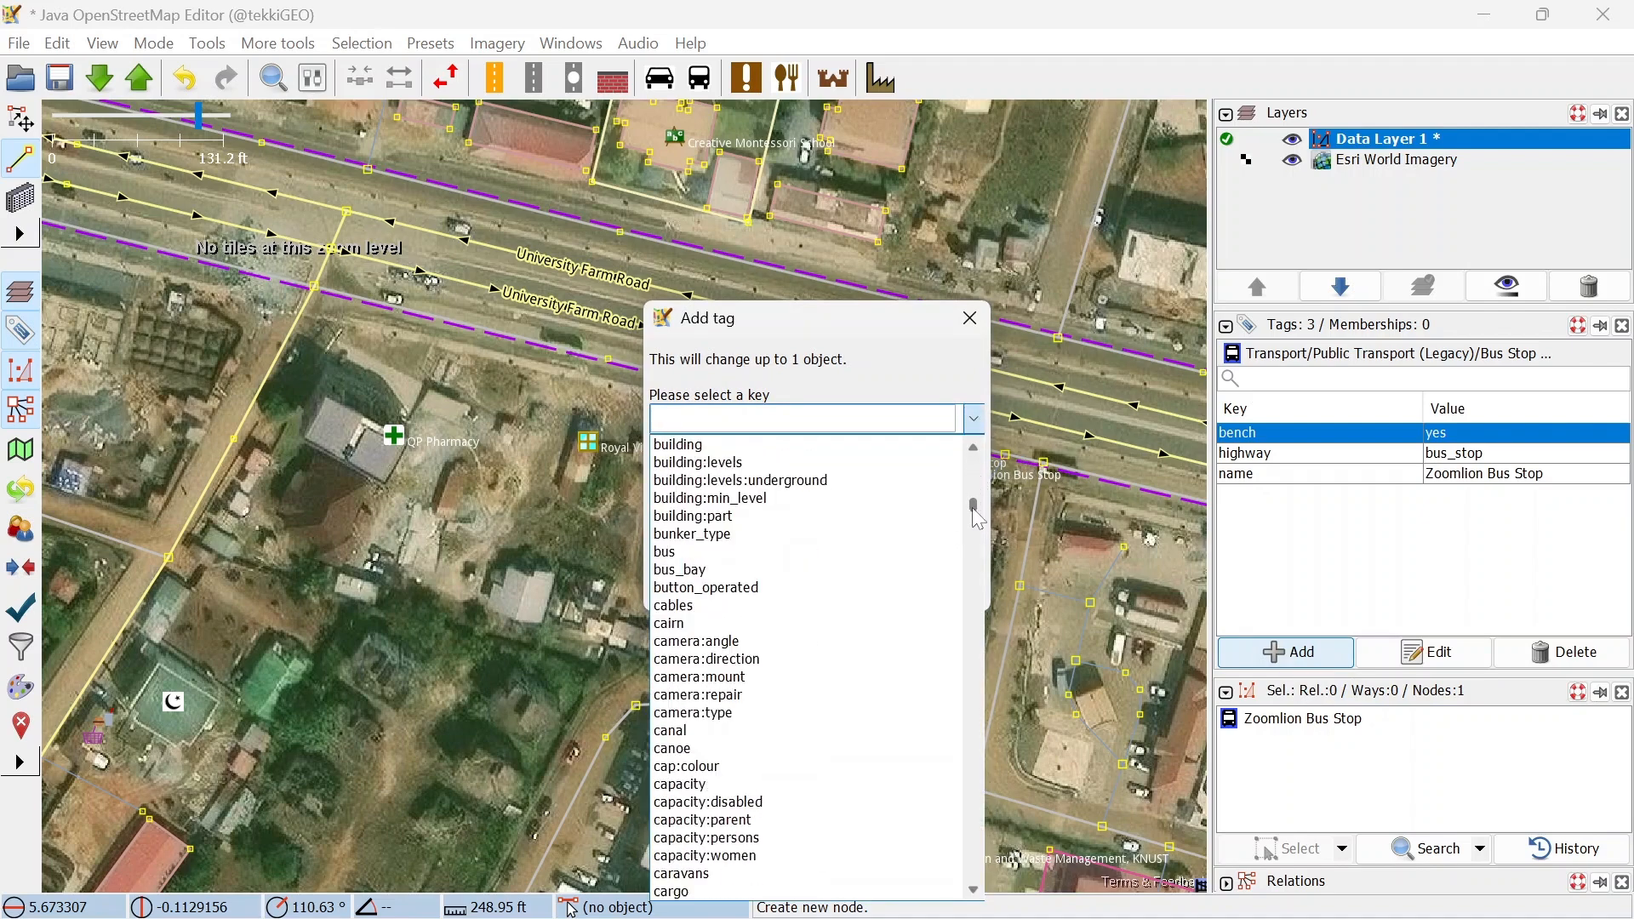
scroll(down, 3)
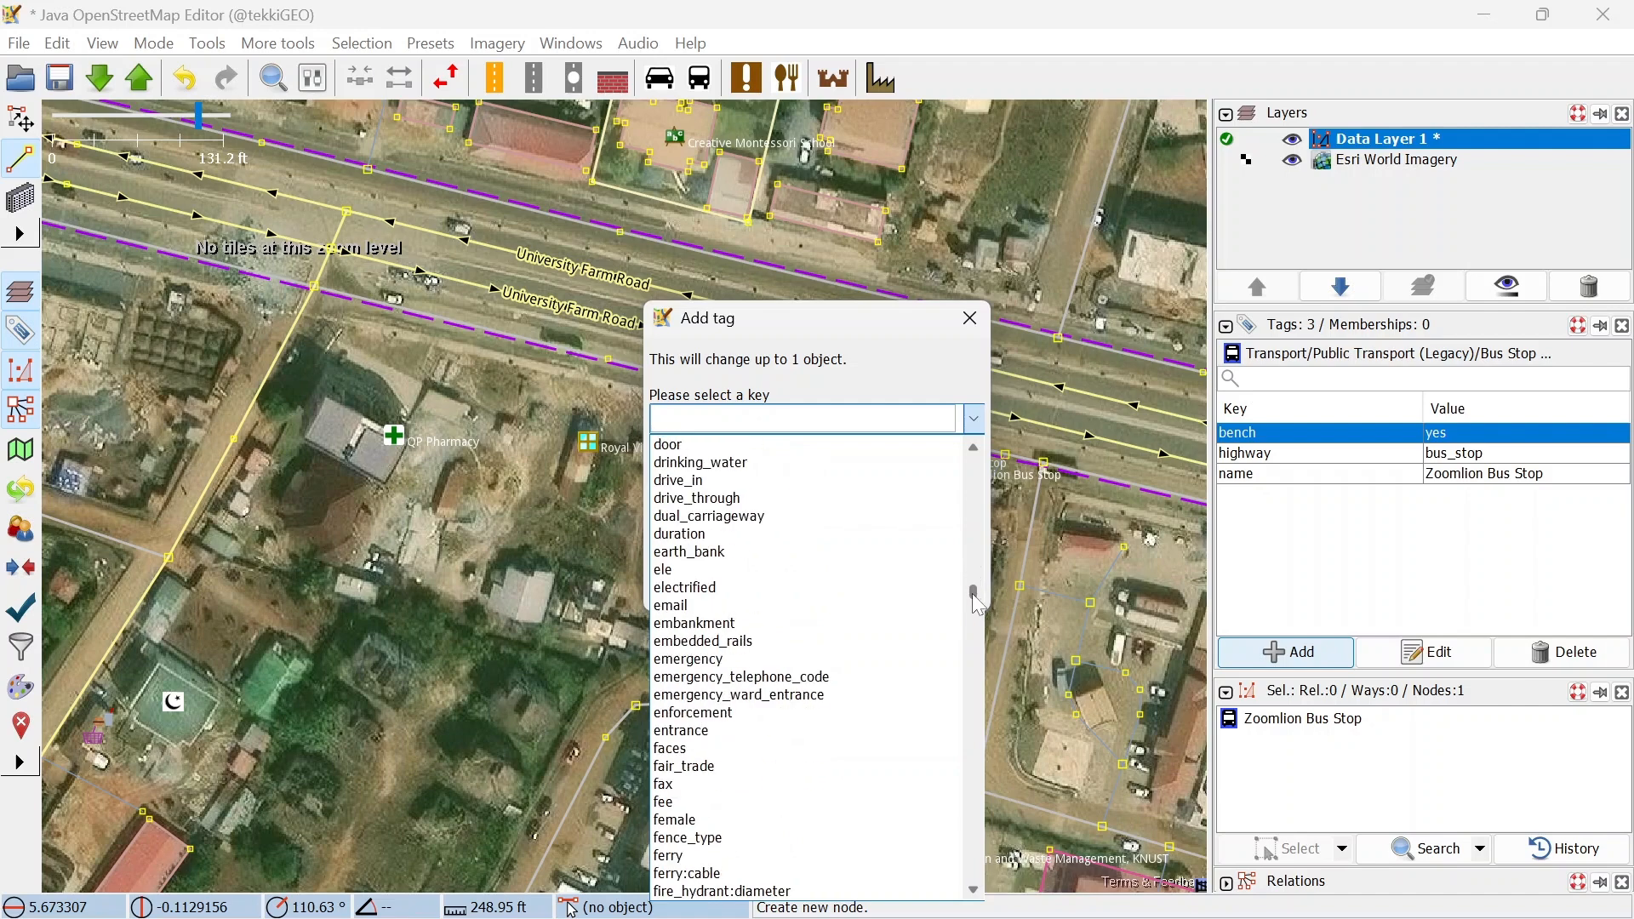
scroll(down, 3)
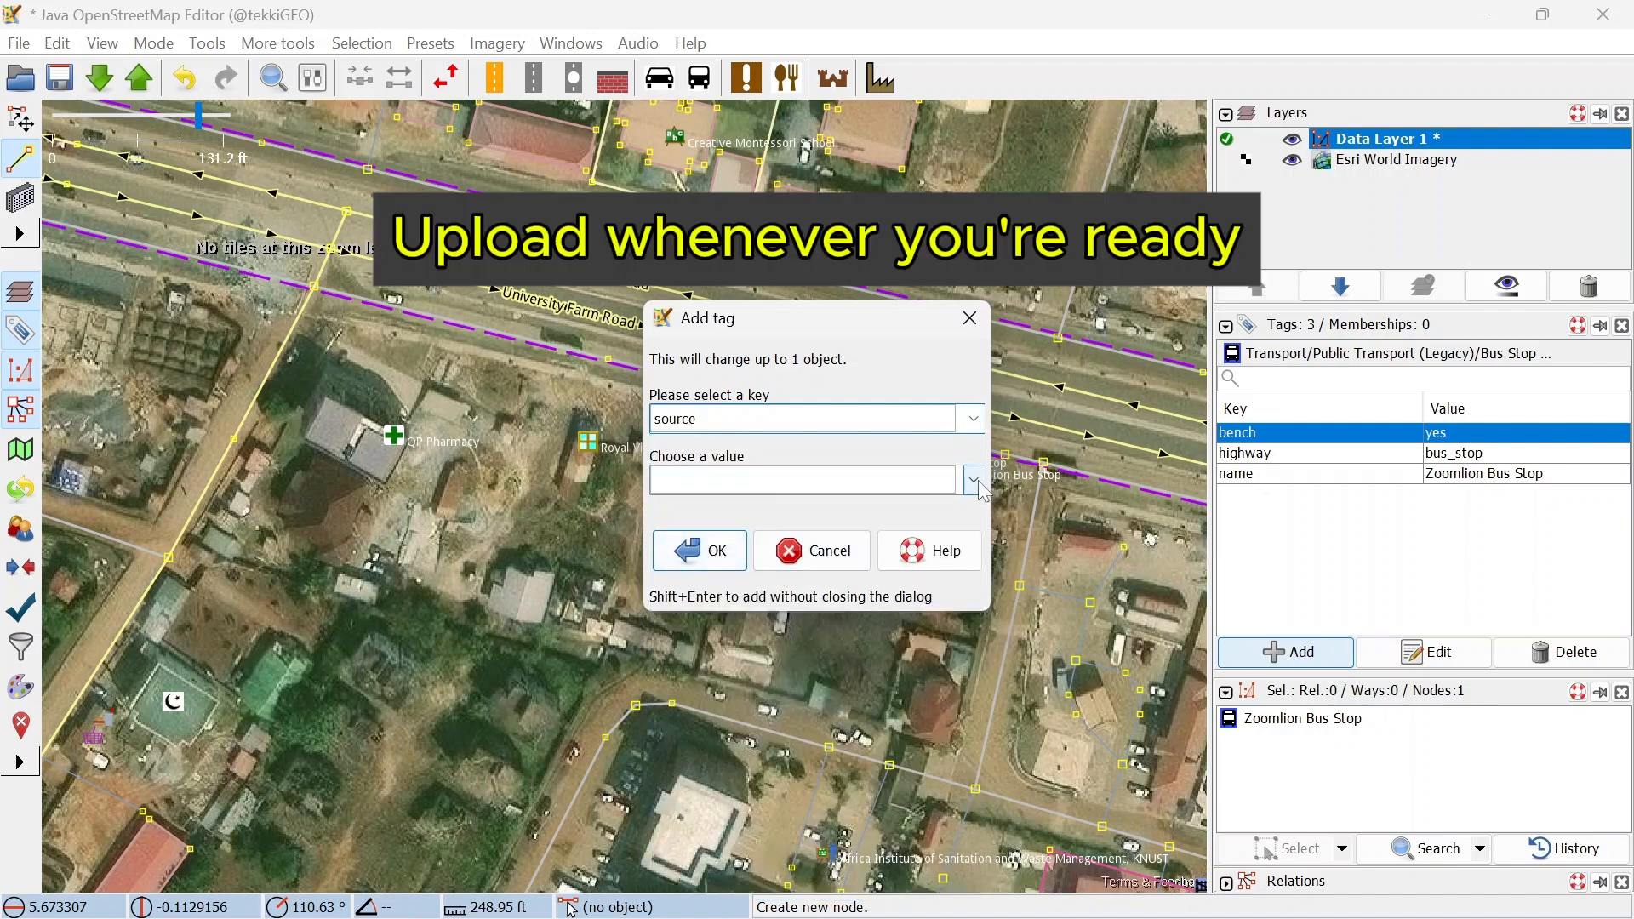
click(972, 480)
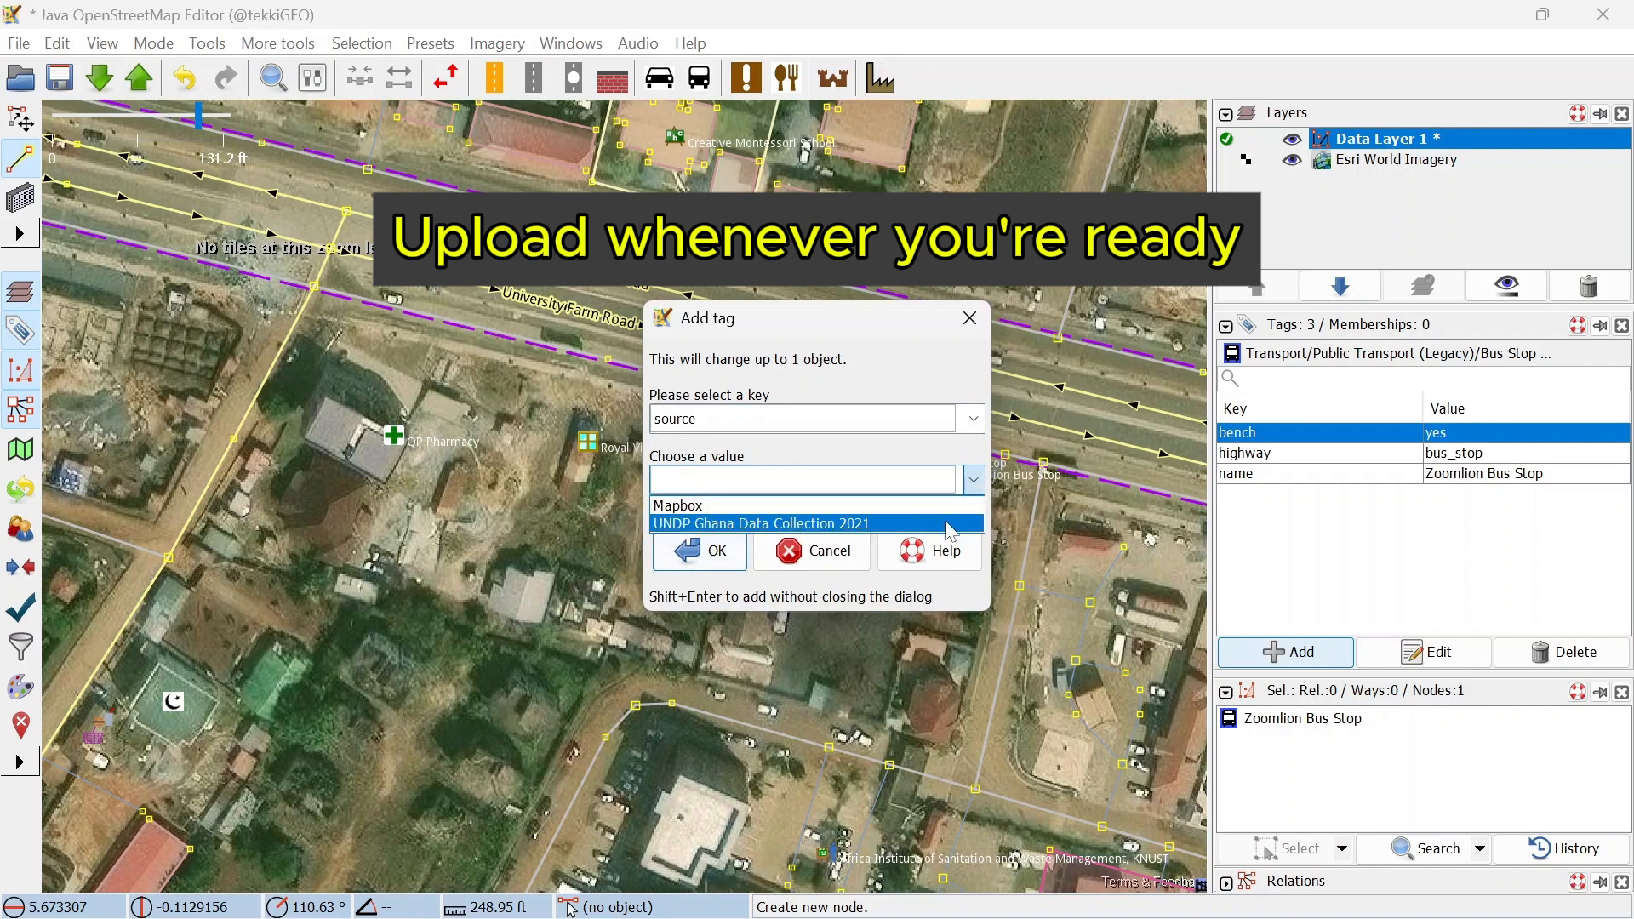
click(972, 480)
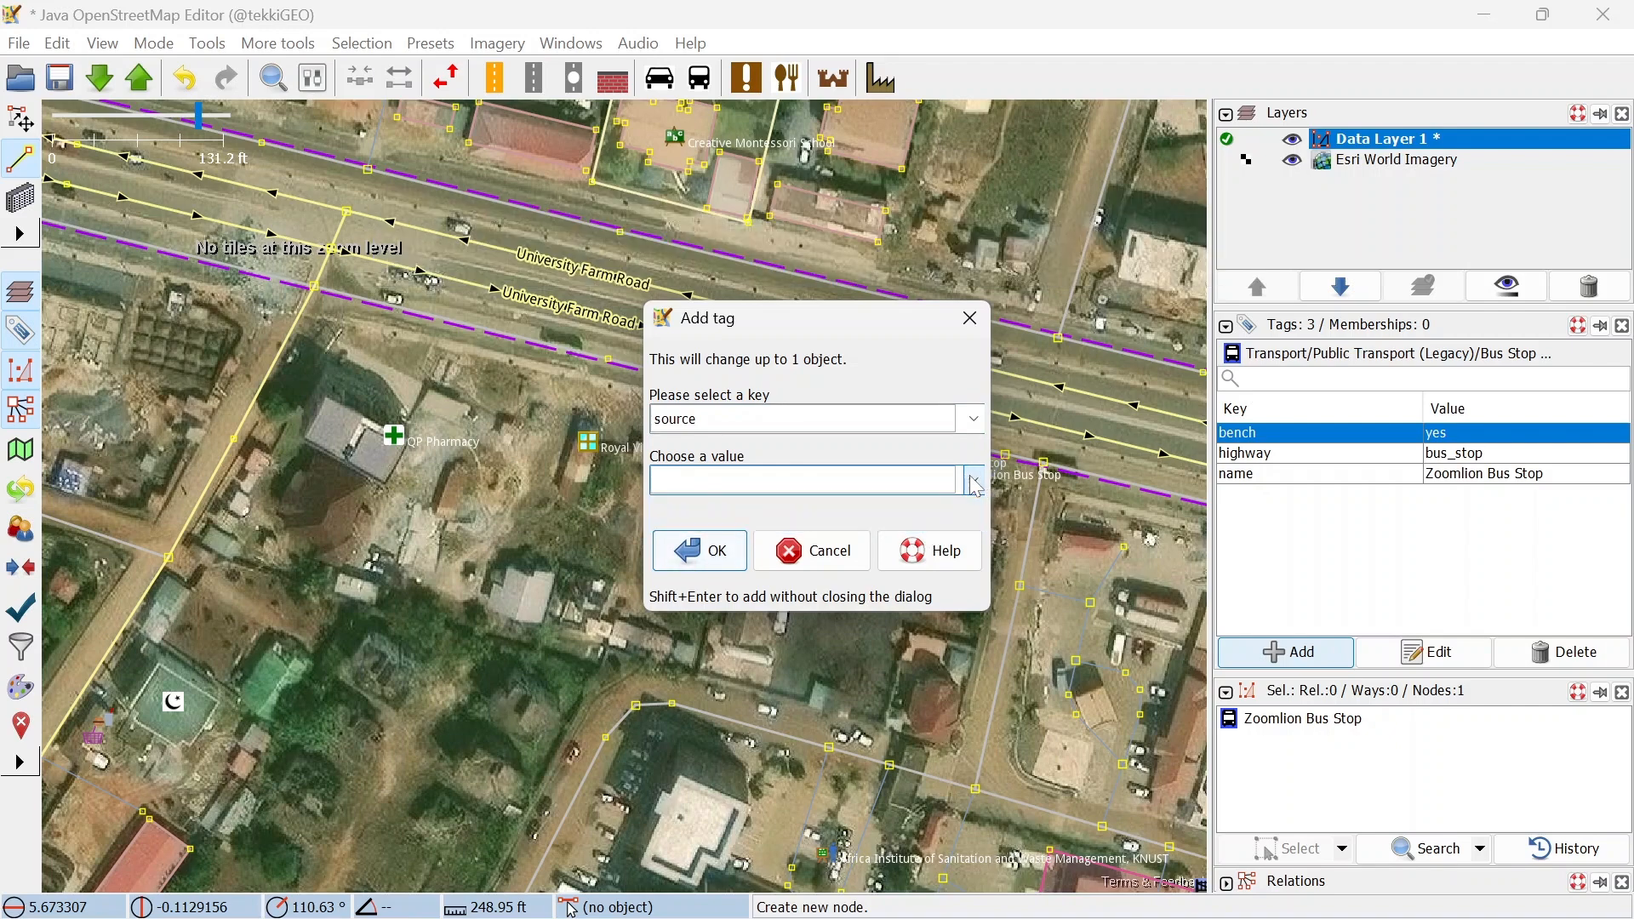